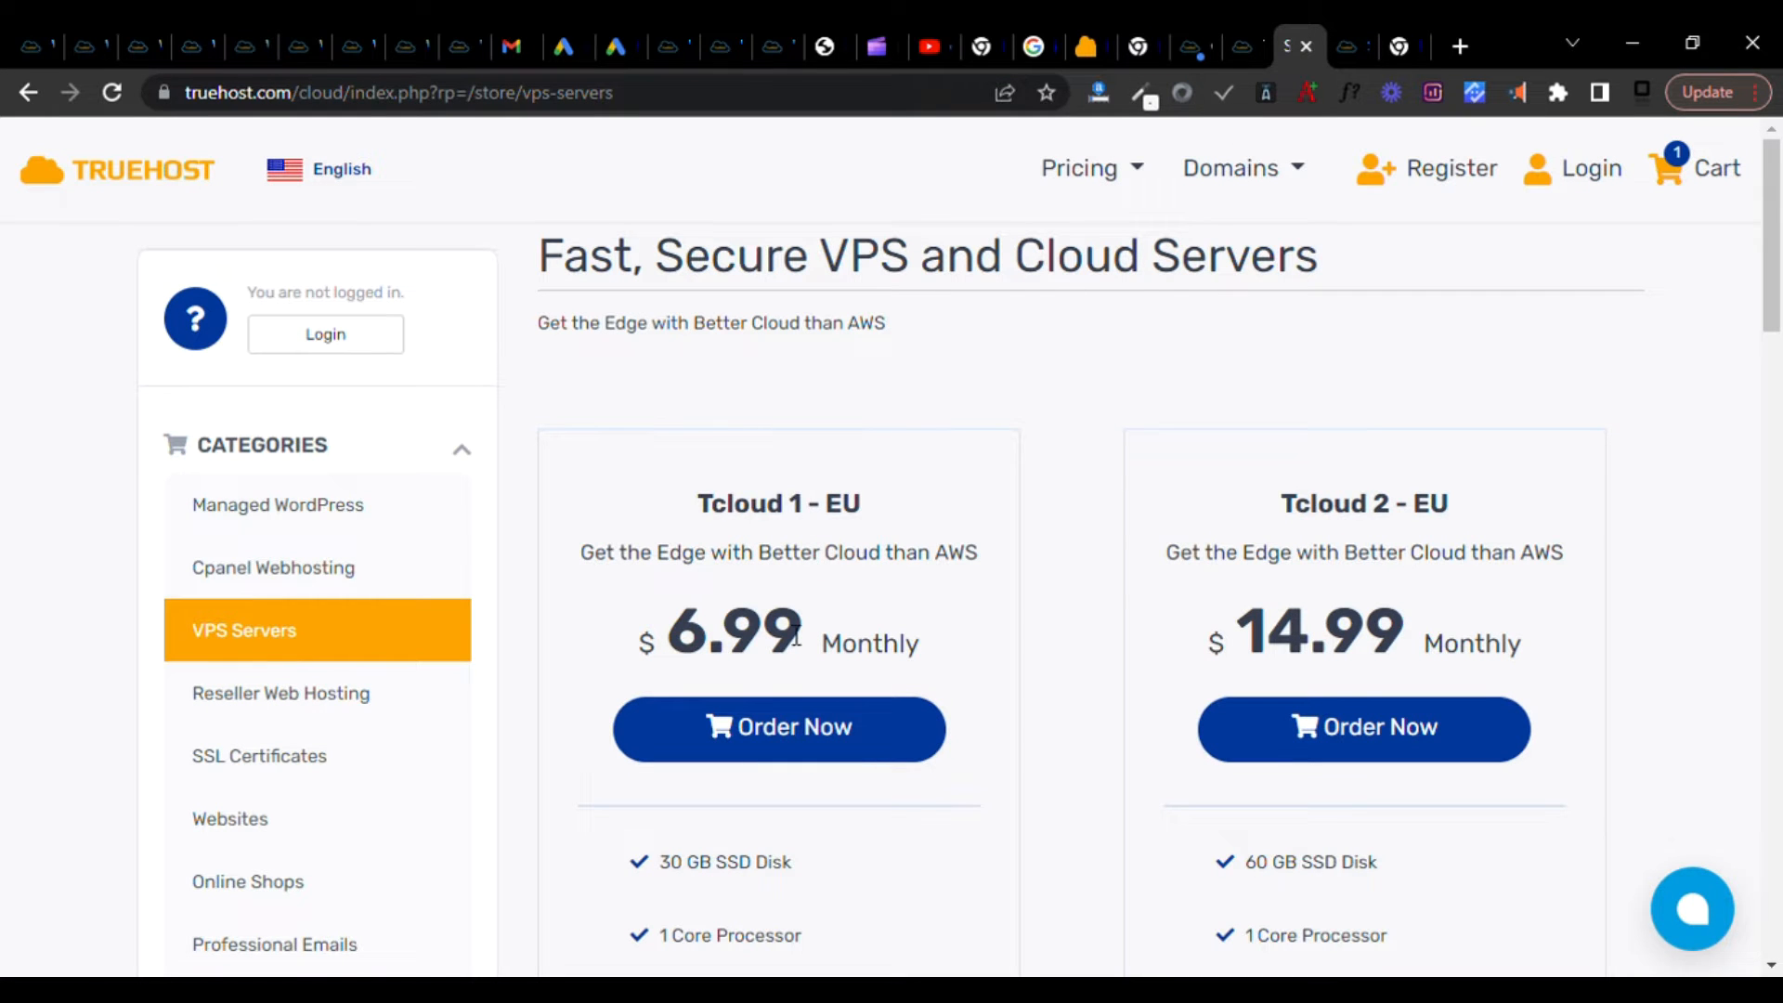
Scroll the VPS Servers store page and open the country and language chooser.
scroll(down, 3)
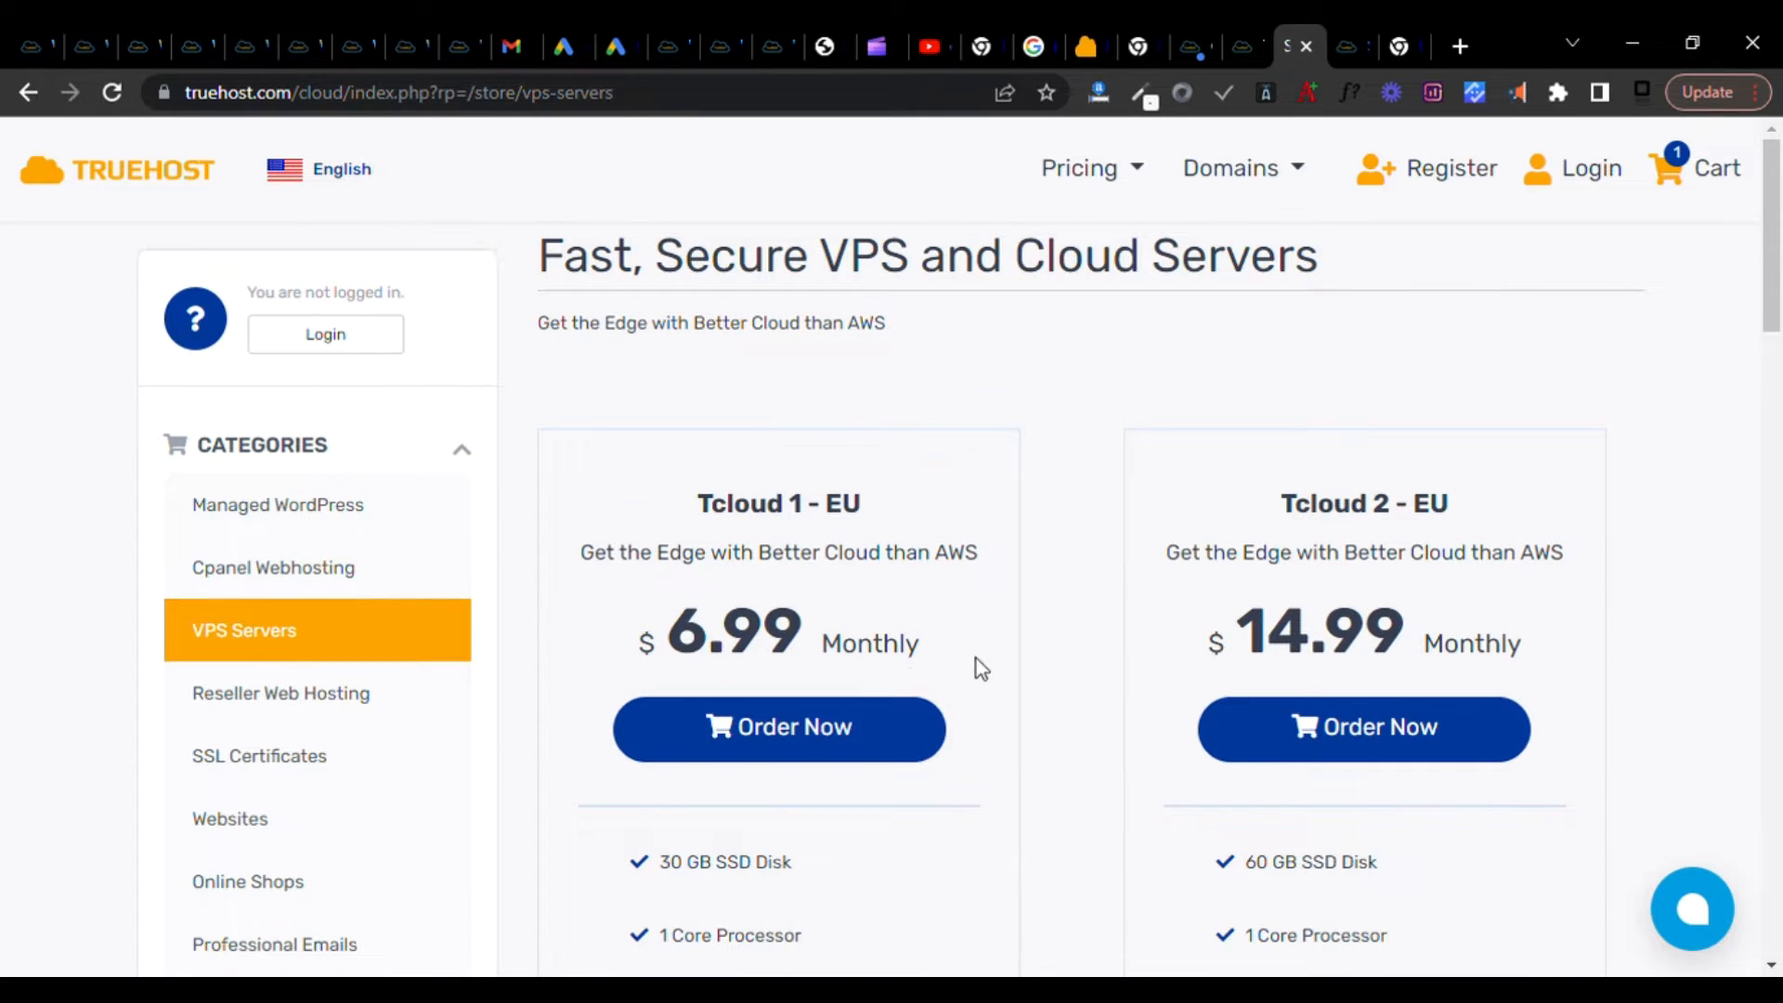
click(340, 168)
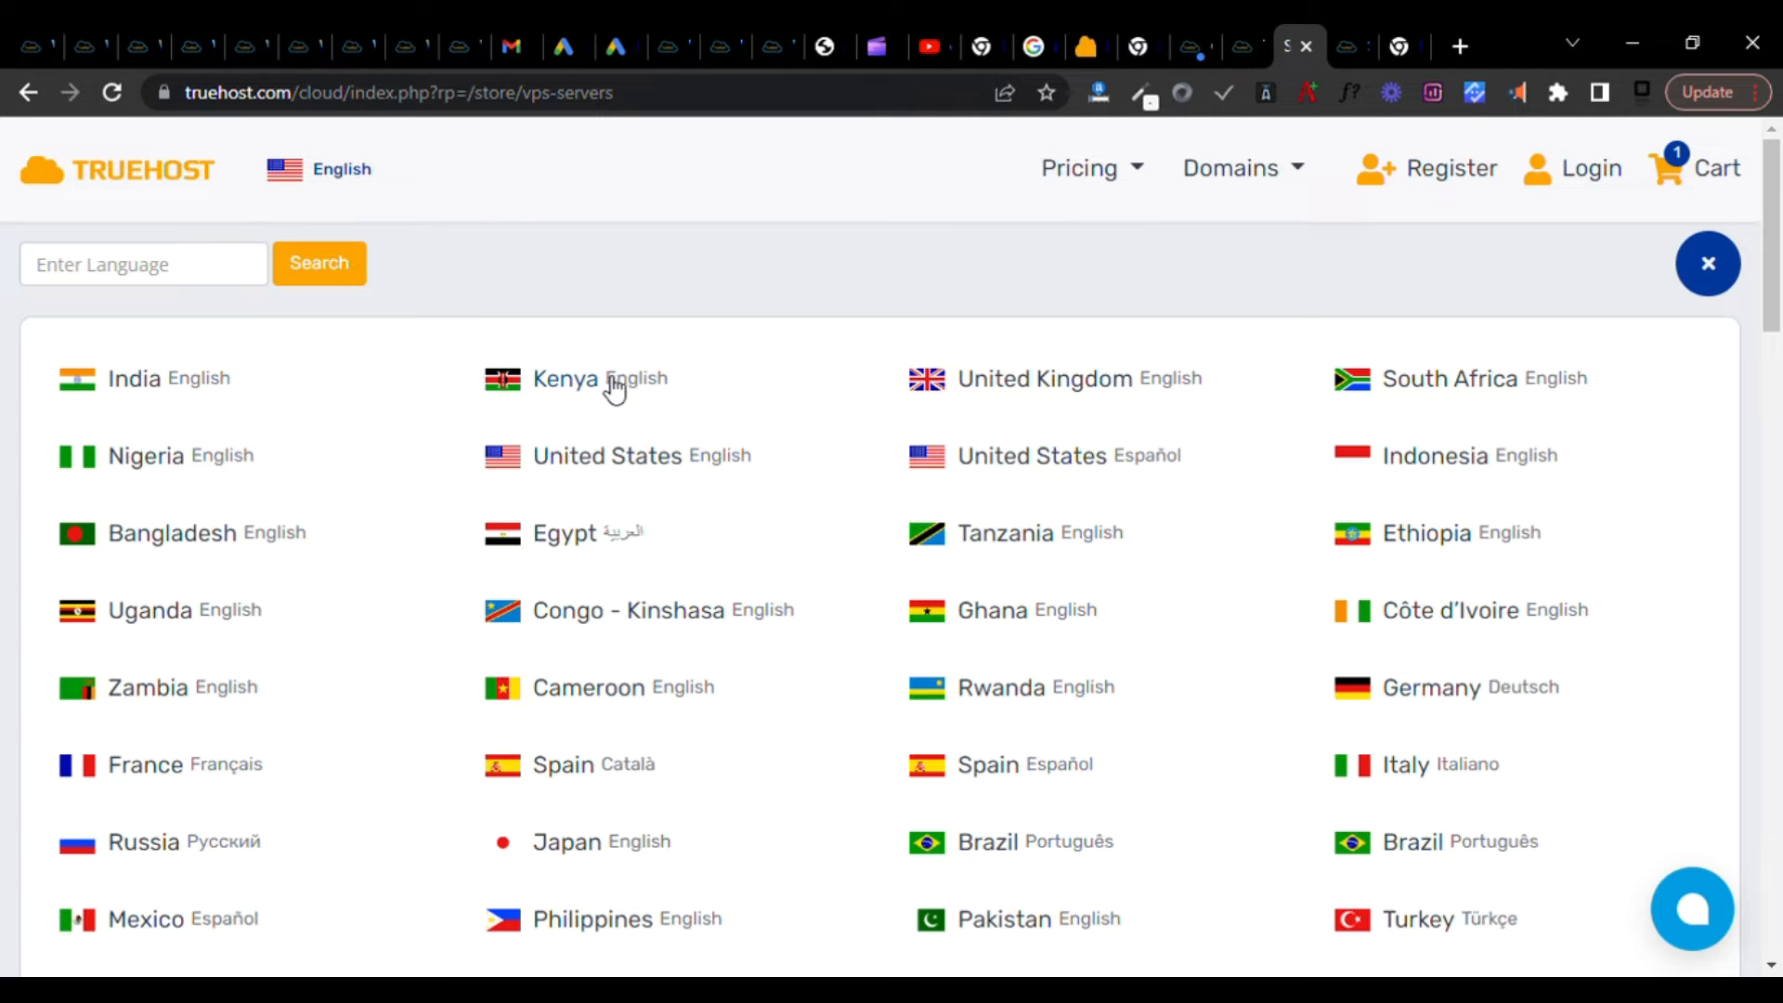
mouse_move(1374, 404)
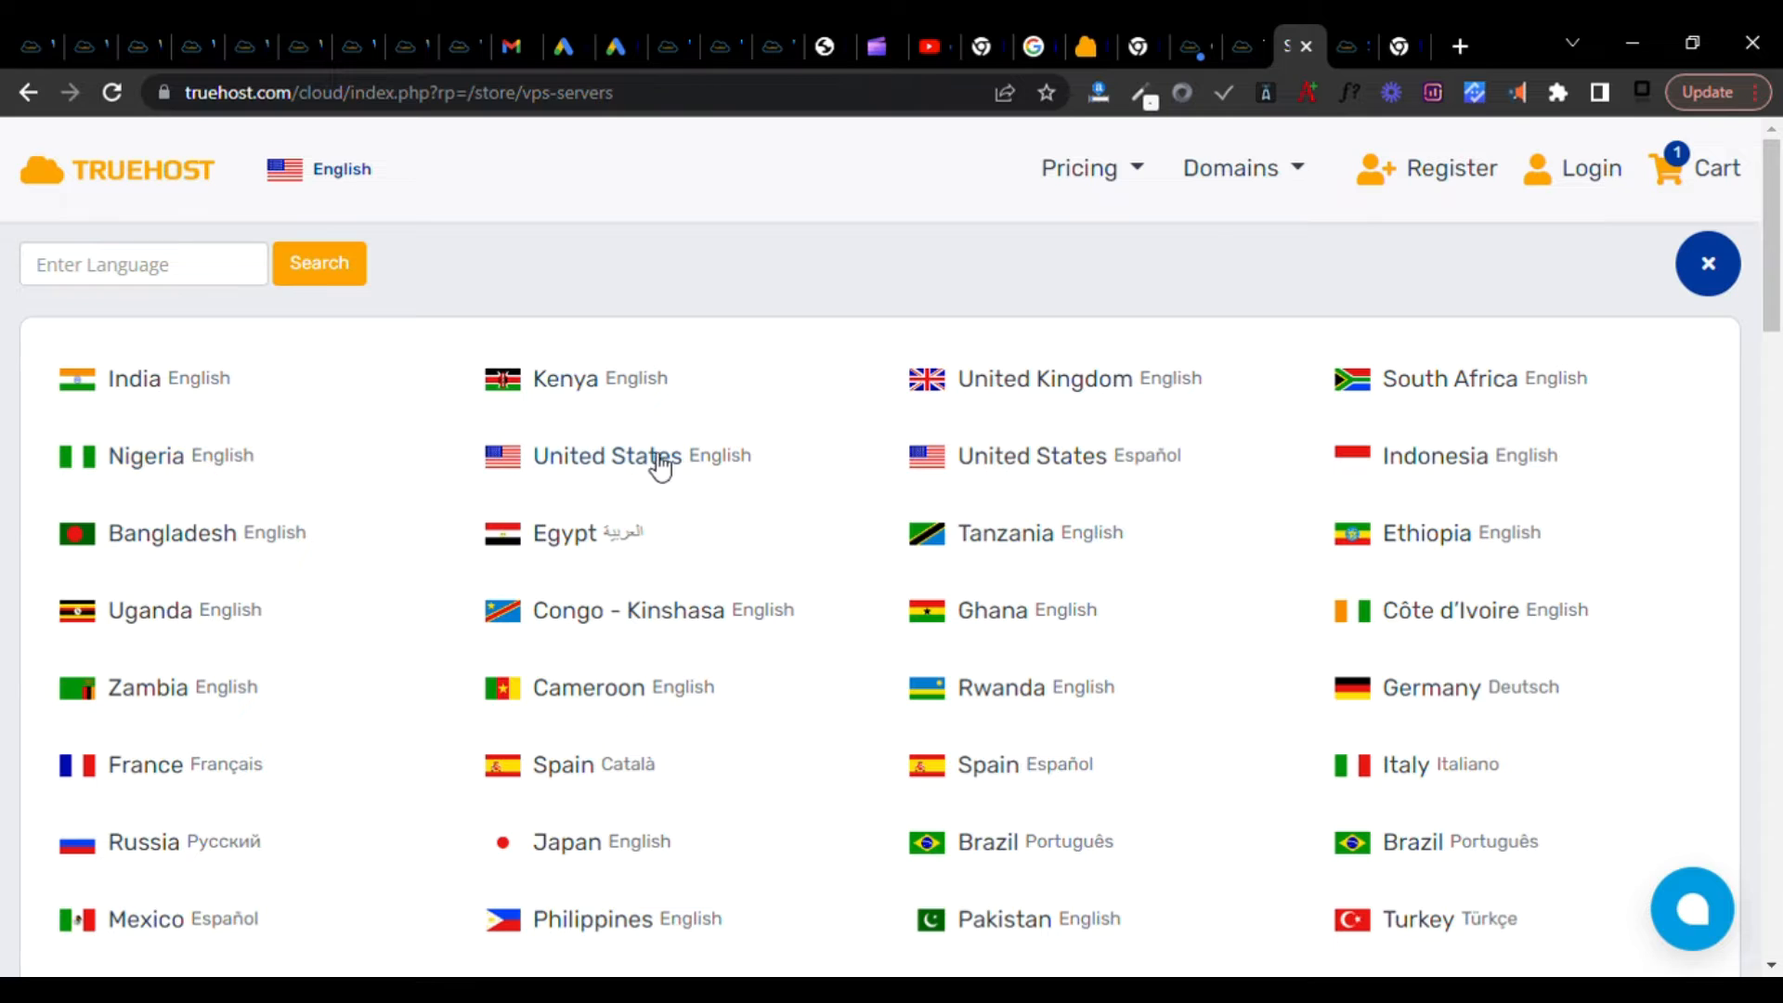
mouse_move(676, 463)
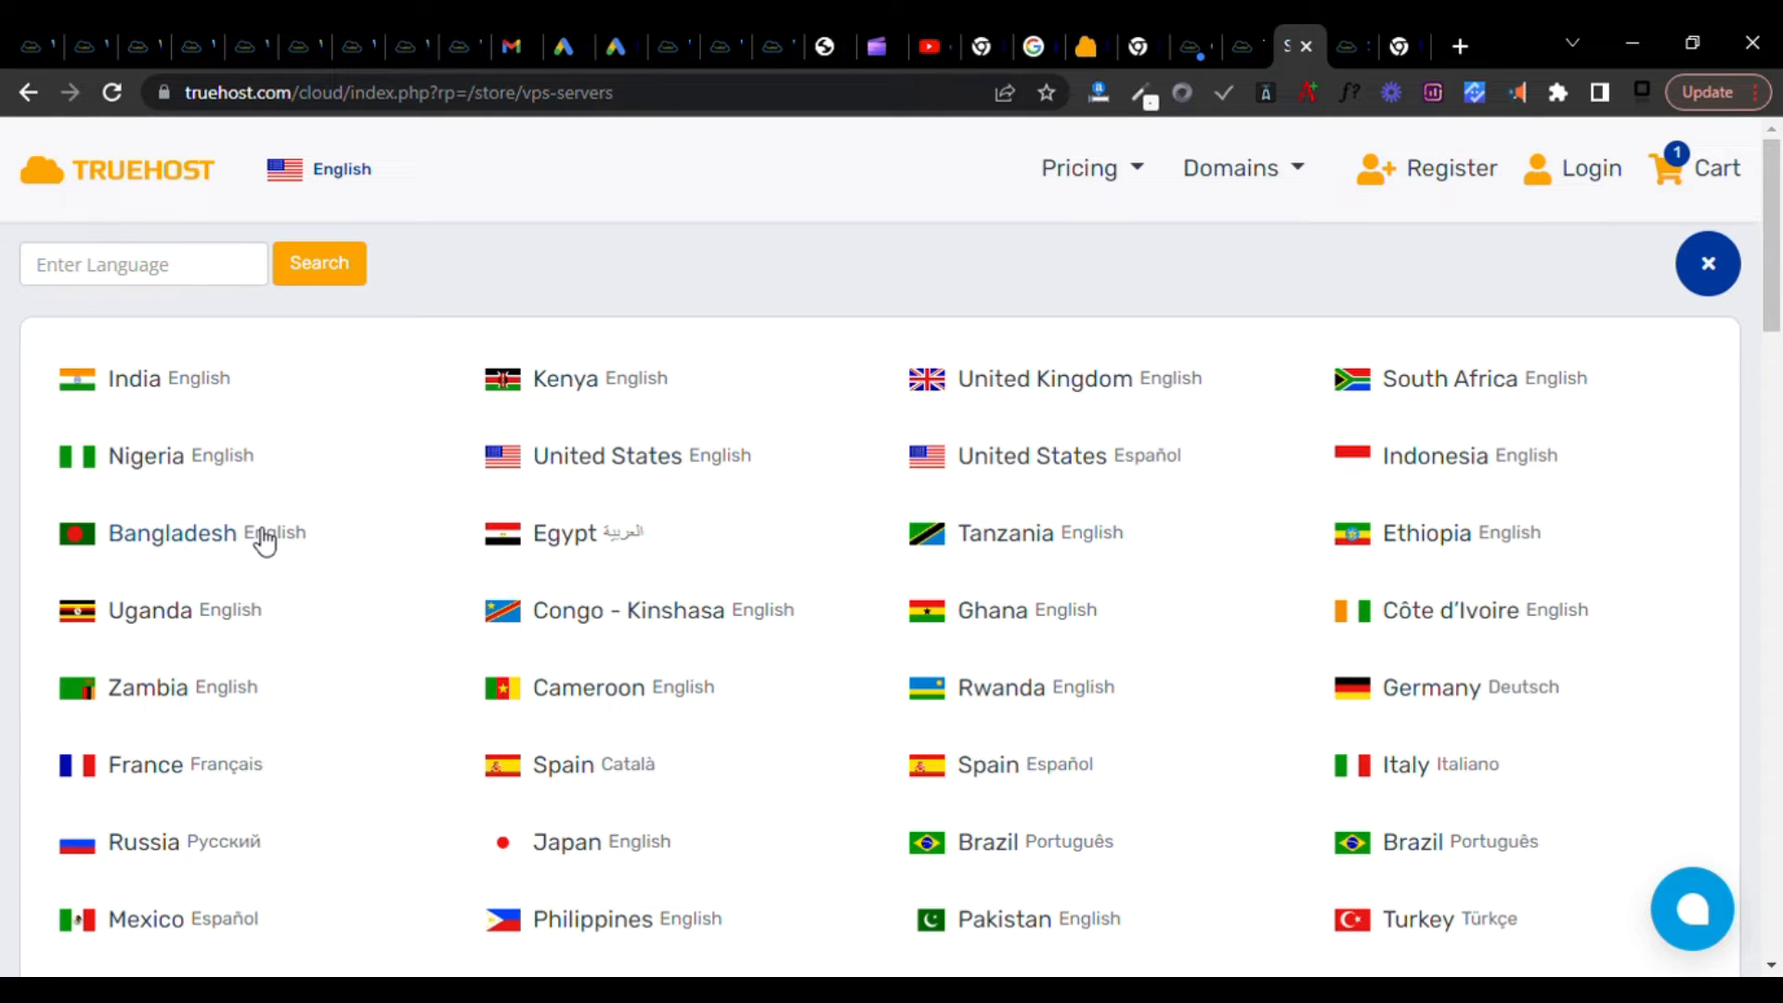
mouse_move(1242, 34)
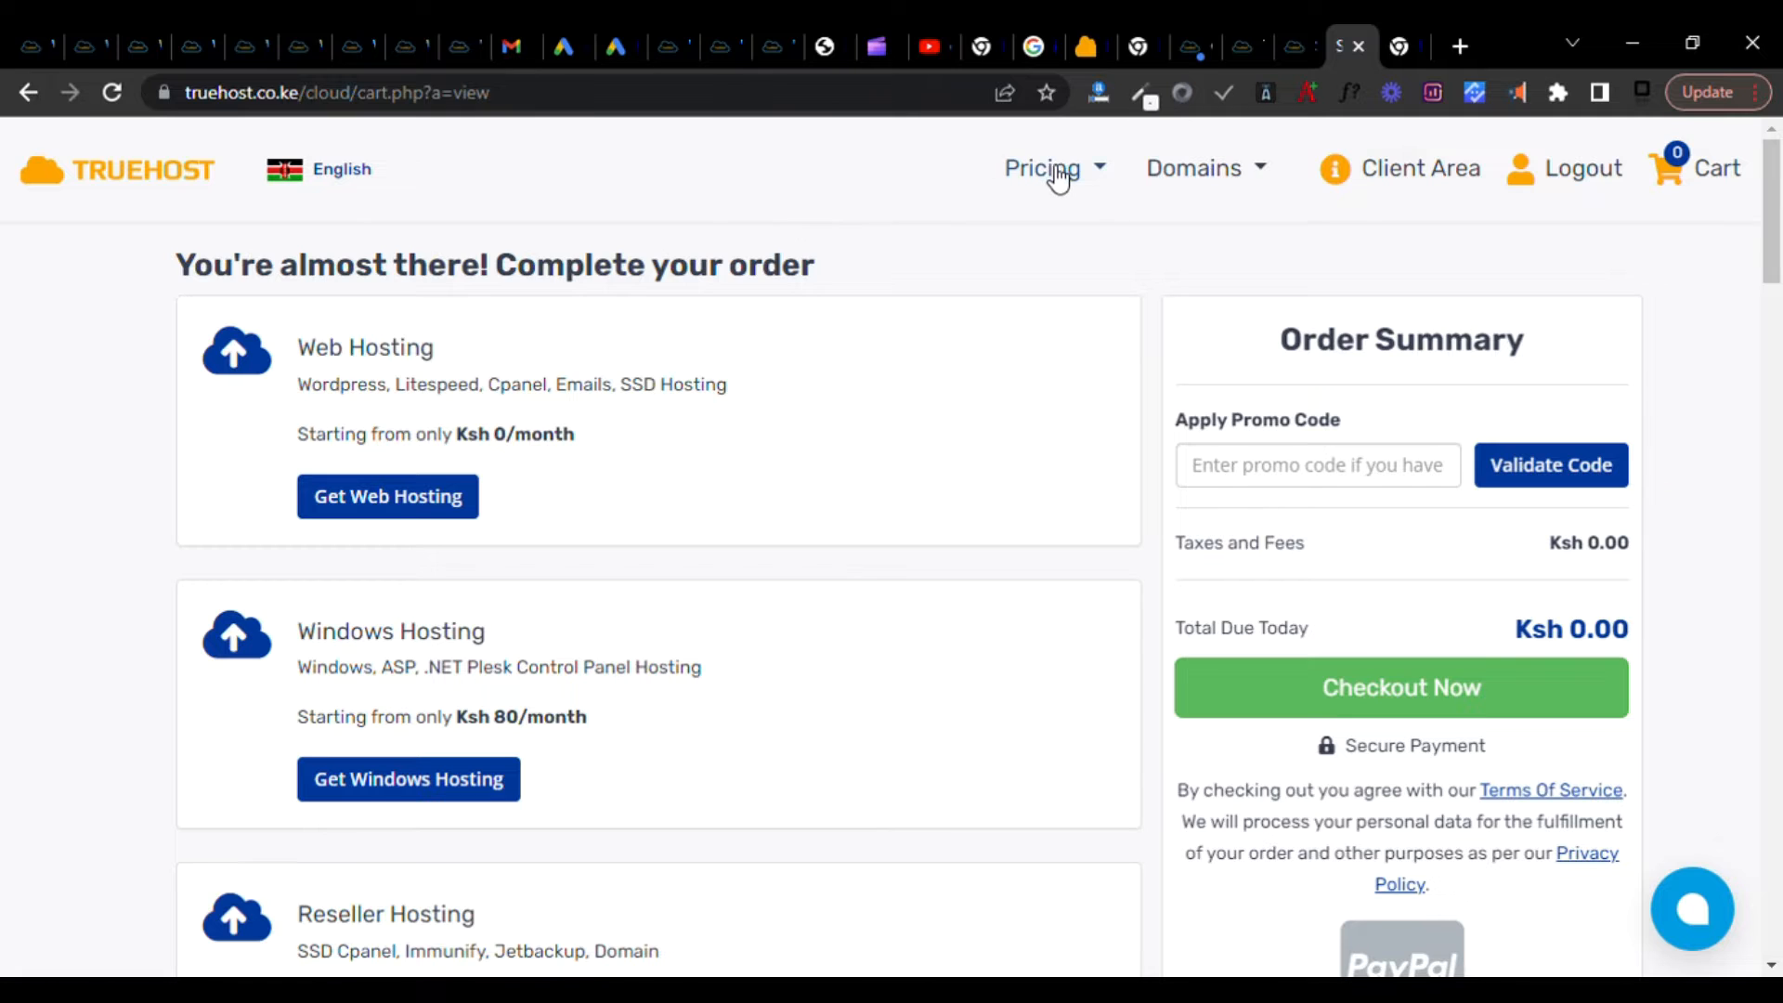
Browse the Kenyan Cloud Servers VPS plans, starting at Tcloud VPS 1 for Ksh 699.
click(1042, 168)
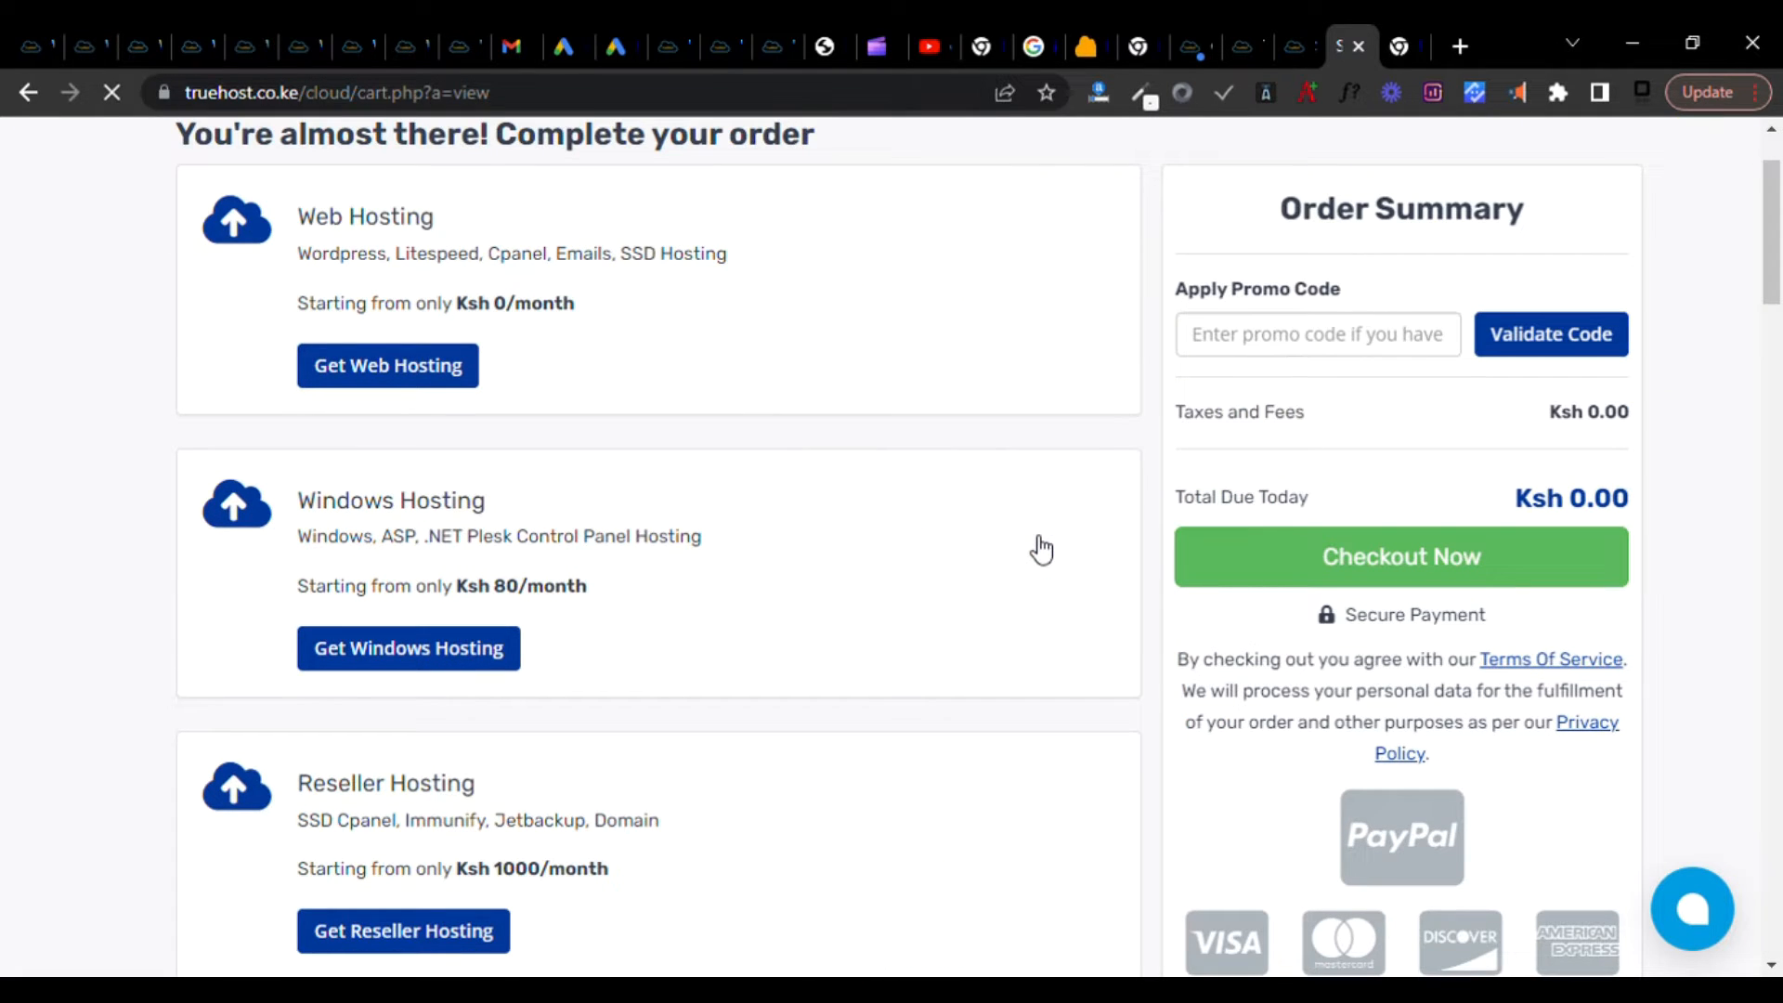
mouse_move(921, 505)
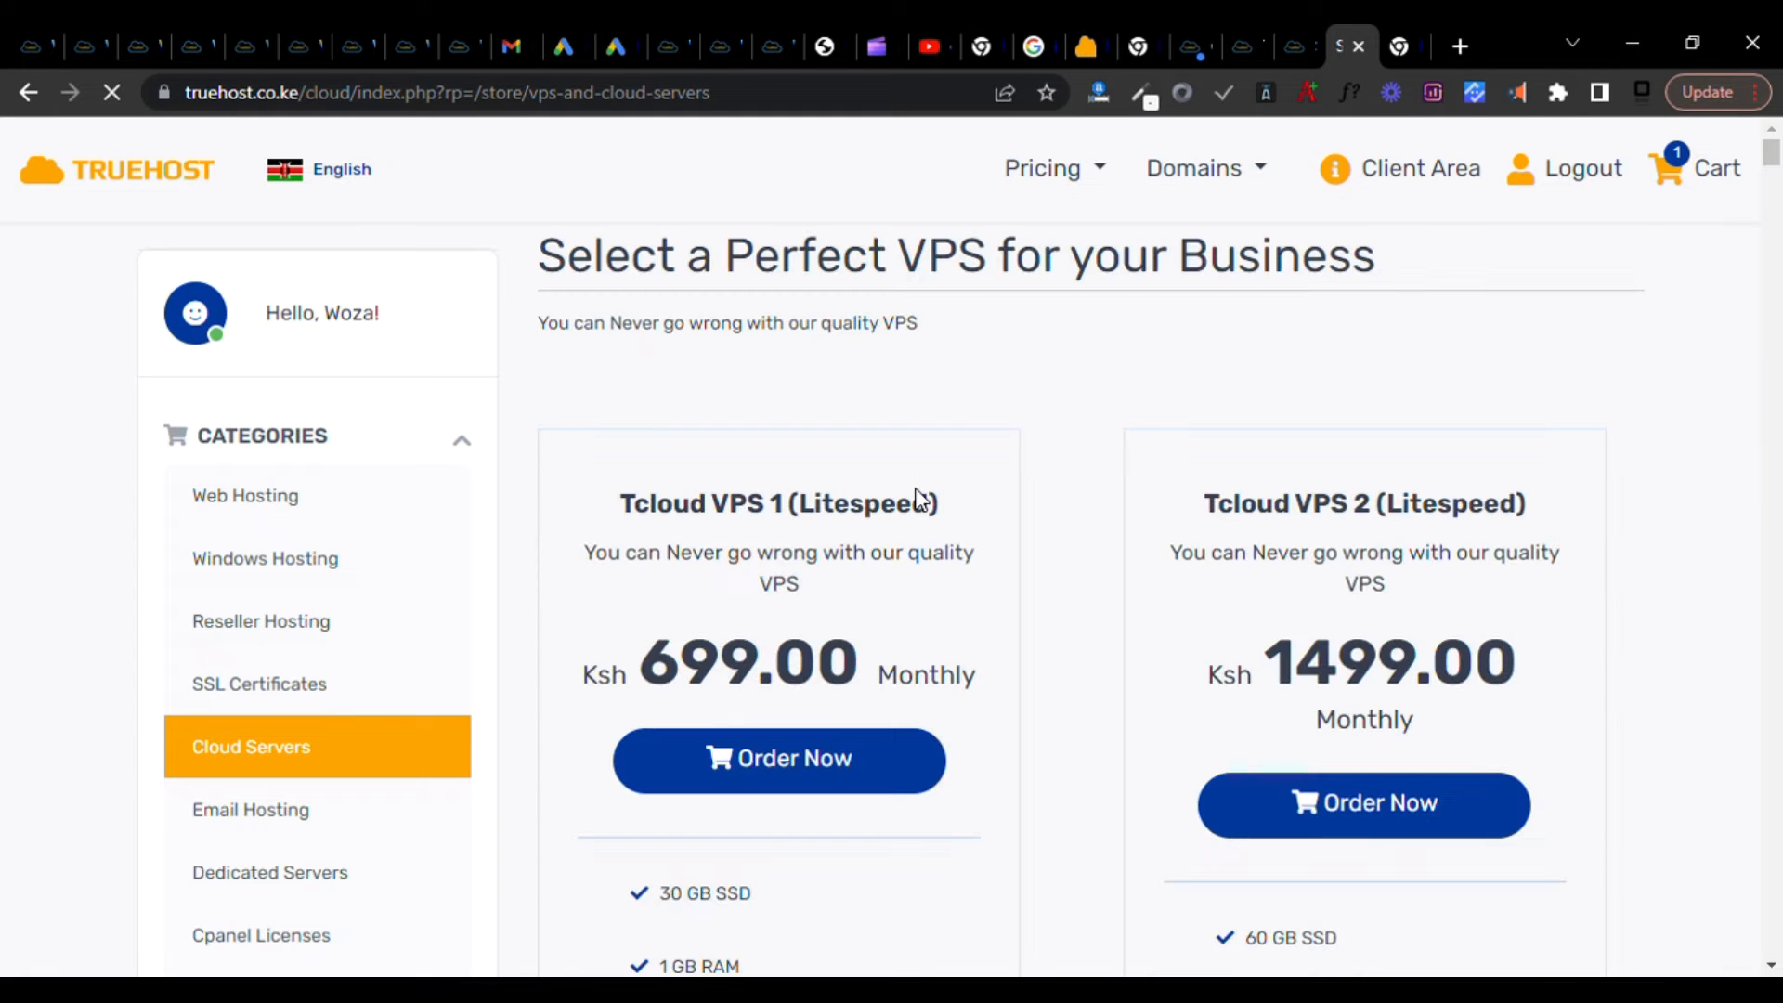
scroll(down, 3)
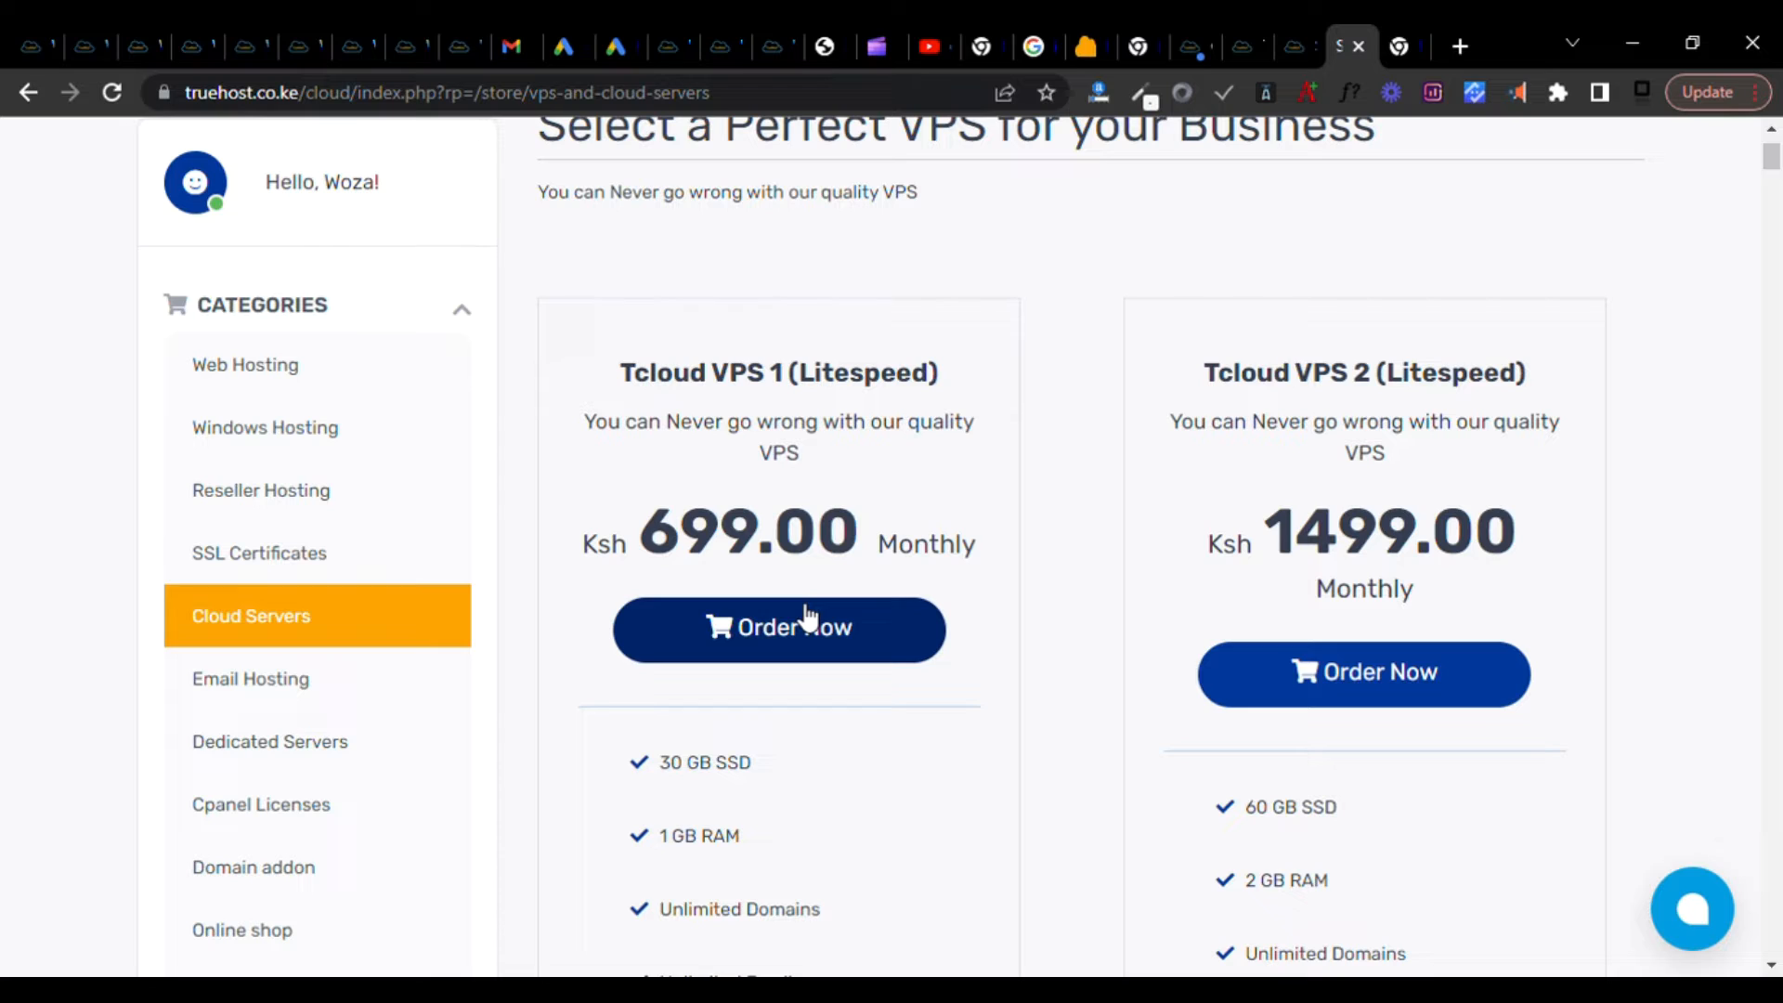
mouse_move(831, 572)
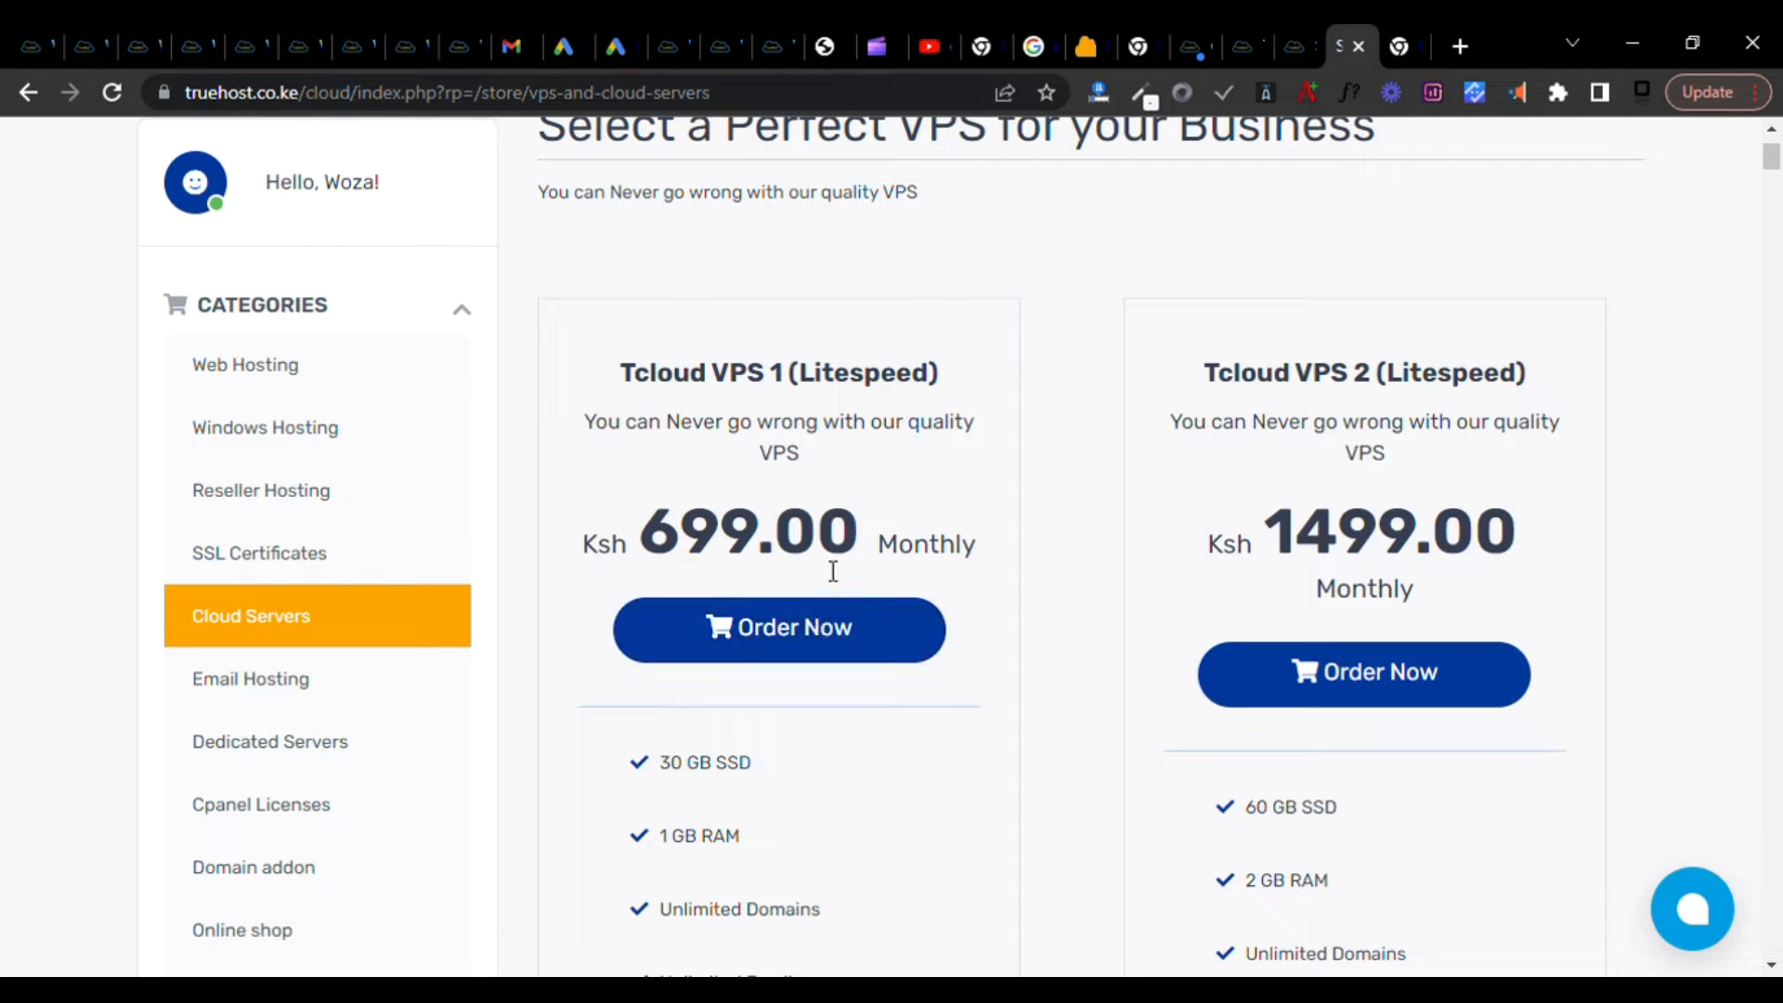
Order Tcloud VPS 1 for 36 months with hostname centos.vps and CentOS 7.9.
click(779, 627)
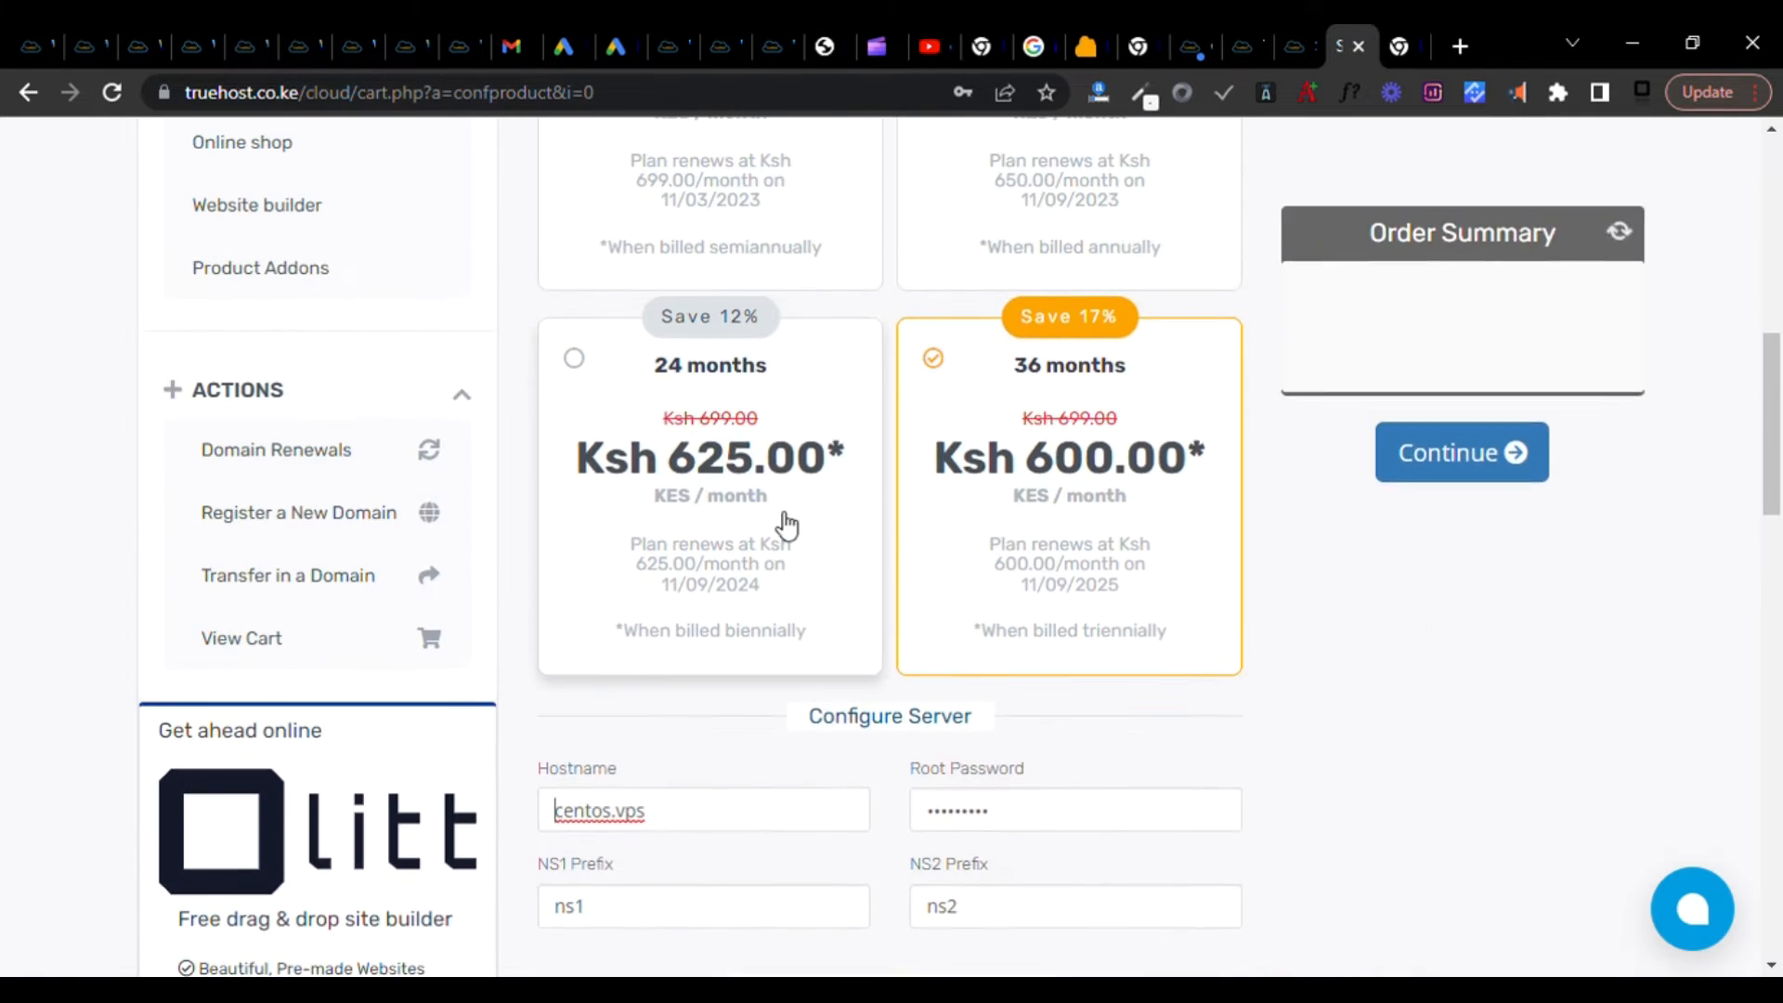
scroll(up, 3)
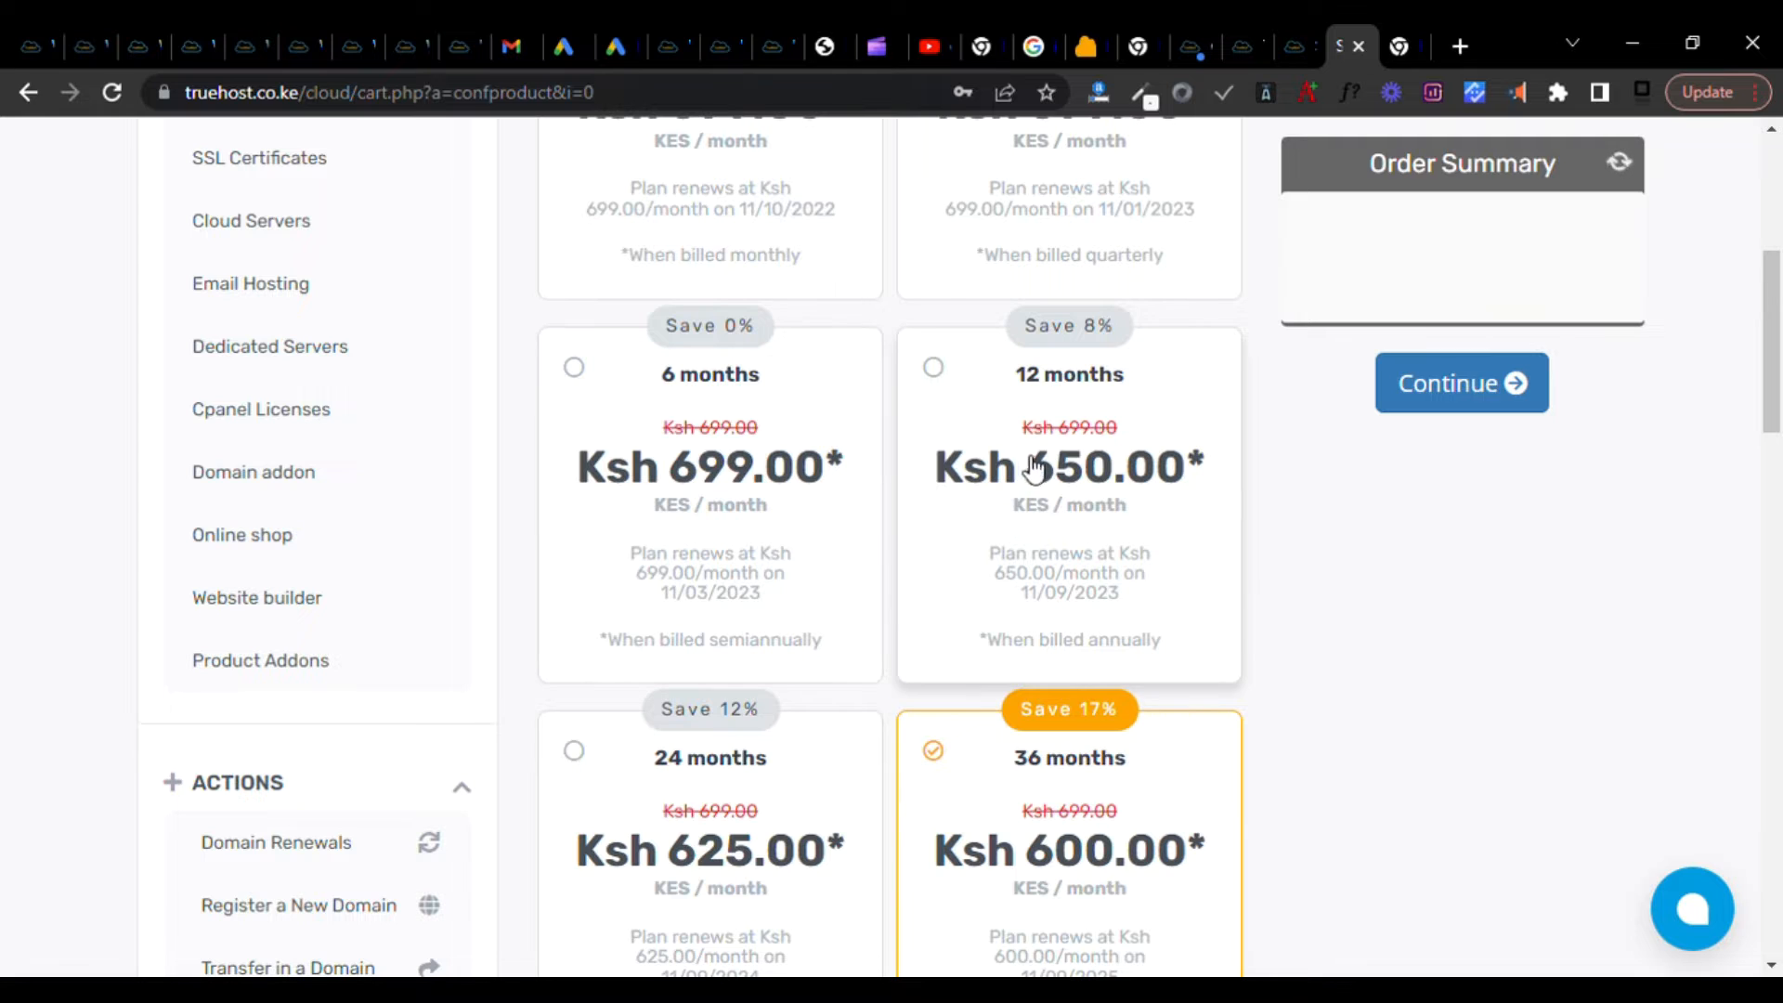
scroll(down, 3)
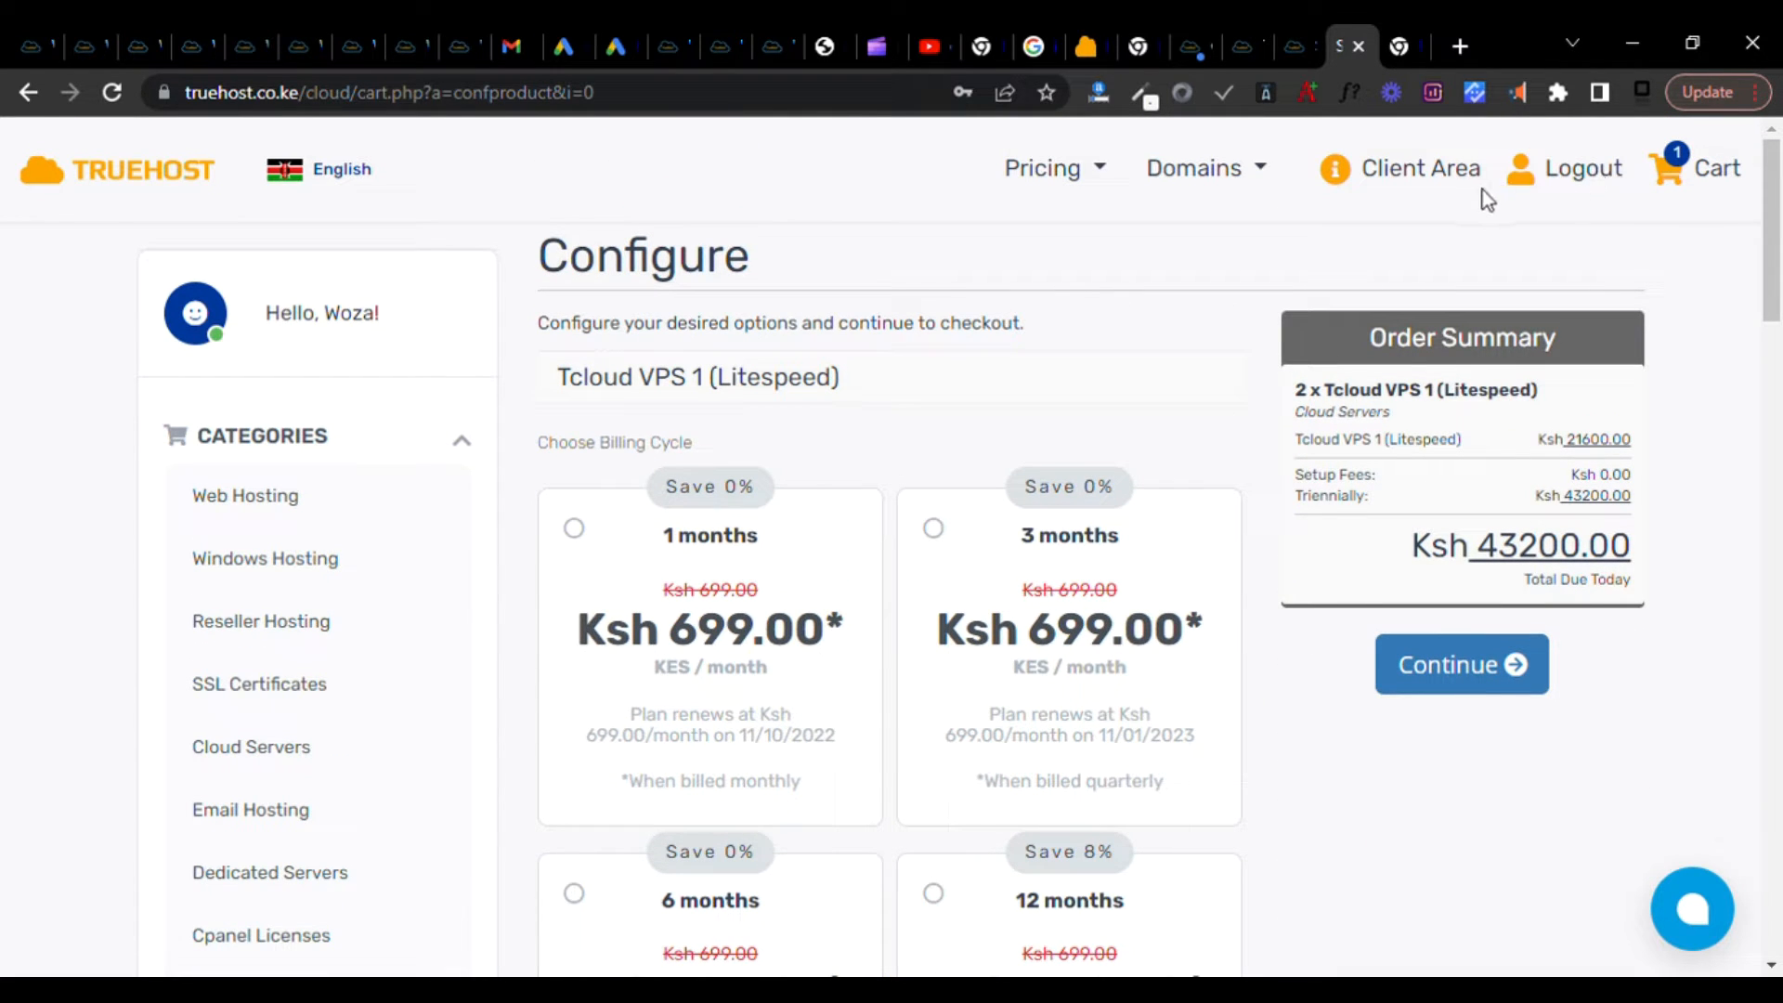
mouse_move(1683, 199)
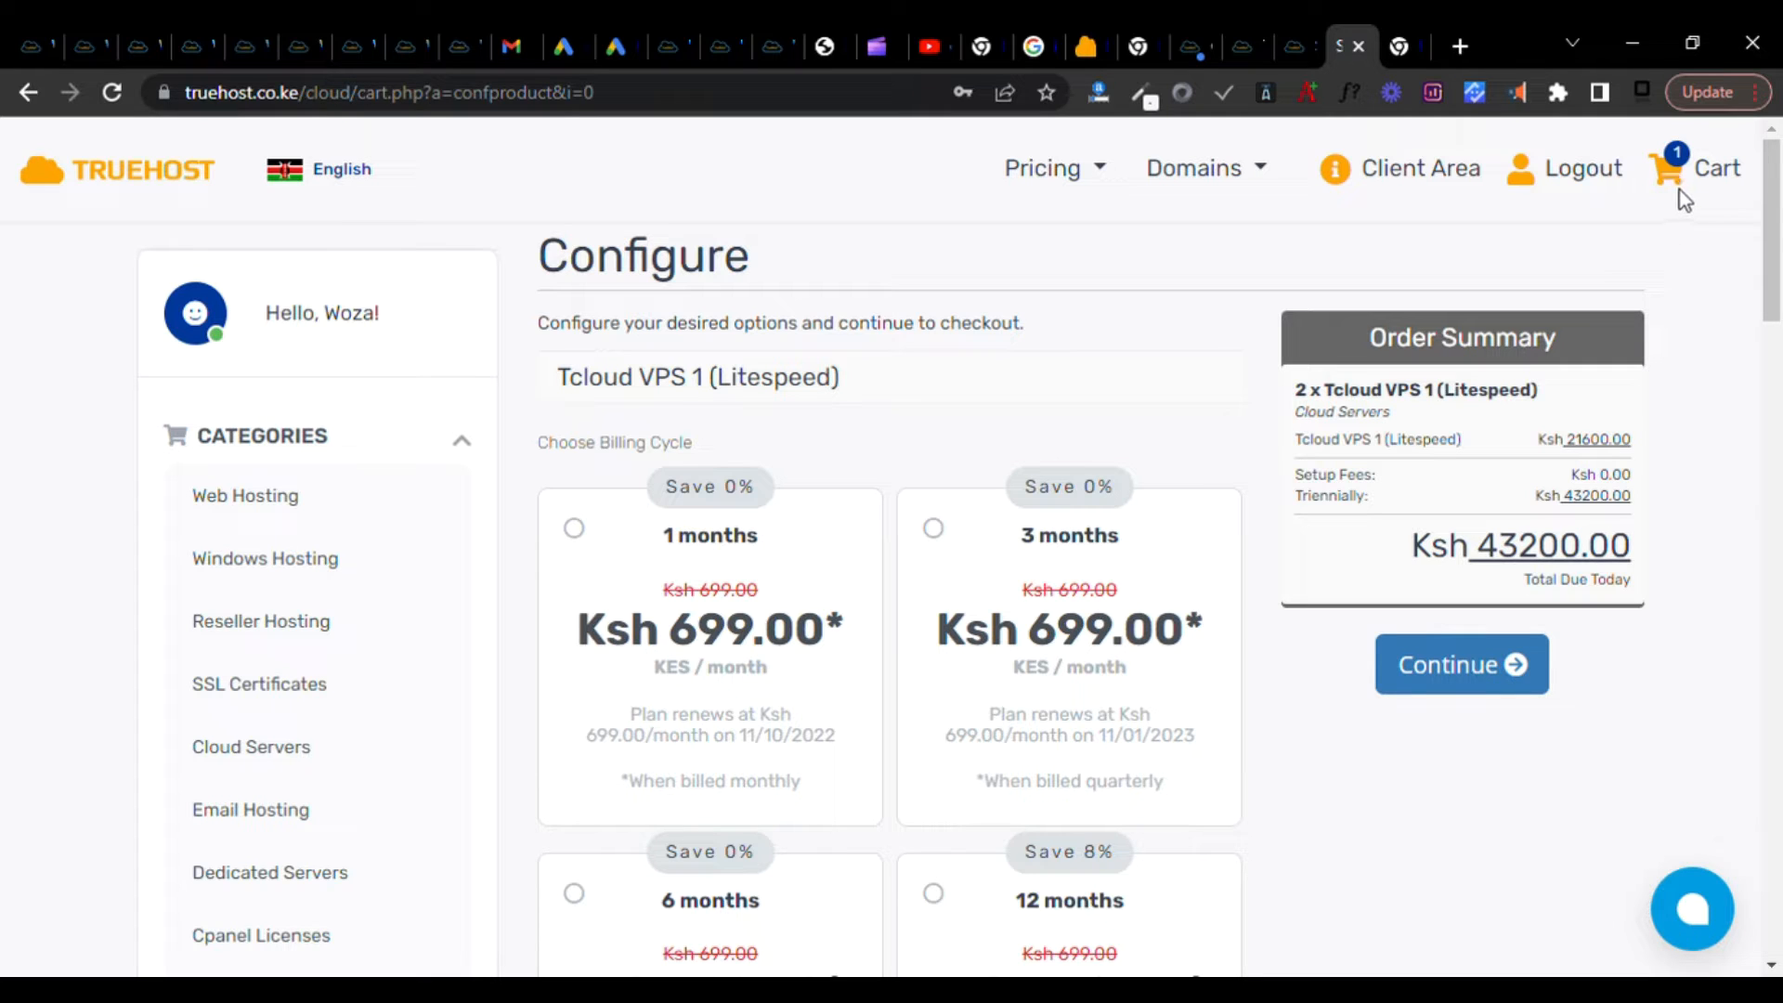
mouse_move(1560, 601)
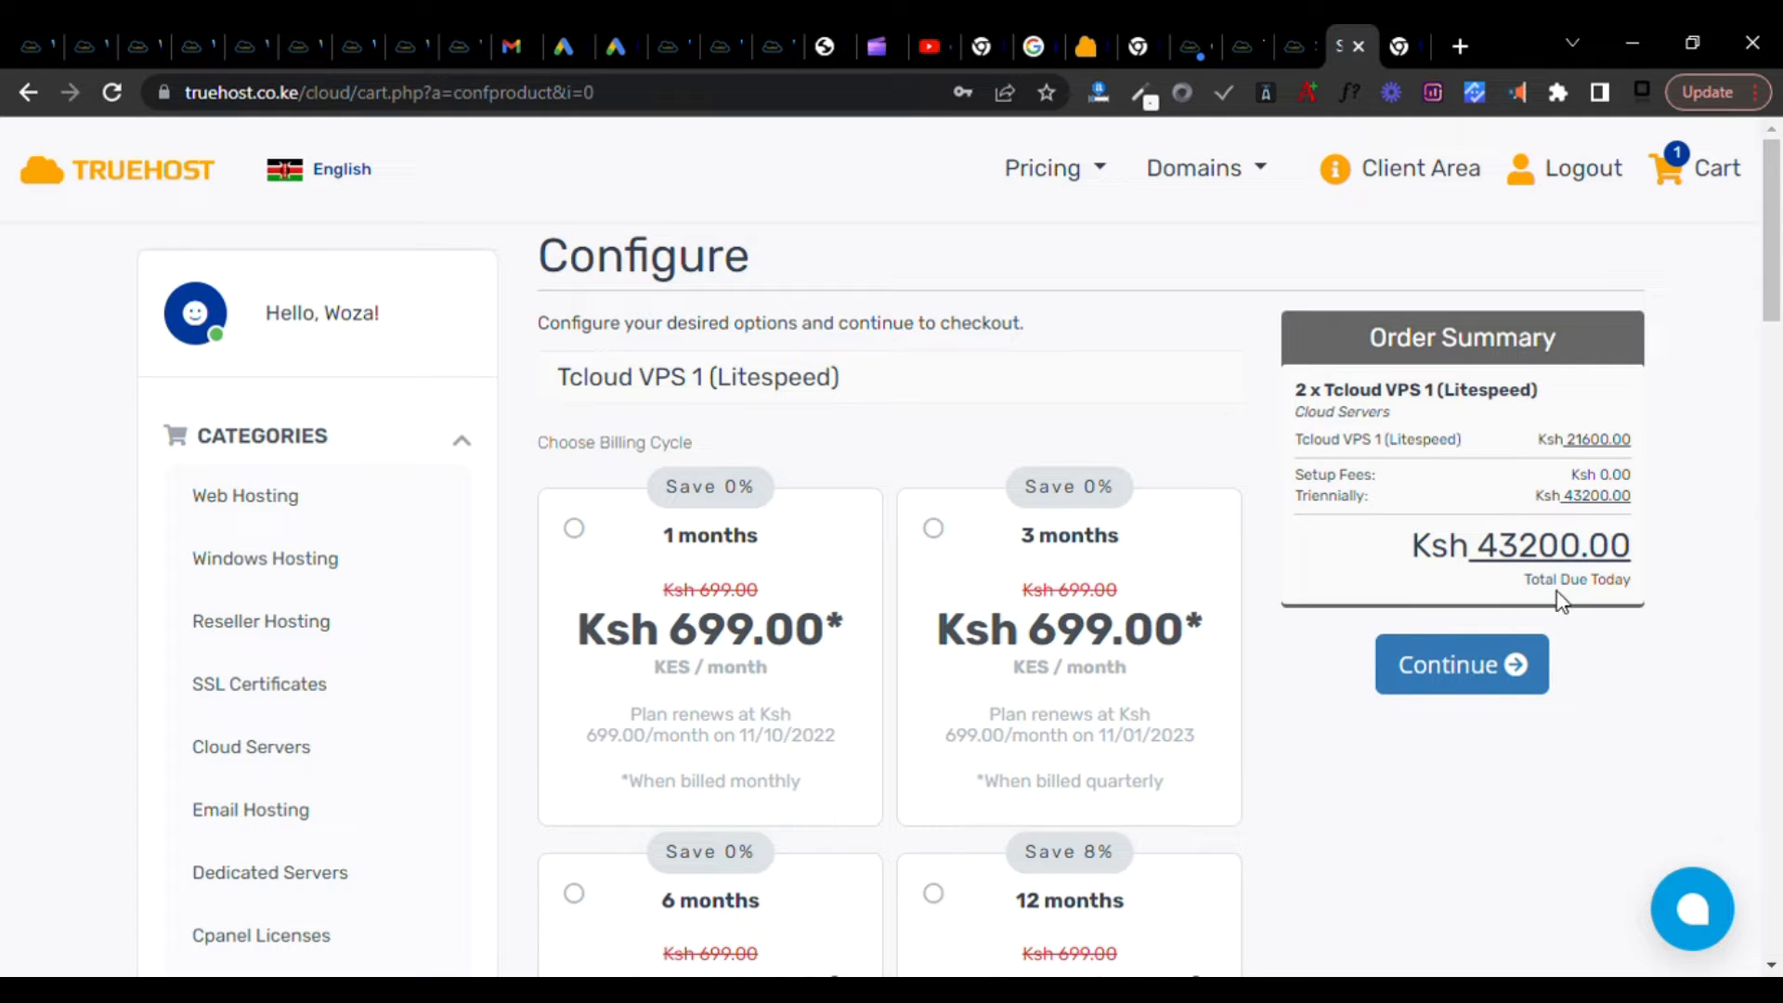
scroll(down, 3)
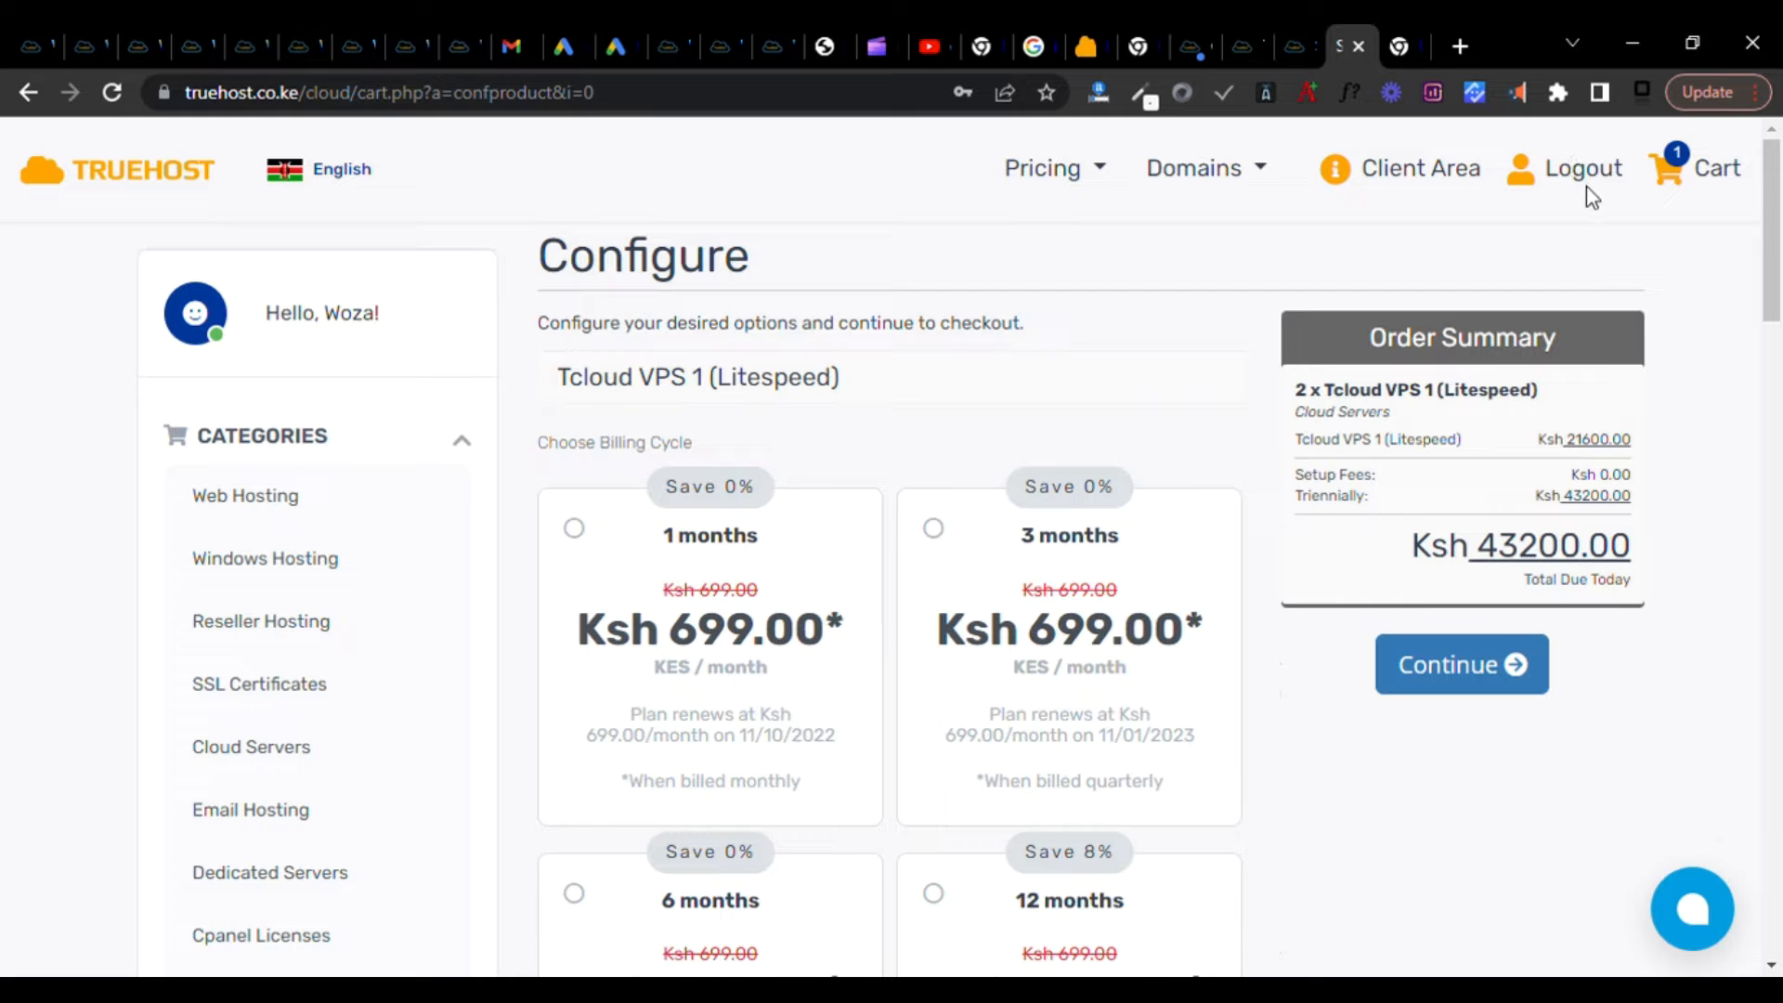
mouse_move(1419, 168)
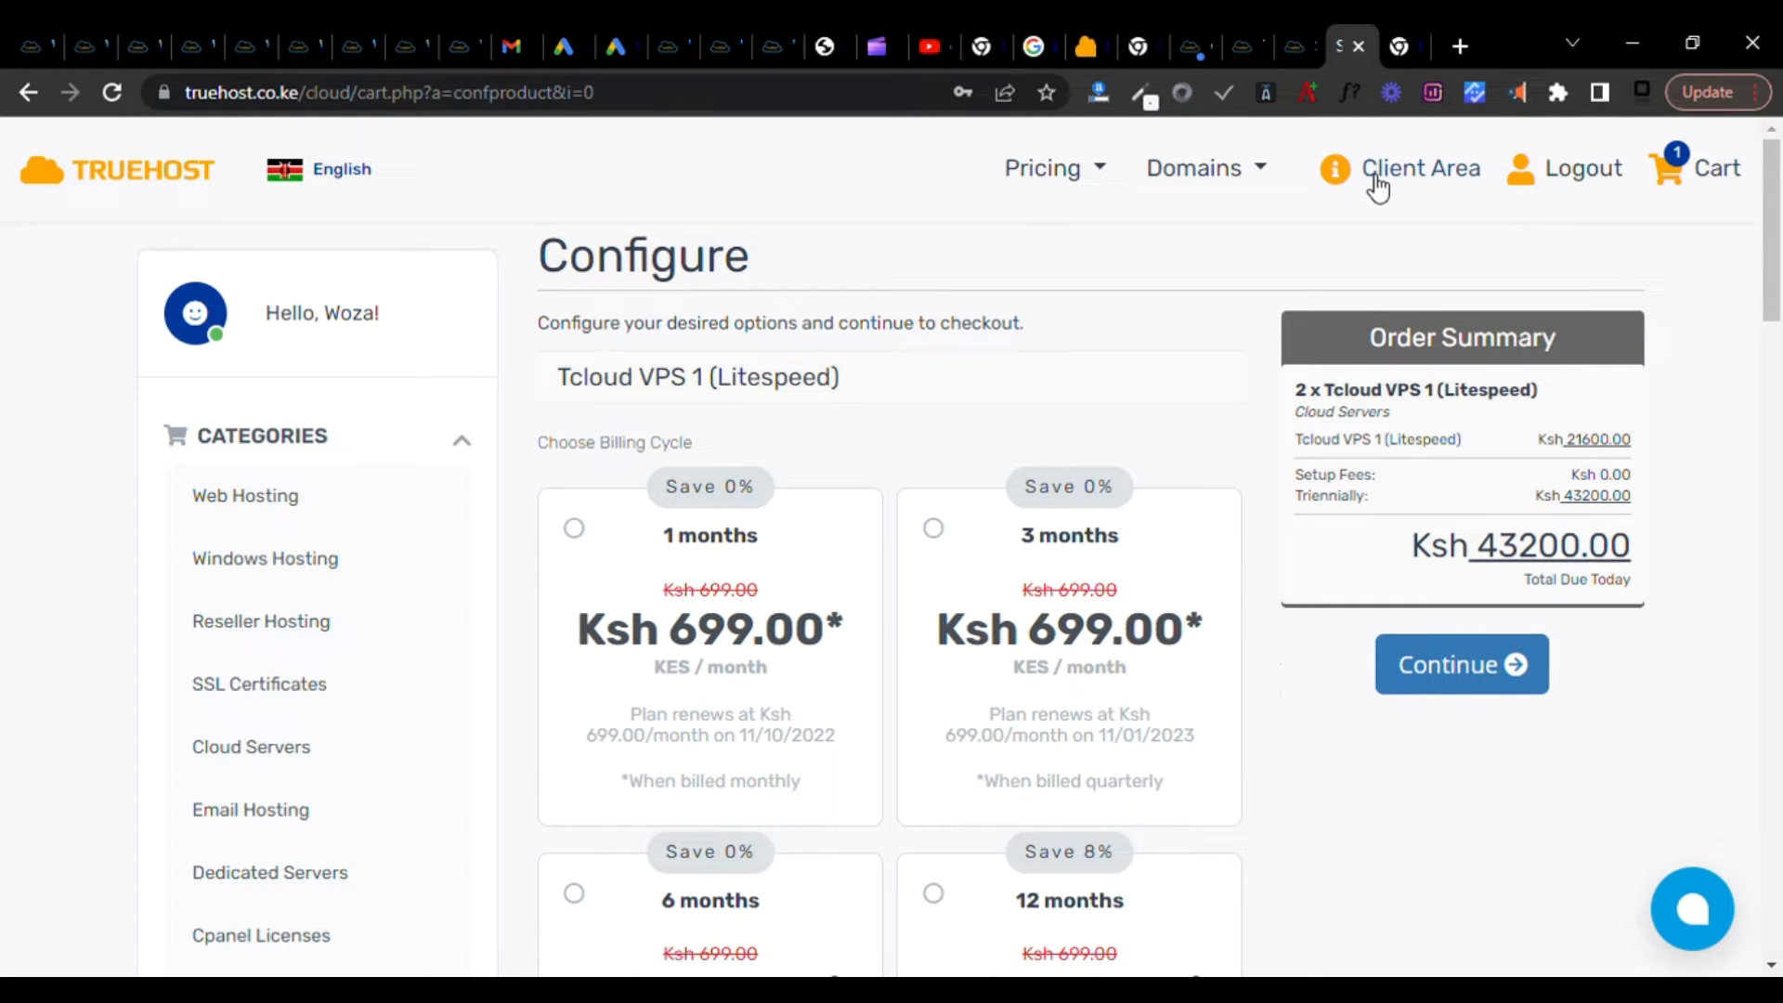
mouse_move(1244, 644)
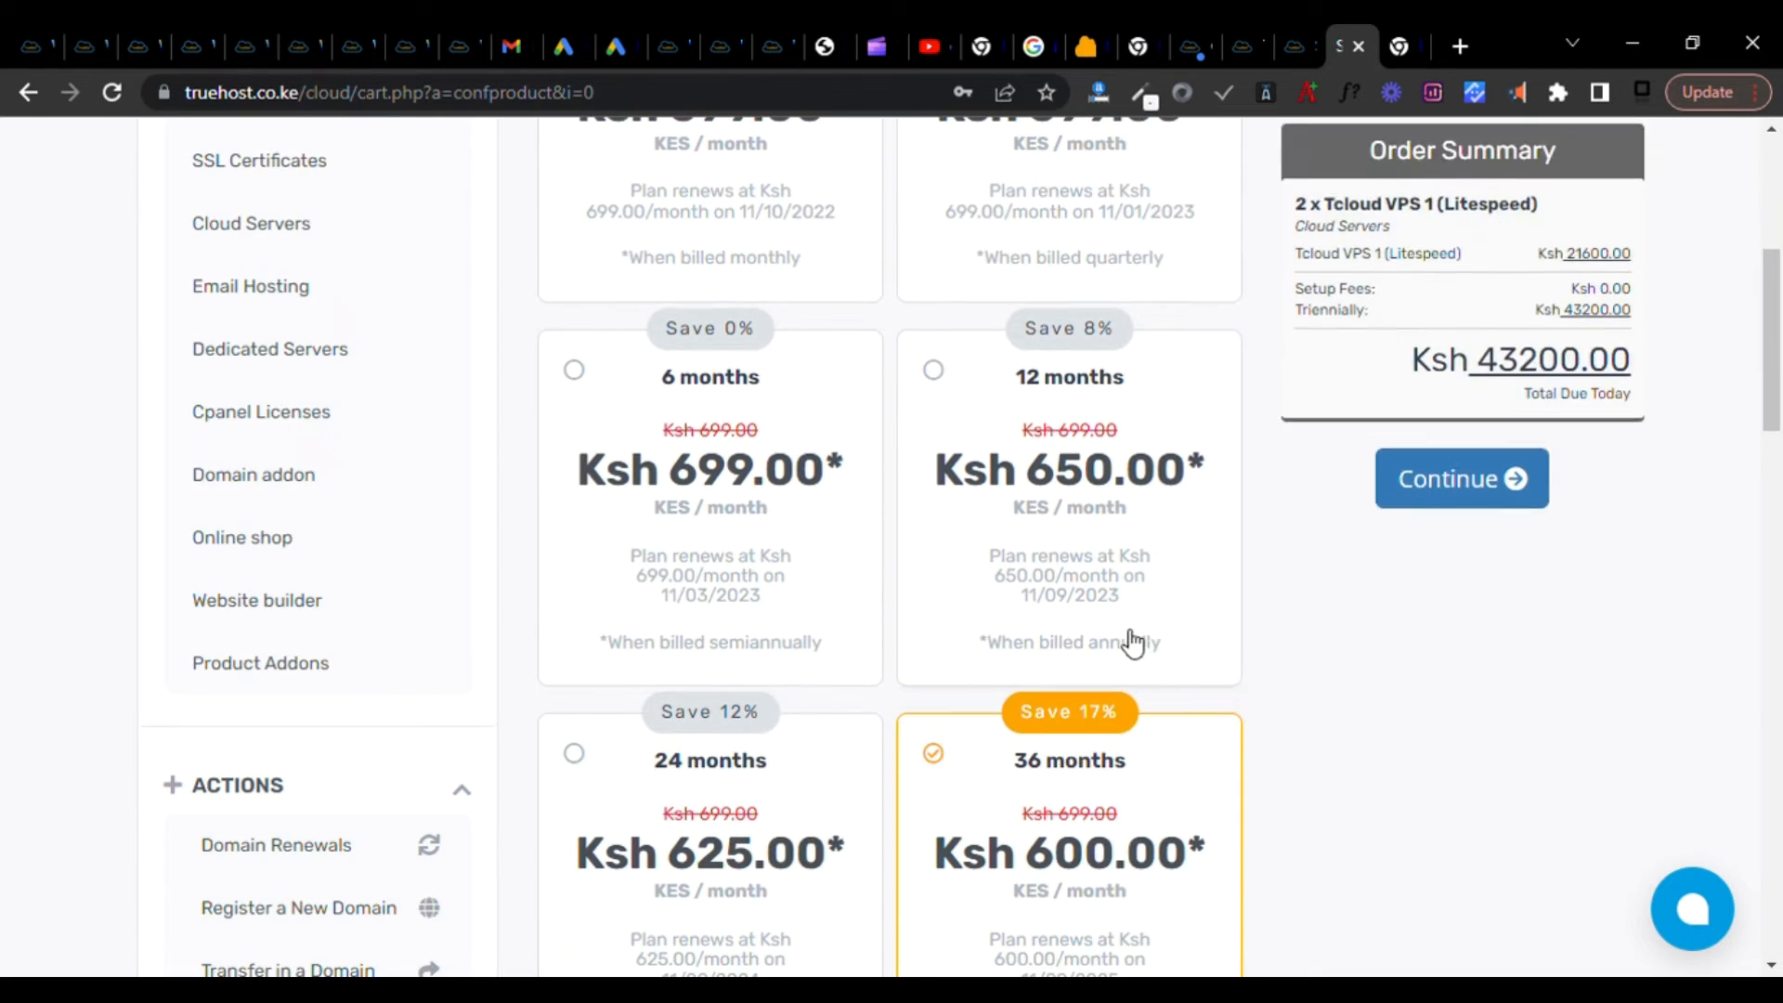
scroll(down, 3)
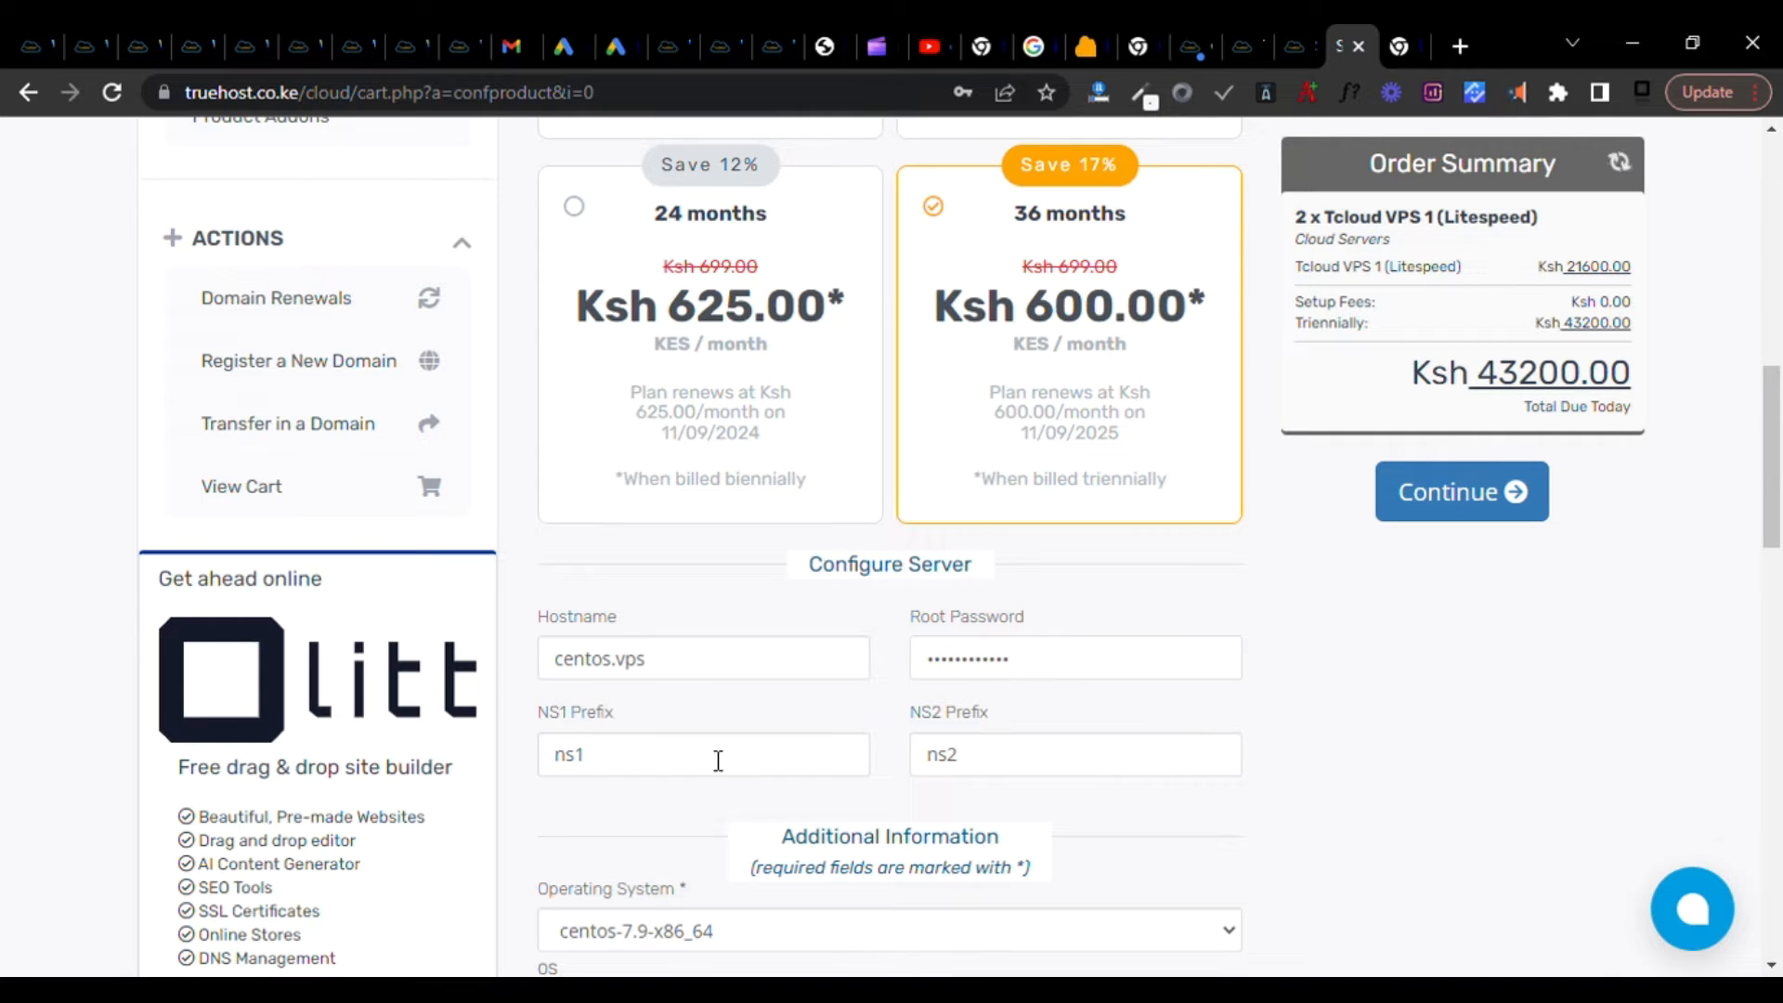
scroll(down, 3)
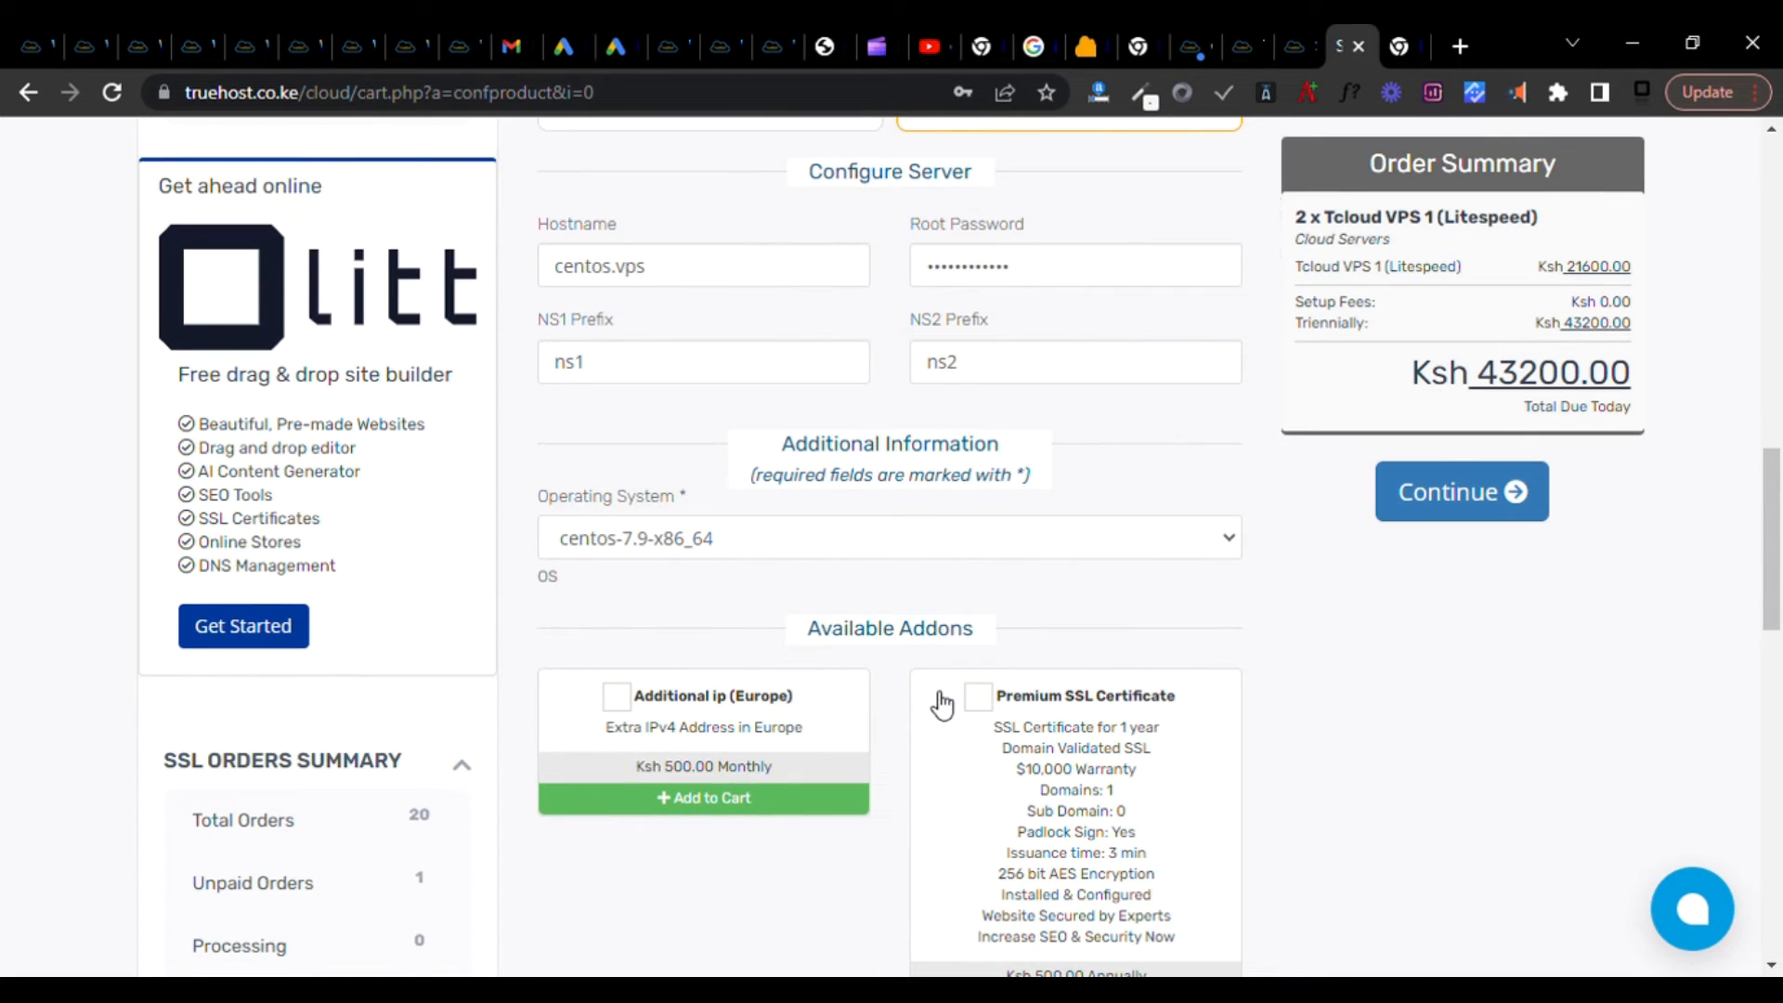
scroll(down, 3)
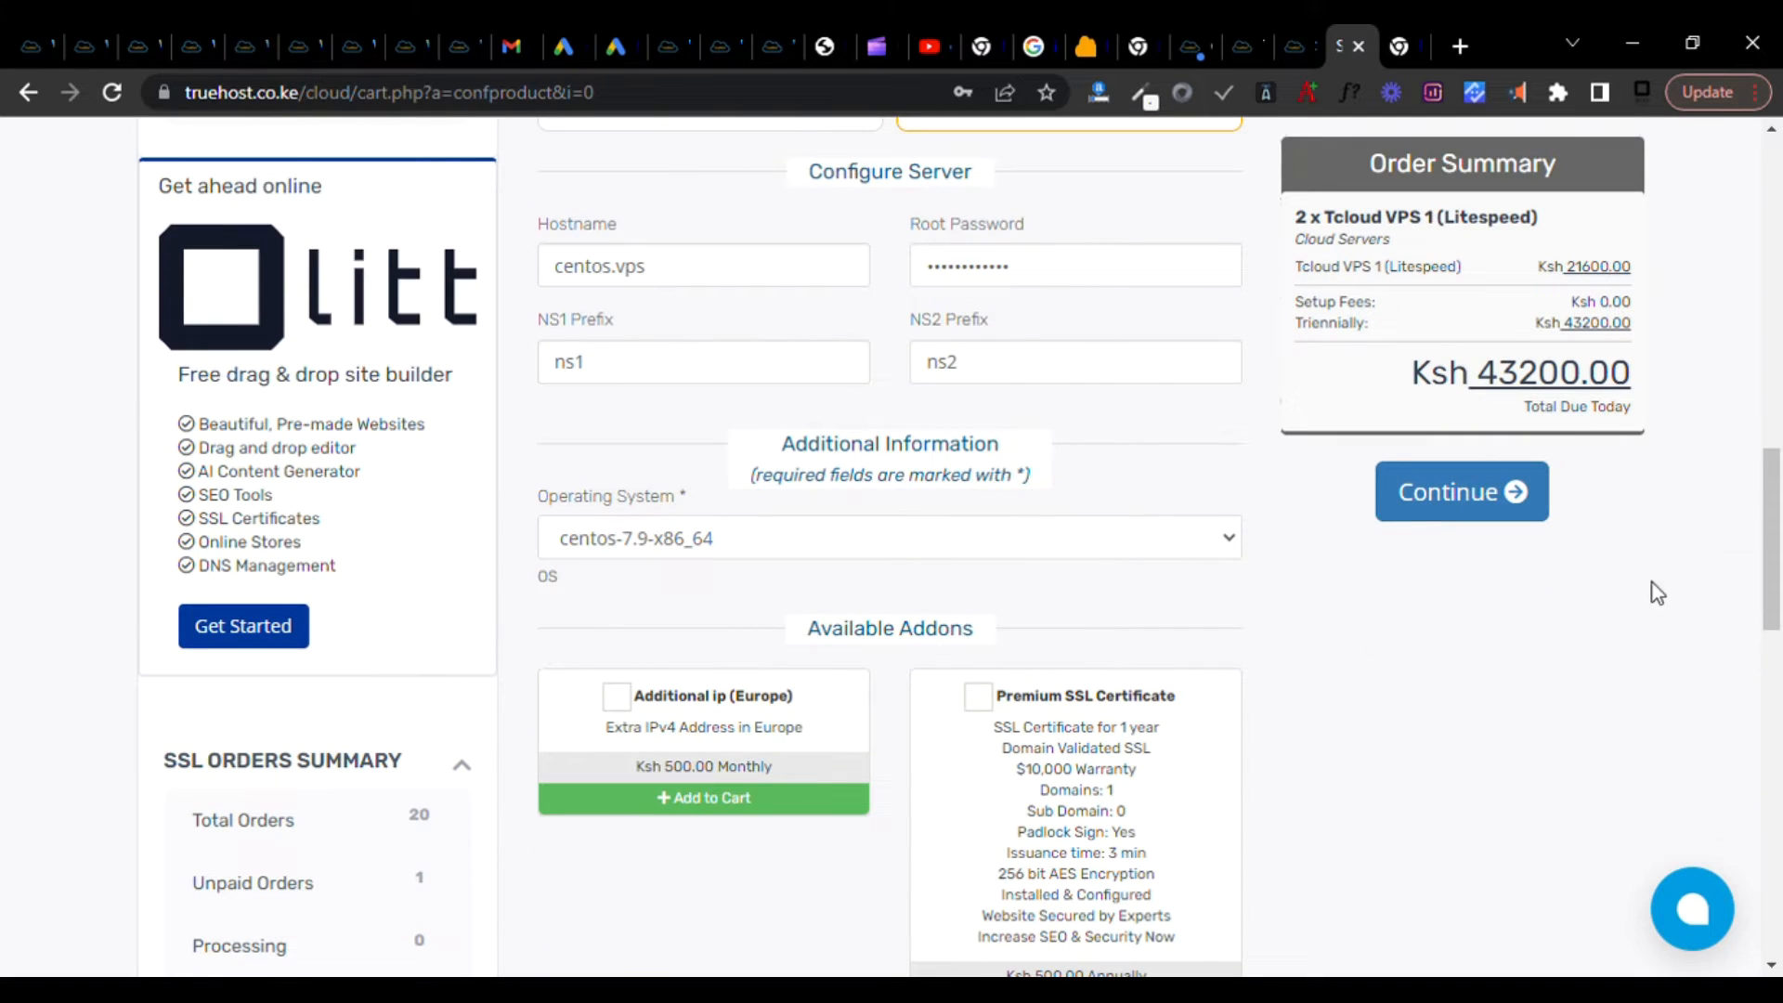
scroll(down, 3)
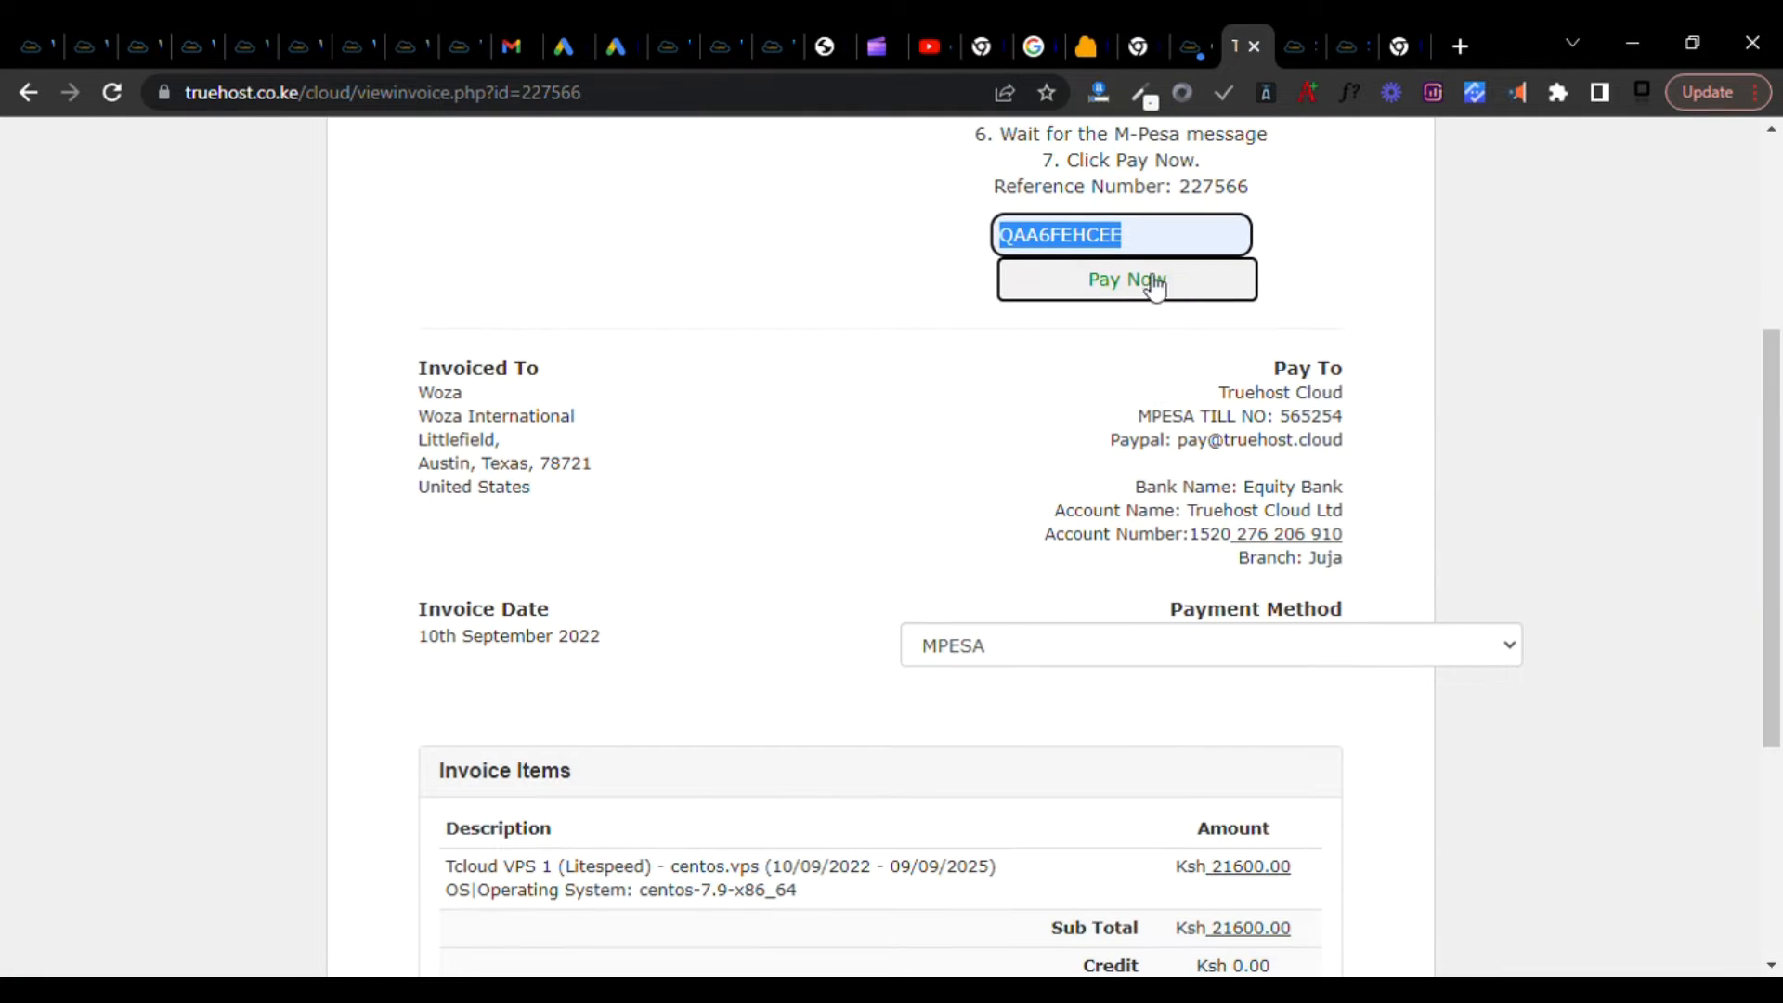
mouse_move(1286, 315)
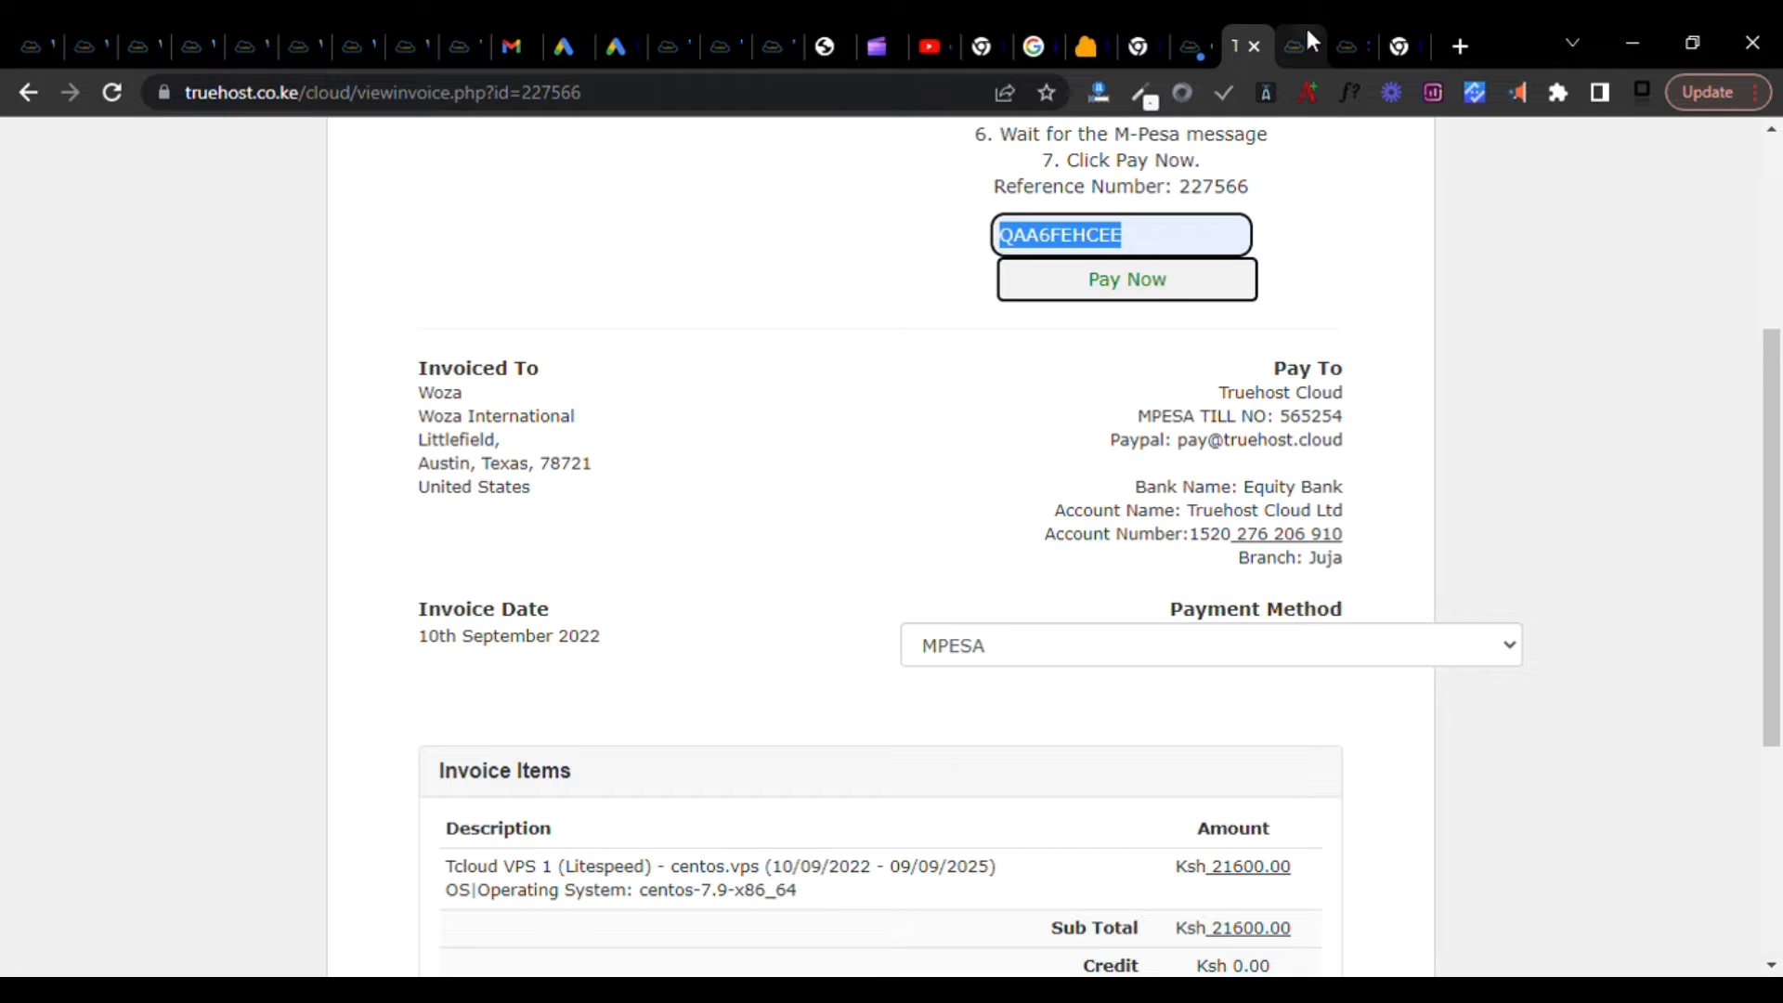
mouse_move(1259, 280)
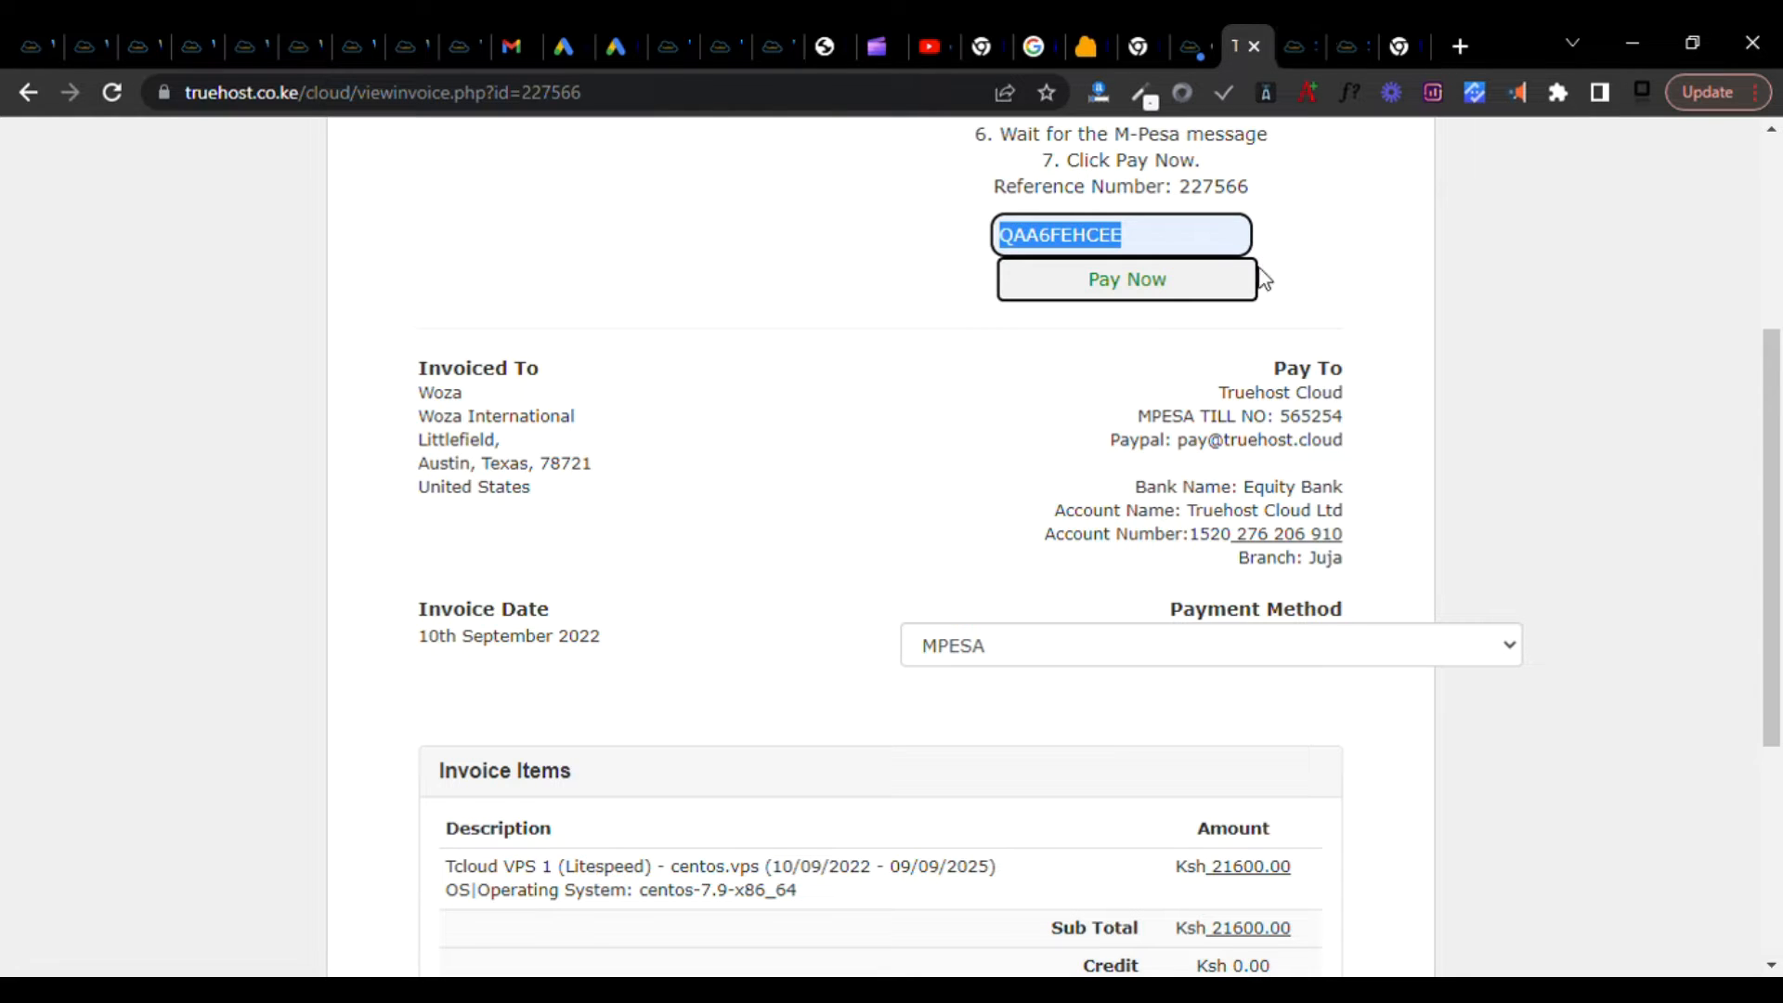
Scroll the unpaid Tcloud VPS 1 invoice down to its Invoice Items section.
scroll(down, 3)
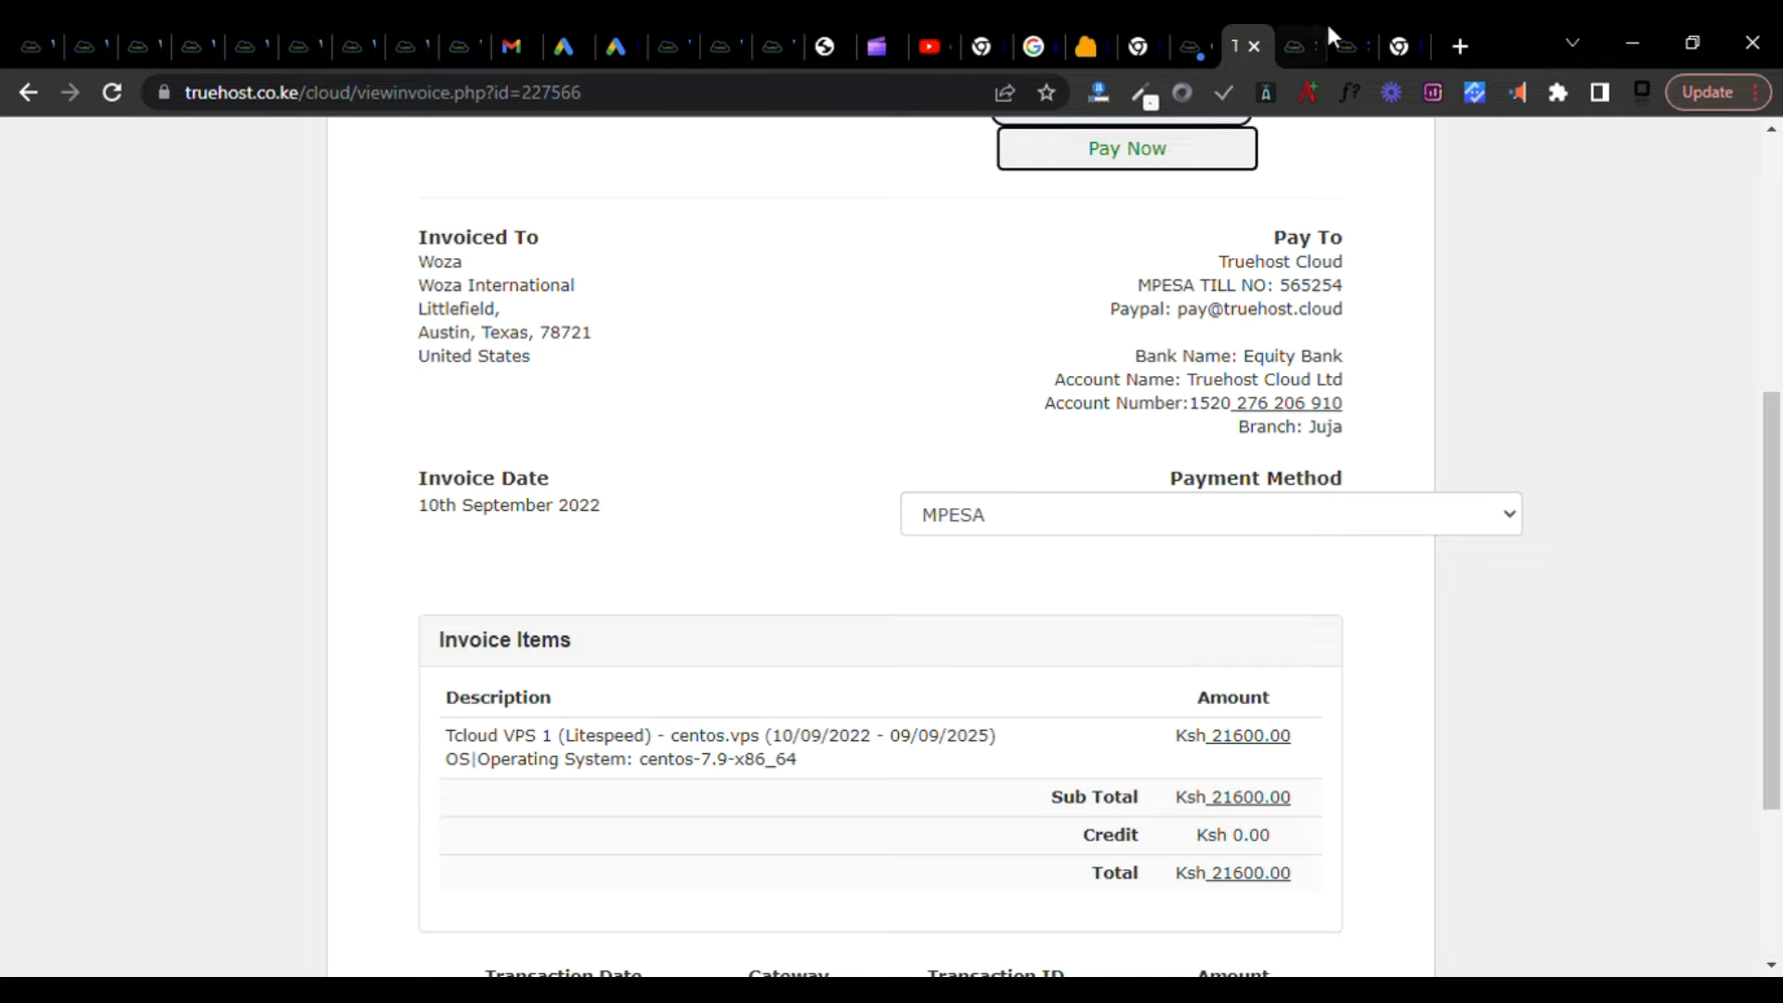
scroll(down, 3)
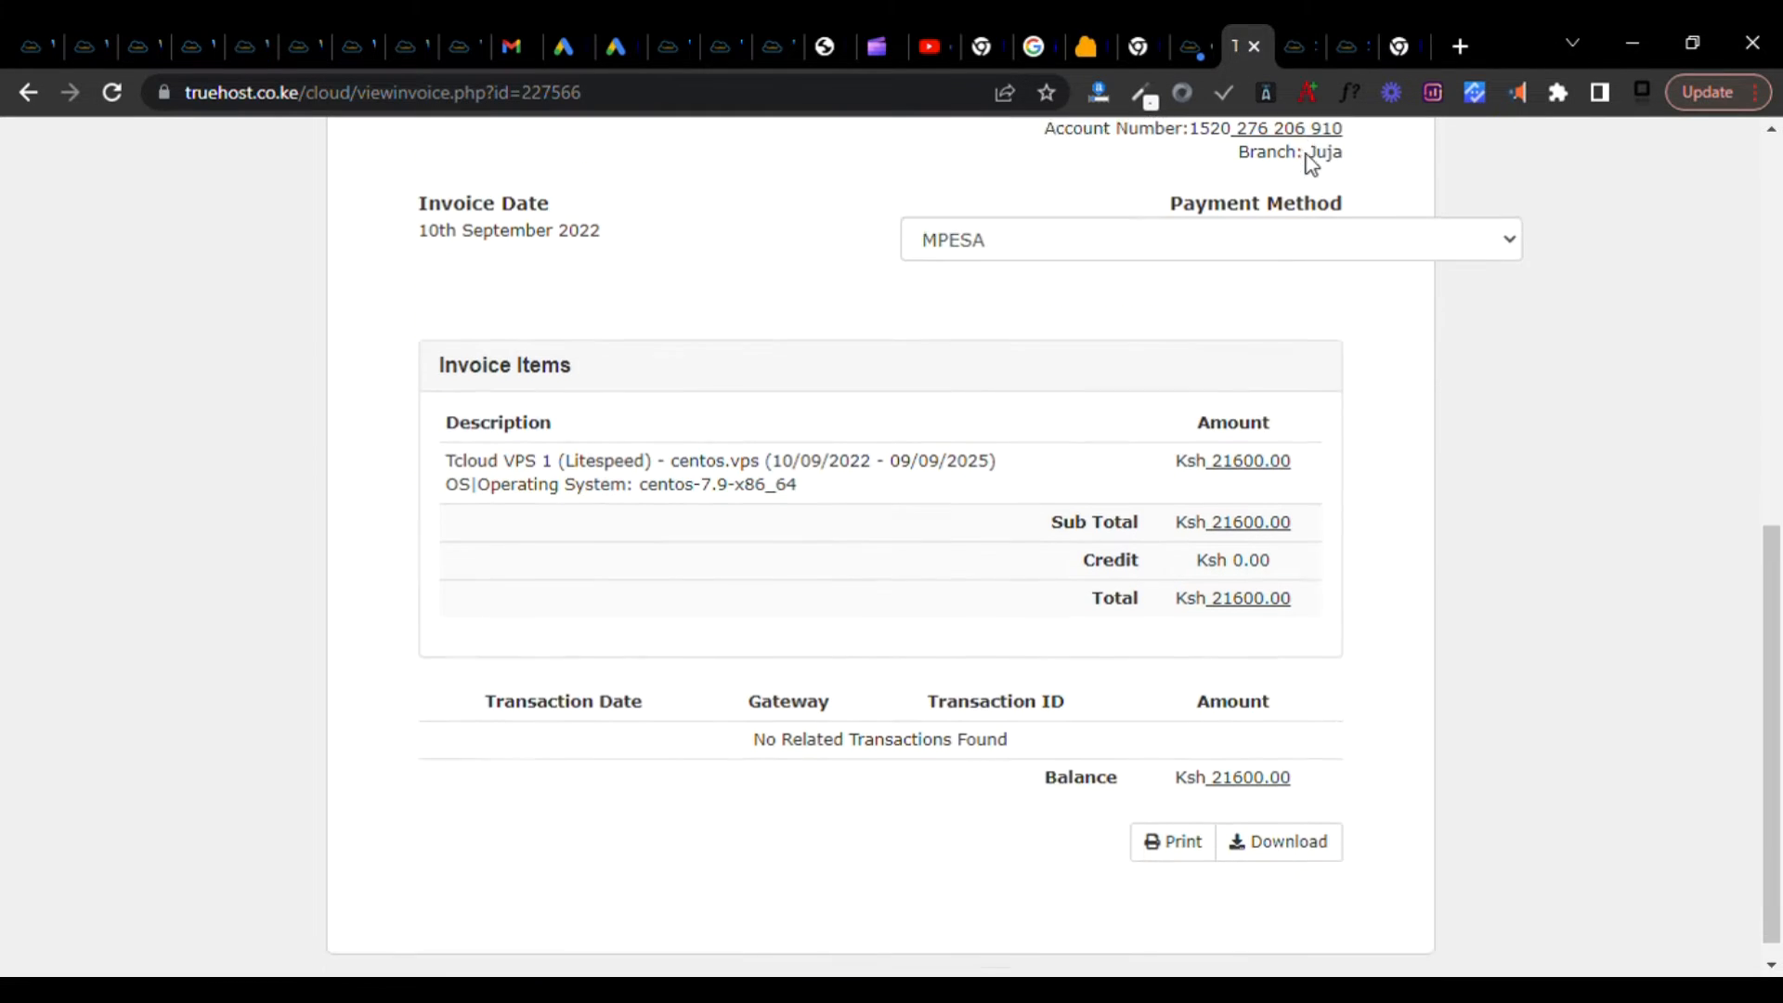
scroll(down, 3)
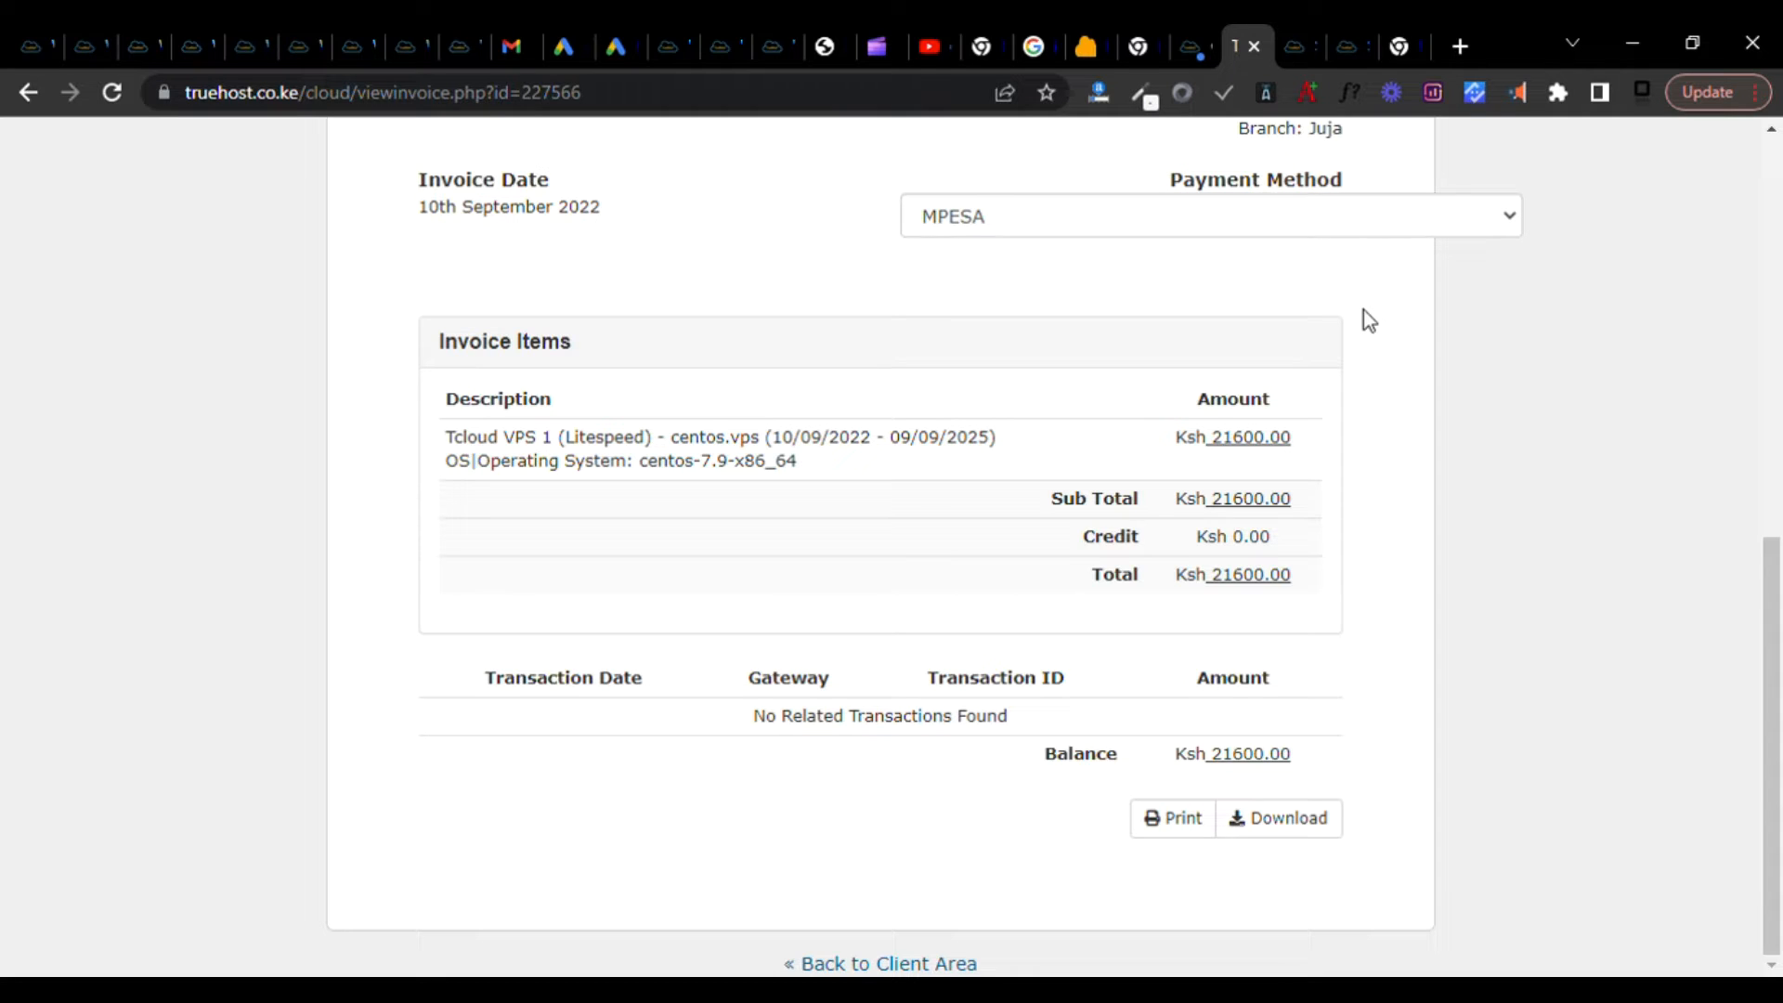
mouse_move(1604, 193)
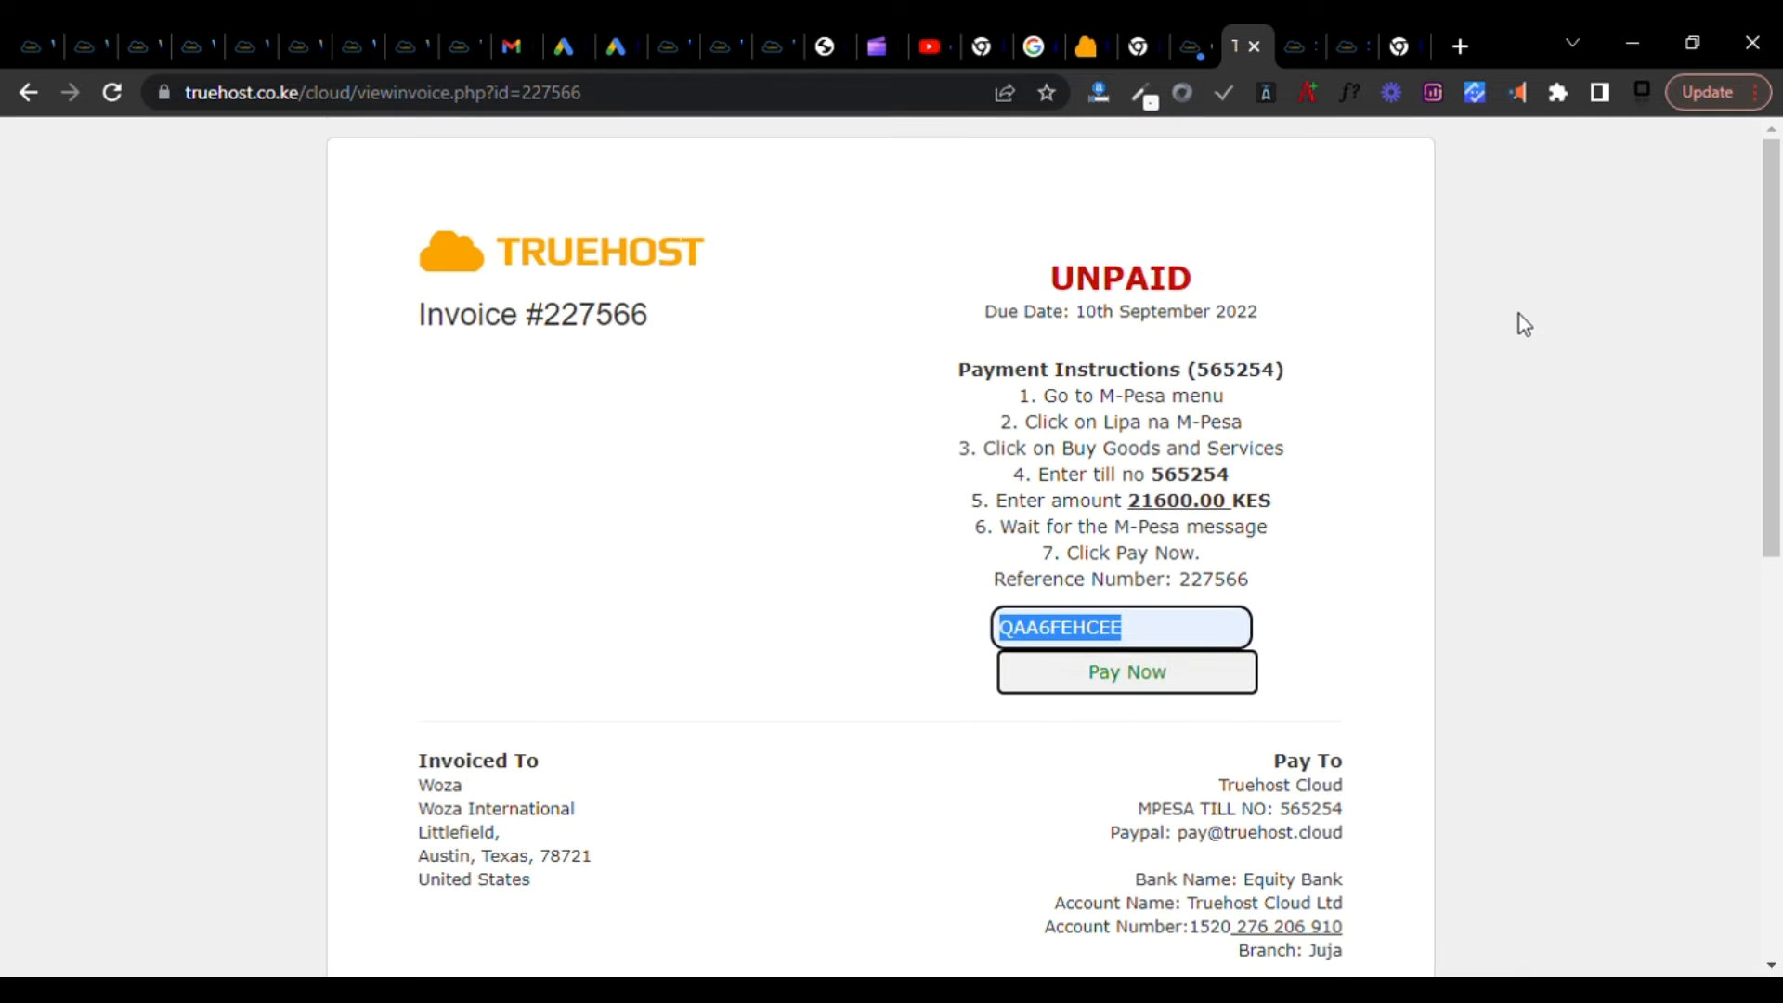
scroll(down, 3)
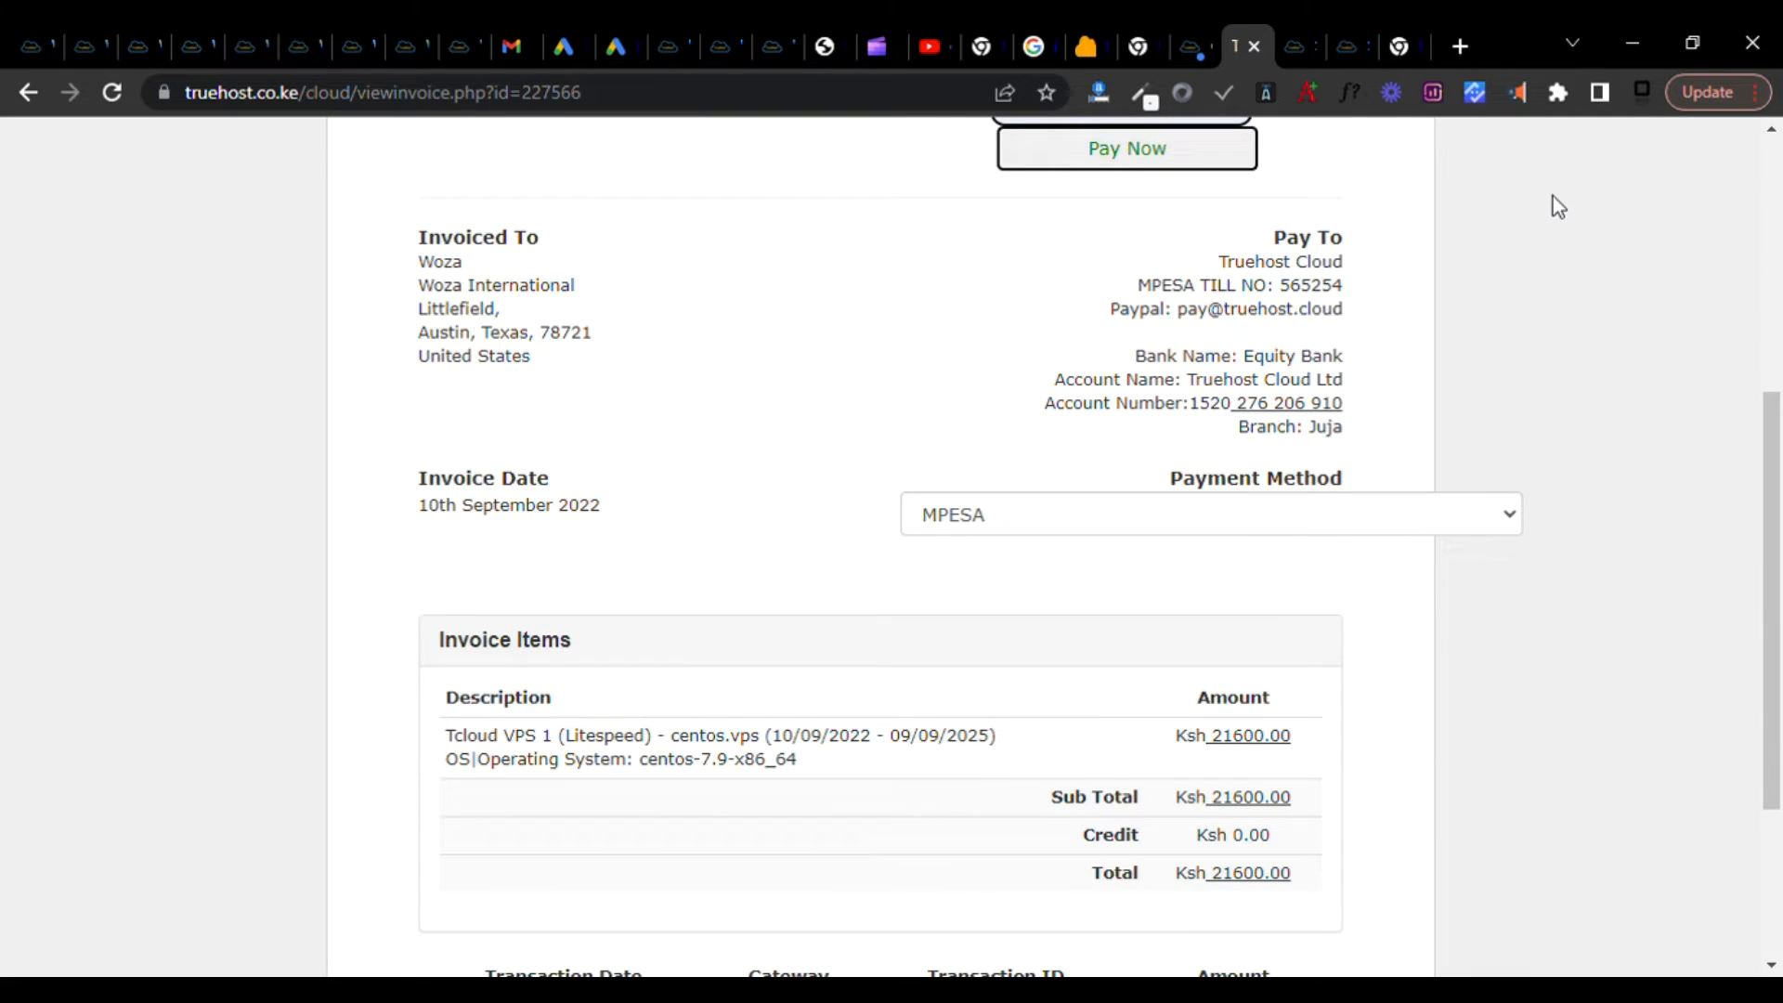
scroll(down, 3)
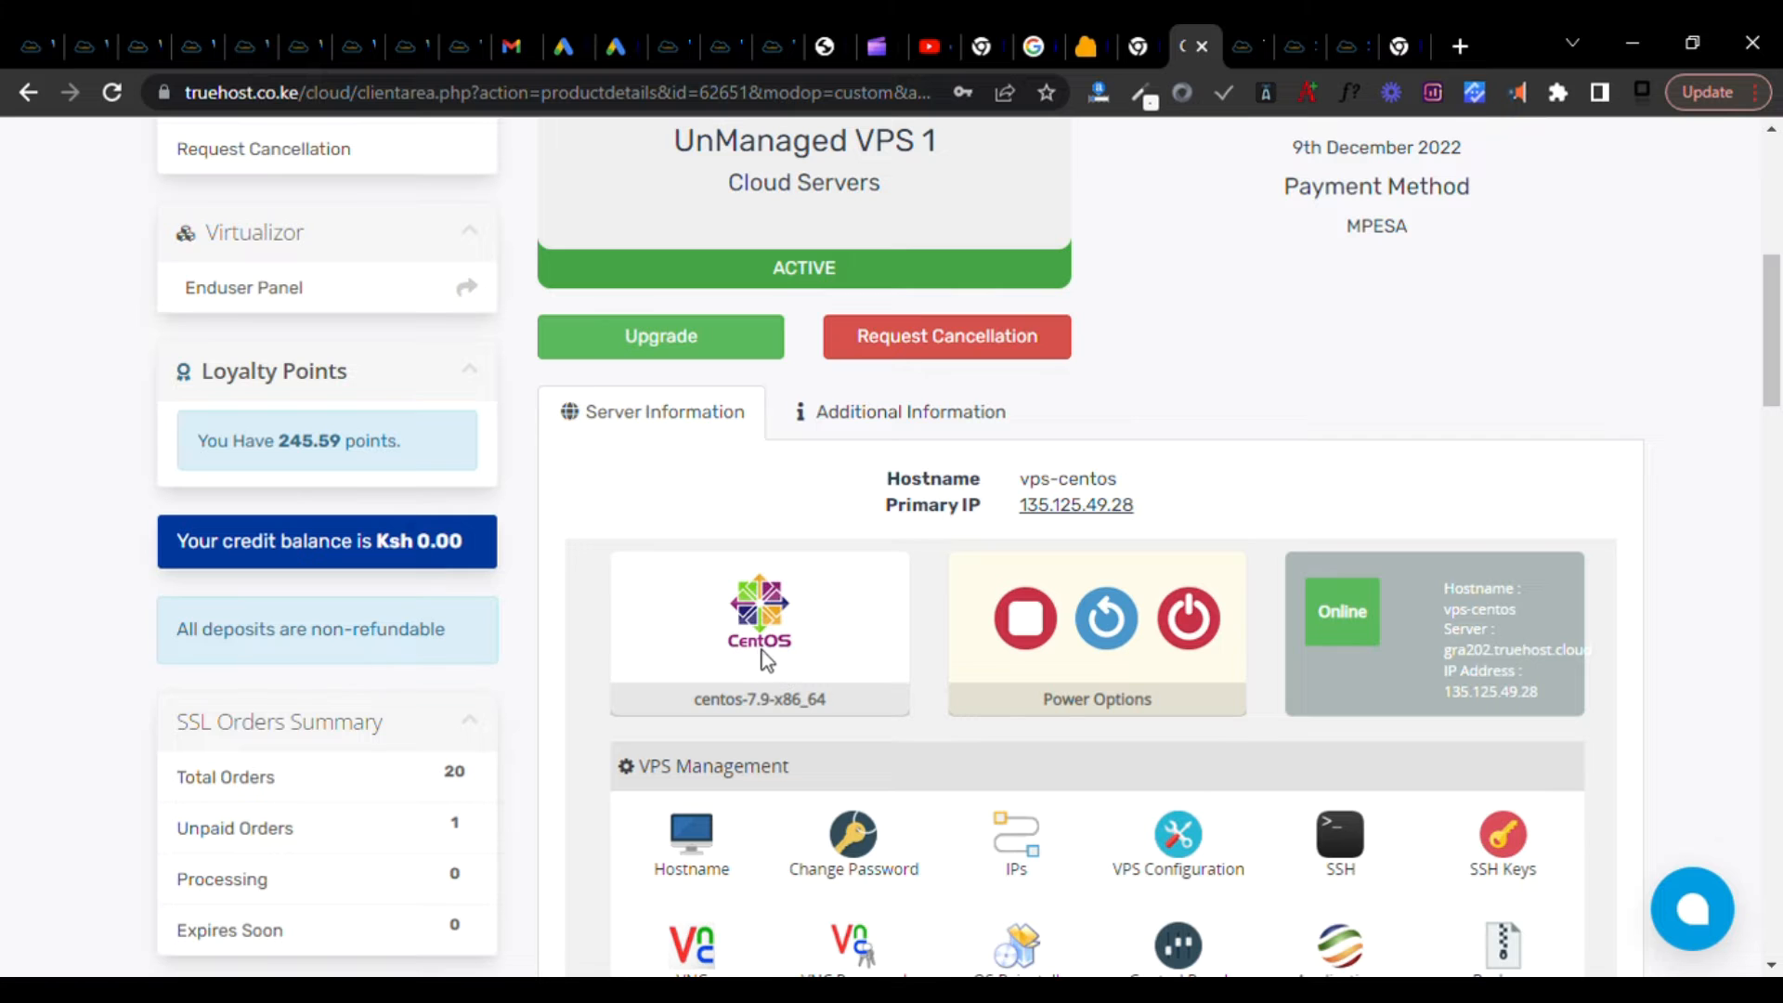
mouse_move(1187, 617)
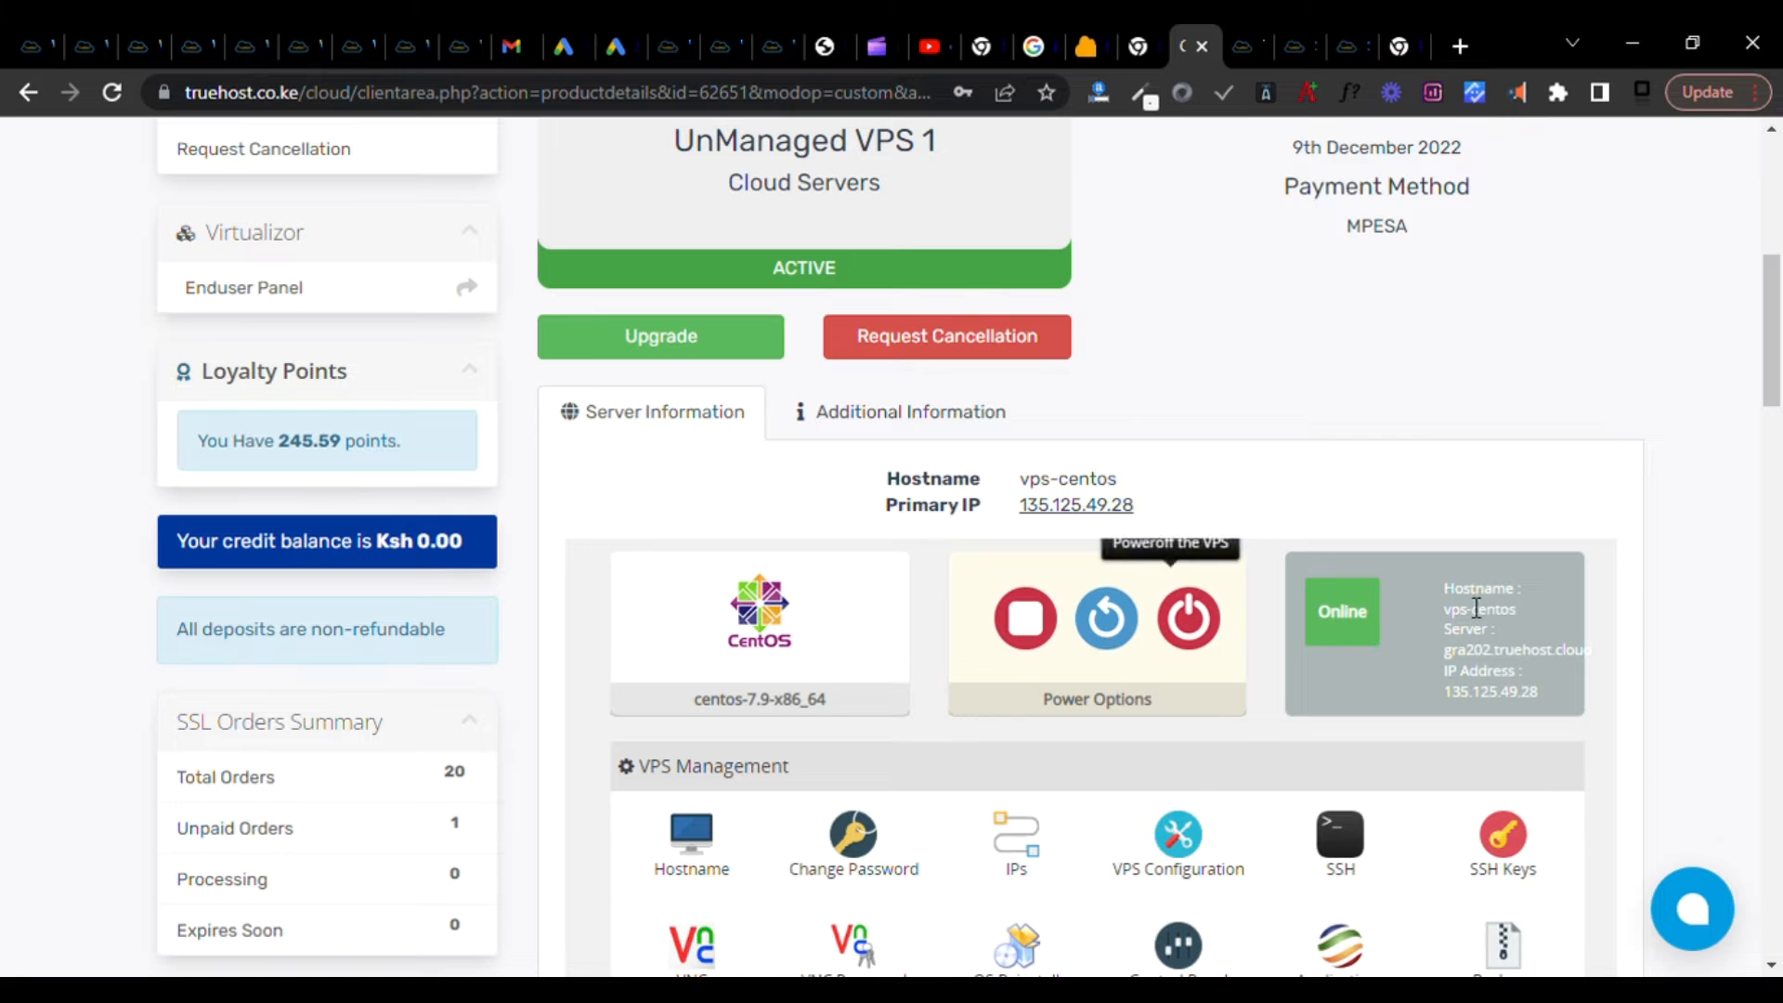
Review the VPS 1 management tools, bandwidth and server stats, monthly chart and location map.
scroll(down, 3)
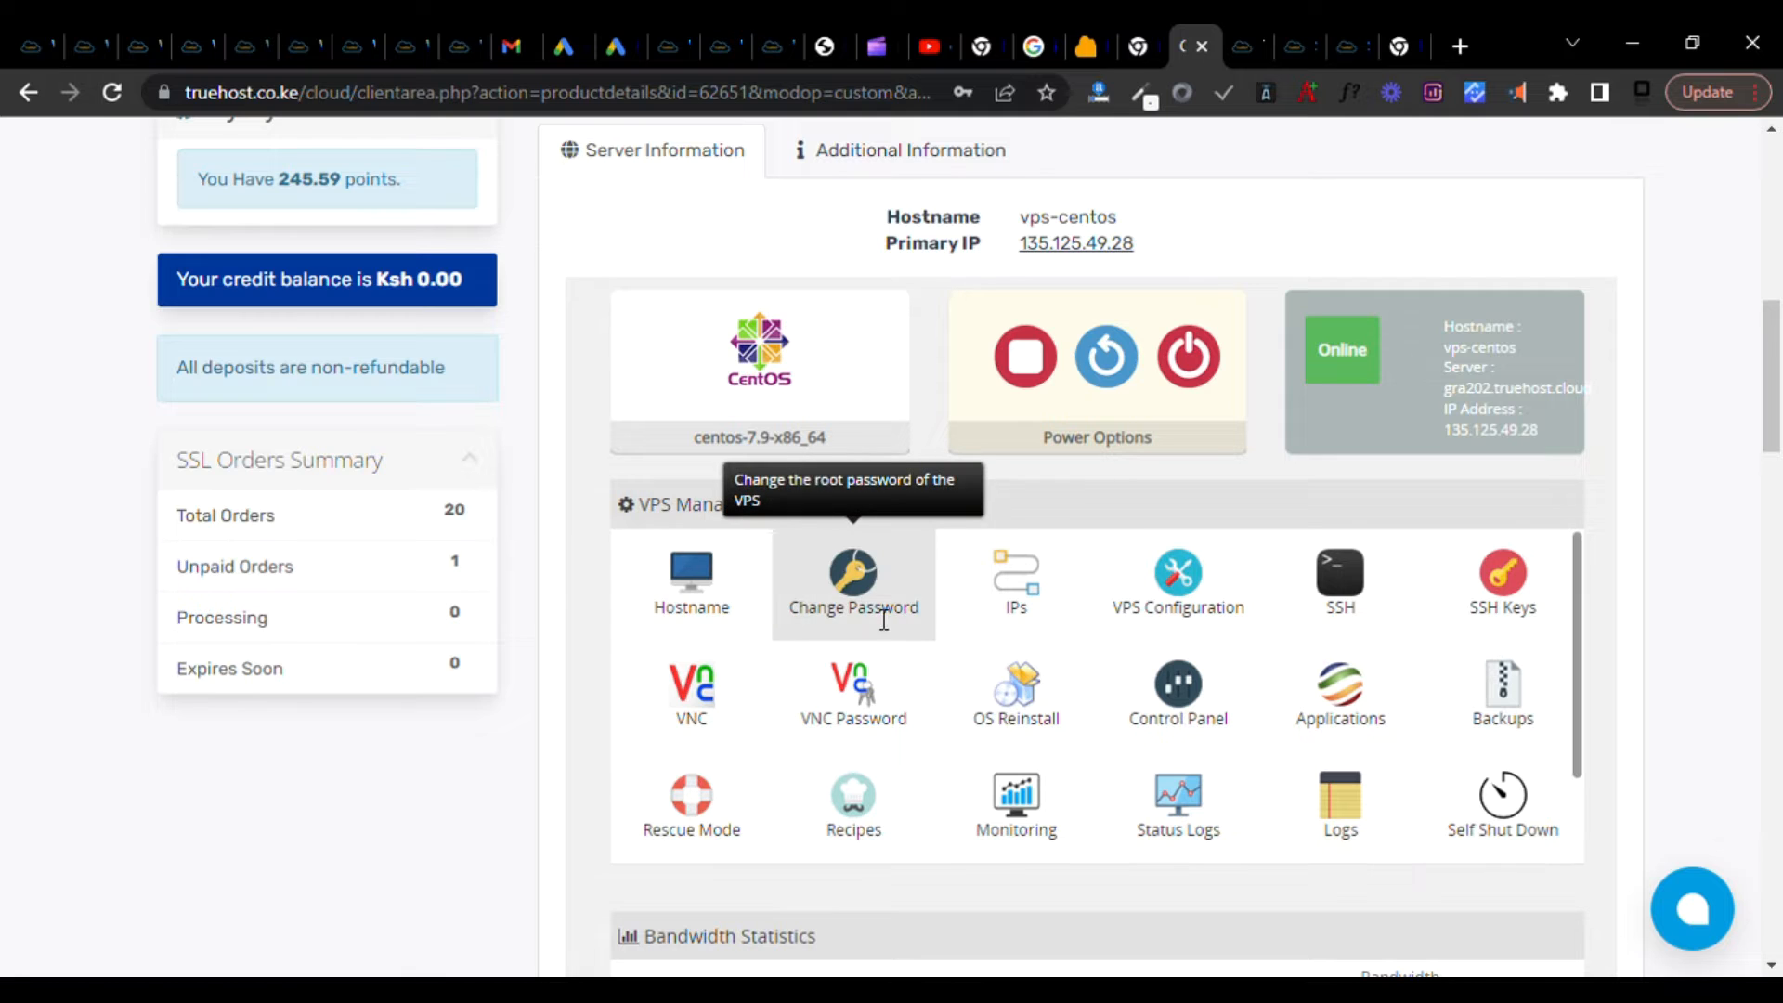
mouse_move(1177, 603)
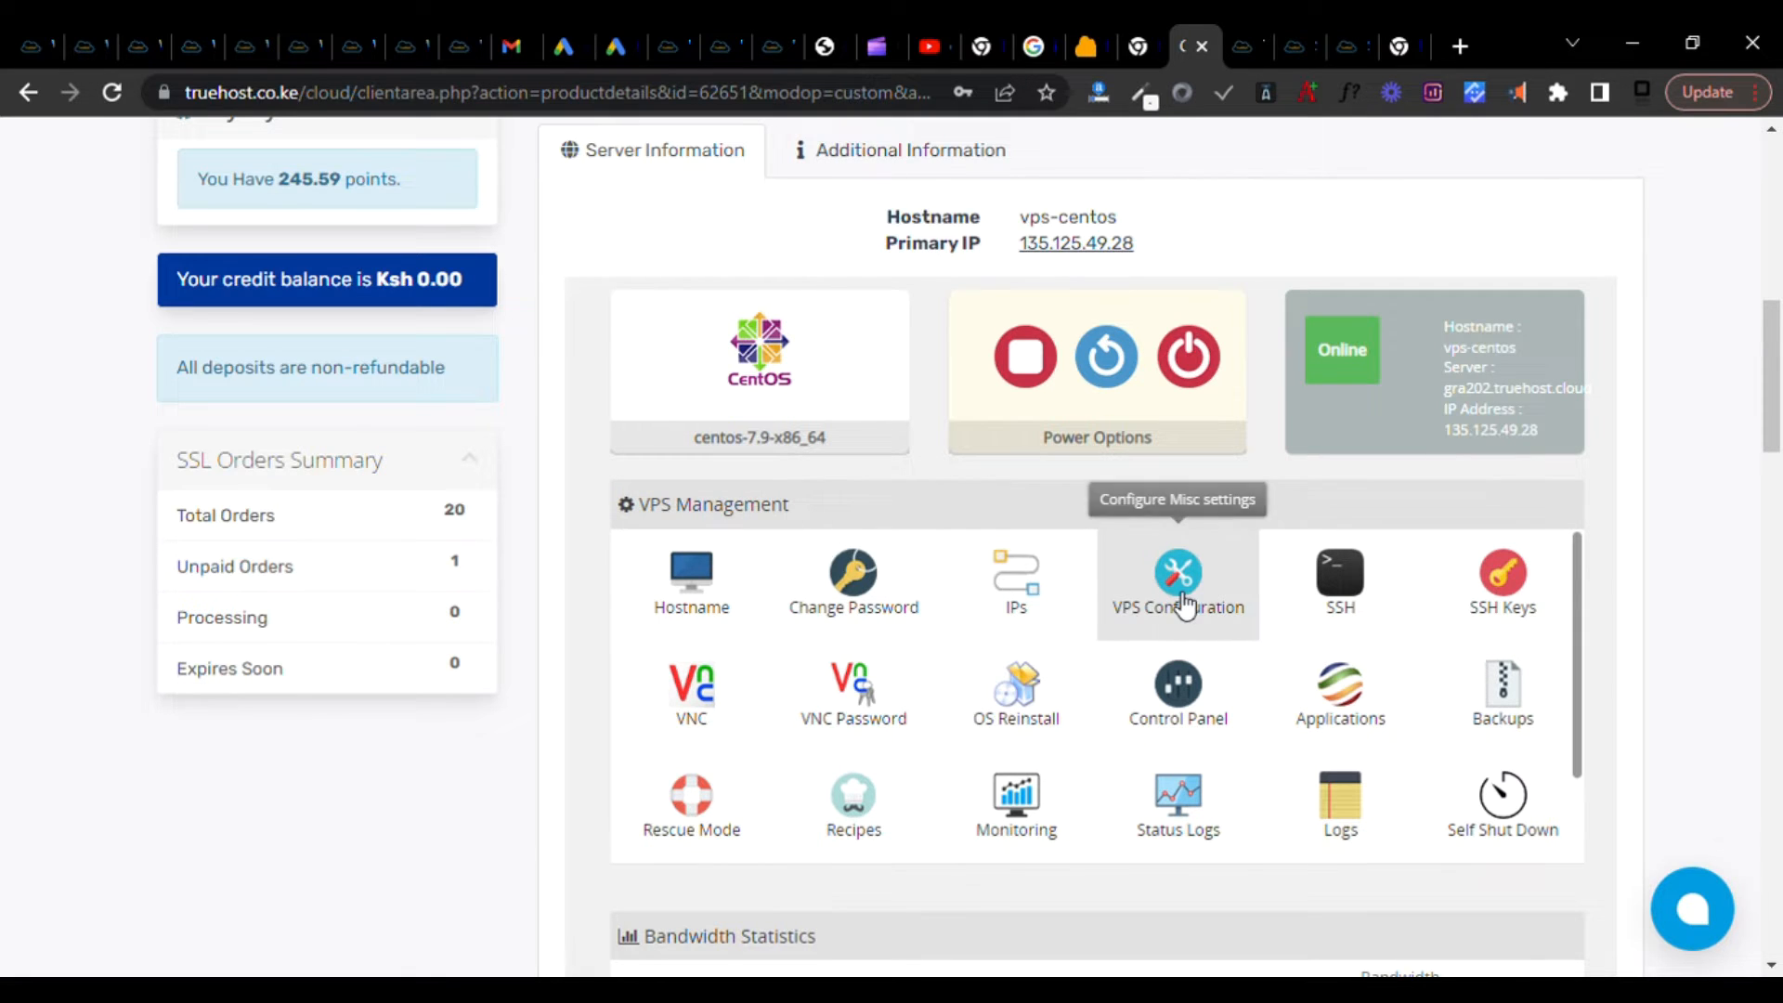
mouse_move(1500, 574)
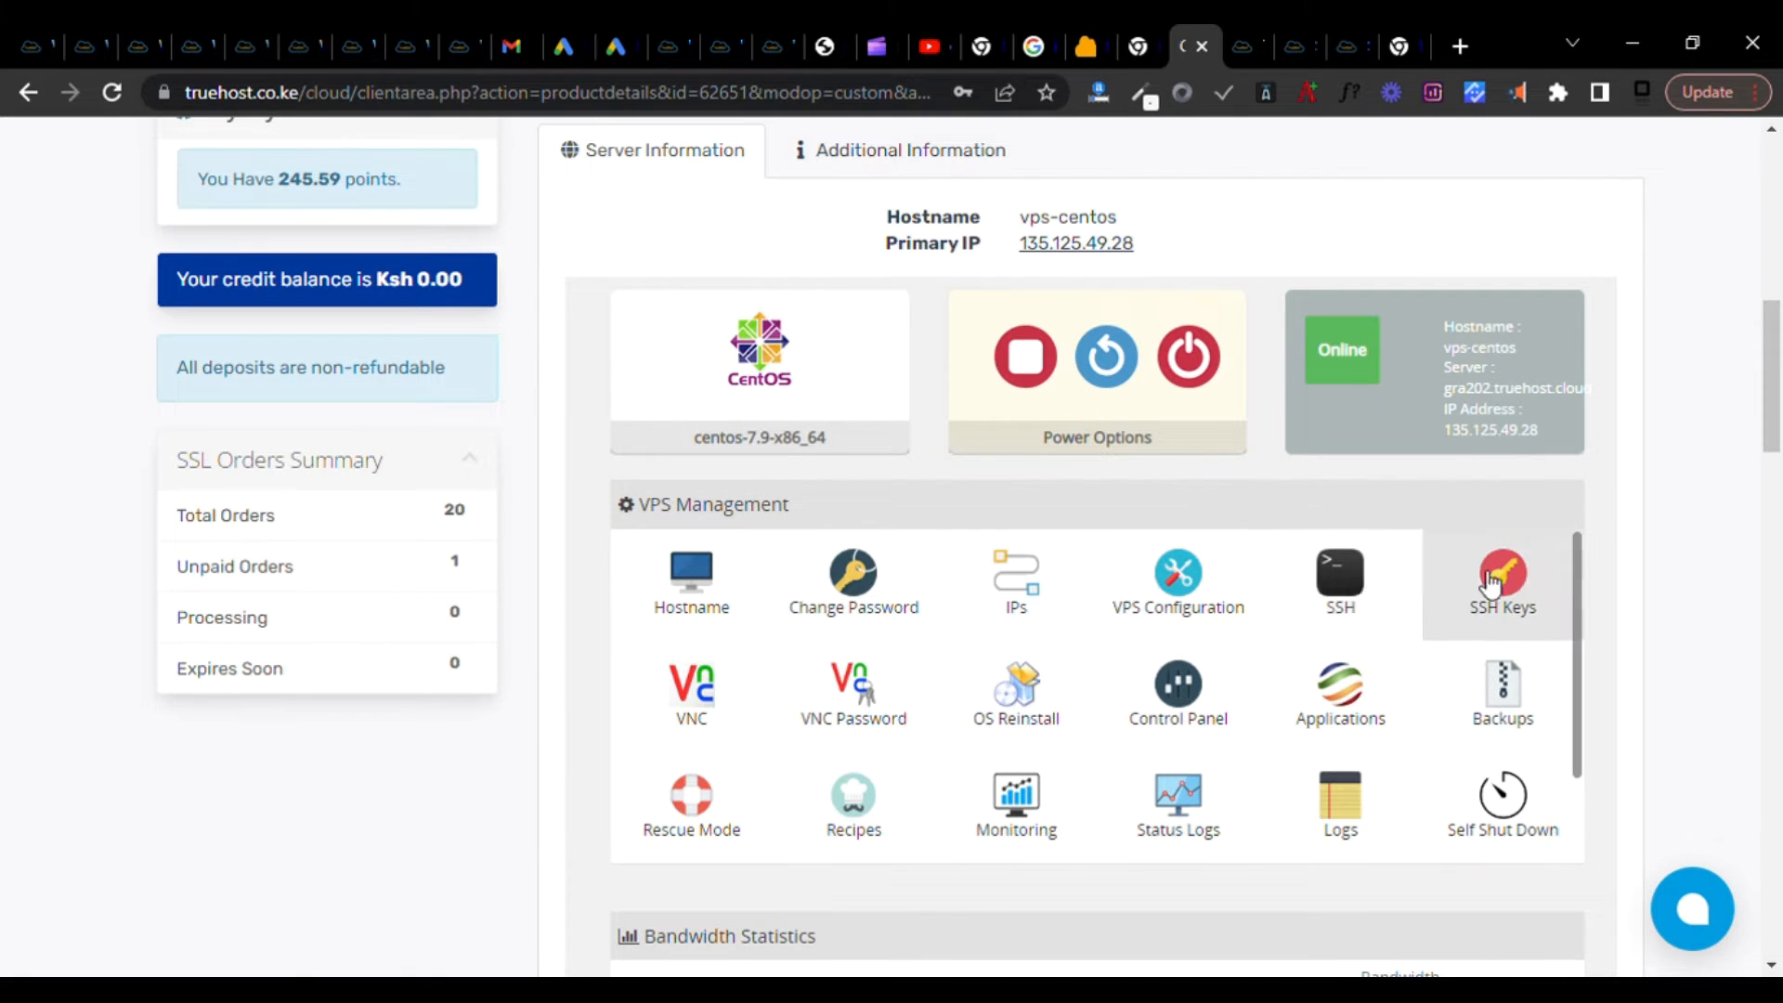
mouse_move(1176, 695)
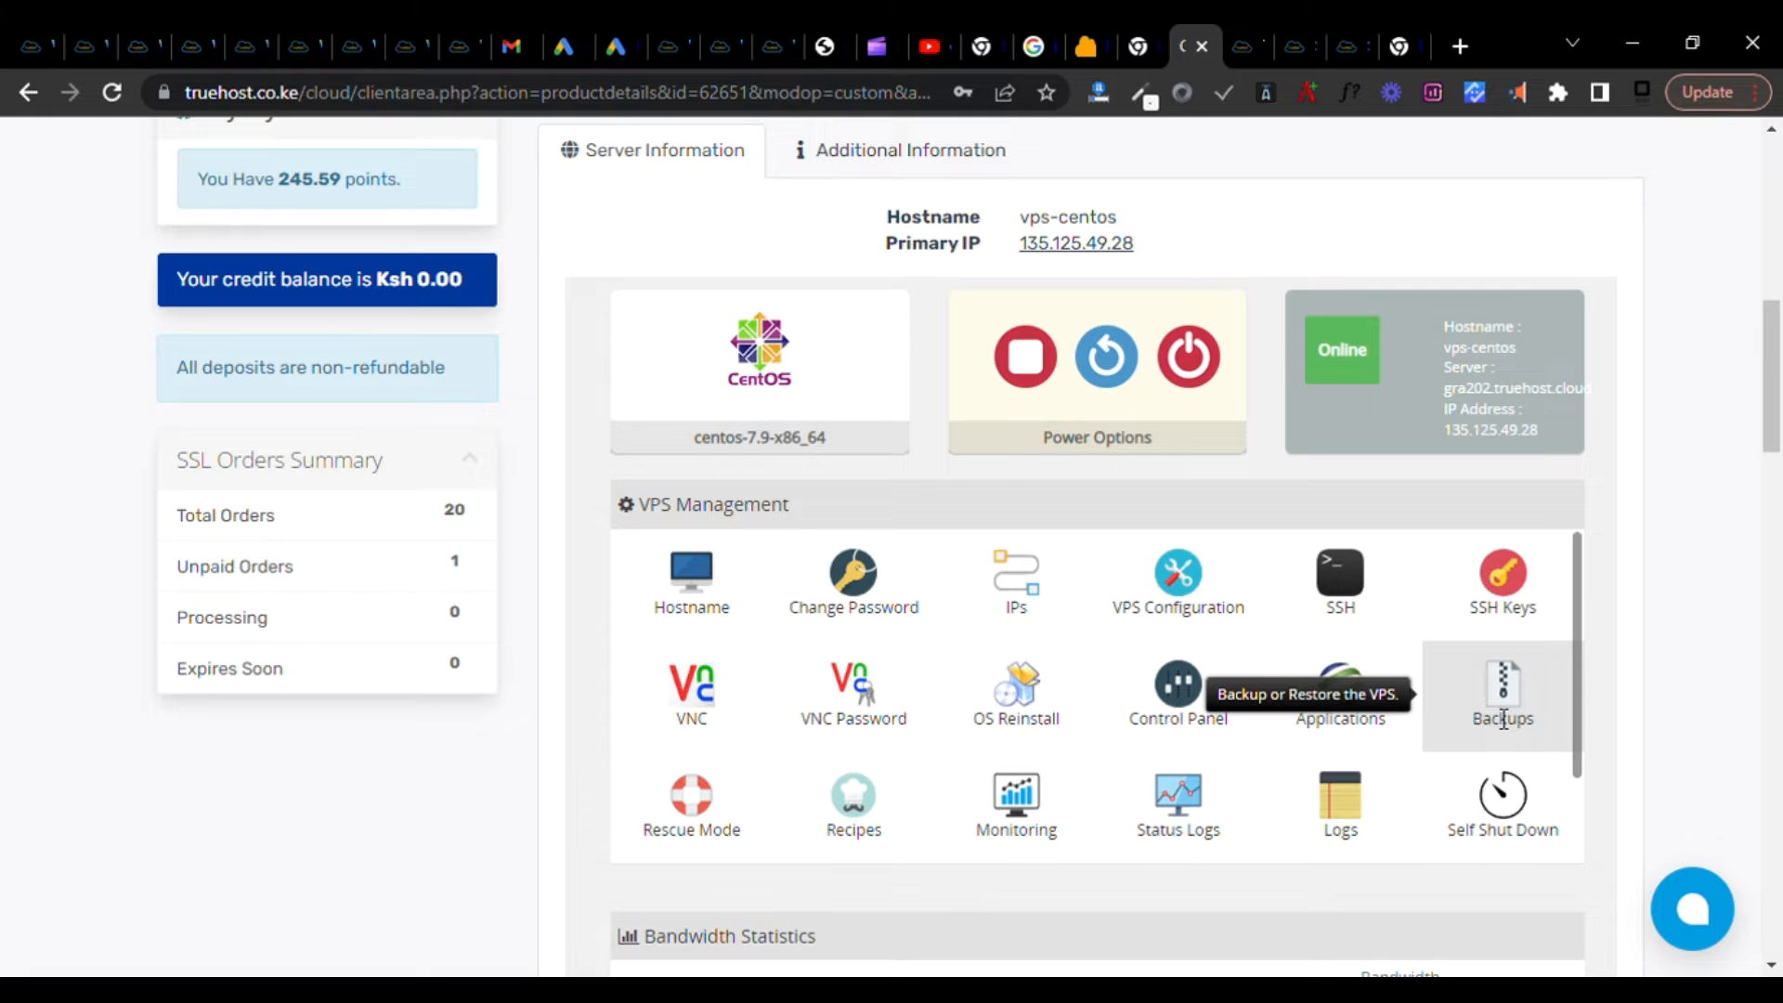
mouse_move(1065, 813)
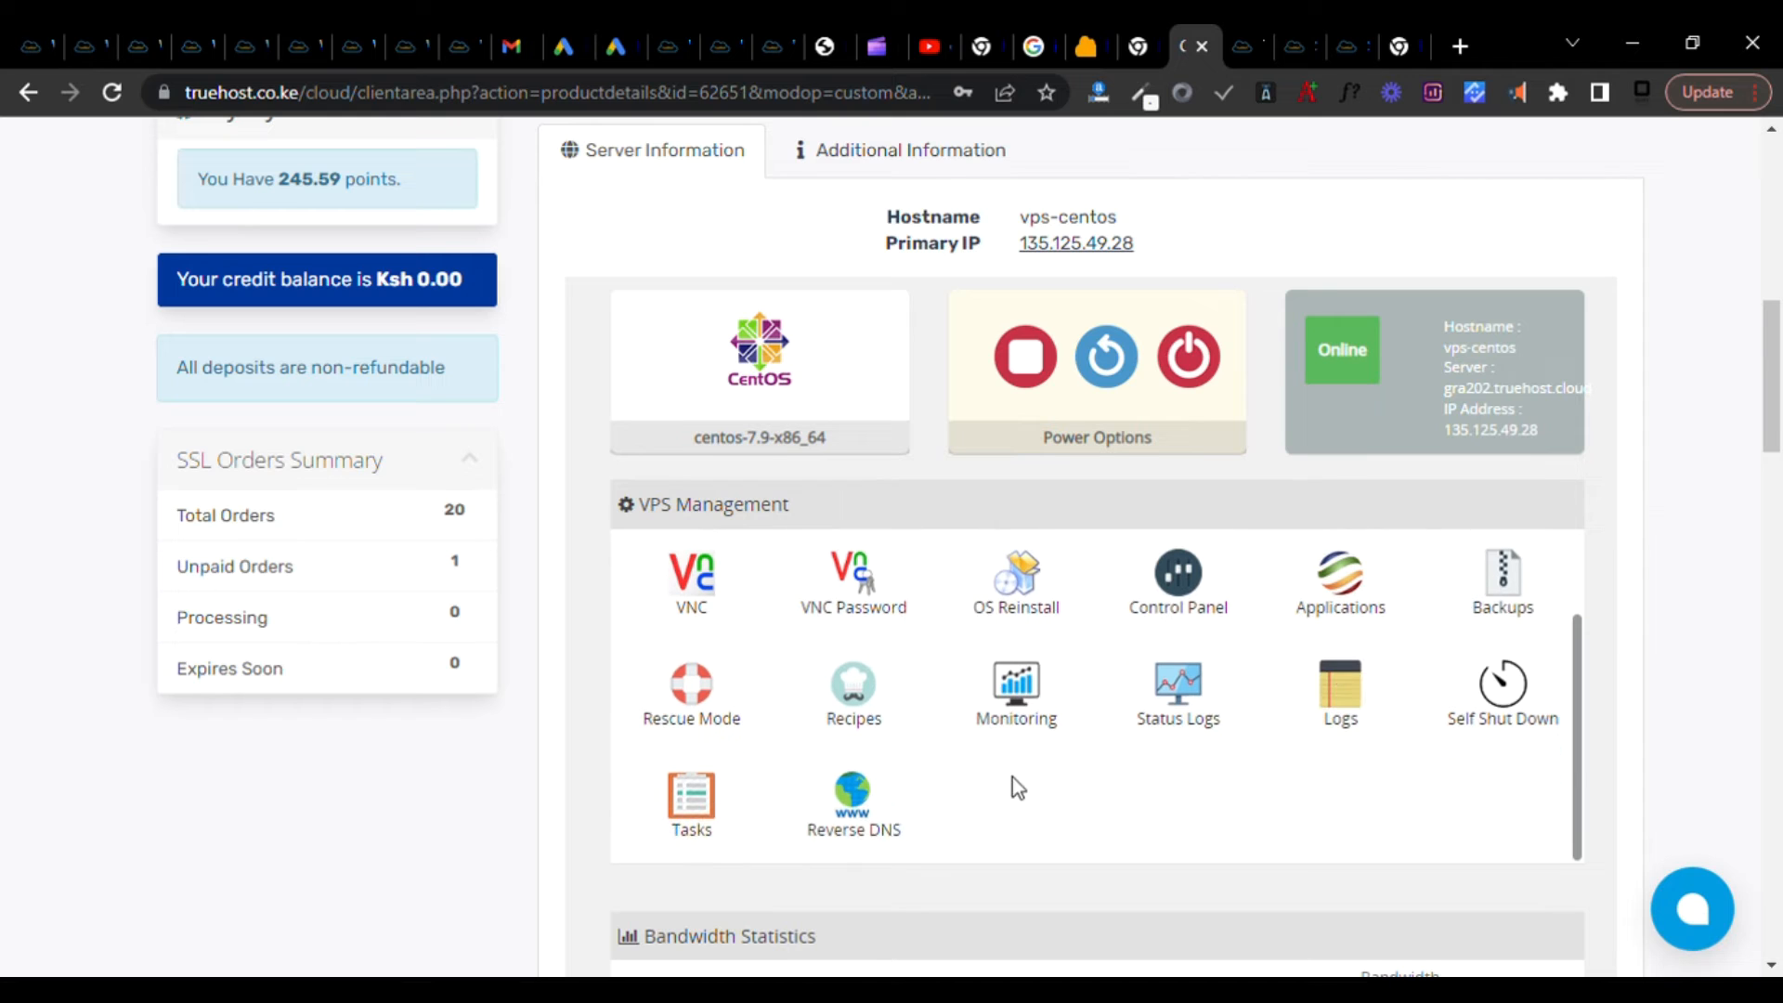
scroll(down, 3)
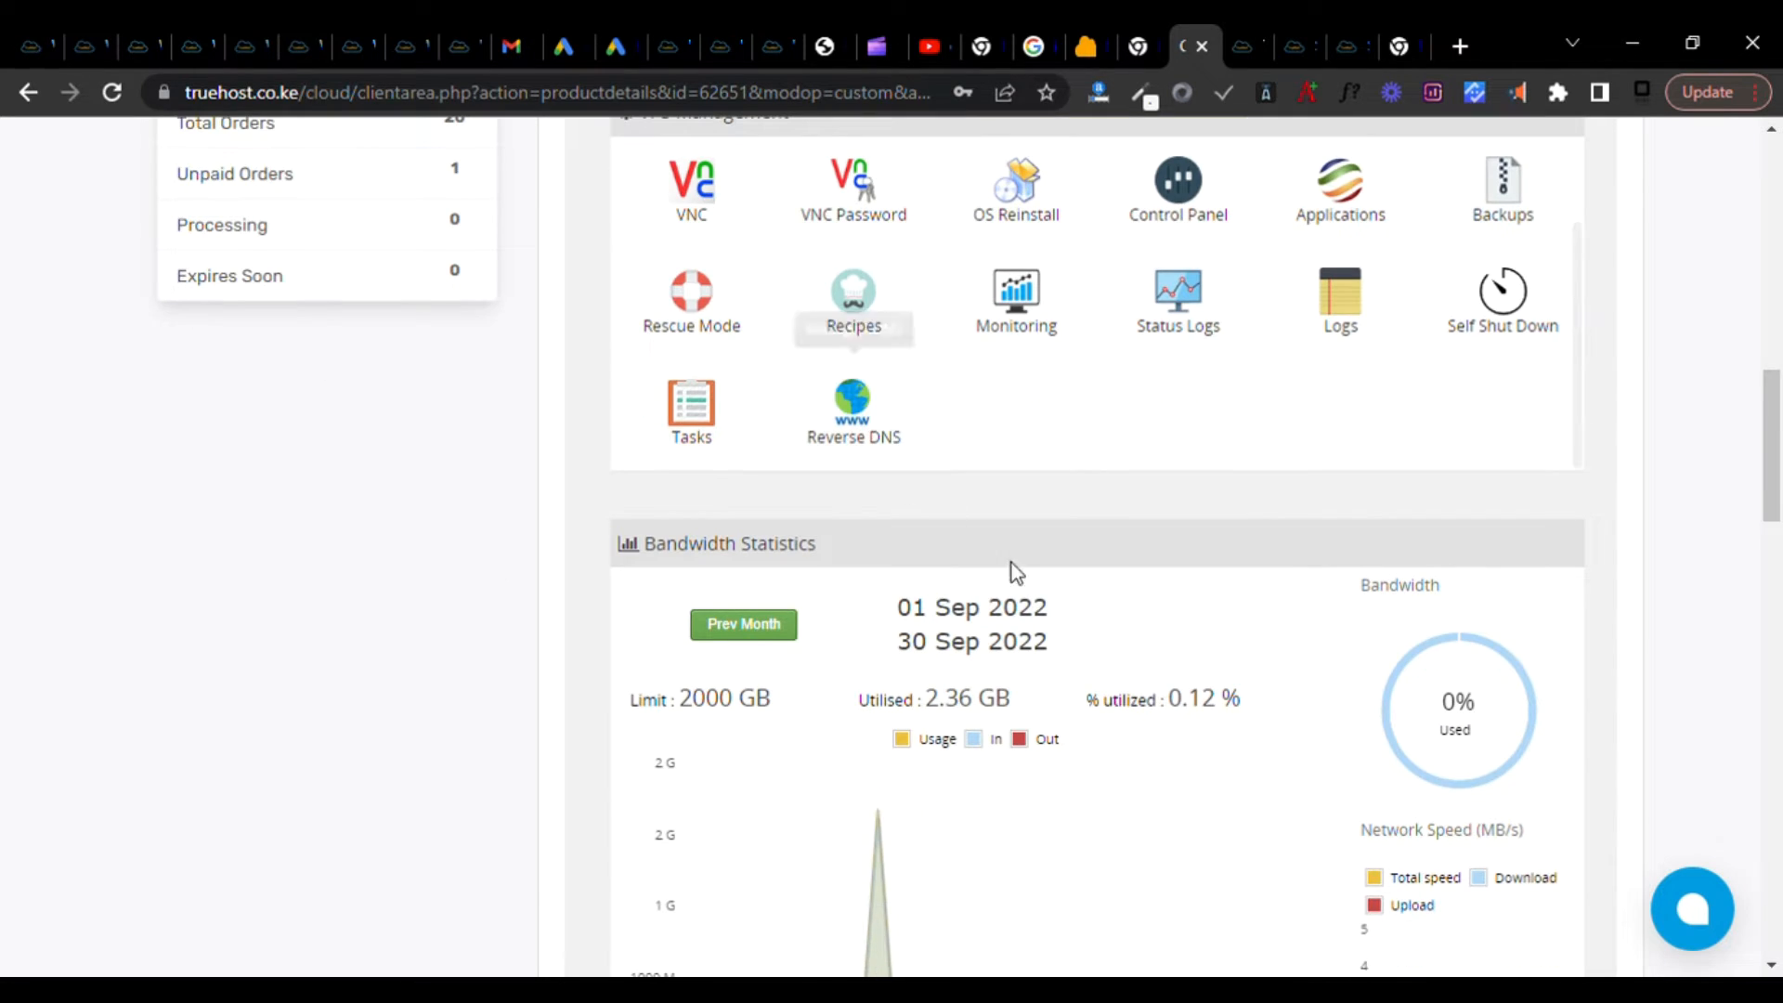
scroll(down, 3)
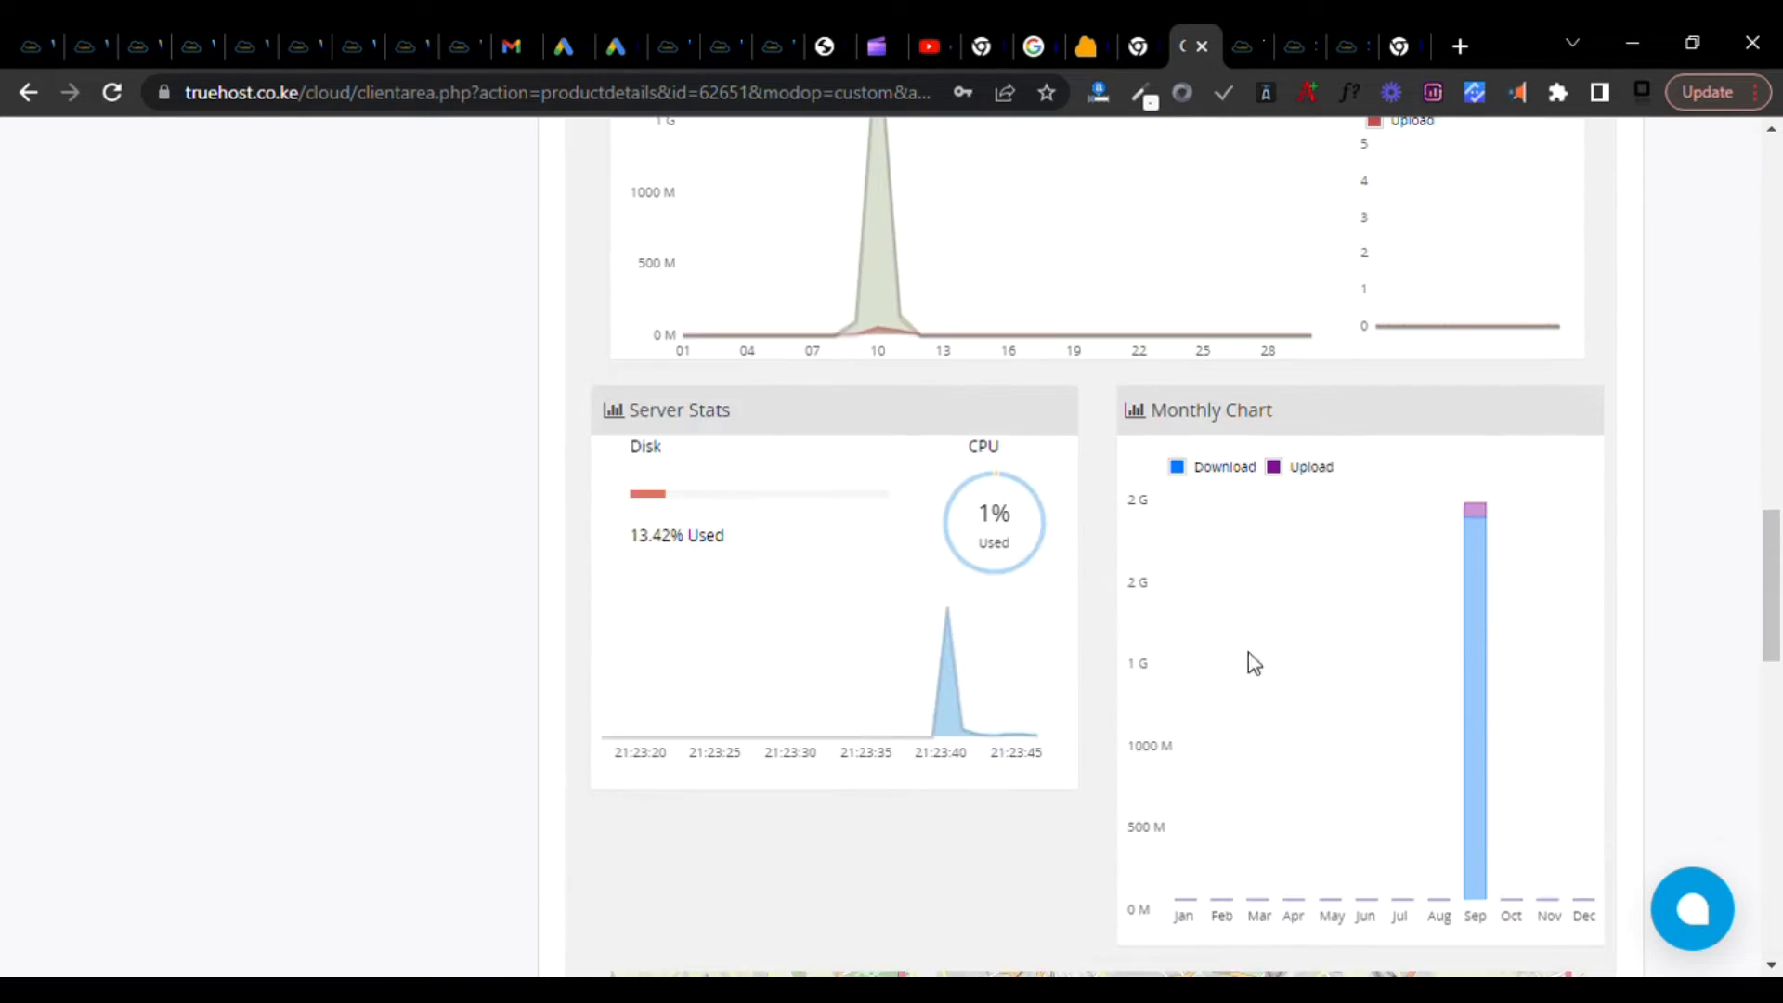
scroll(down, 3)
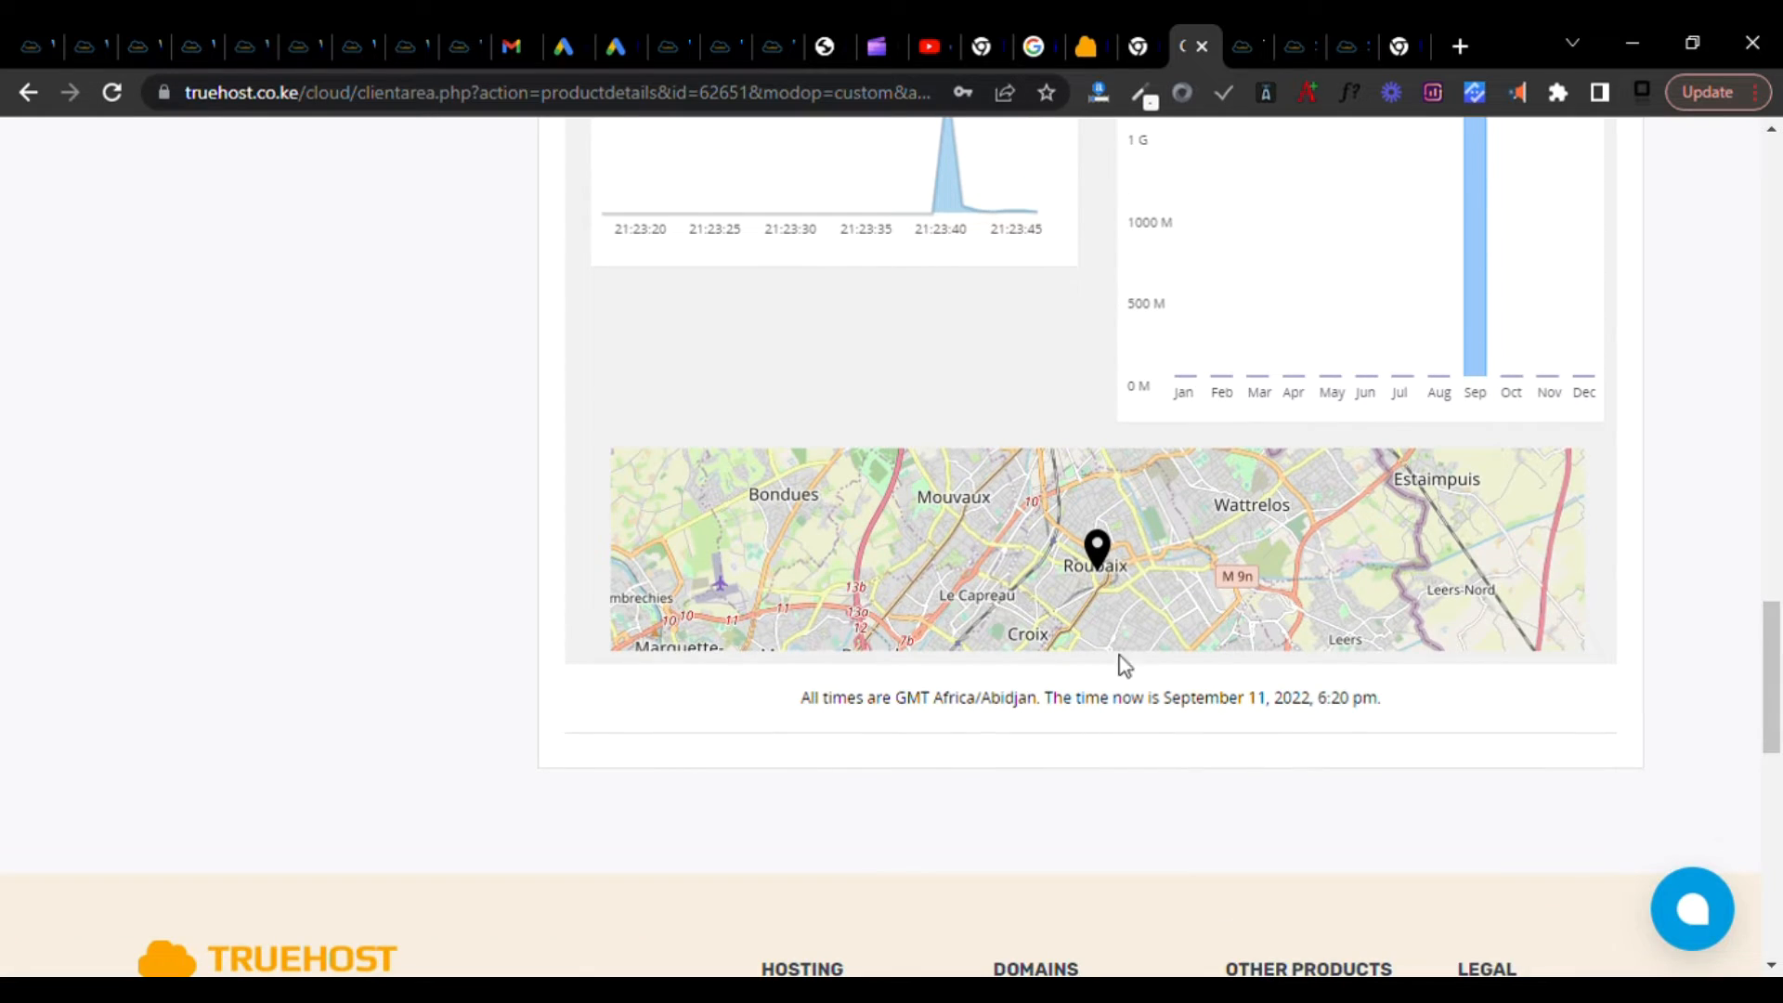
scroll(up, 3)
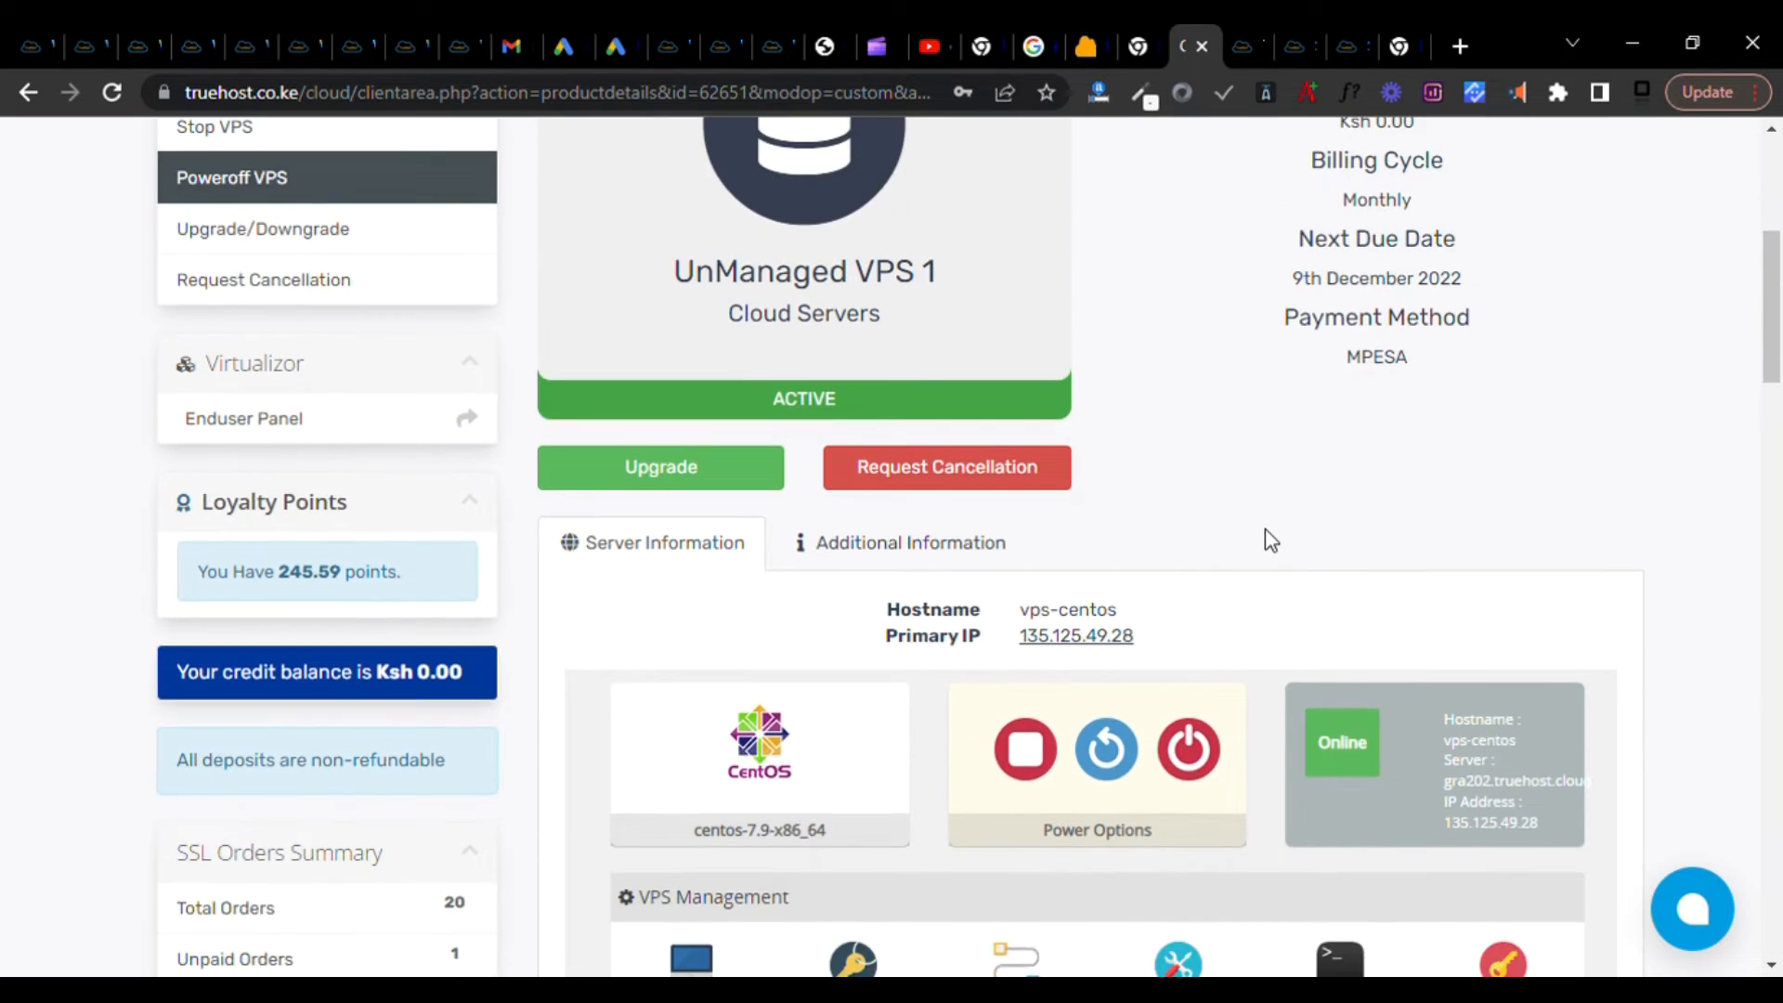
scroll(down, 3)
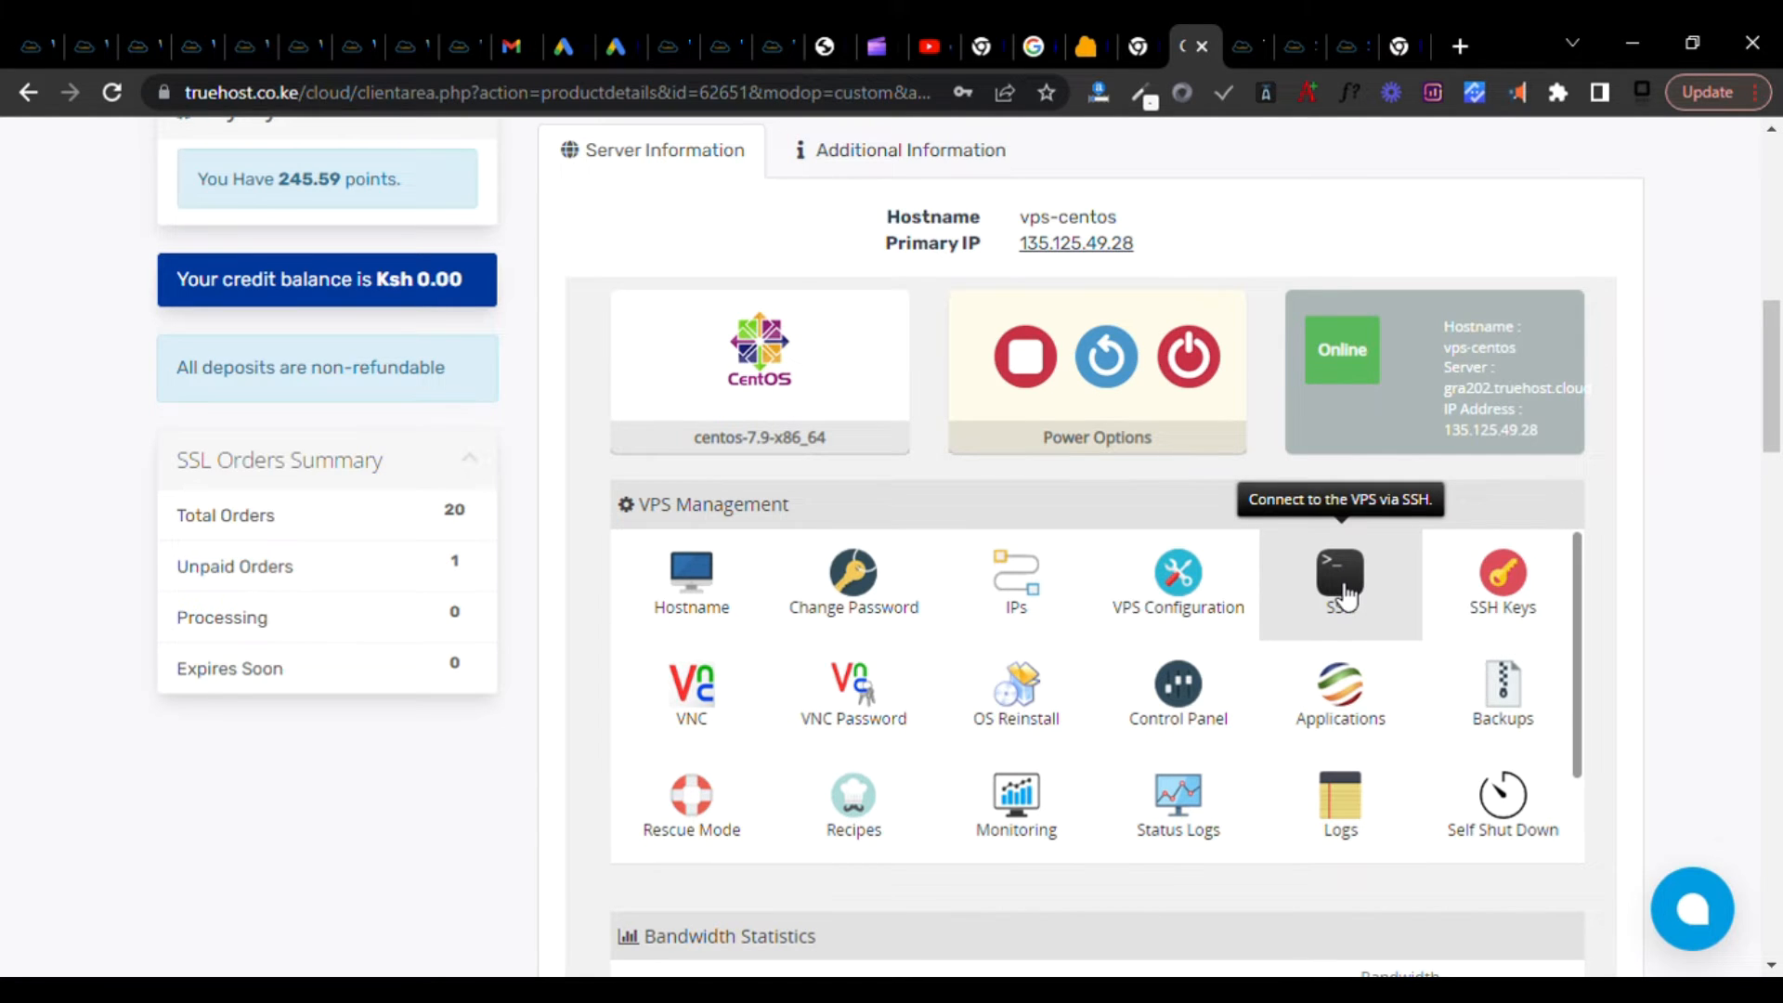
mouse_move(1339, 591)
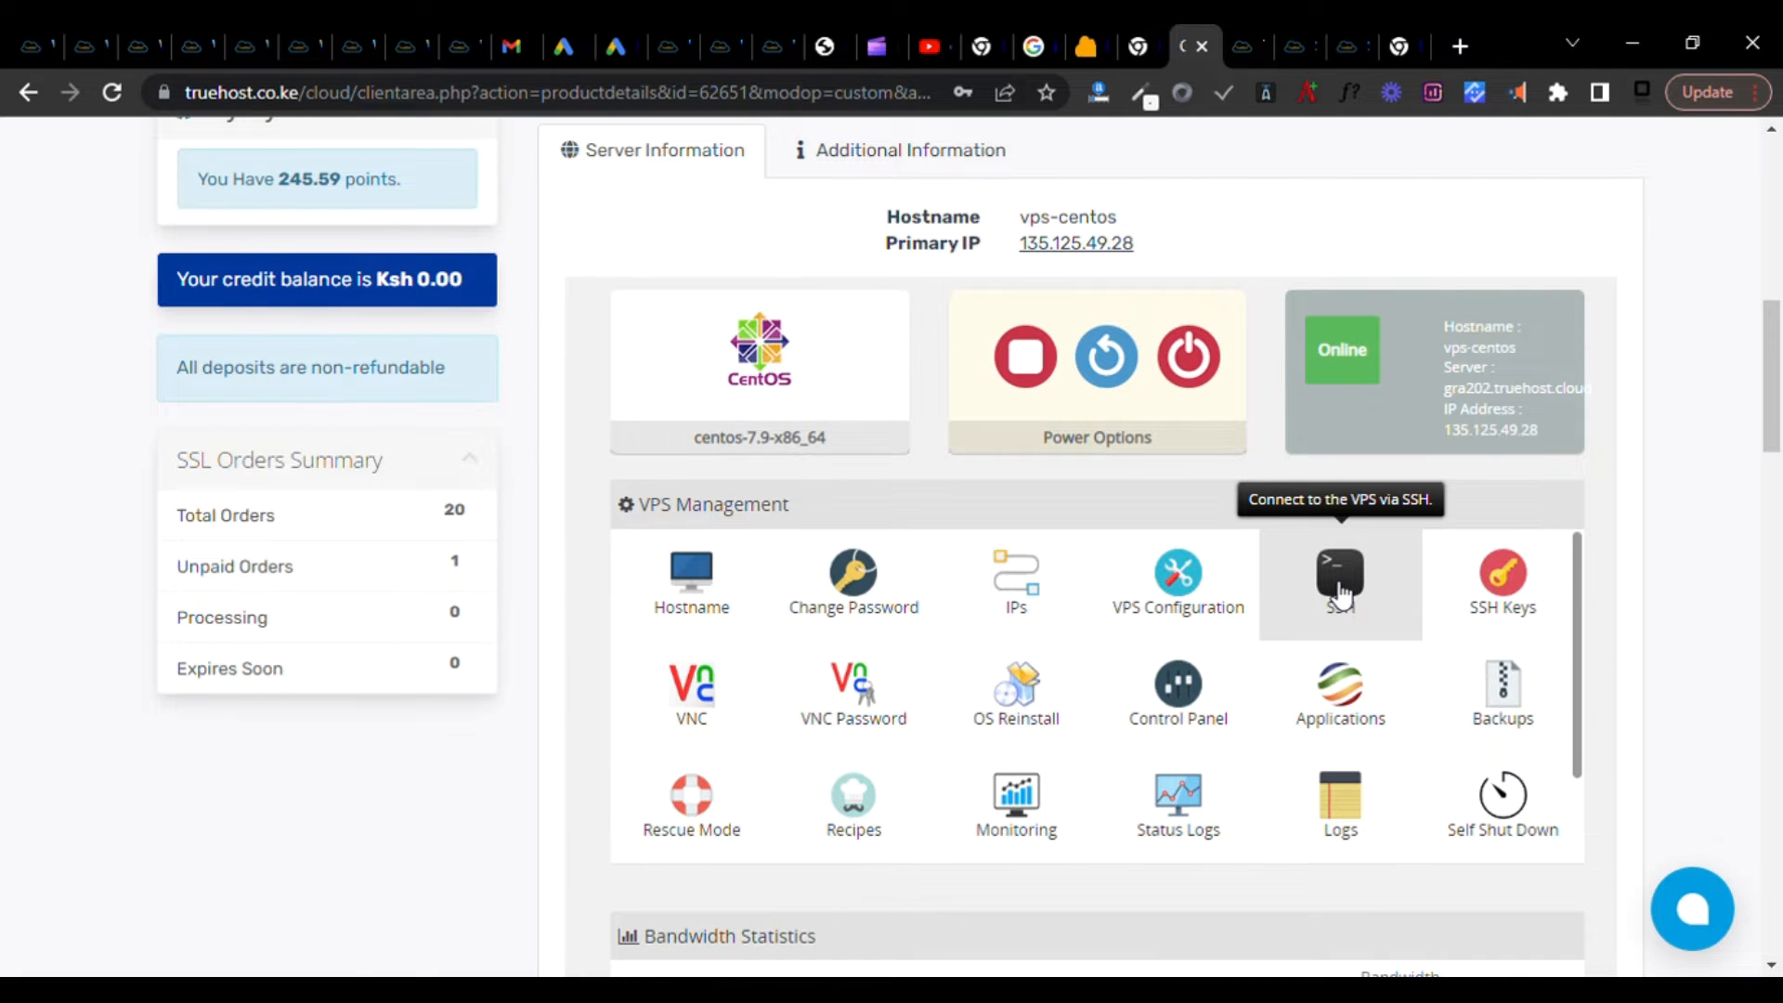
click(1339, 579)
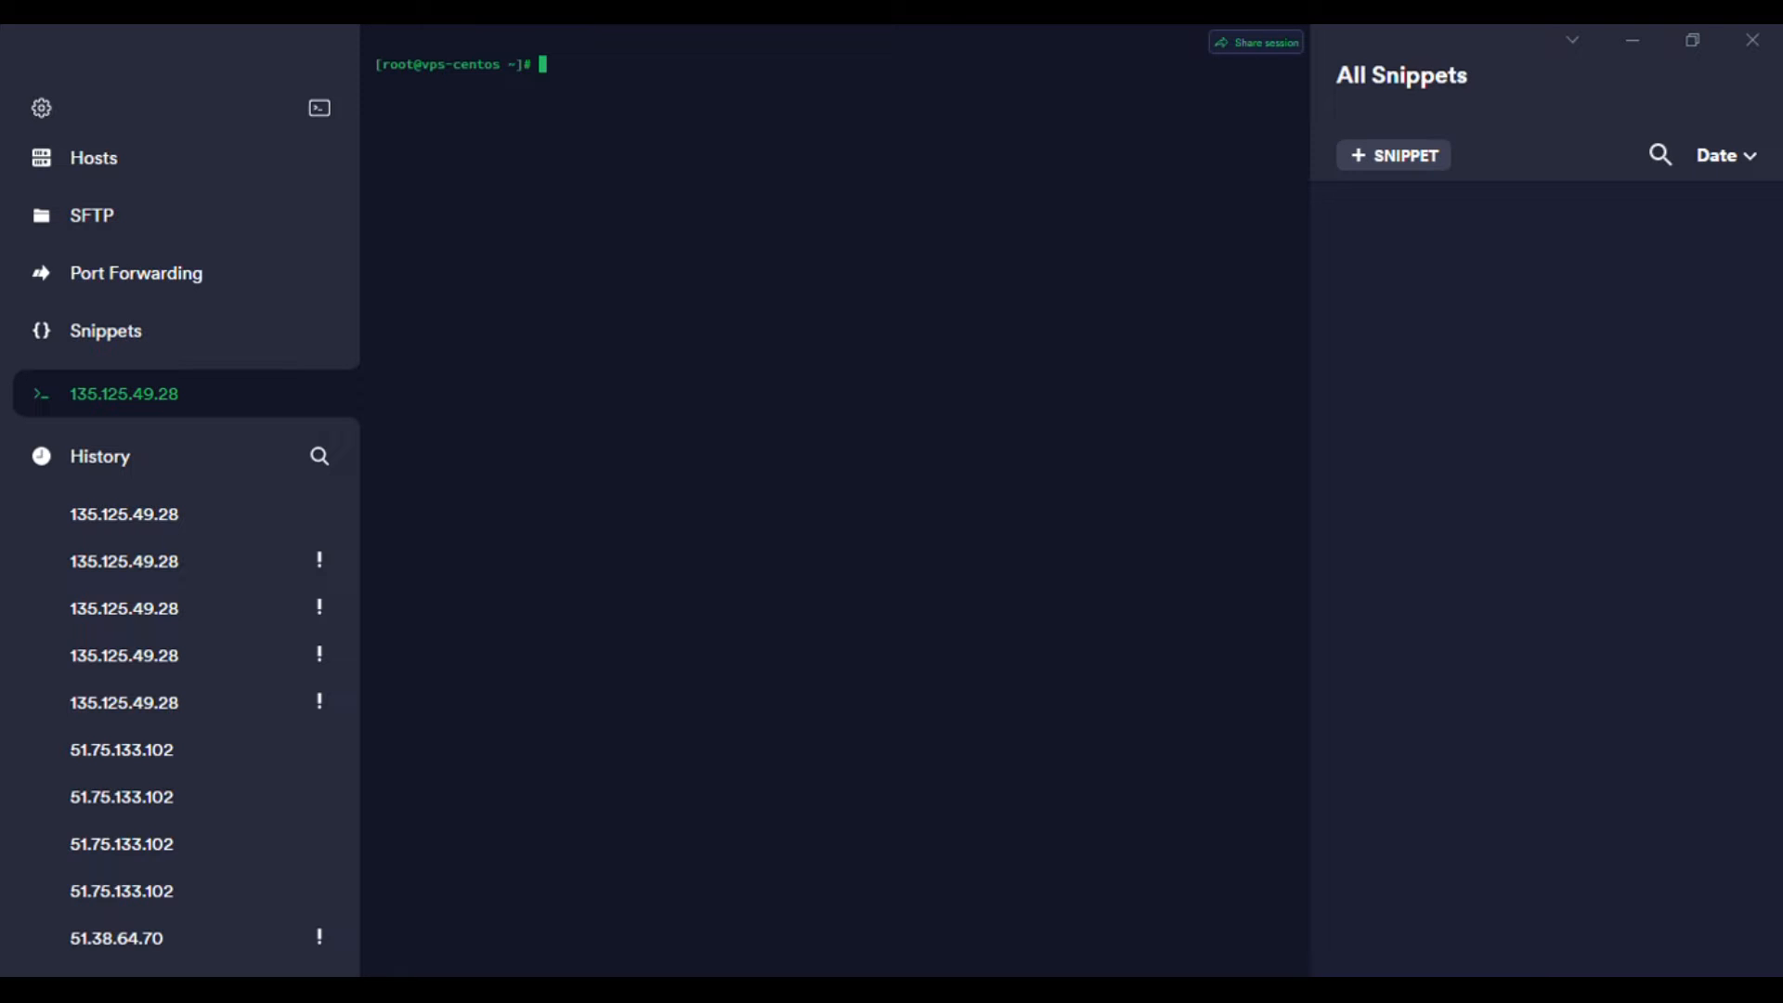
mouse_move(1063, 933)
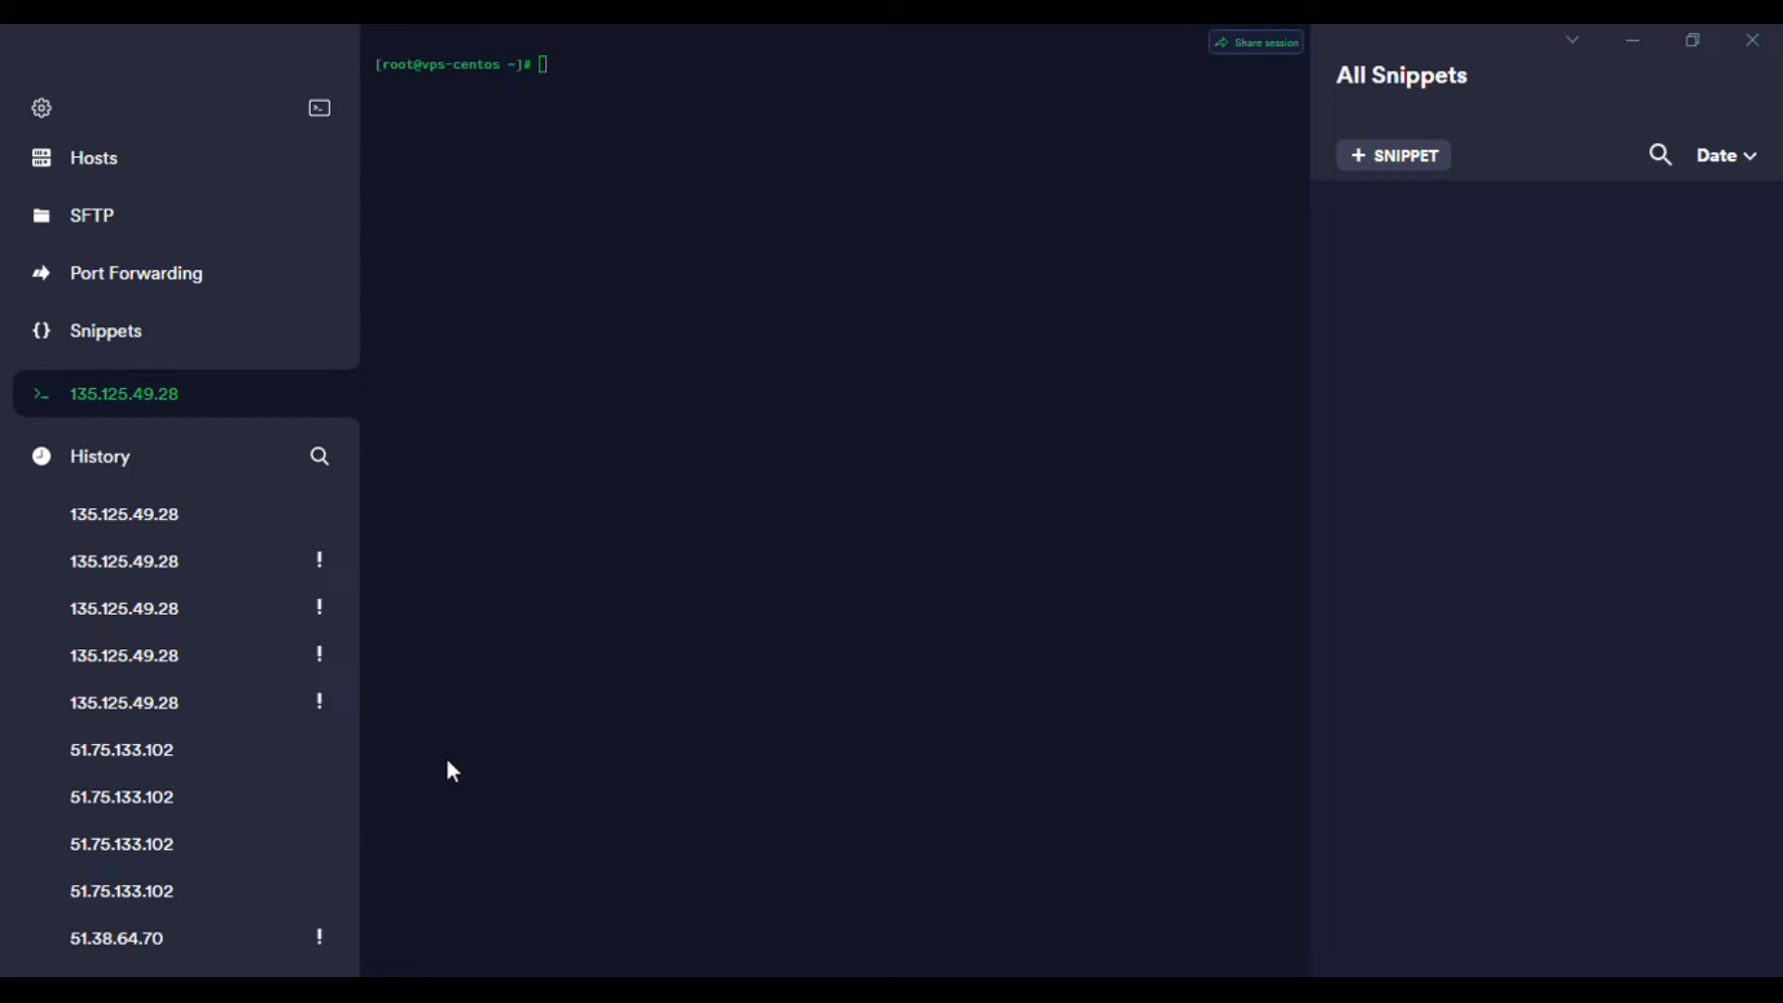
mouse_move(541, 470)
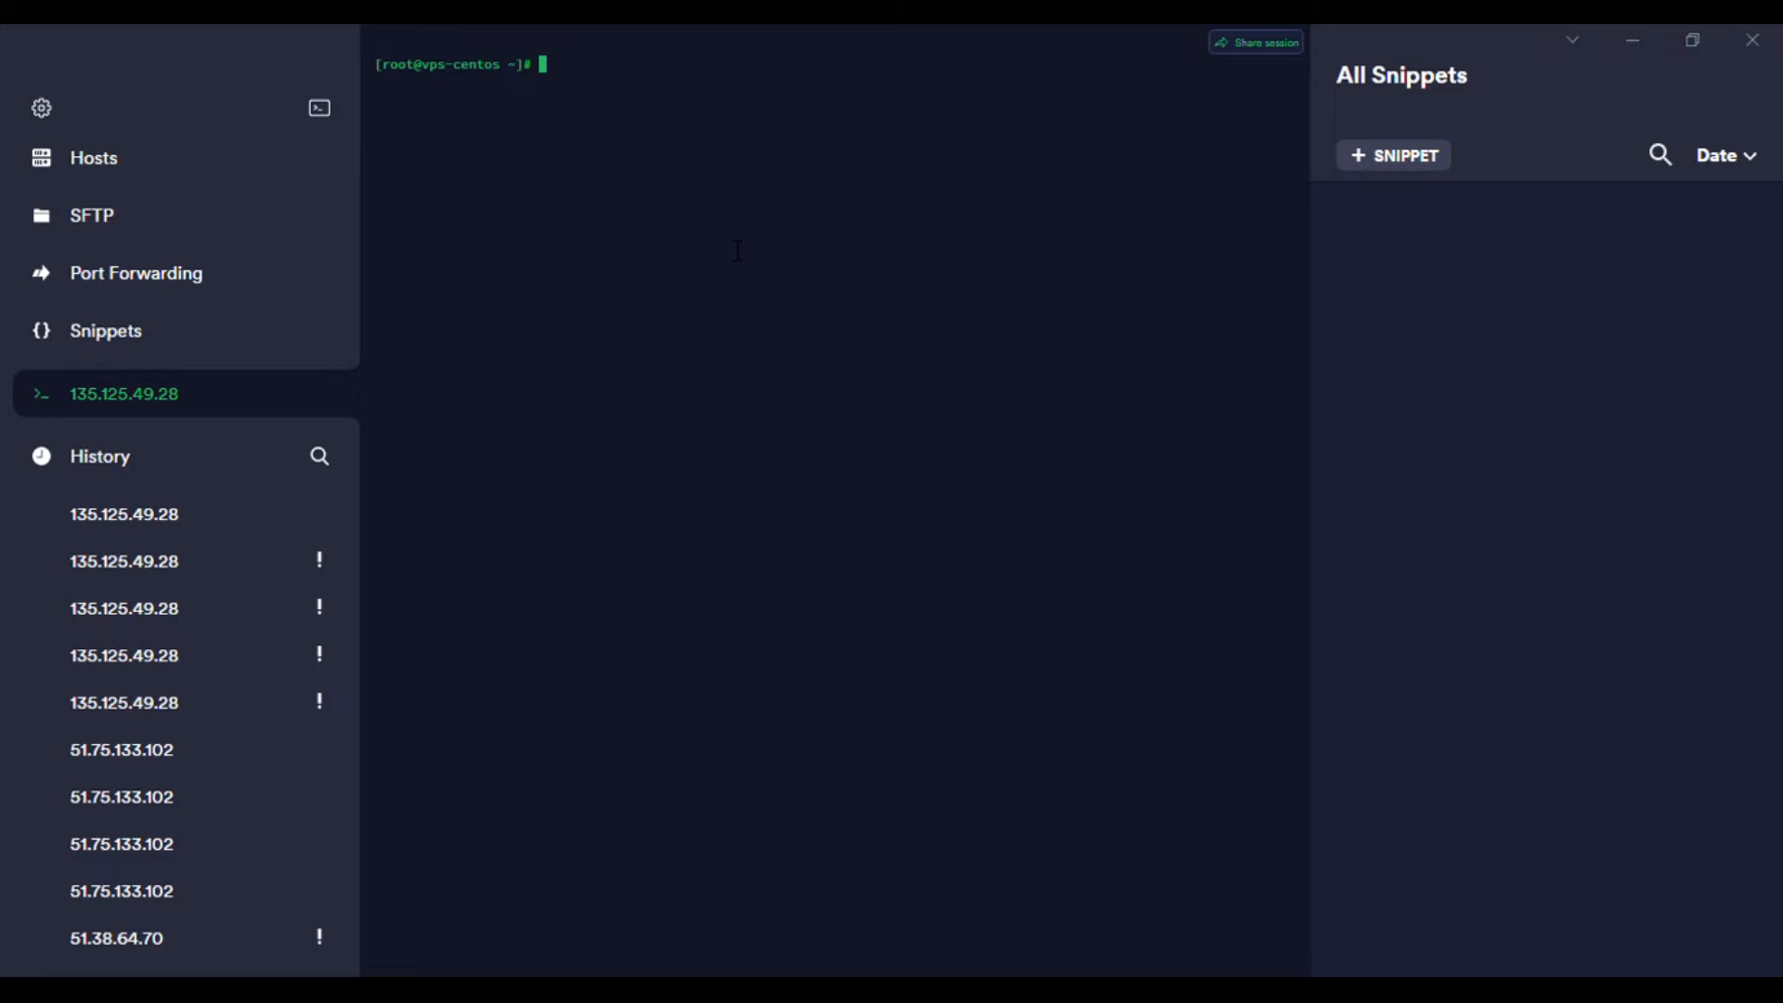
Run 'yum update -y;' to update all packages on vps-centos.
text(yum update -y;)
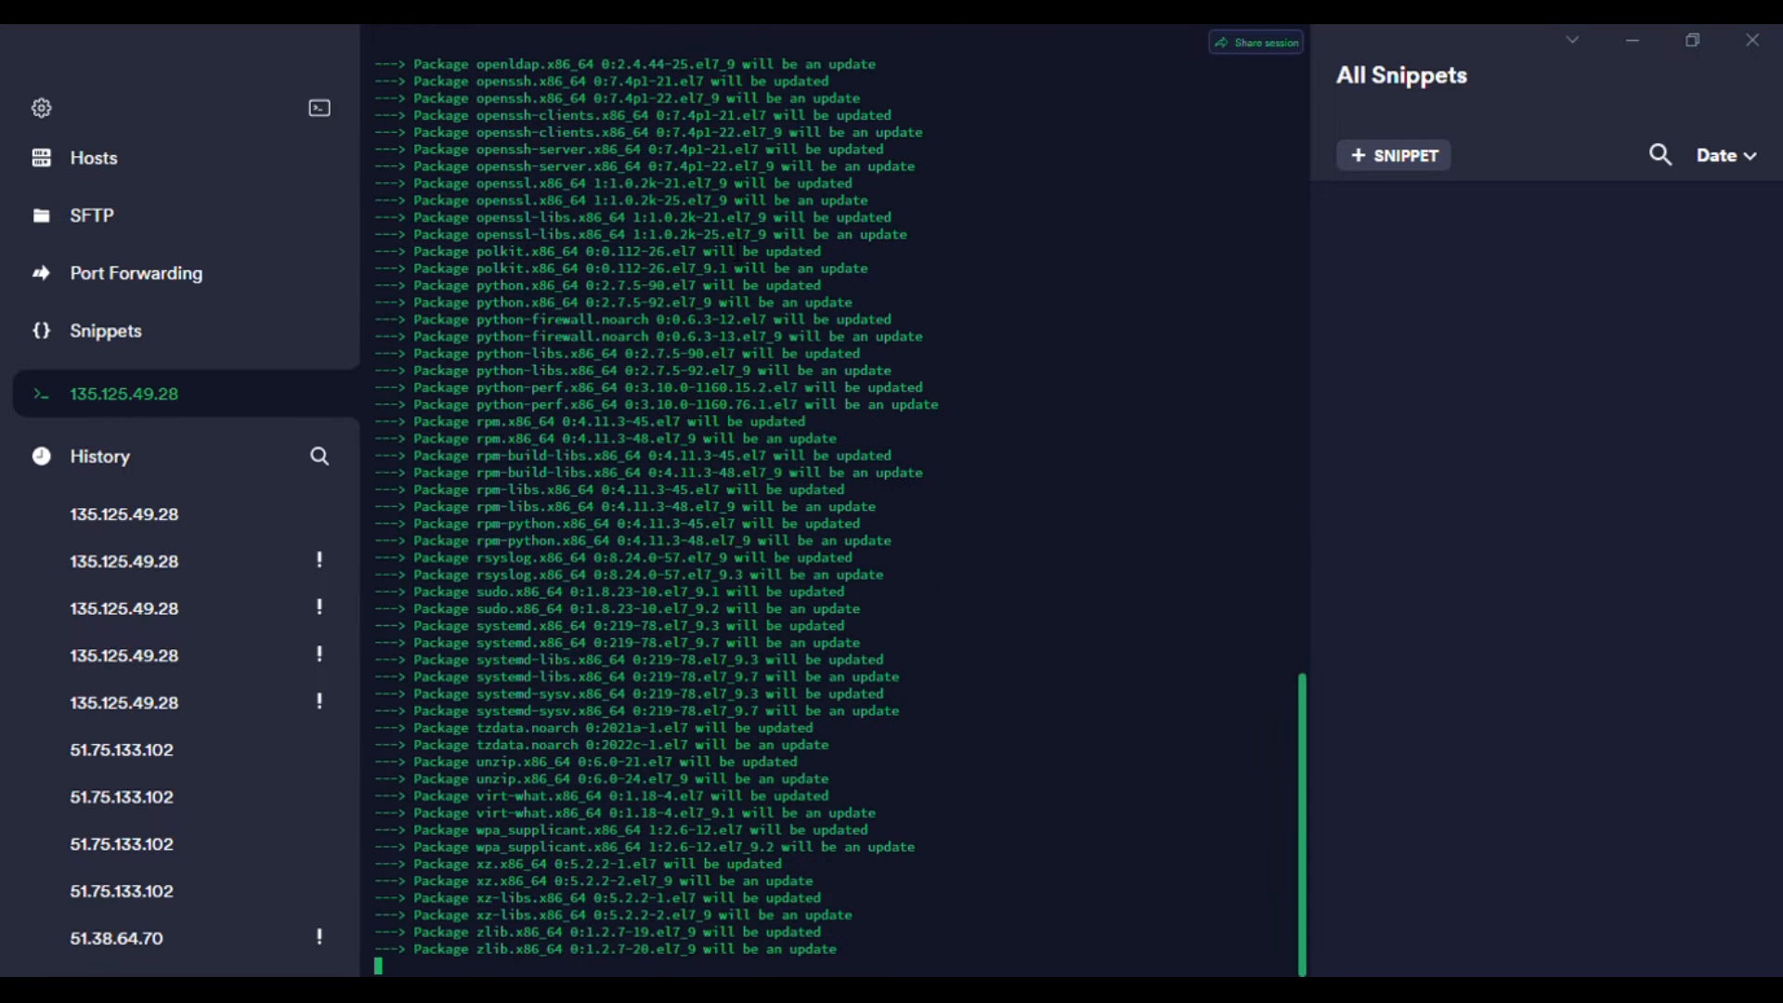
Follow yum's output as the 74 packages install and cleanup reaches 147/147.
scroll(down, 3)
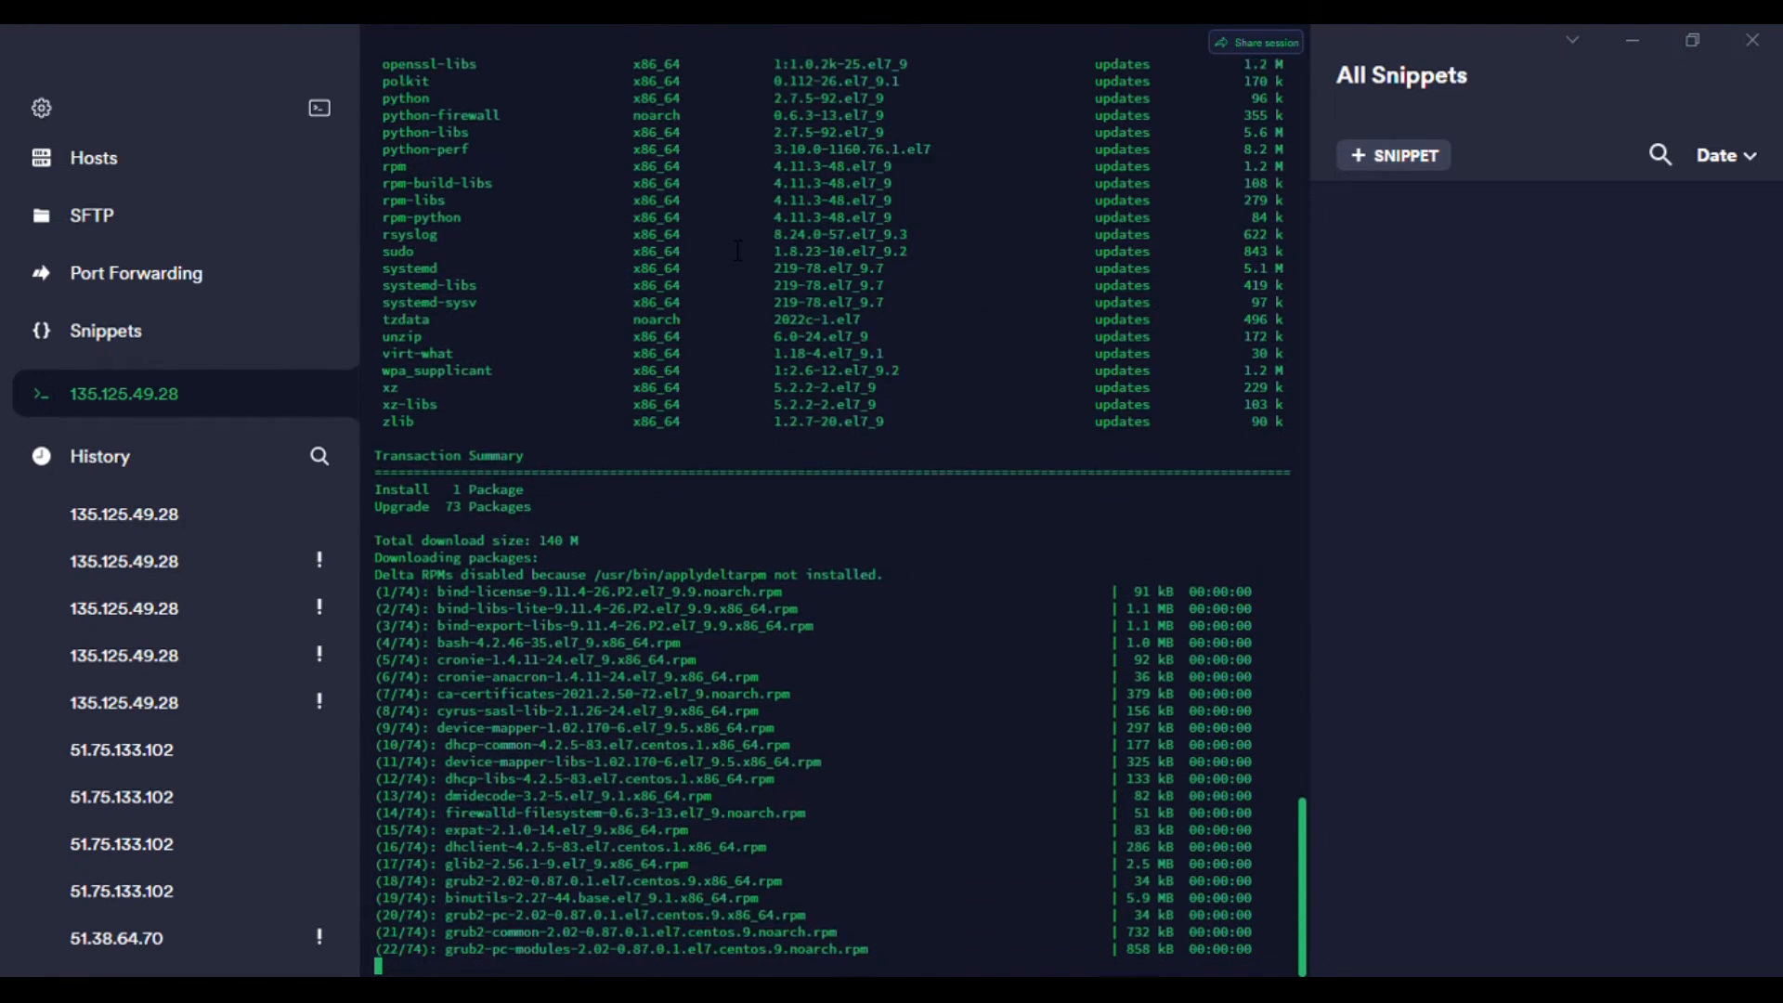
scroll(down, 3)
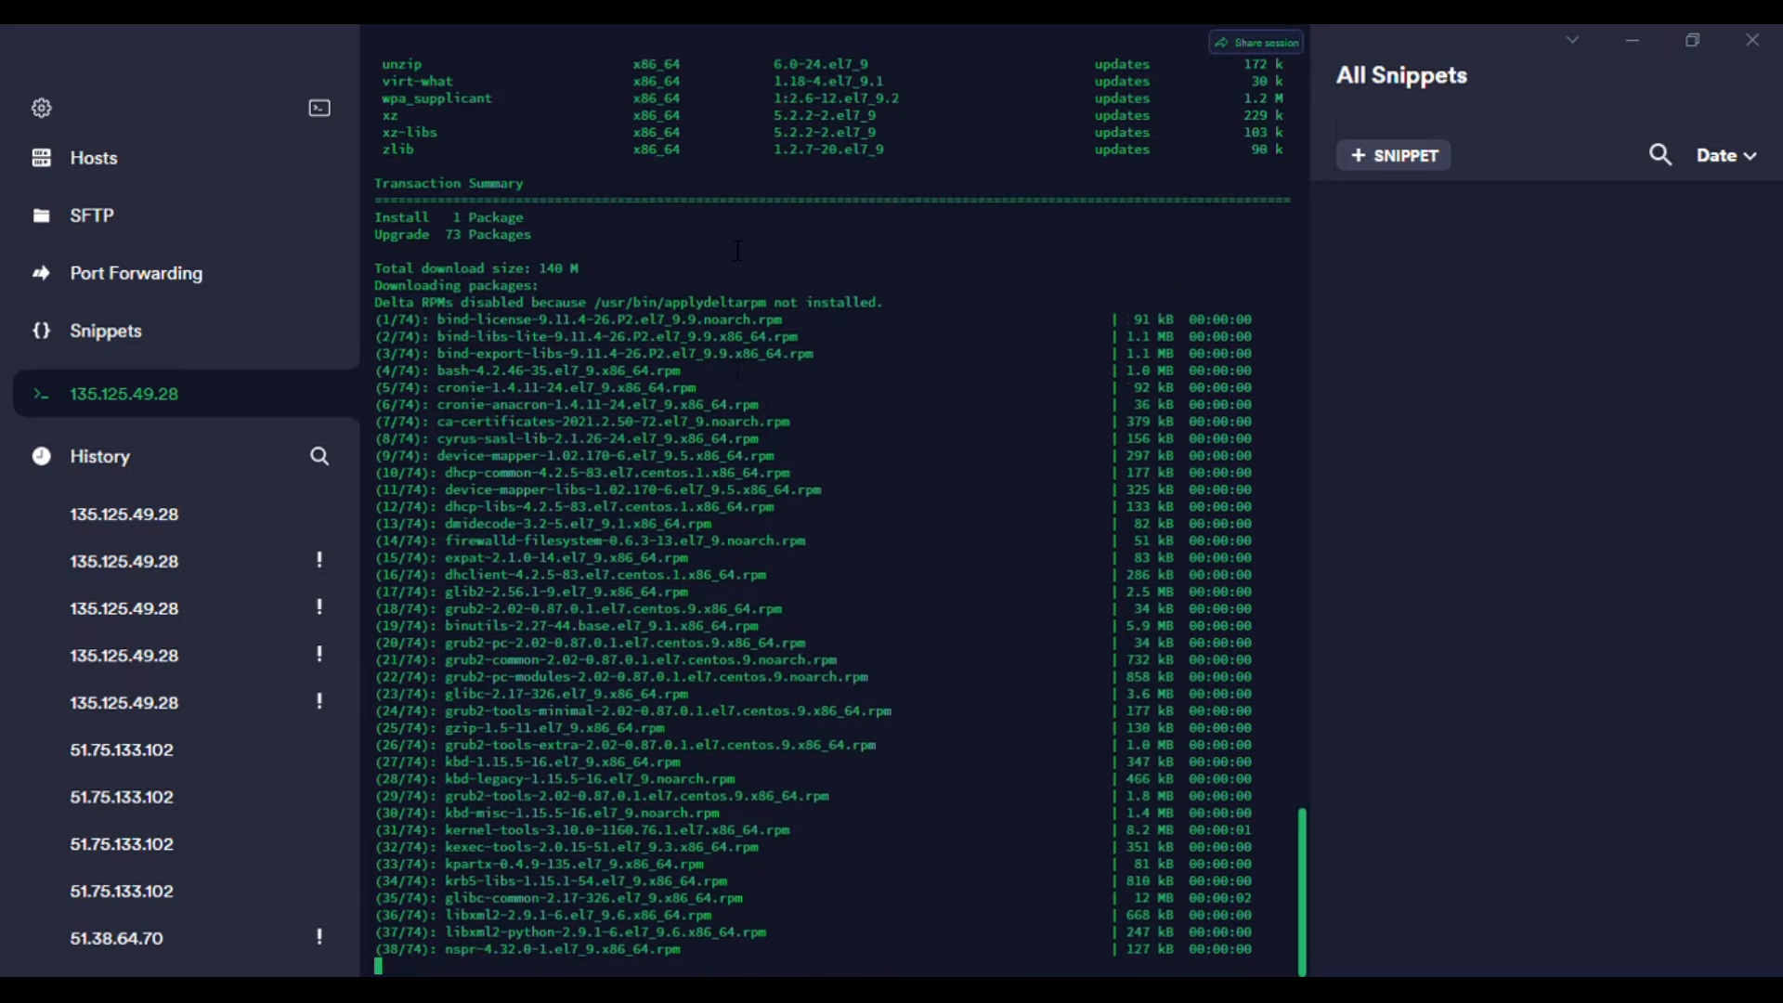
scroll(down, 3)
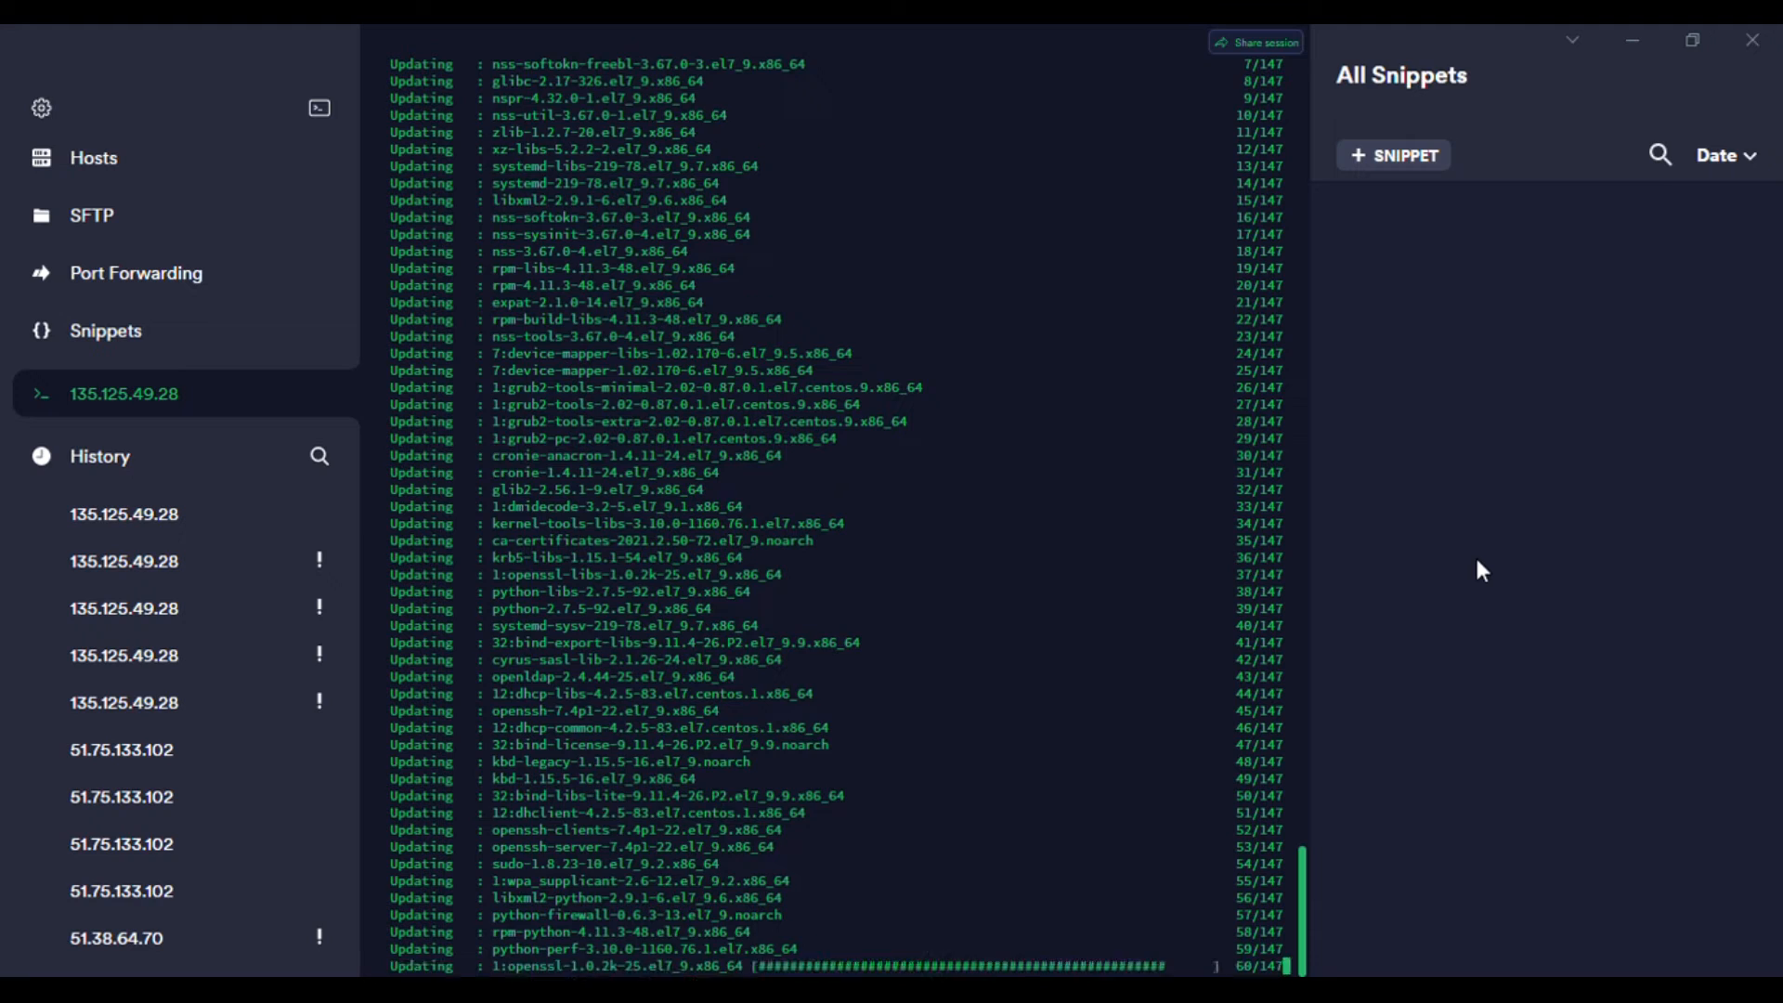
scroll(down, 3)
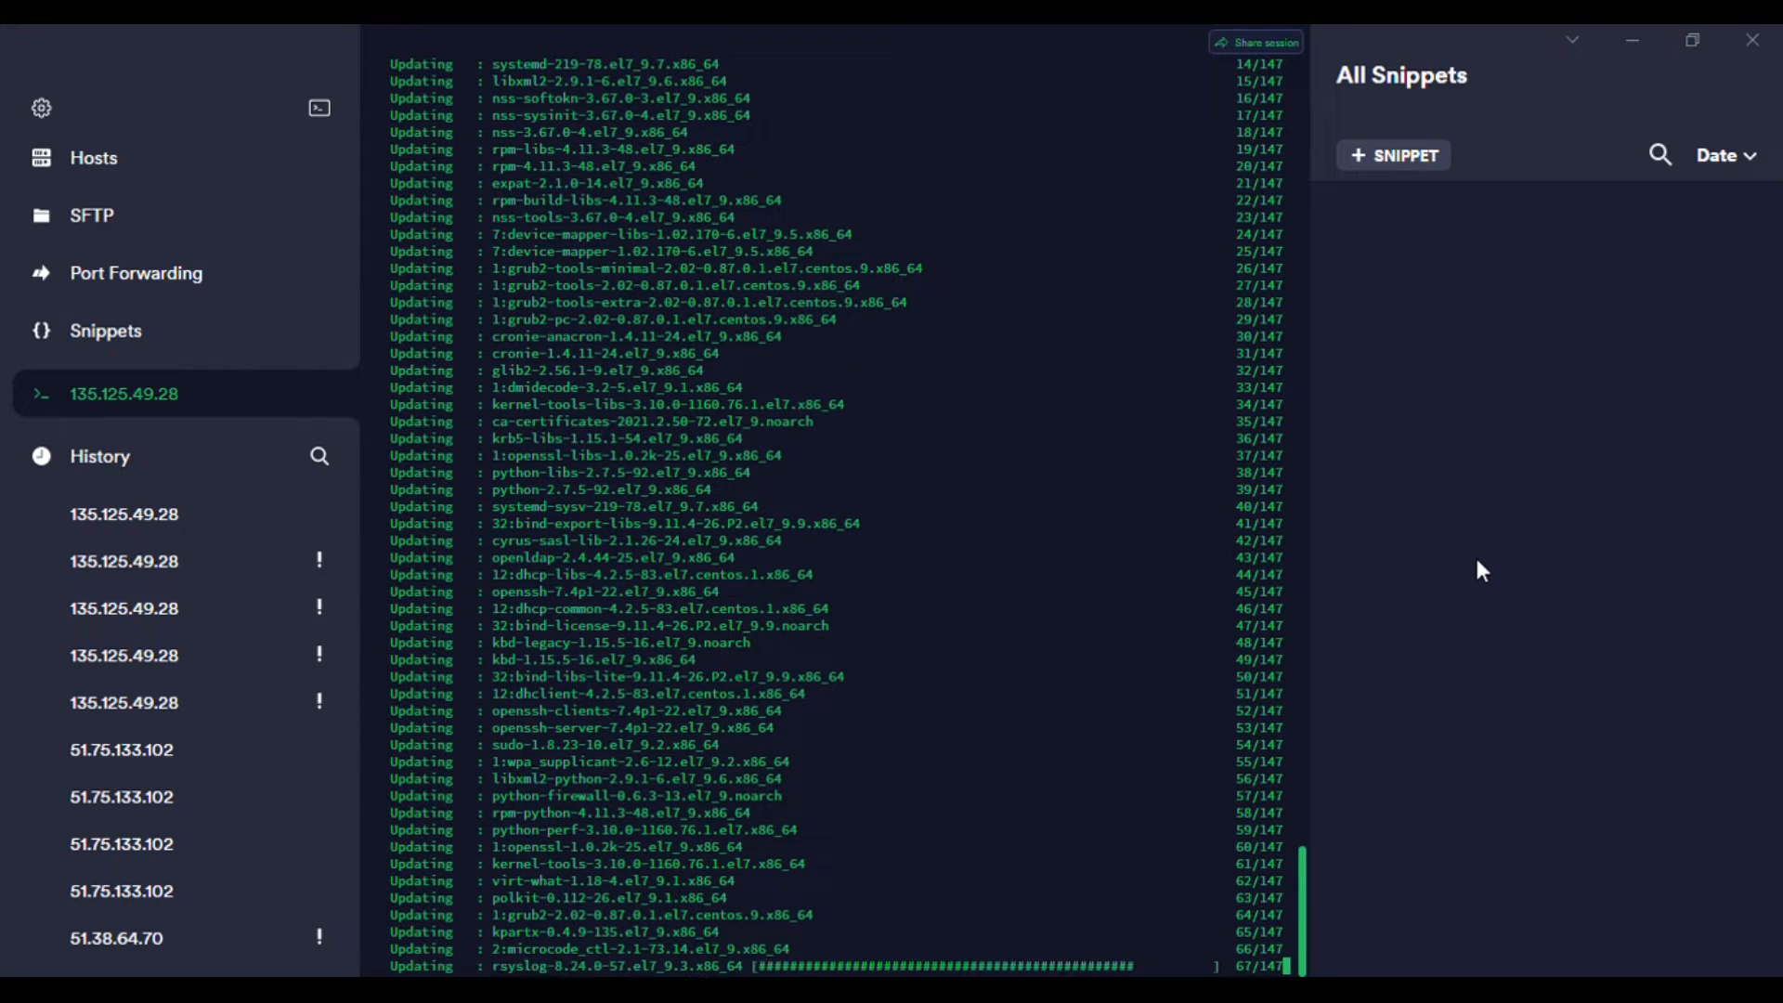
scroll(down, 3)
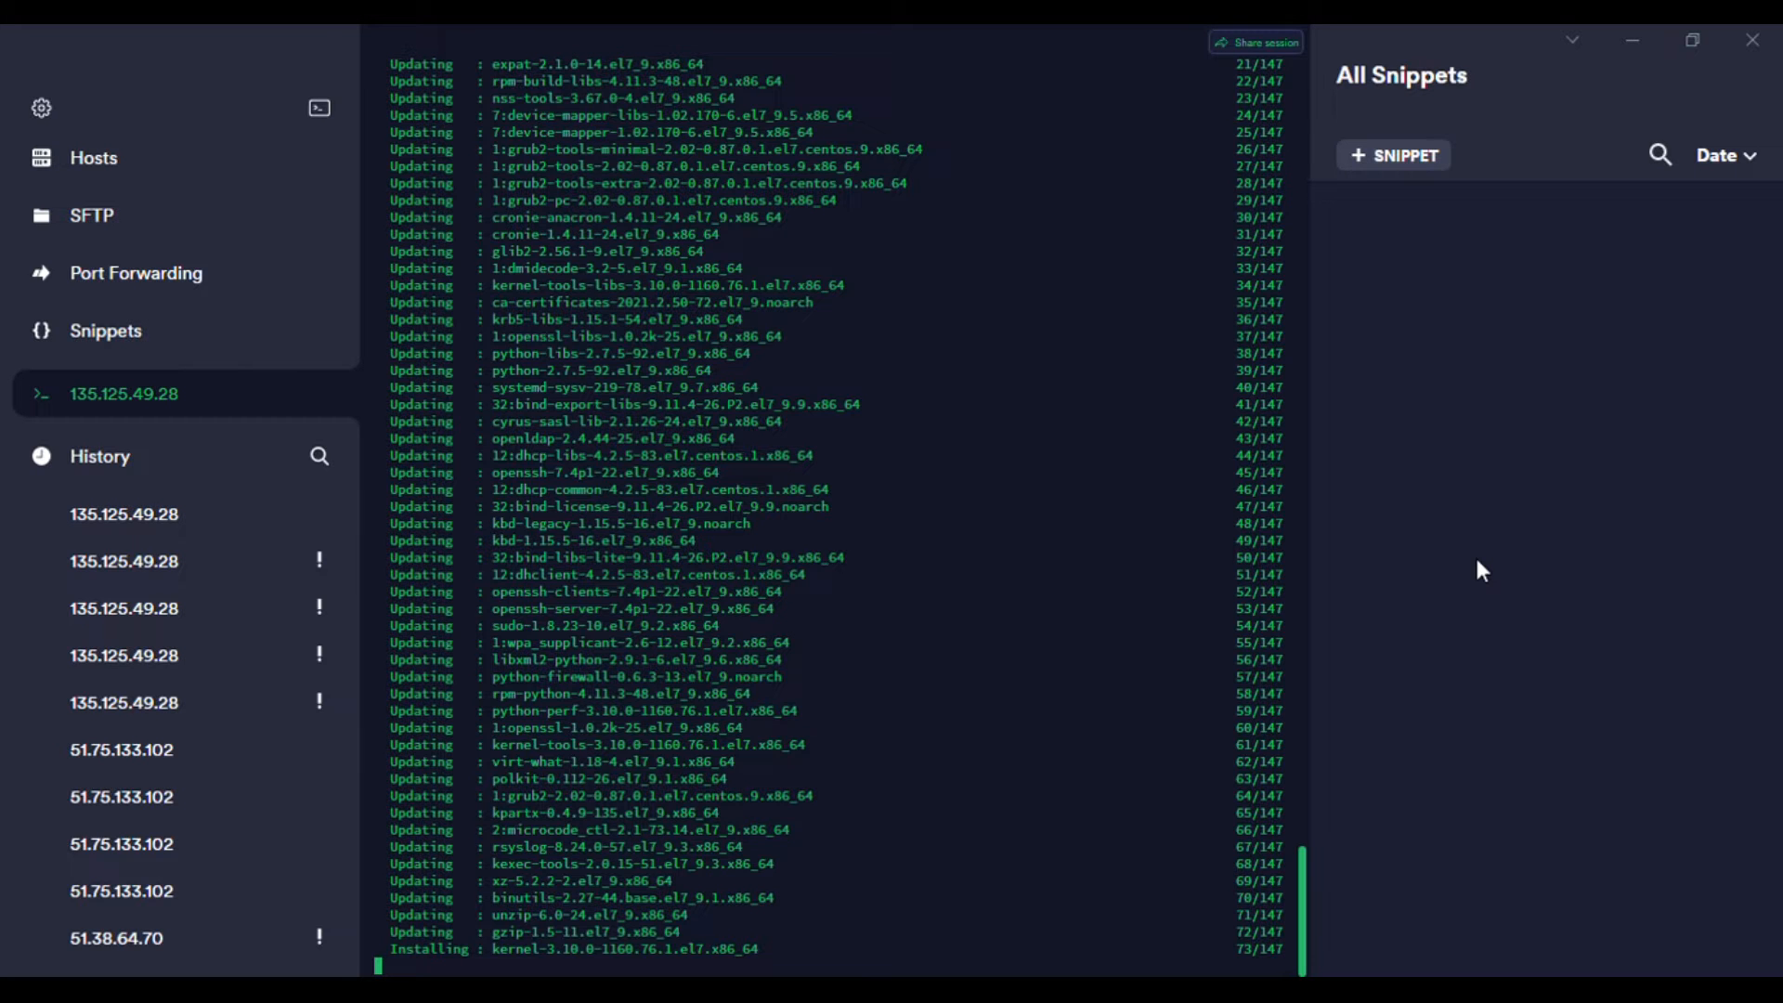
scroll(down, 3)
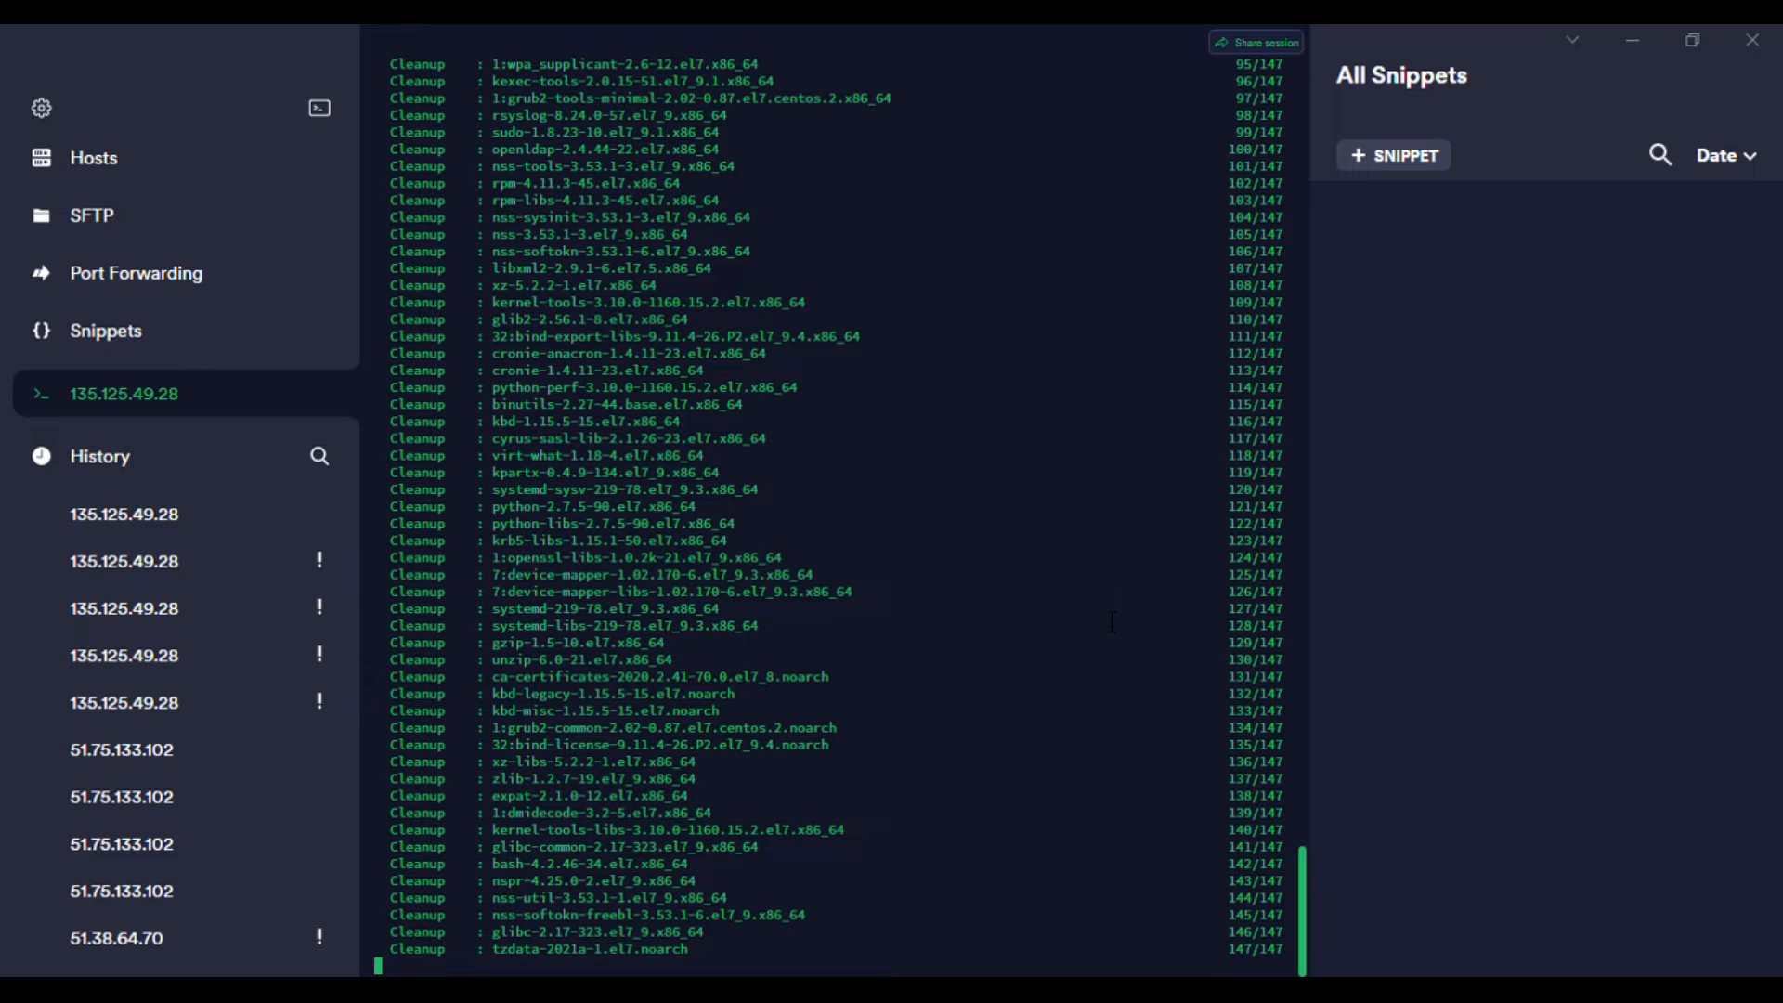
mouse_move(1054, 769)
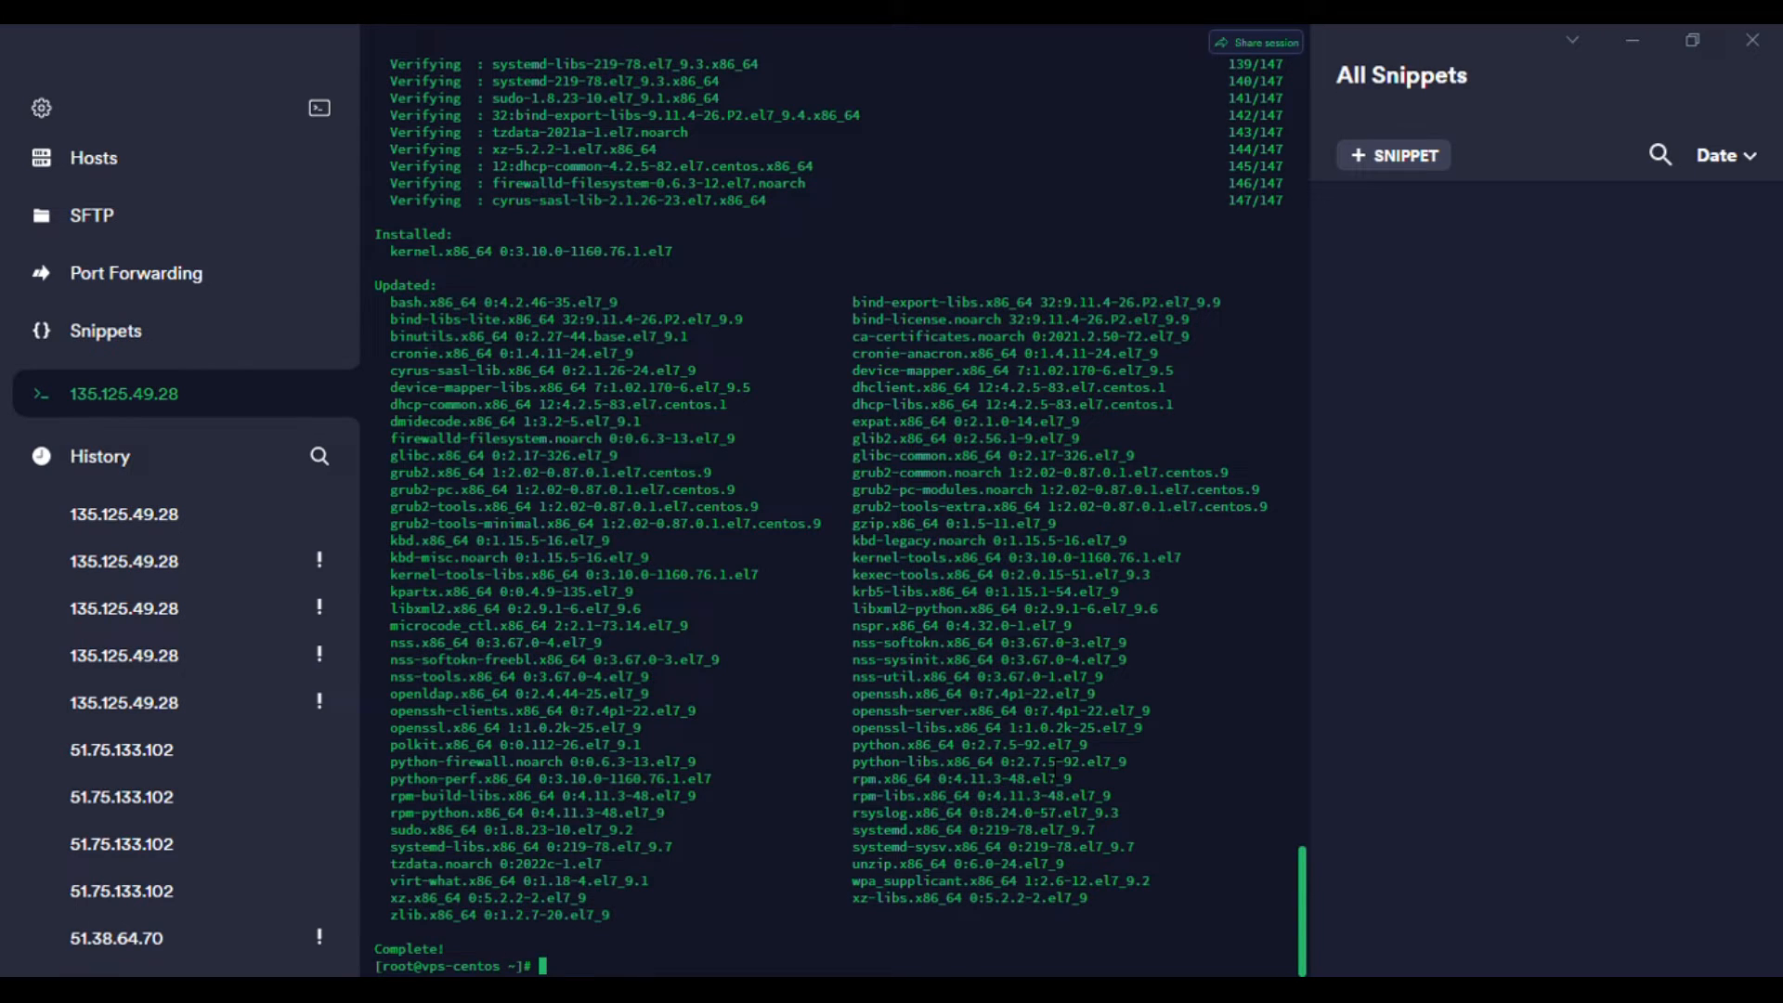
text(wget -O installer.sh https://cyberpanel.net/install.sh)
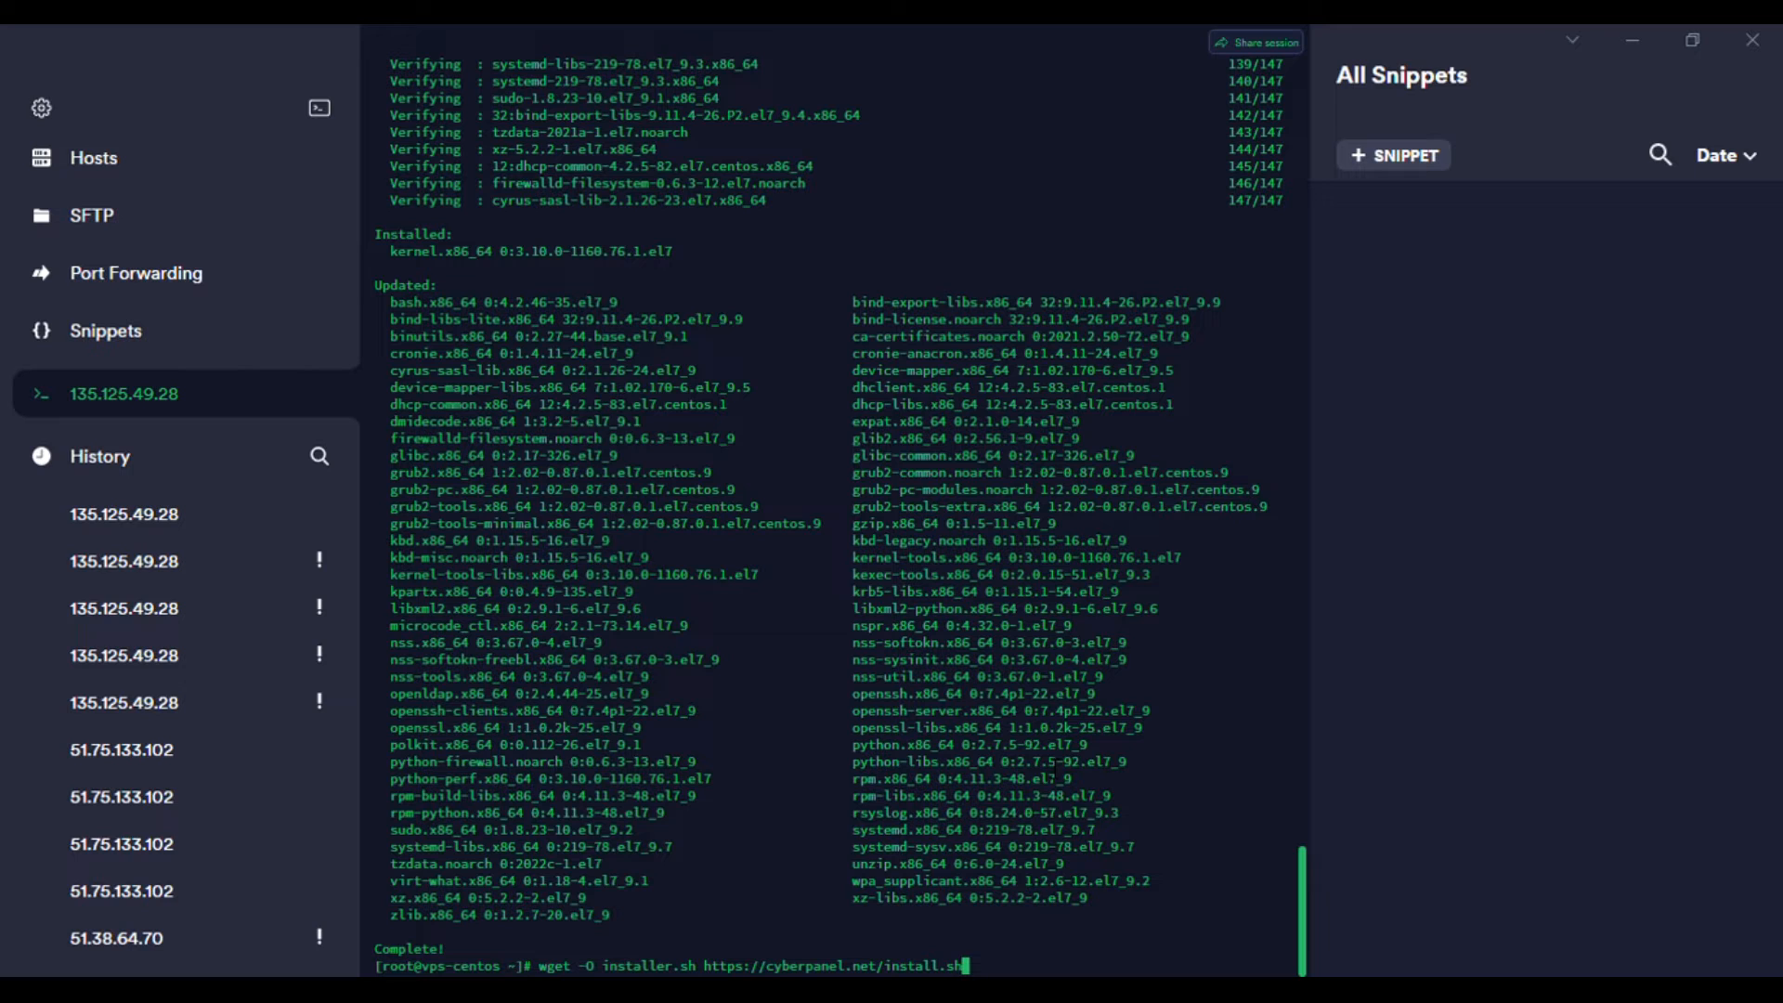
key(Return)
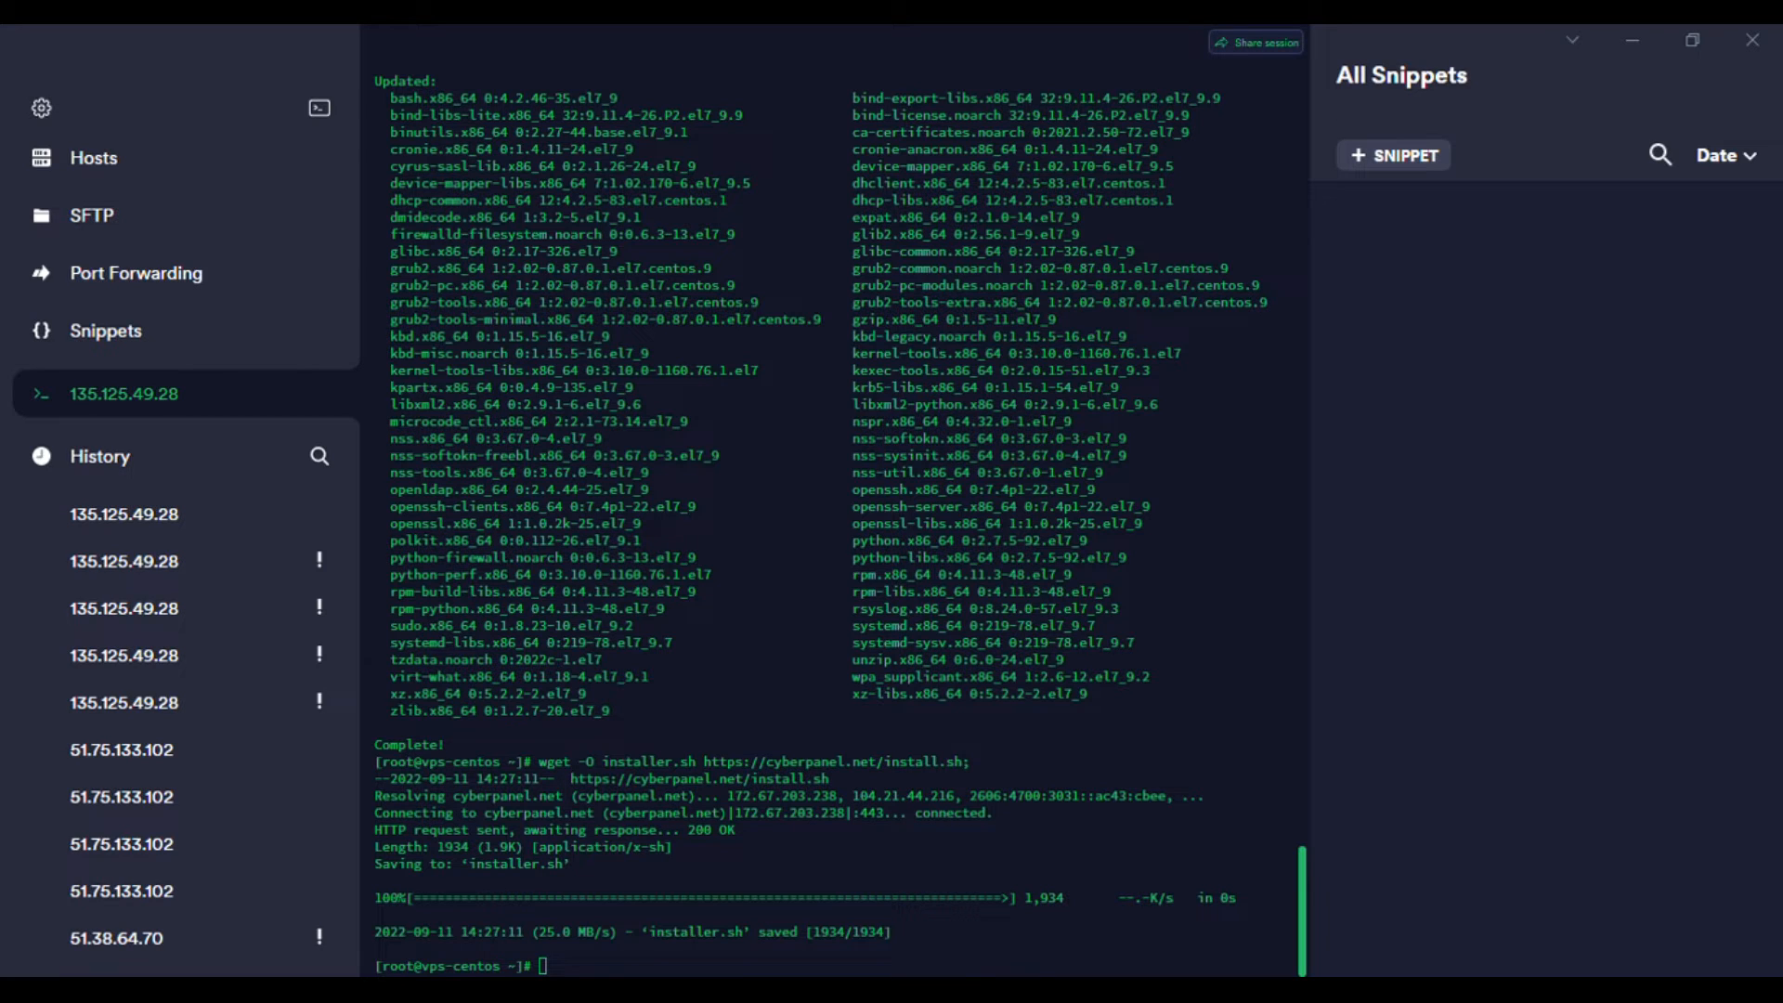
mouse_move(1027, 915)
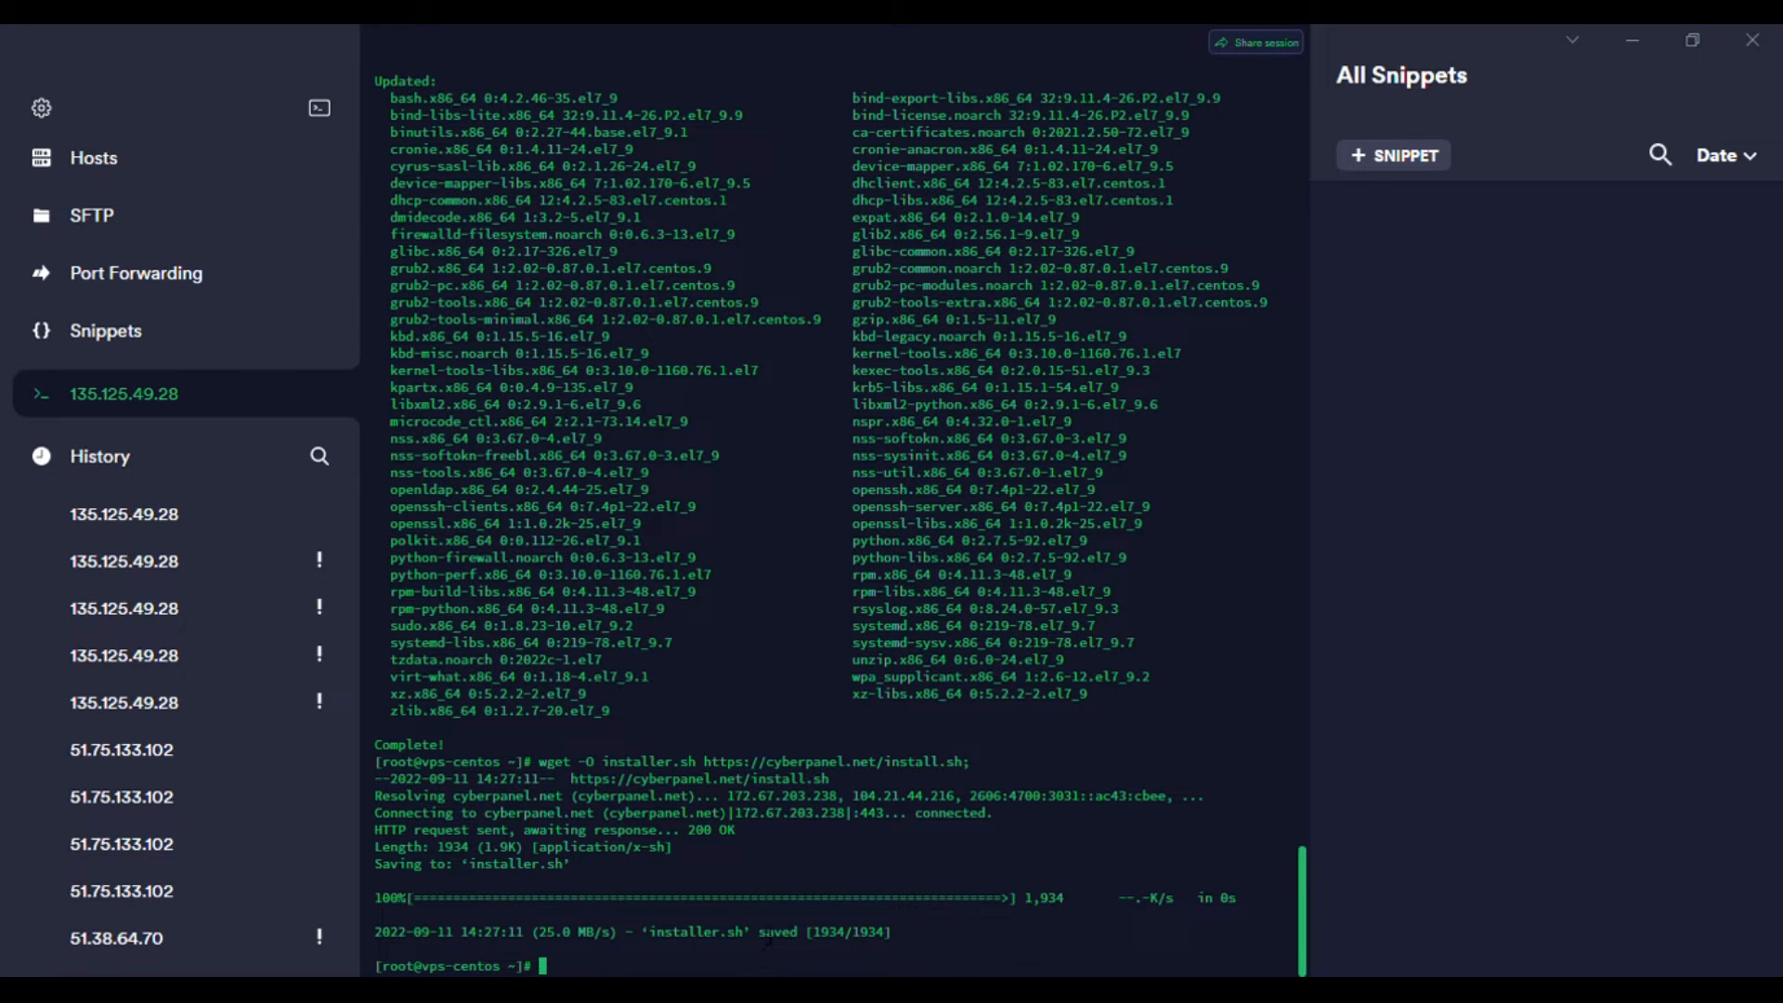
Run 'chmod 755 installer.sh;' then 'sh installer.sh' to launch CyberPanel Installer v2.3.2.
text(chmod 755 installer.sh;)
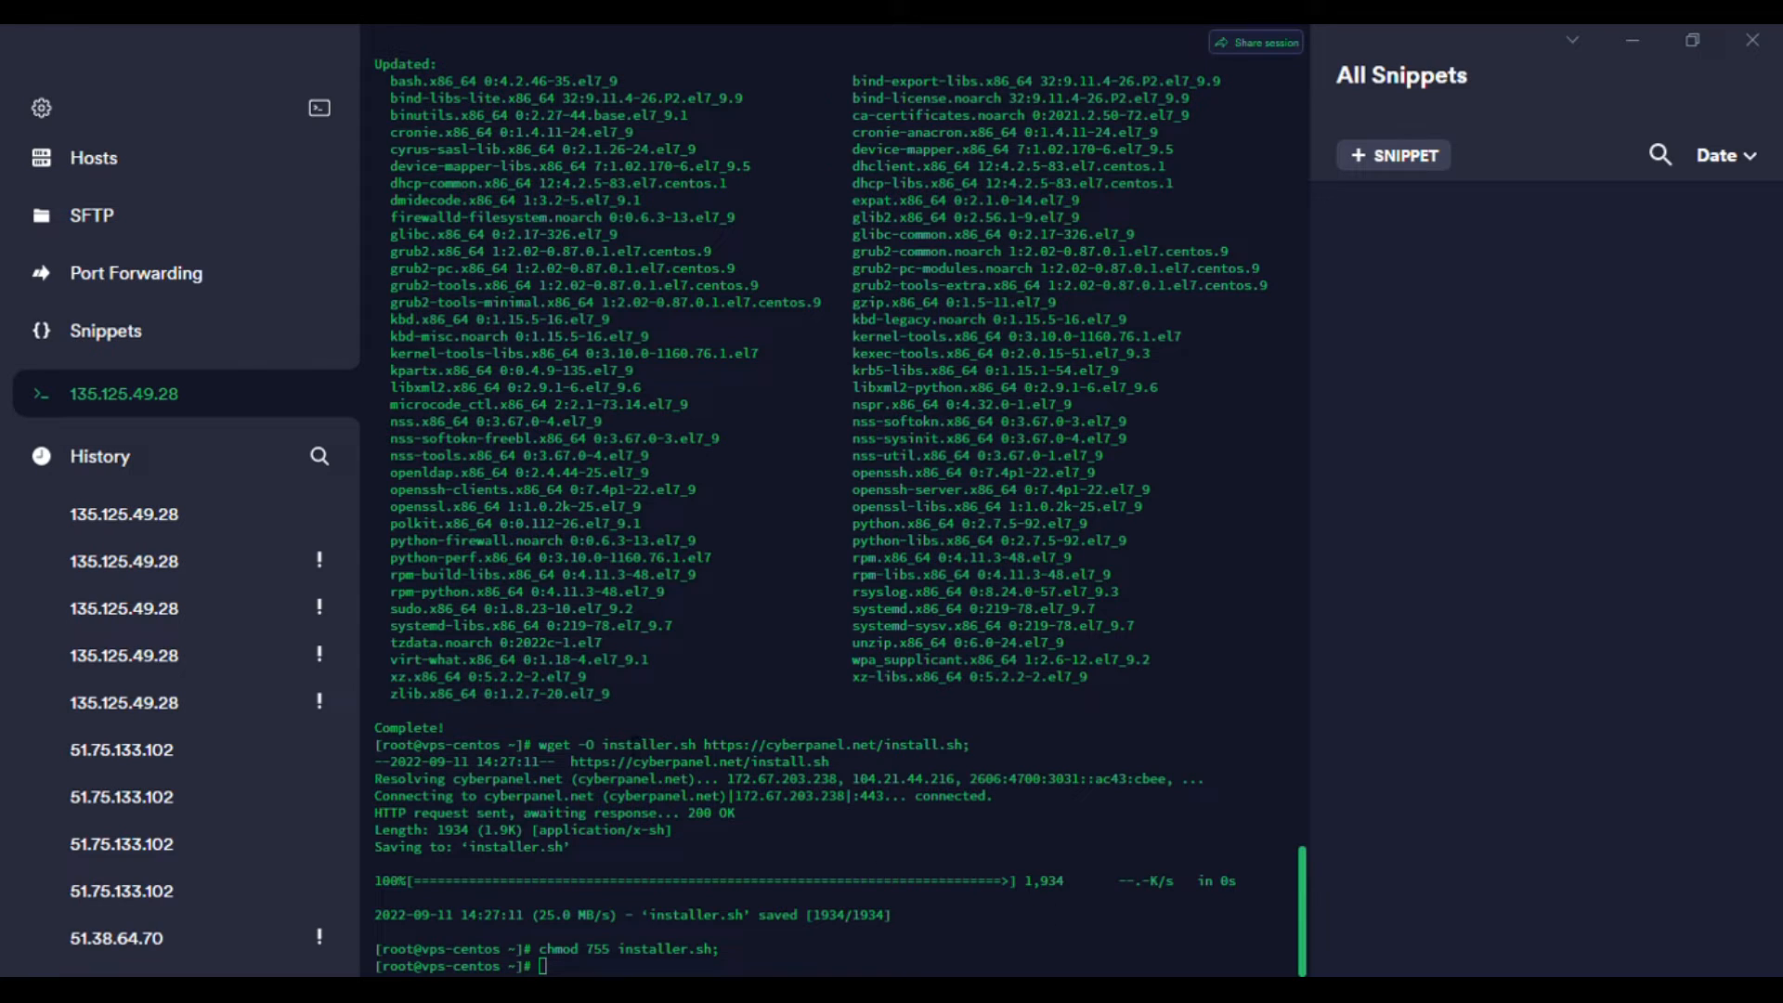
mouse_move(446, 731)
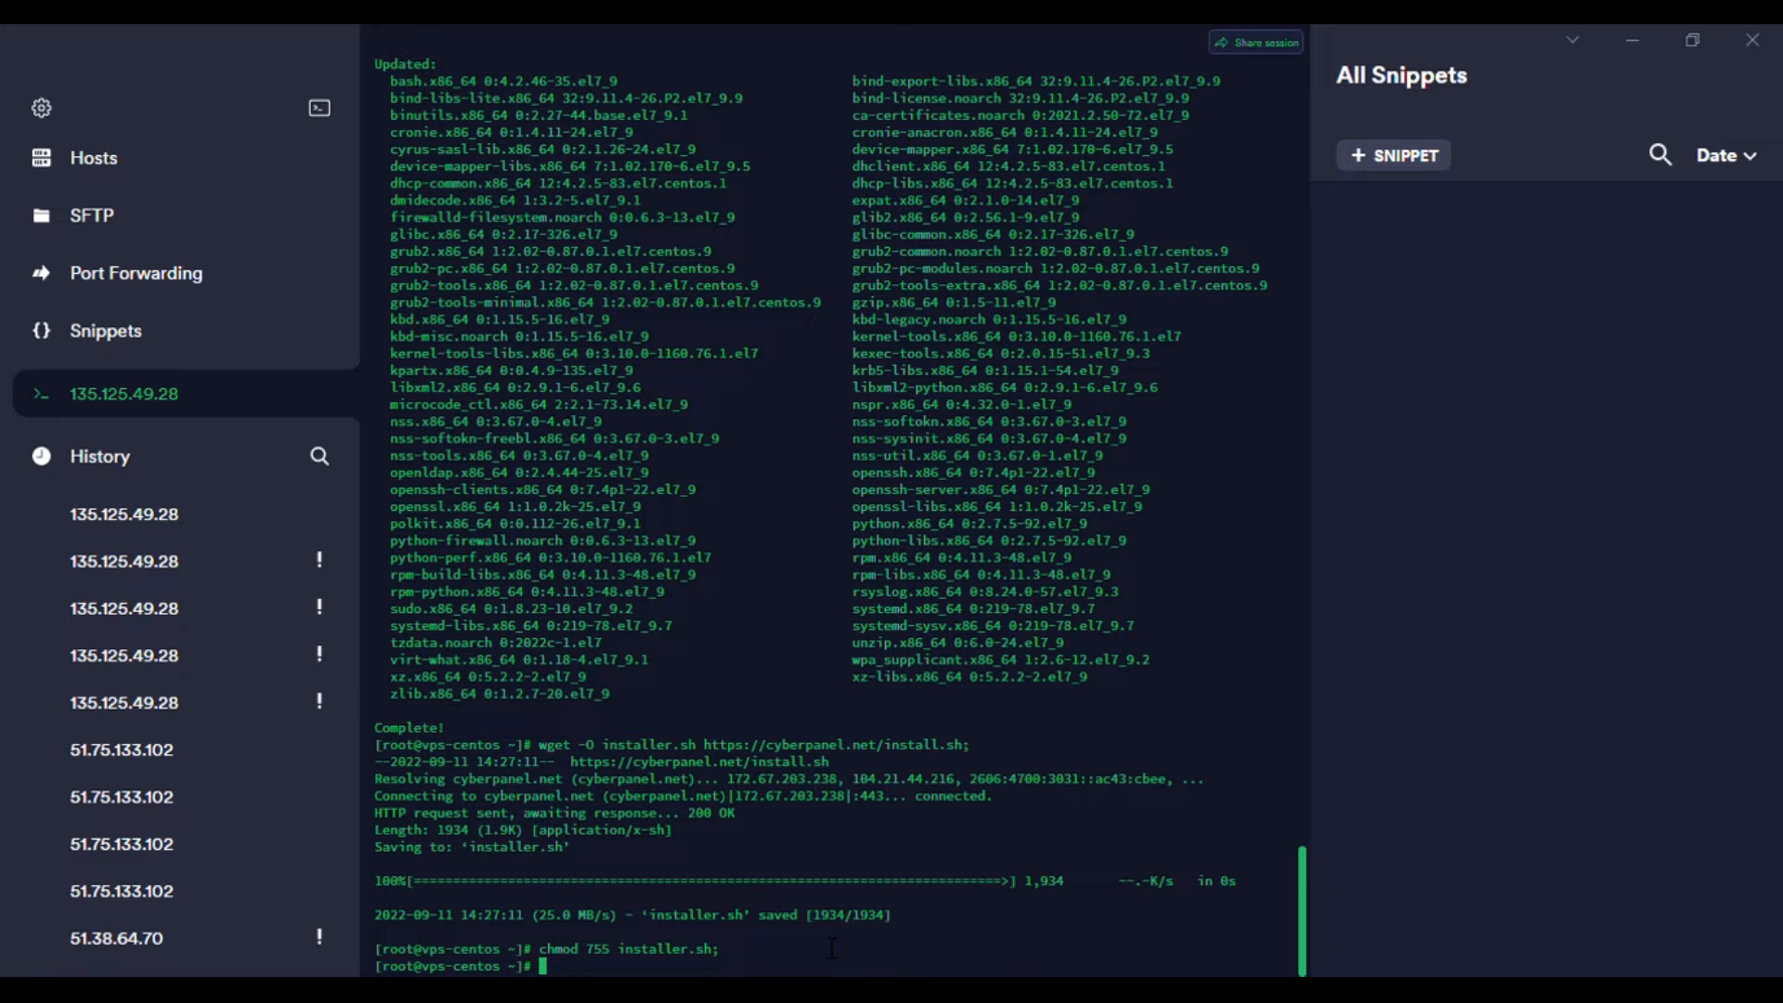
text(sh installer.sh;)
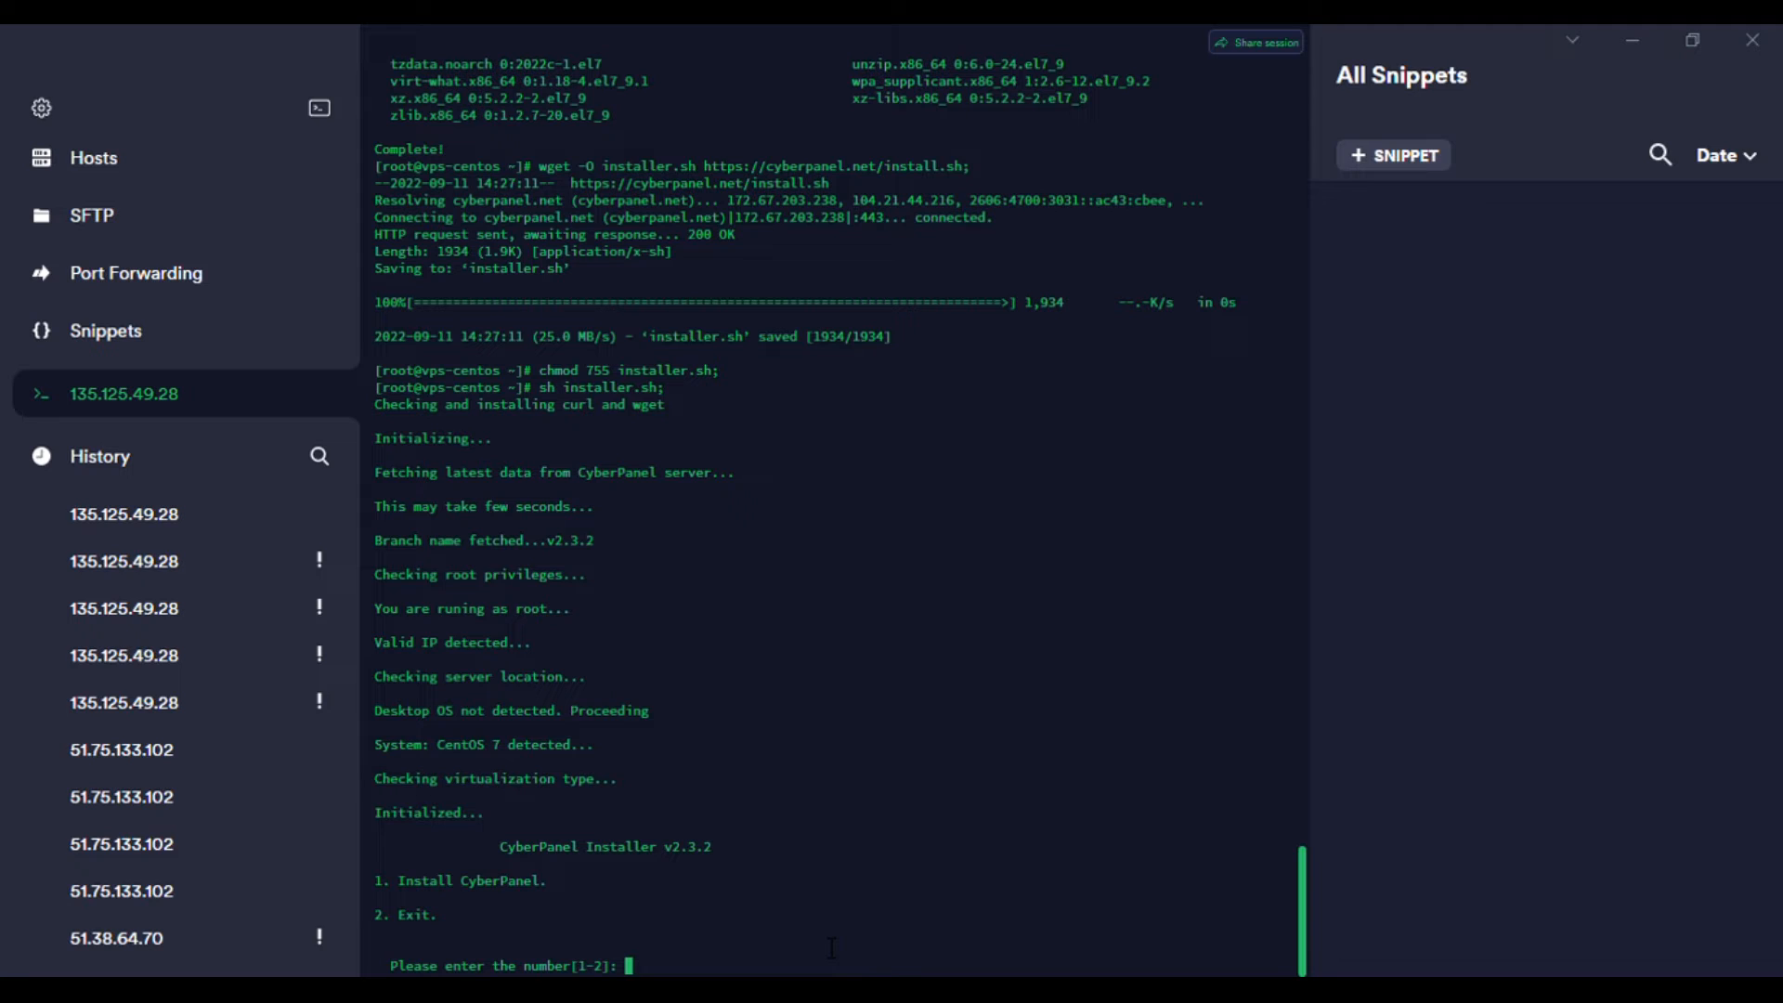
Pick Install CyberPanel with OpenLiteSpeed, full installation, local MySQL and the latest version.
text(1)
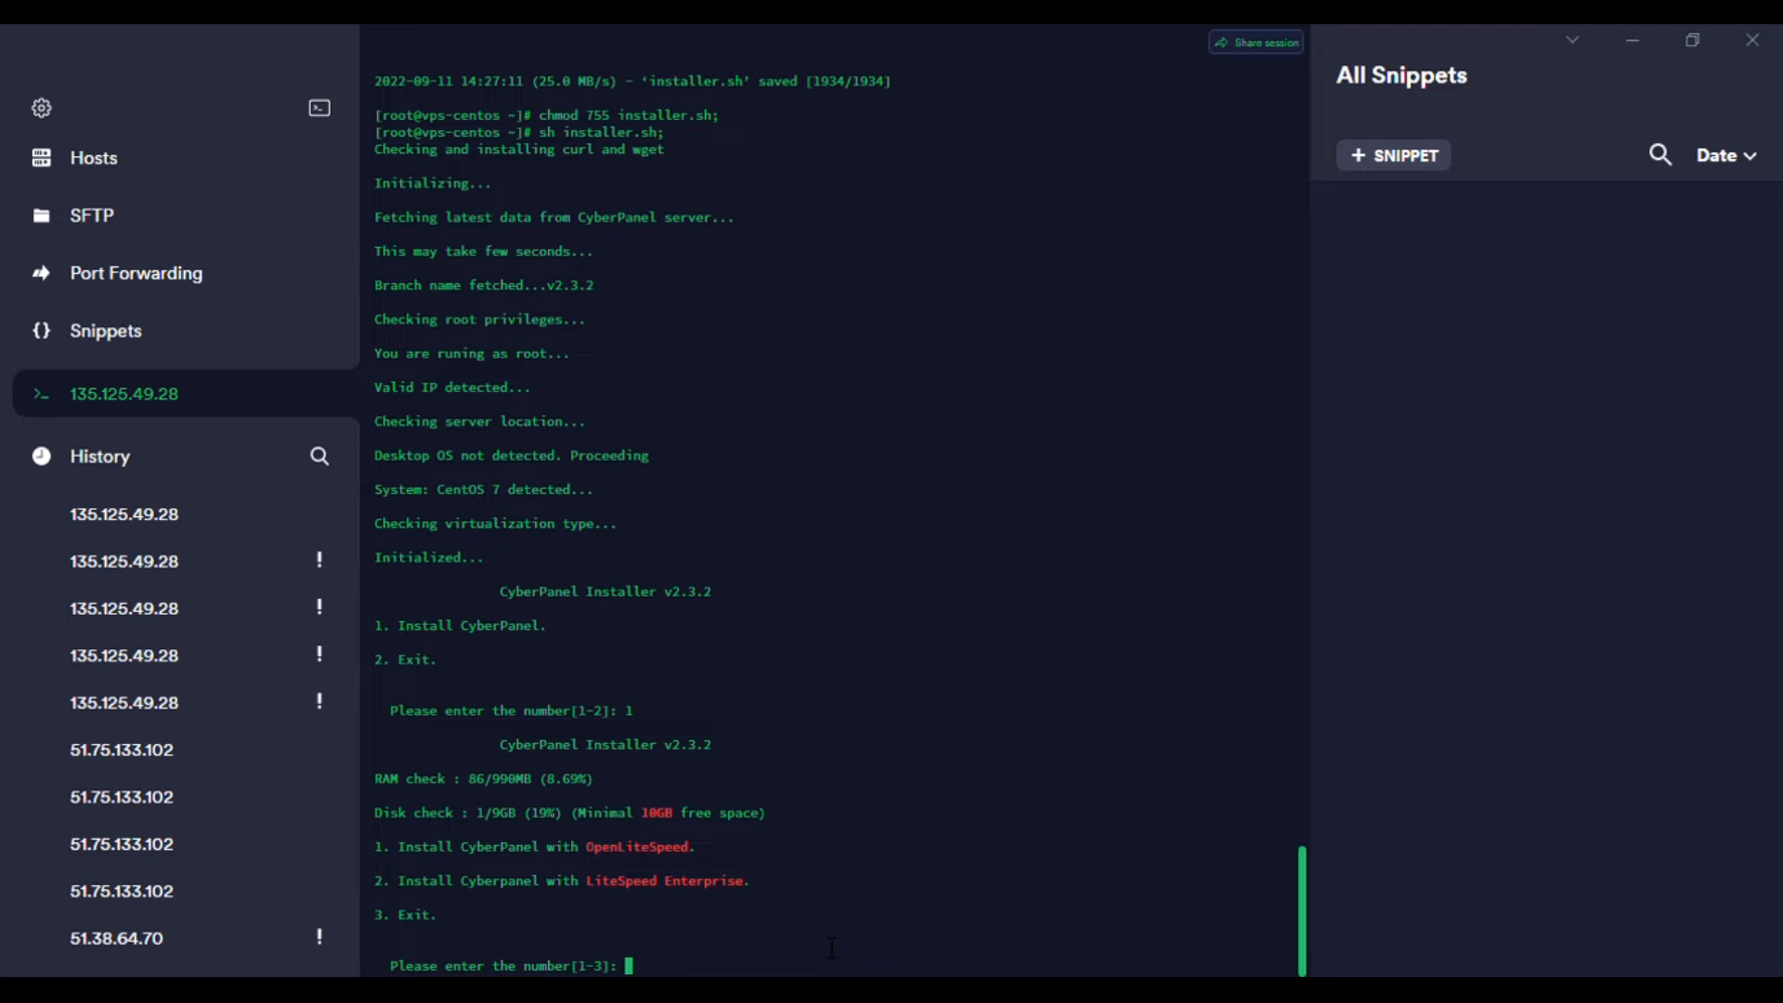
text(1)
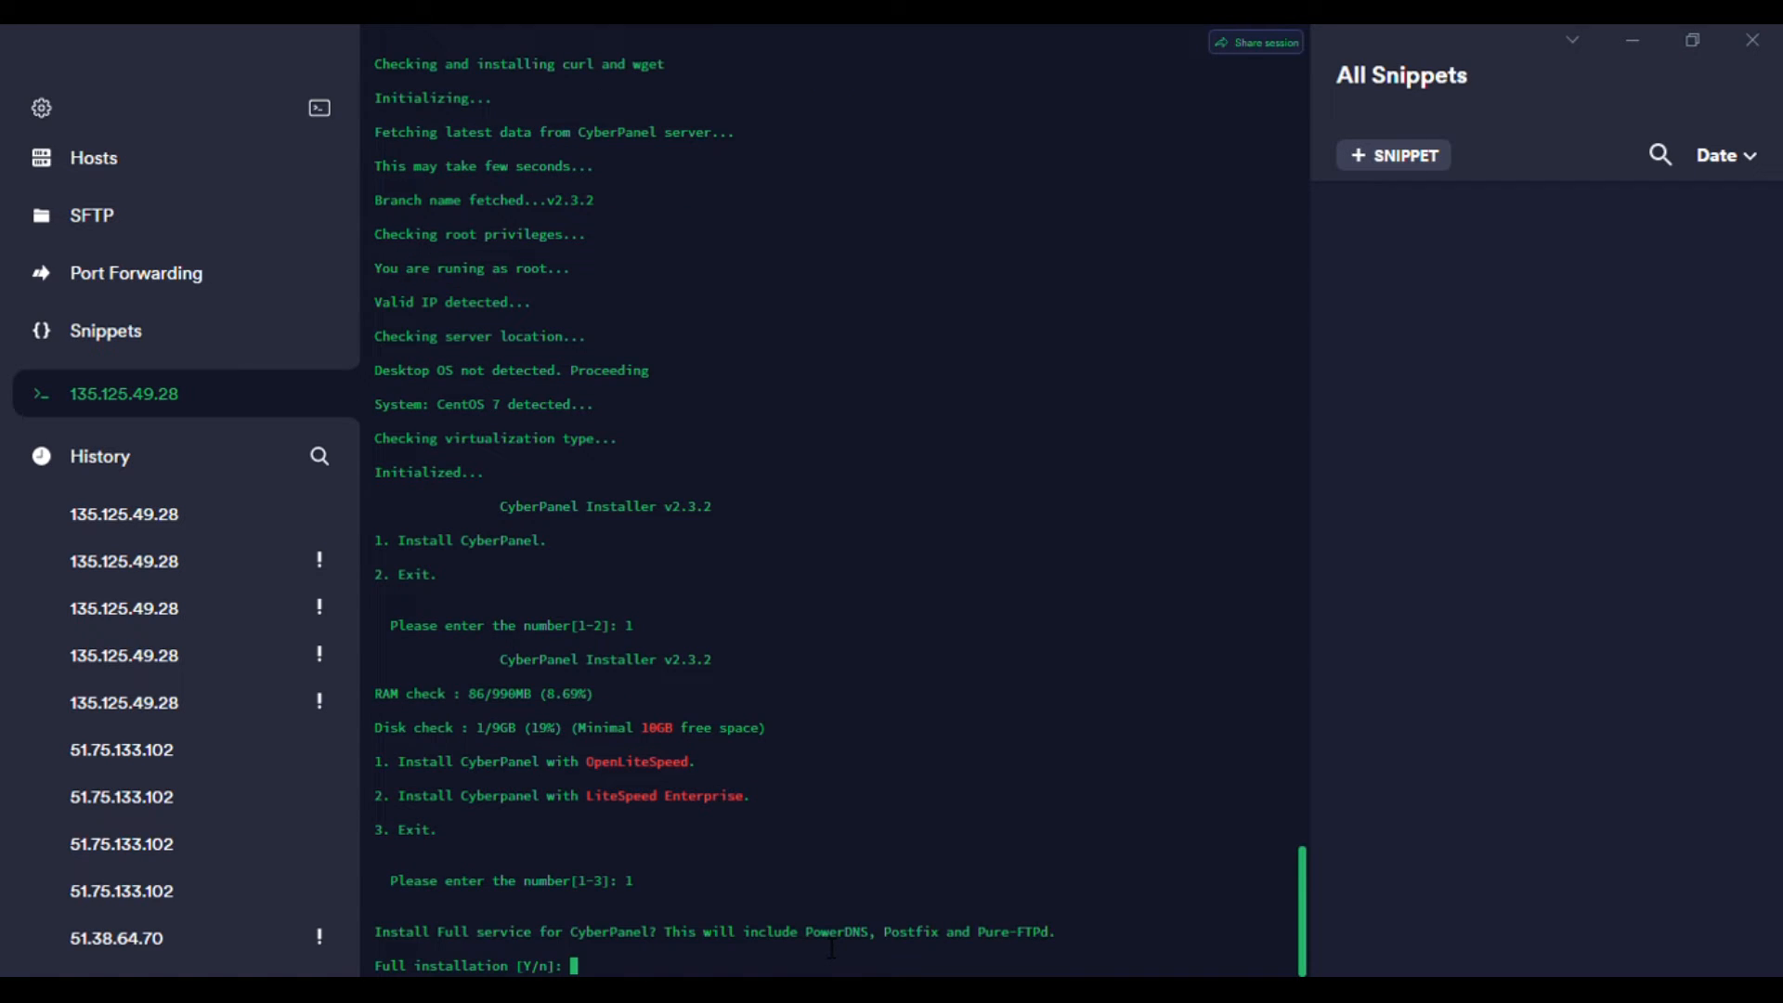
text(Y)
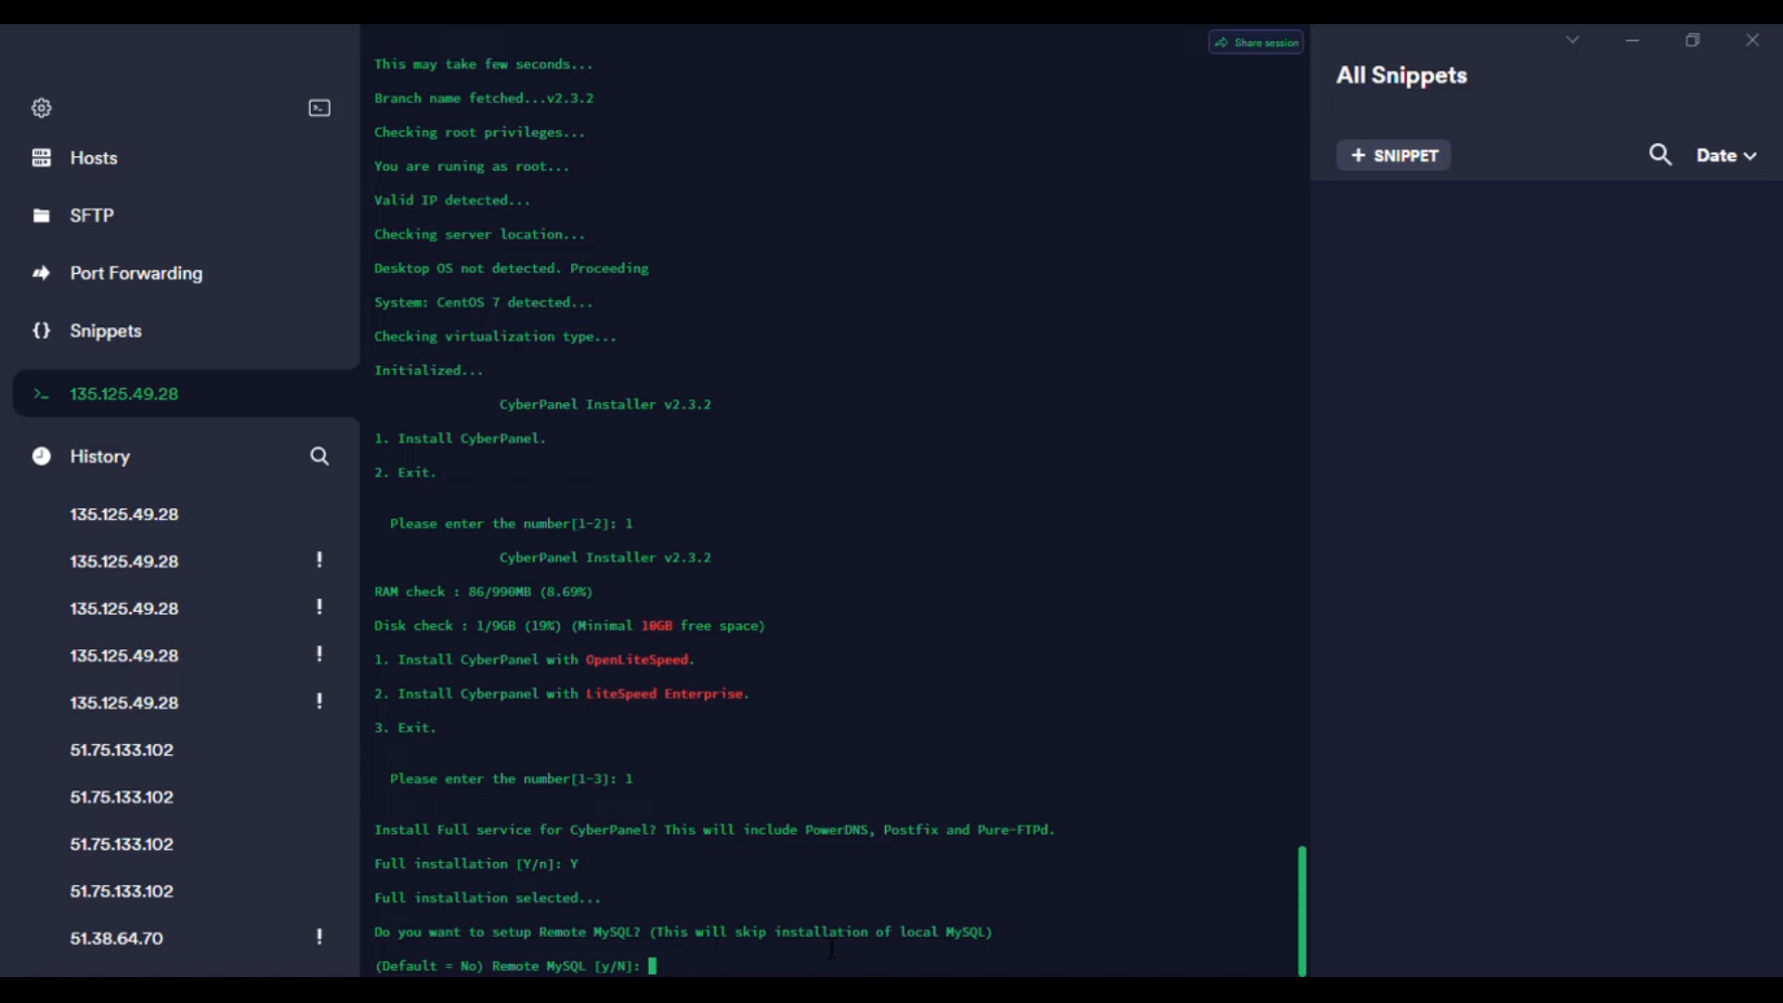
text(n)
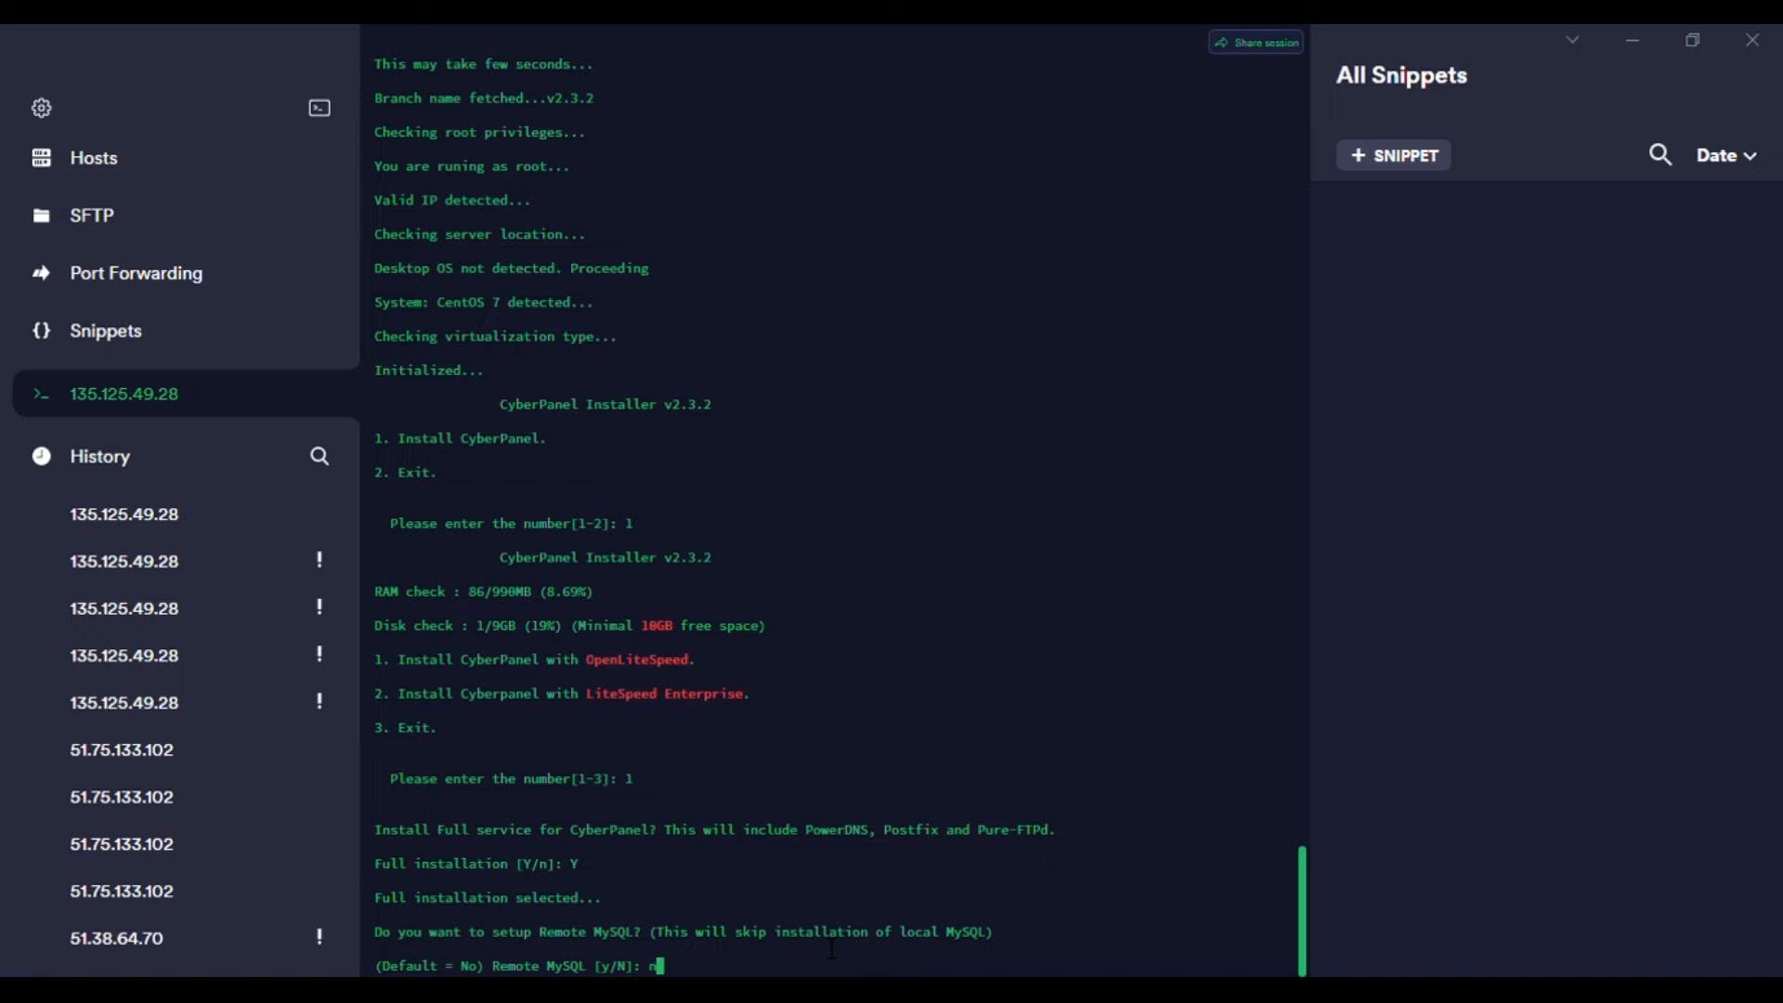
key(enter)
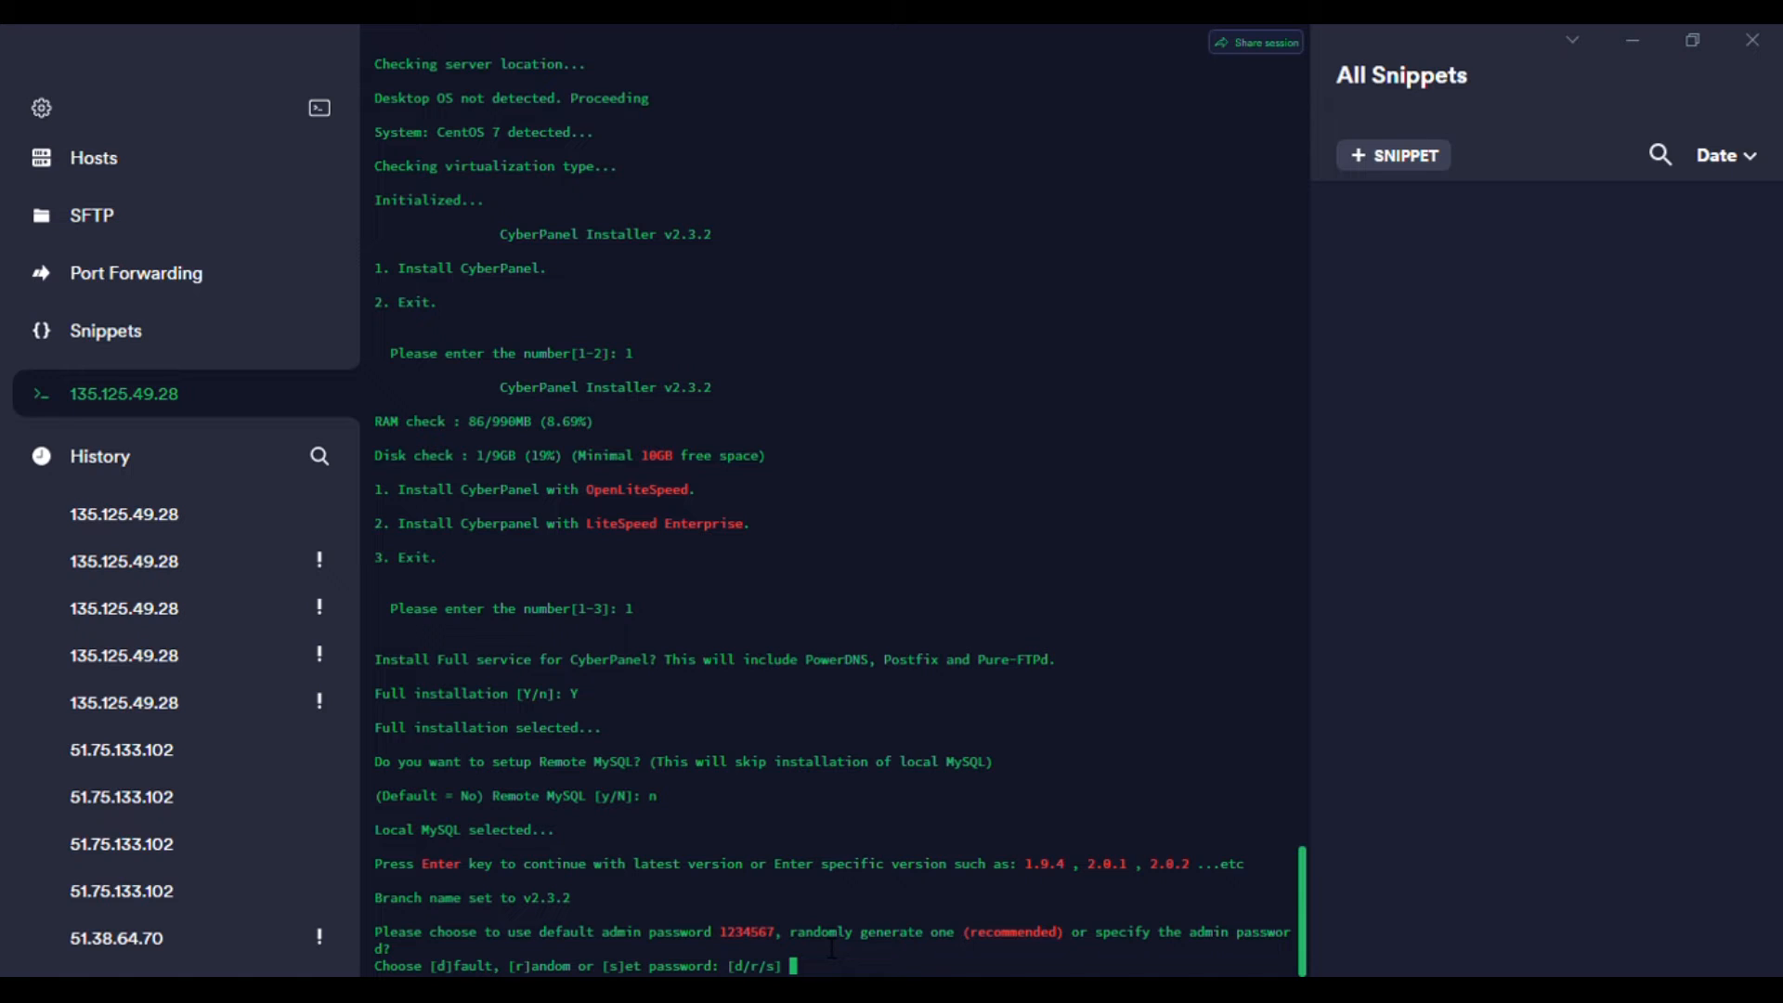
Answer the remaining installer prompts with d, y, y and N.
text(d)
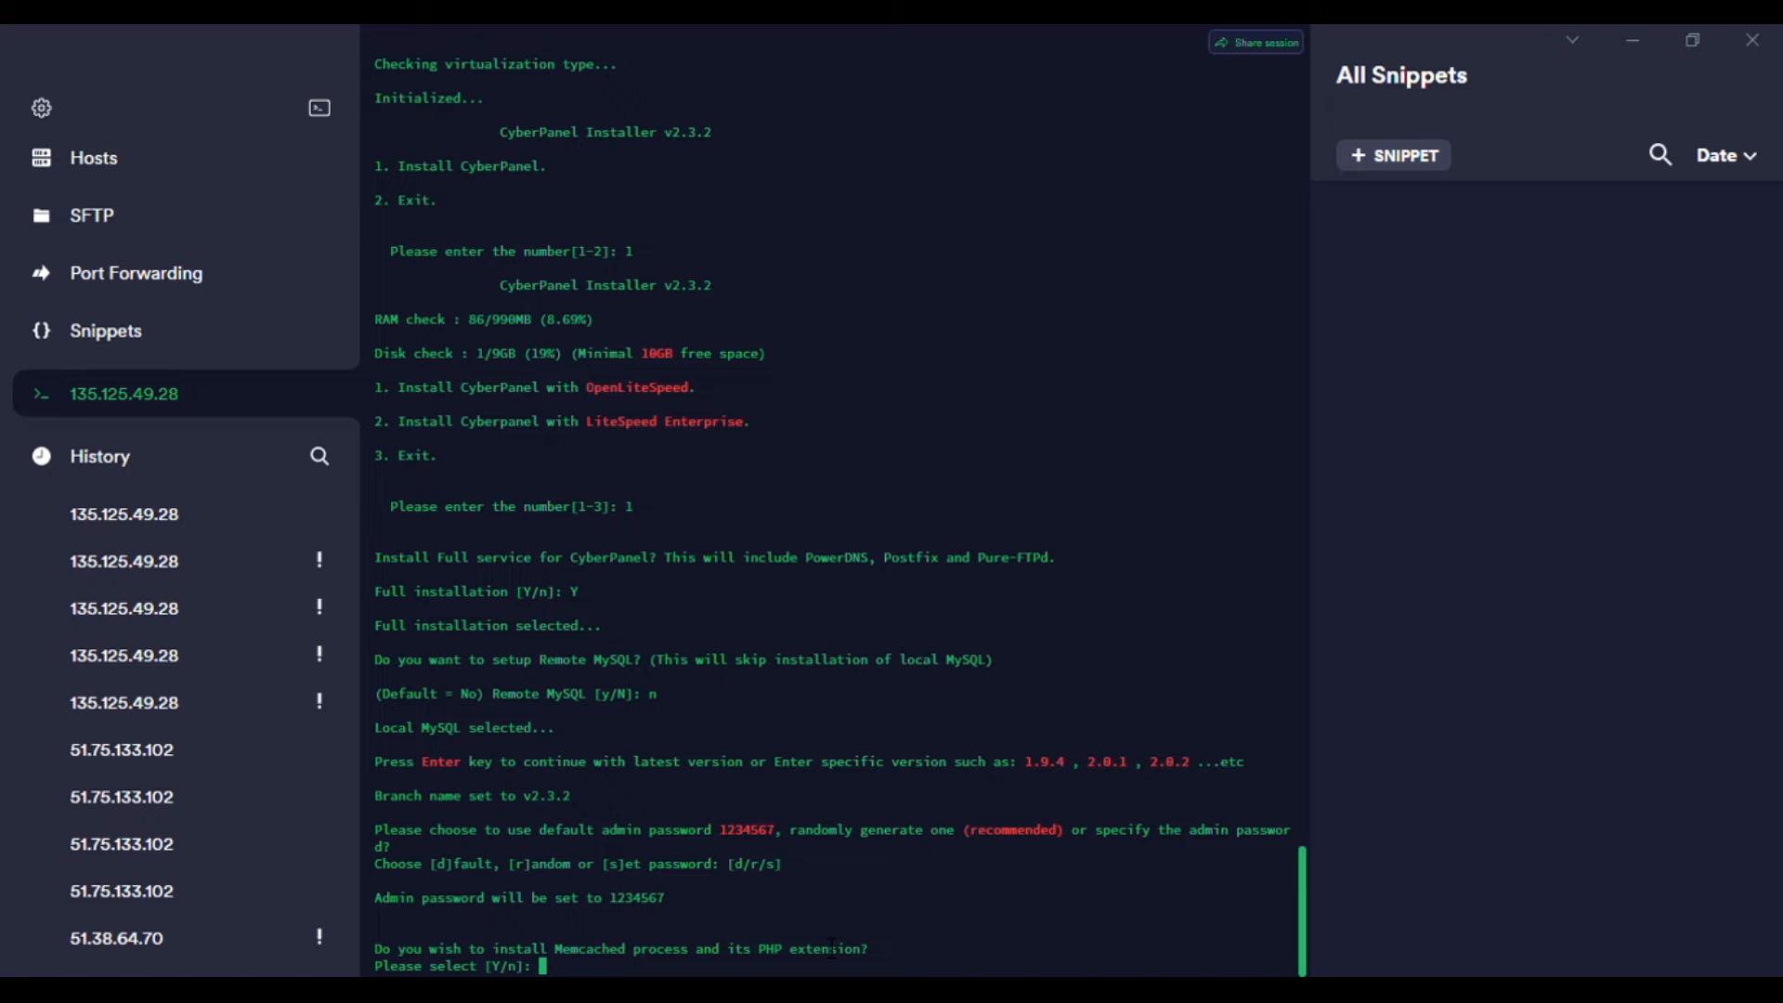
text(y)
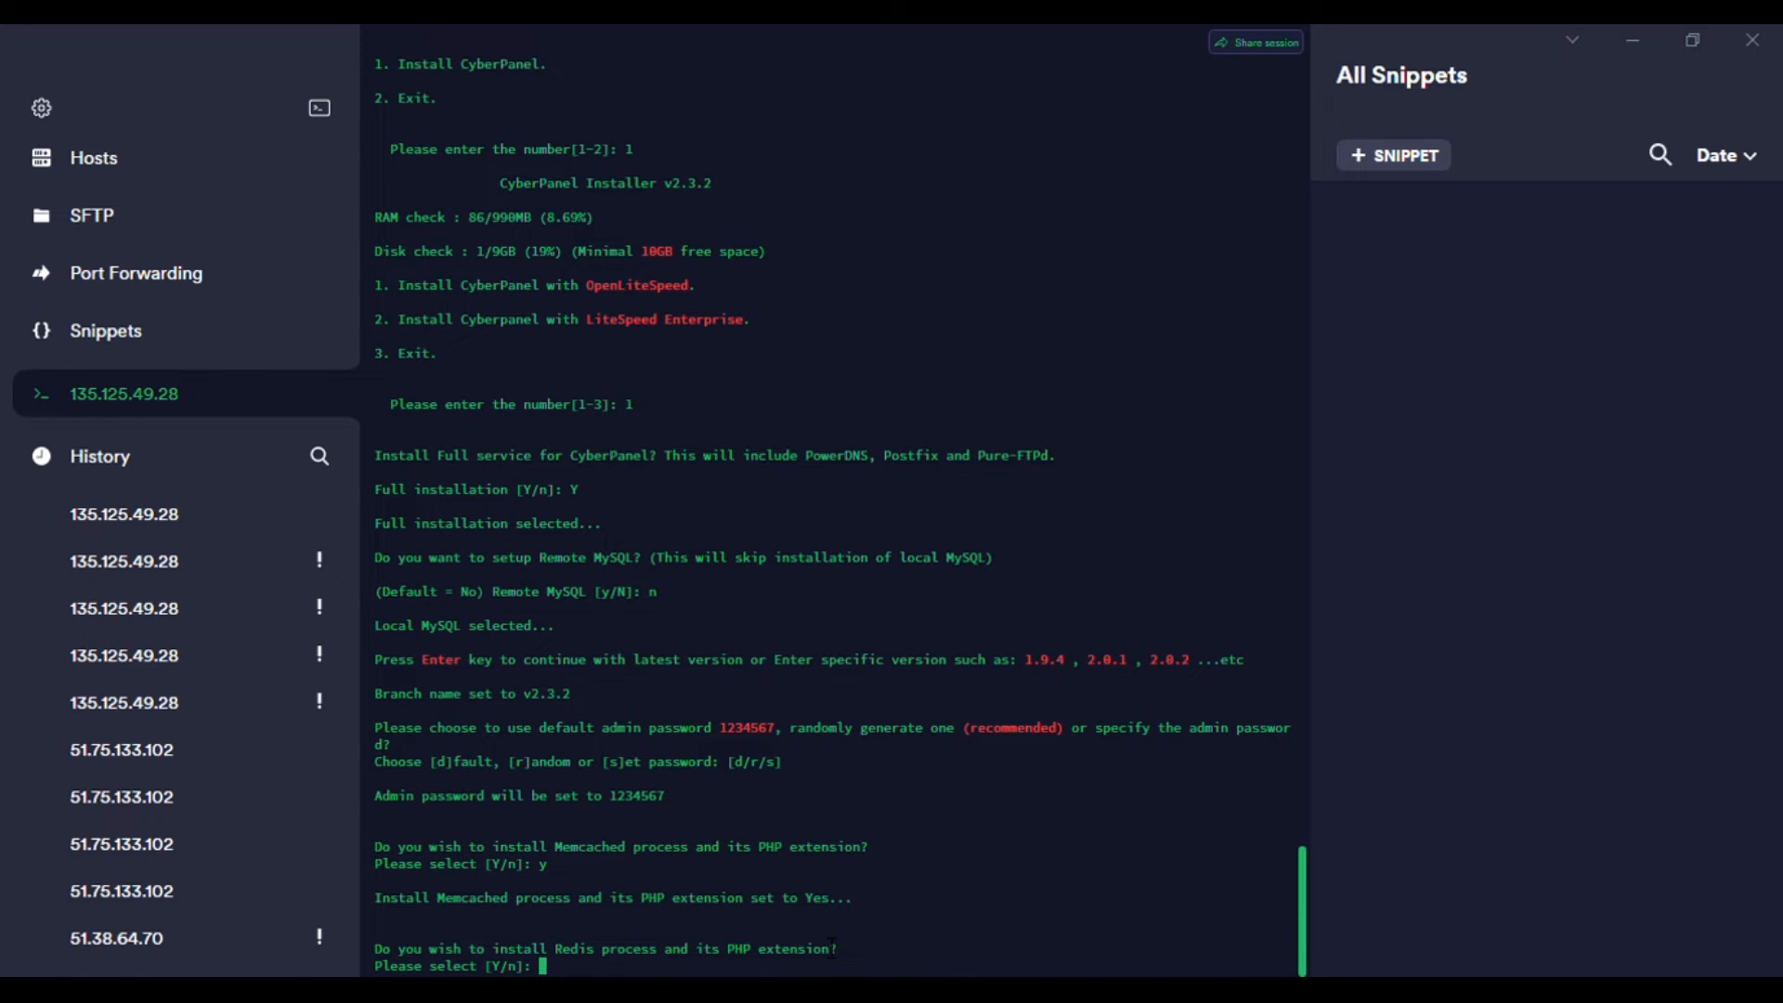
text(y)
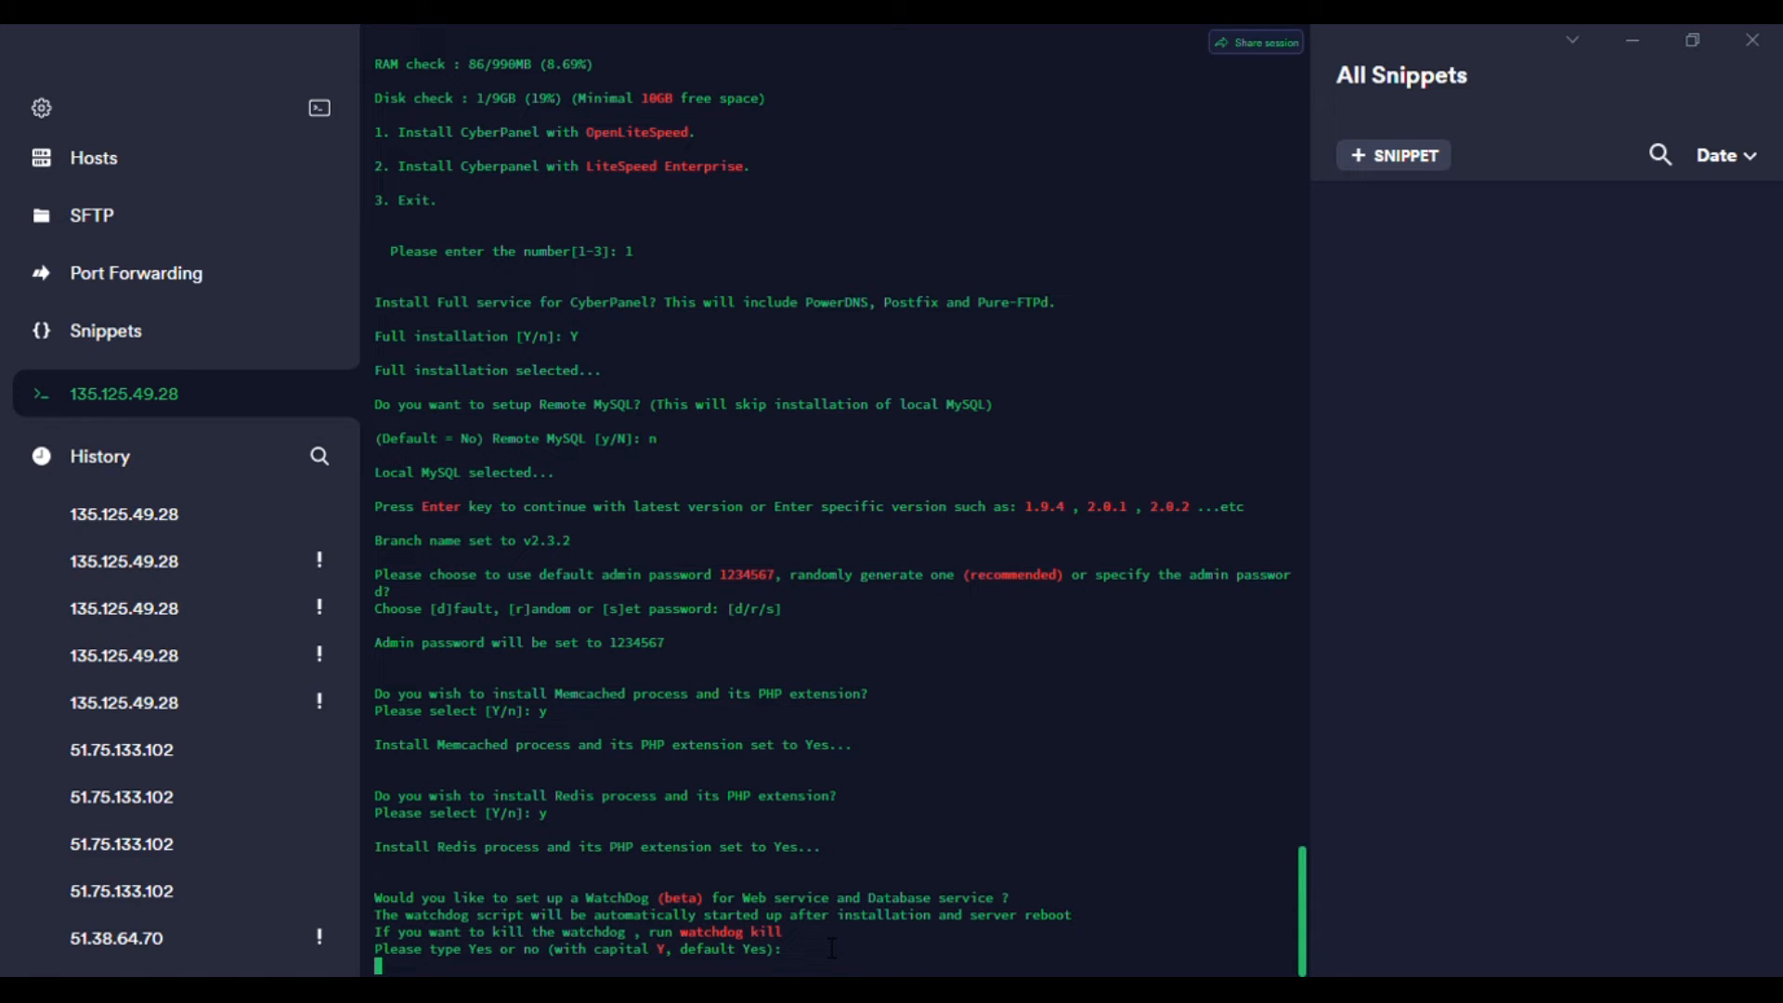
text(No)
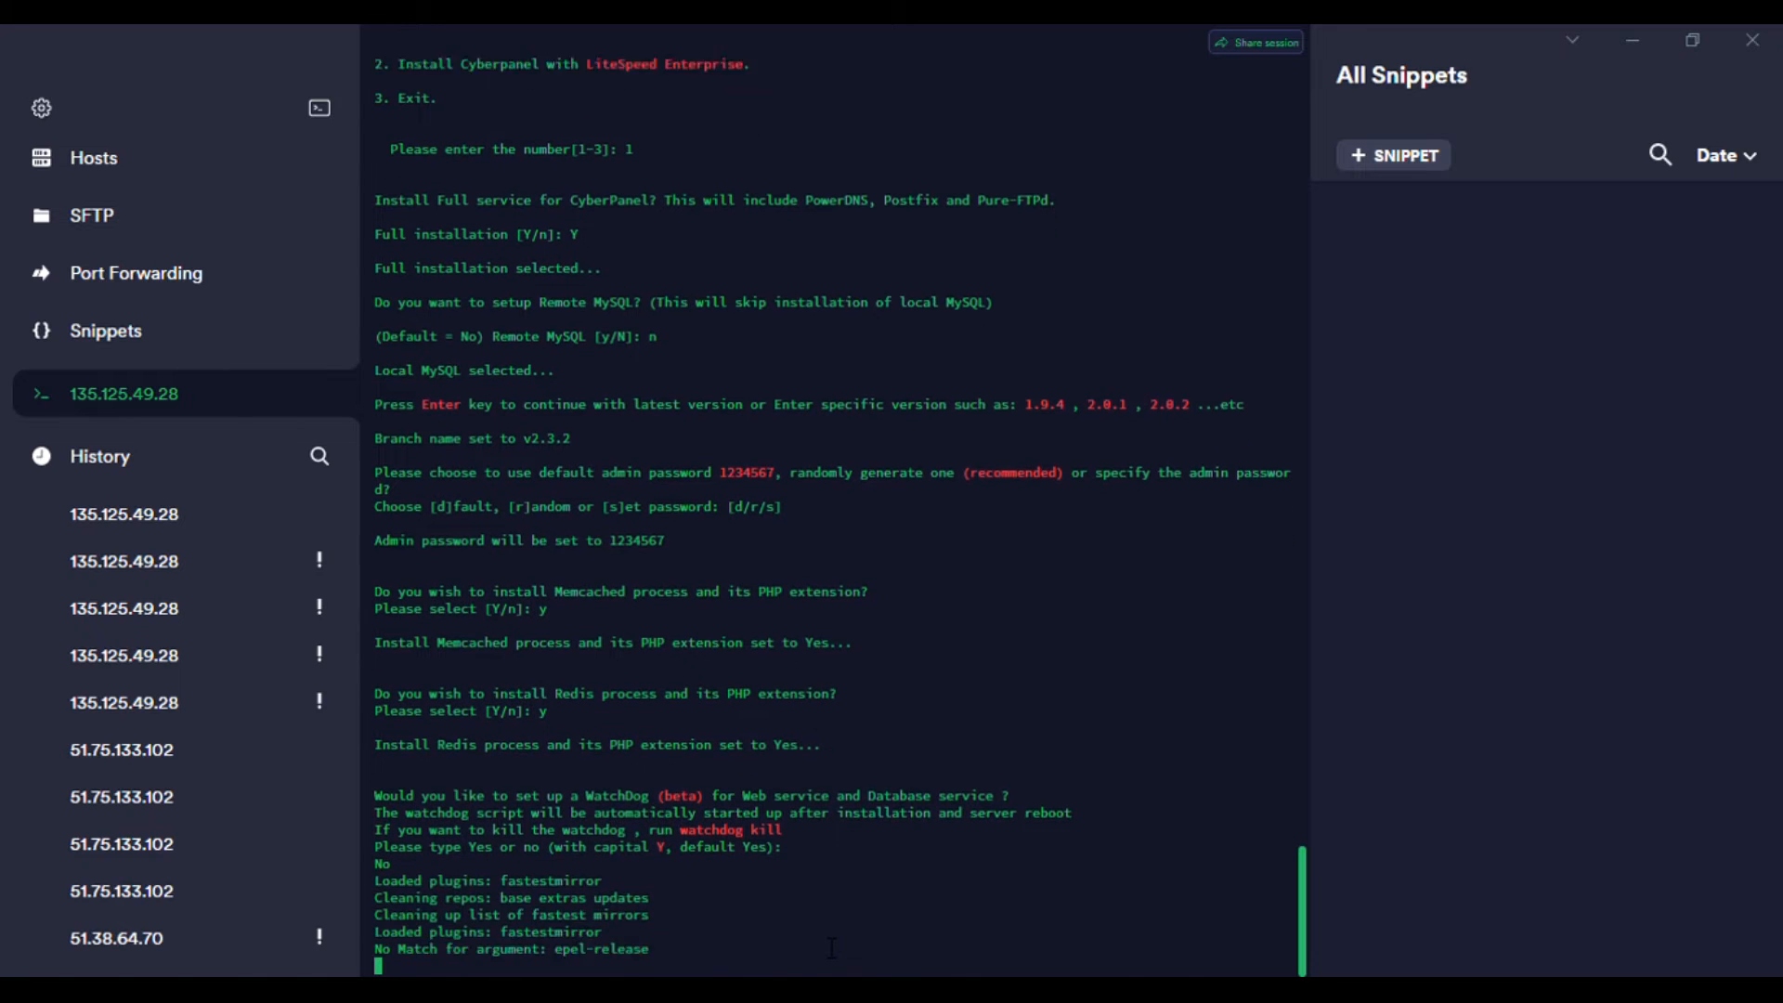
Follow the installer output as it starts downloading and installing packages.
scroll(down, 3)
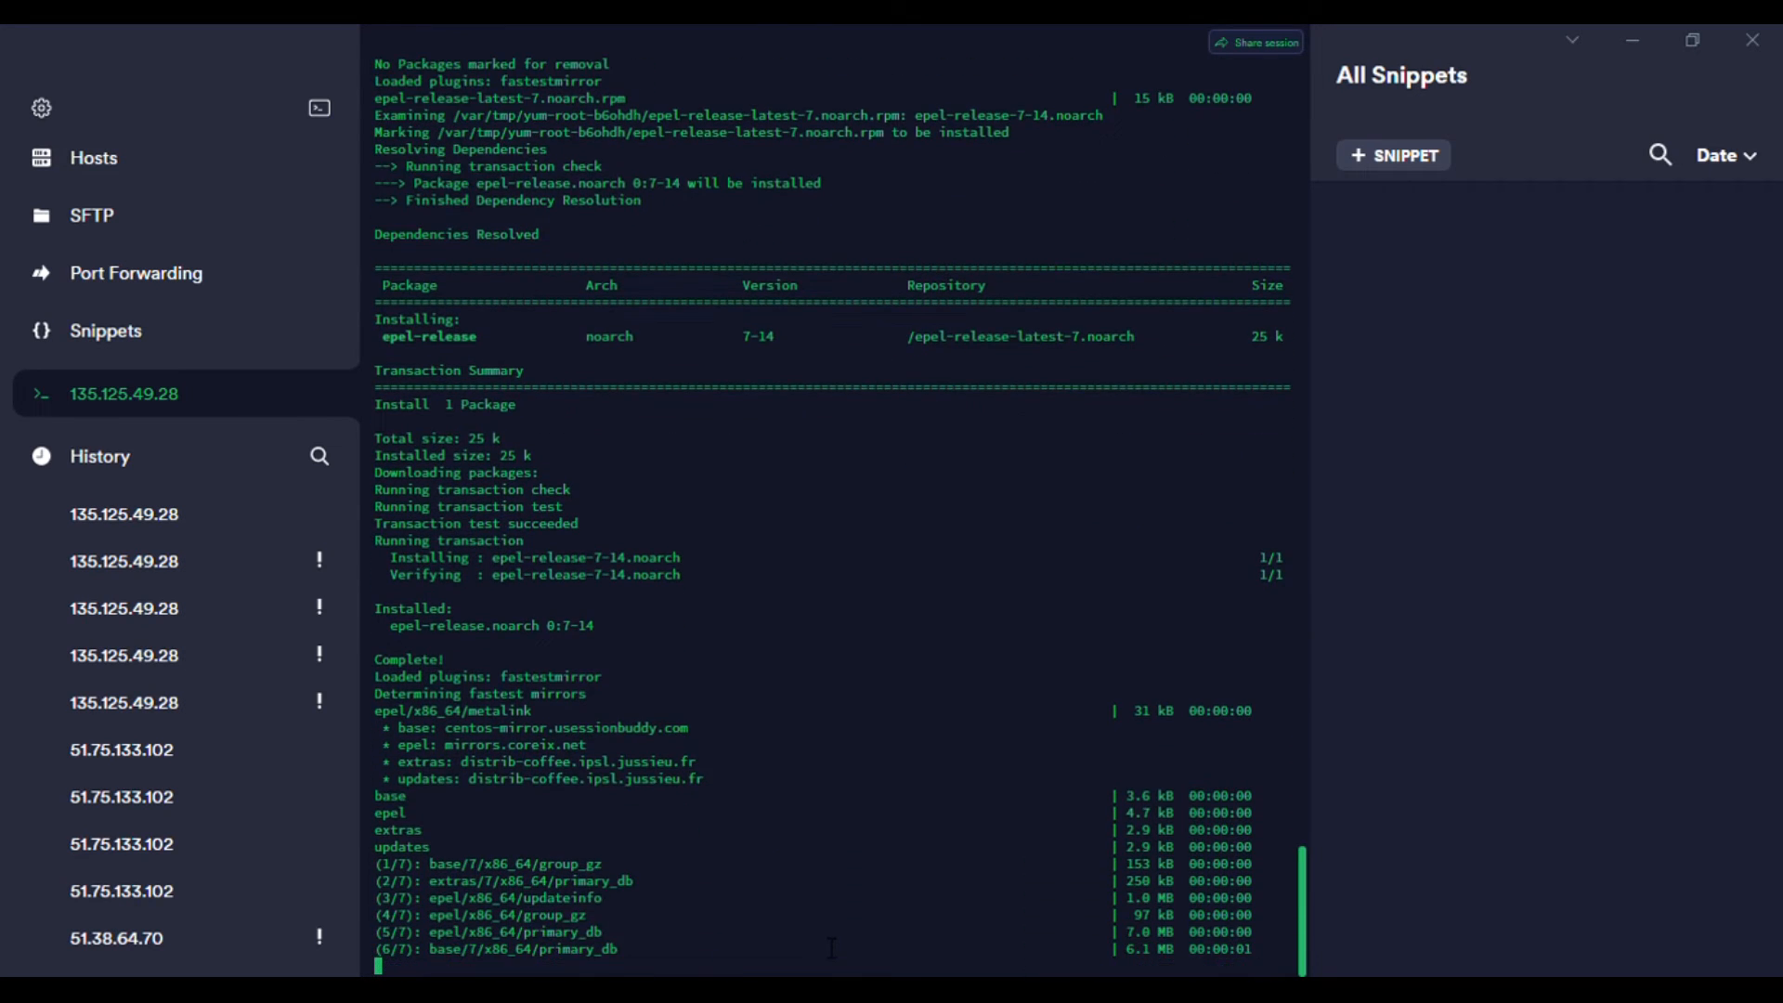
scroll(down, 3)
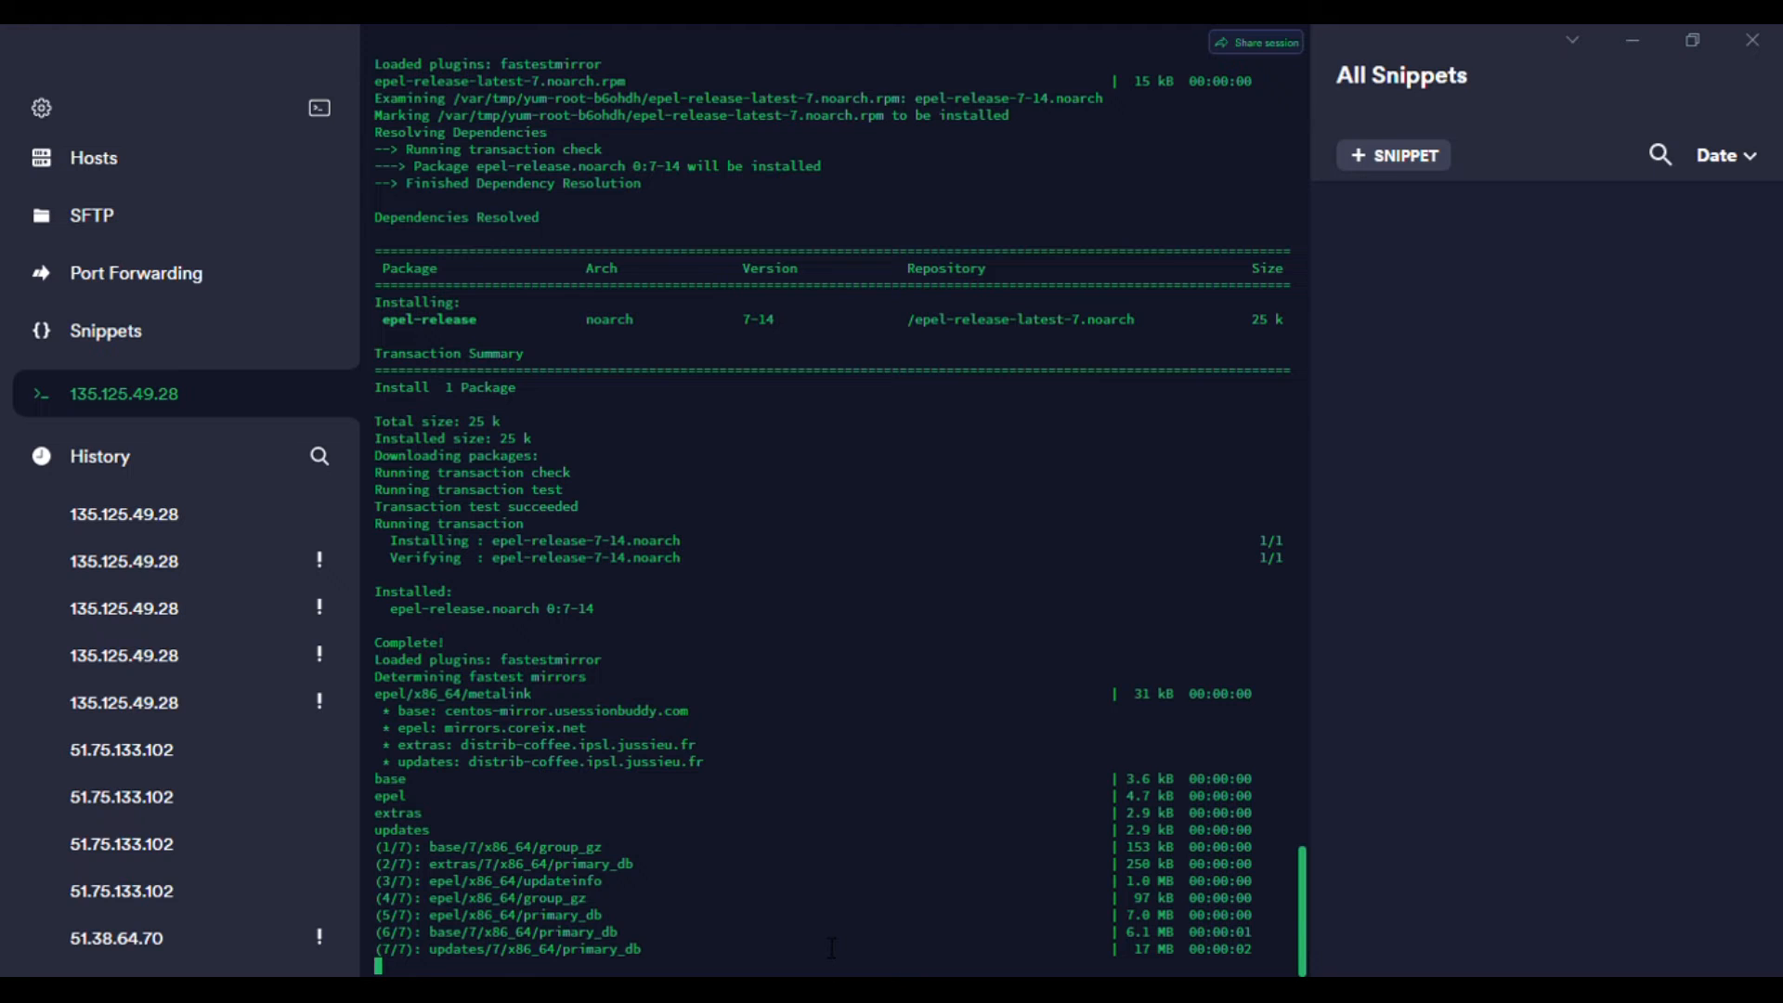
scroll(down, 3)
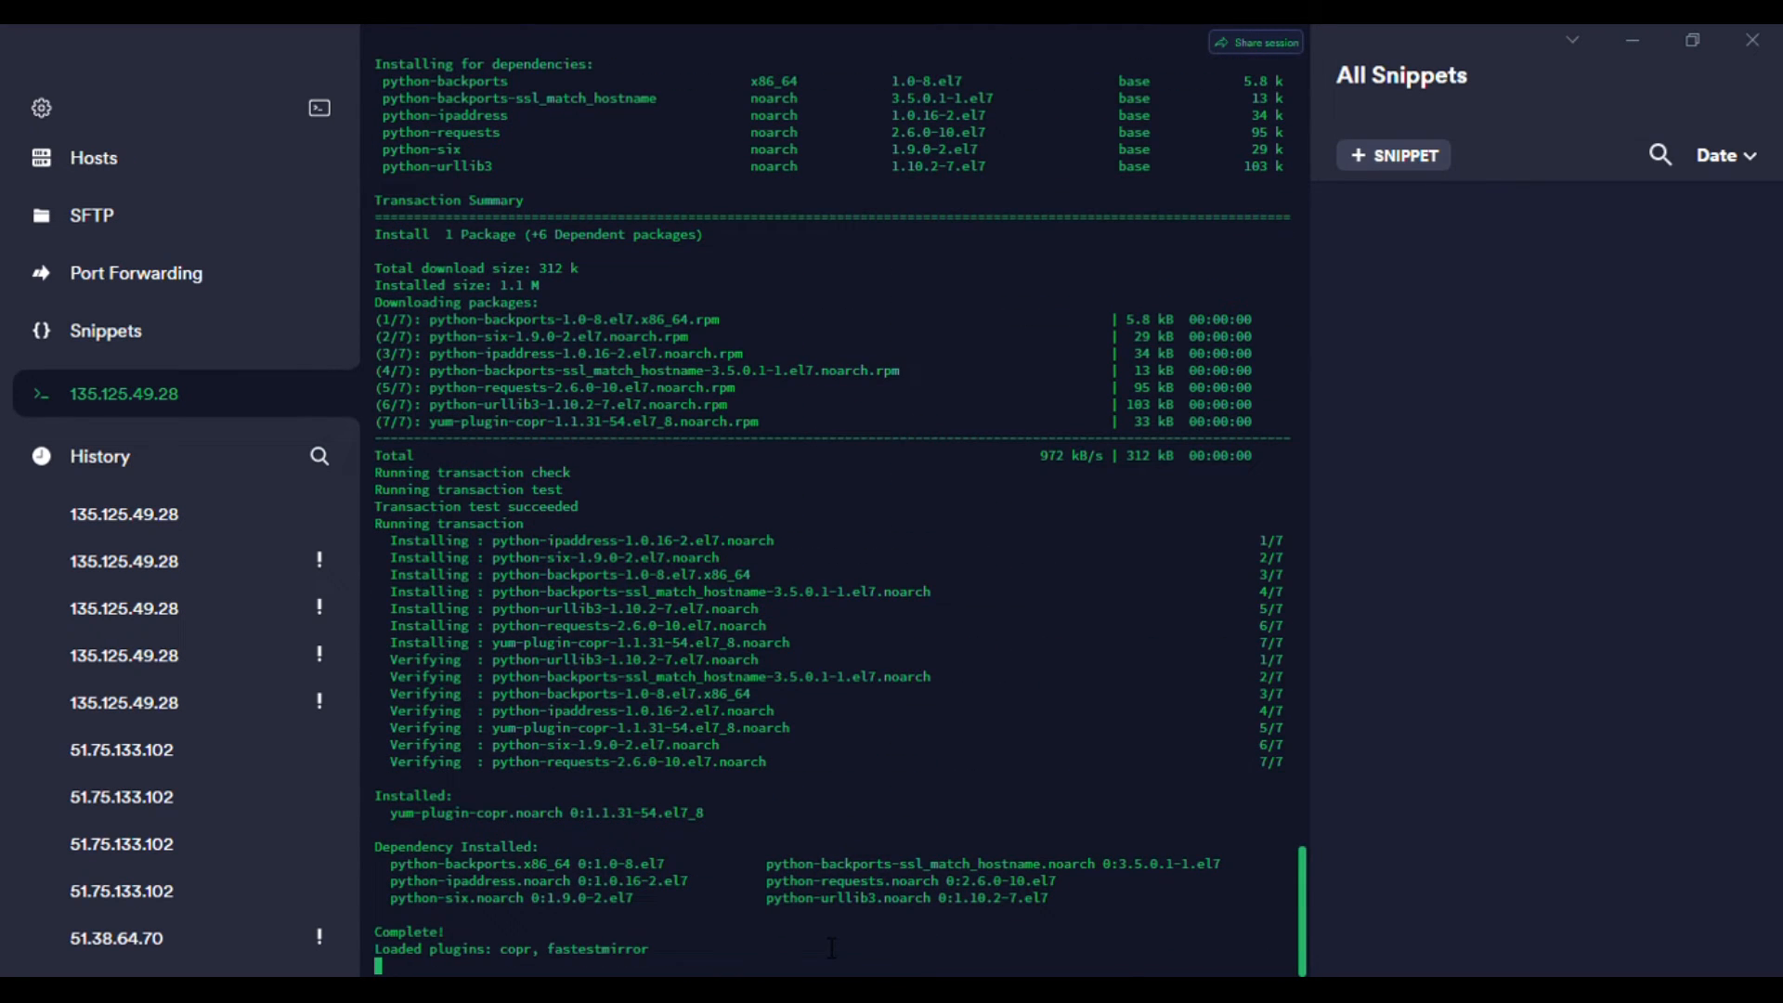
scroll(down, 3)
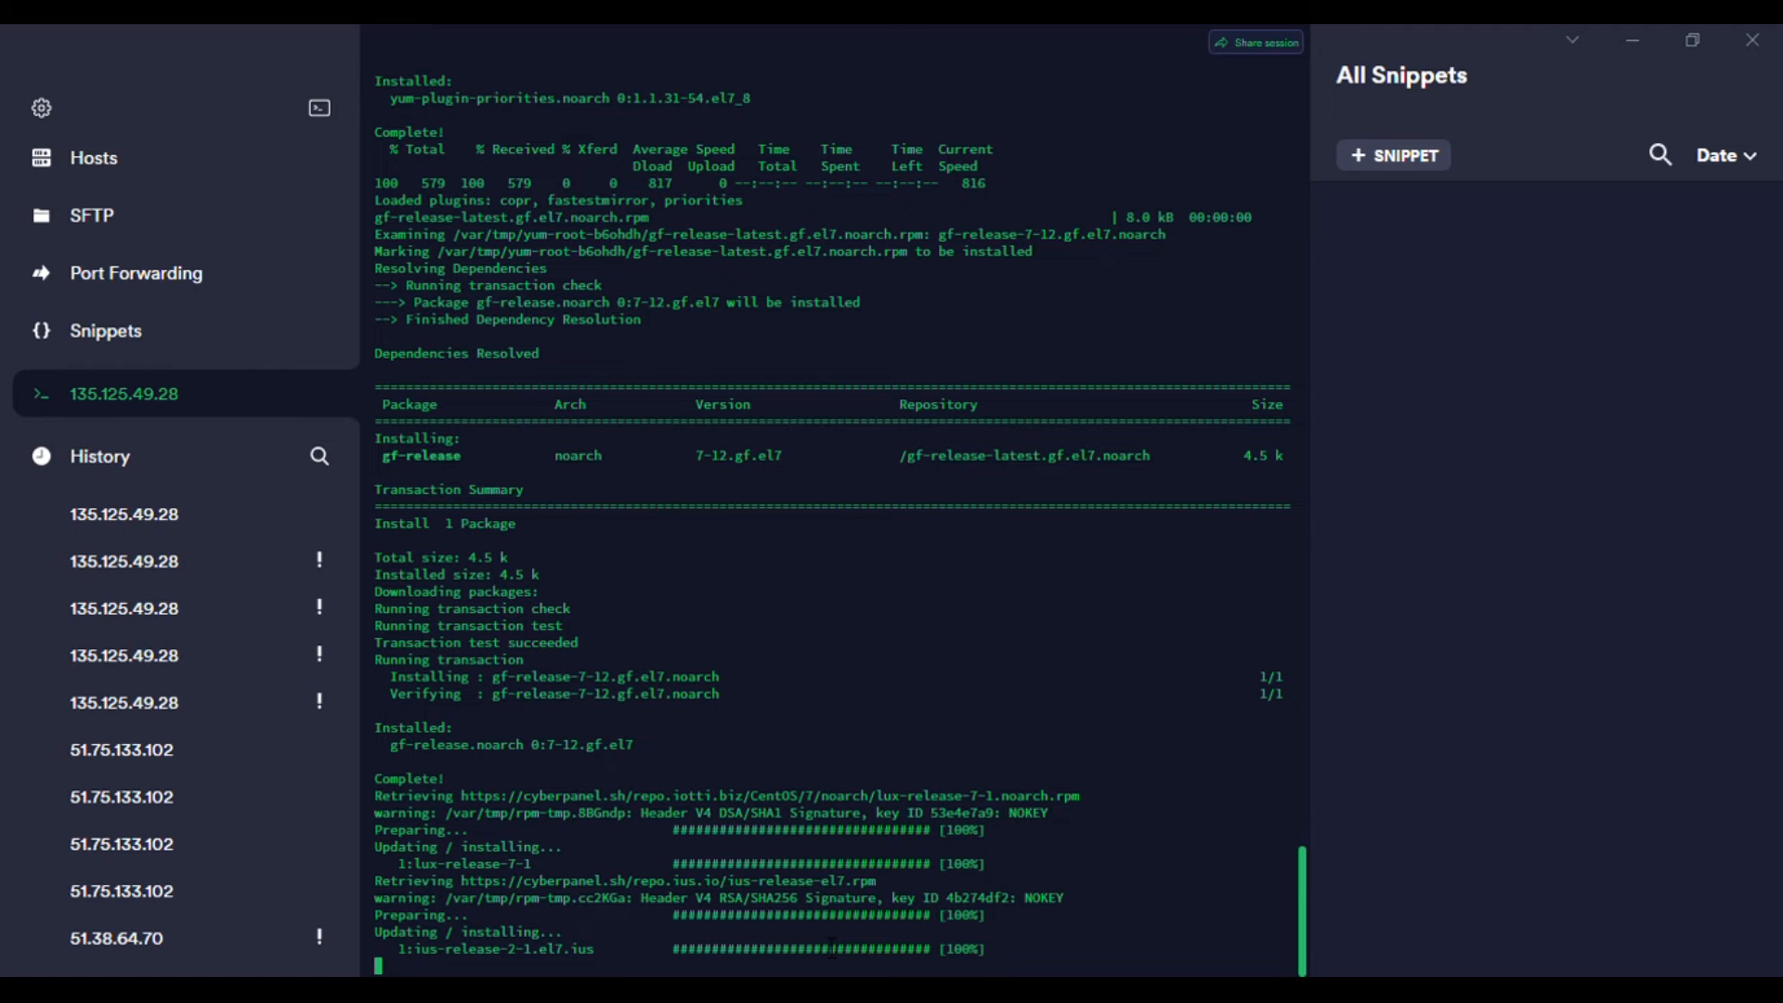
Keep following the output until all 82 dependency packages are verified.
scroll(down, 3)
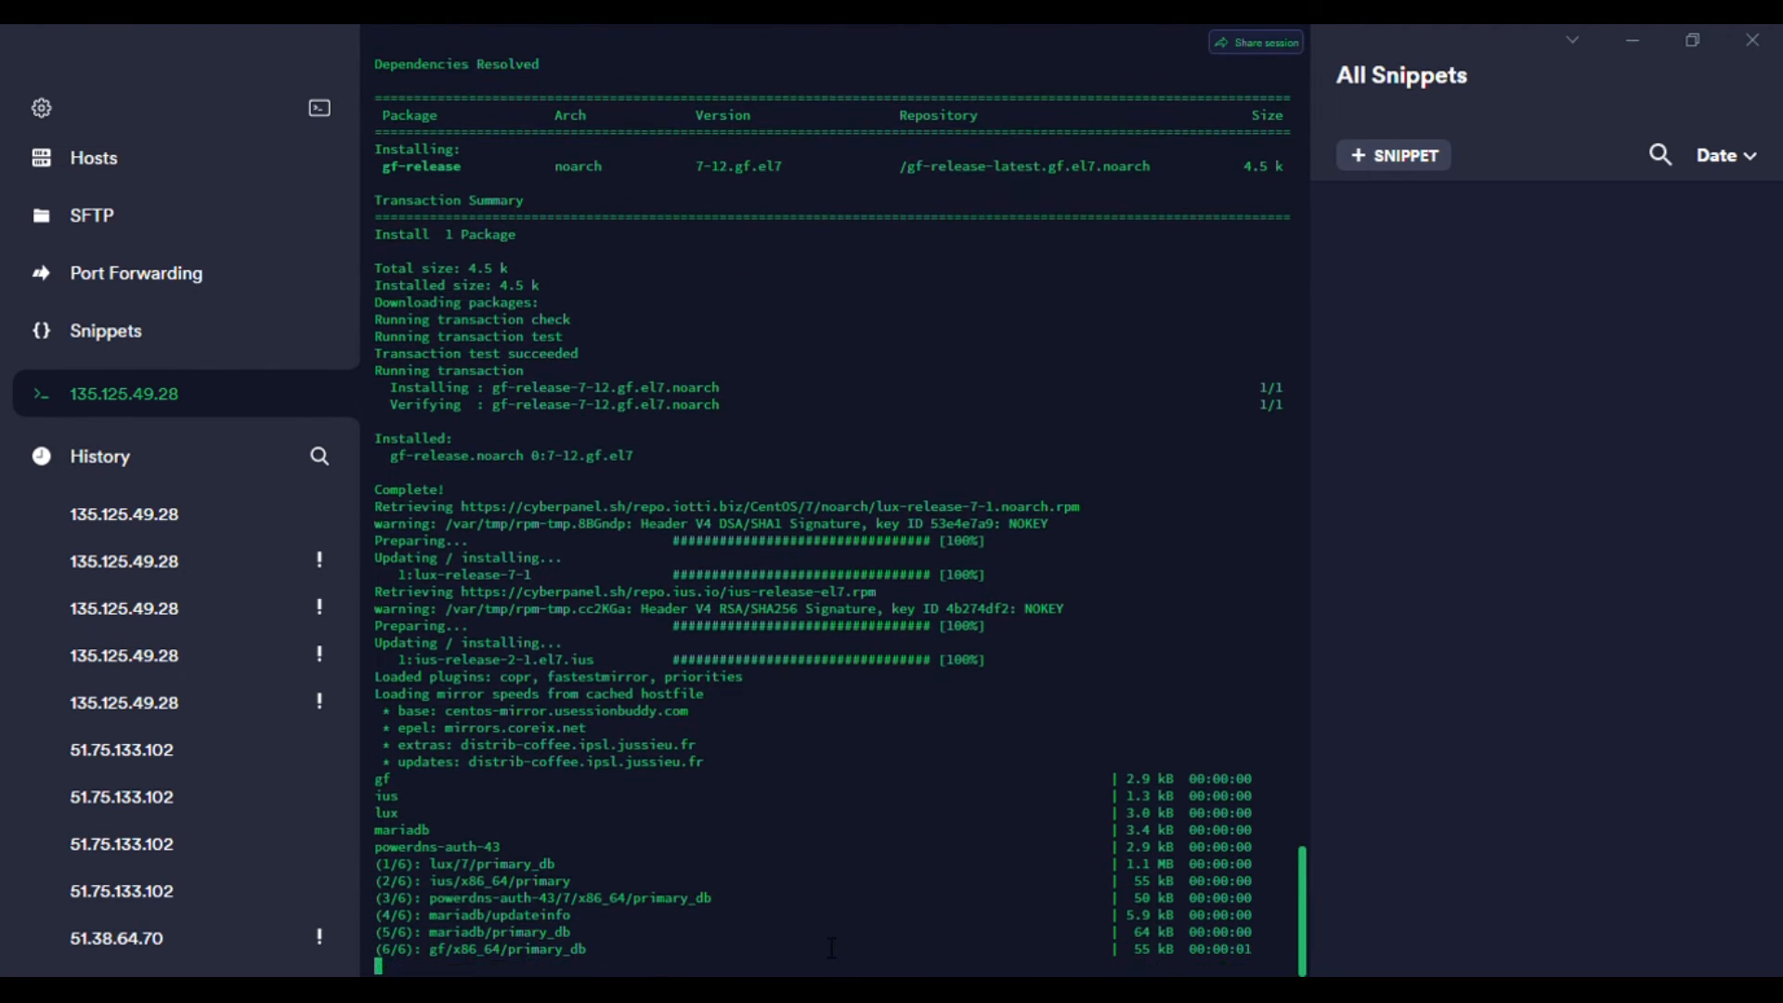
scroll(down, 3)
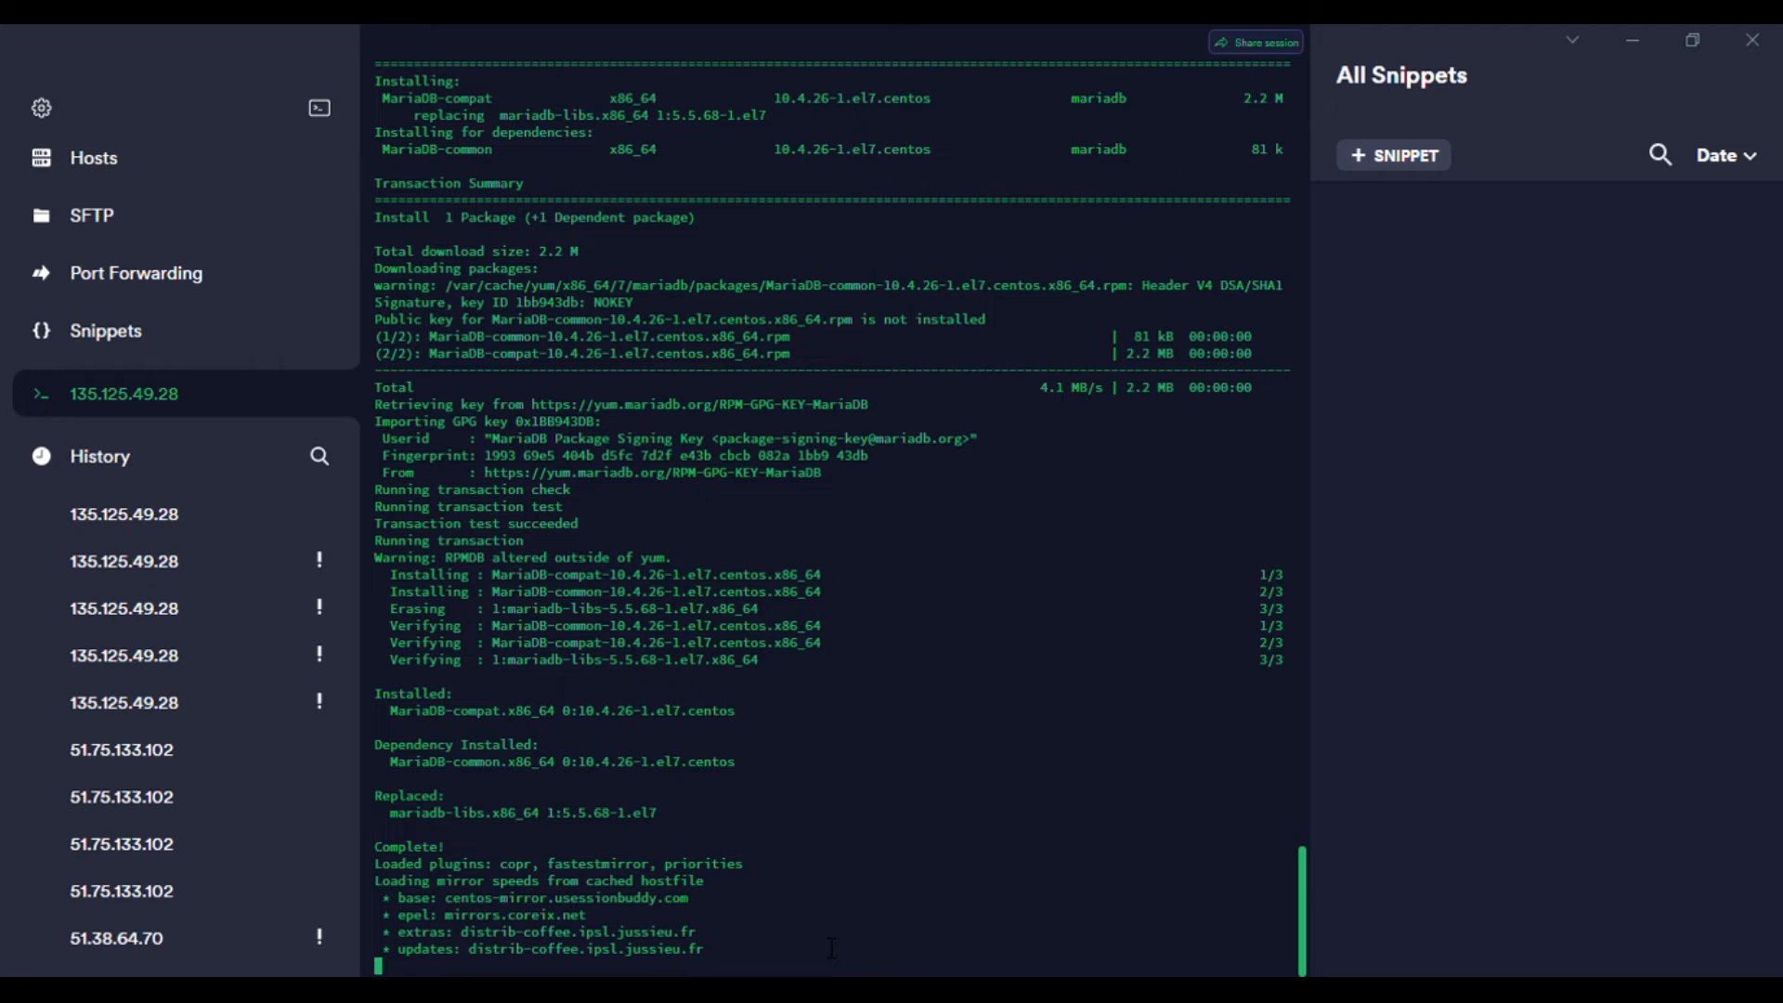
scroll(down, 3)
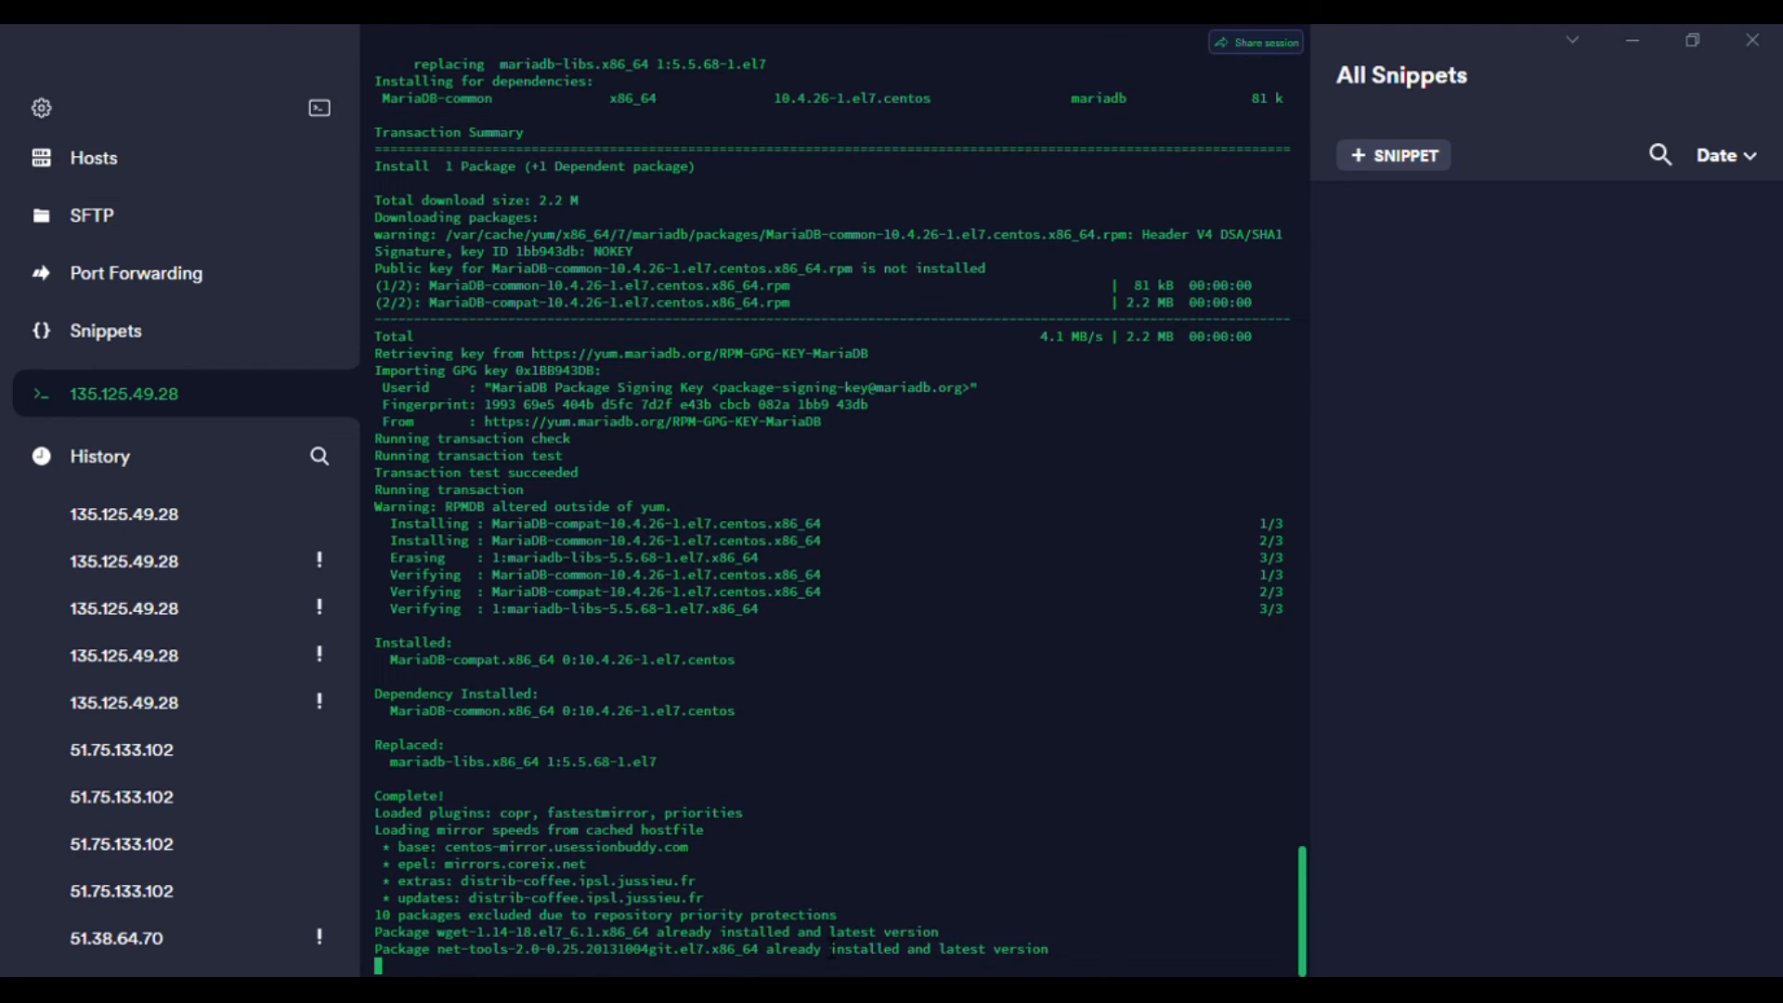
scroll(down, 3)
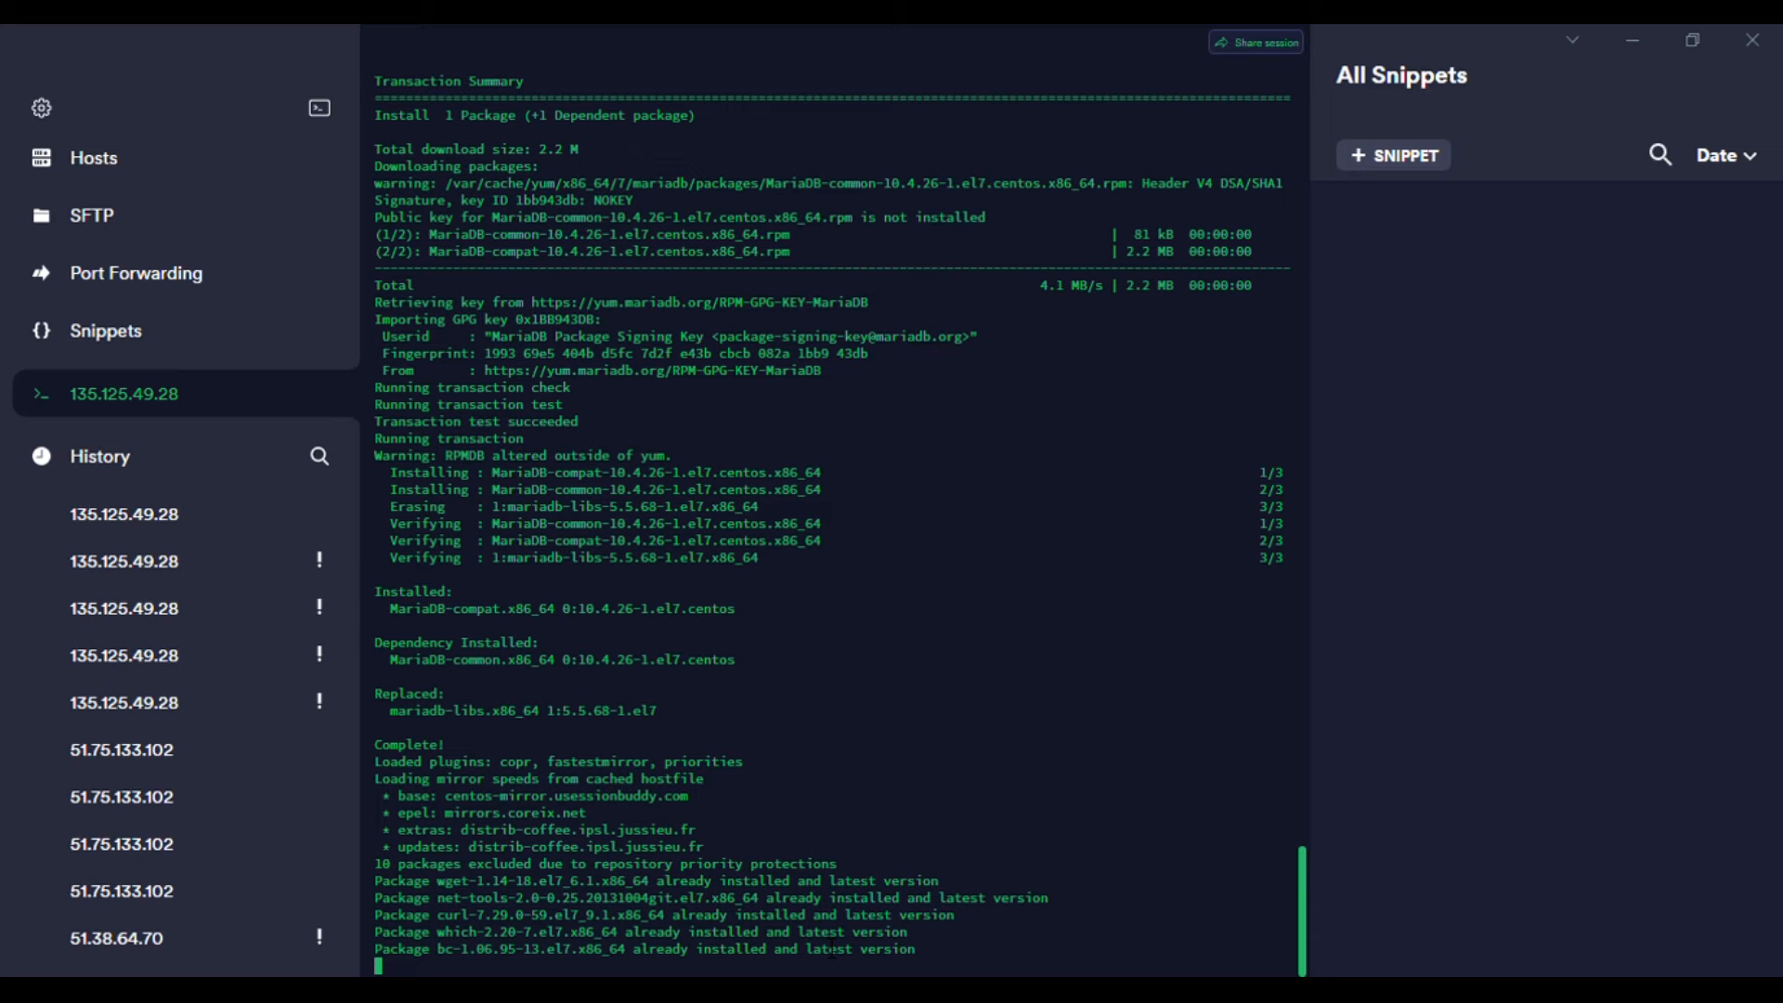
scroll(down, 3)
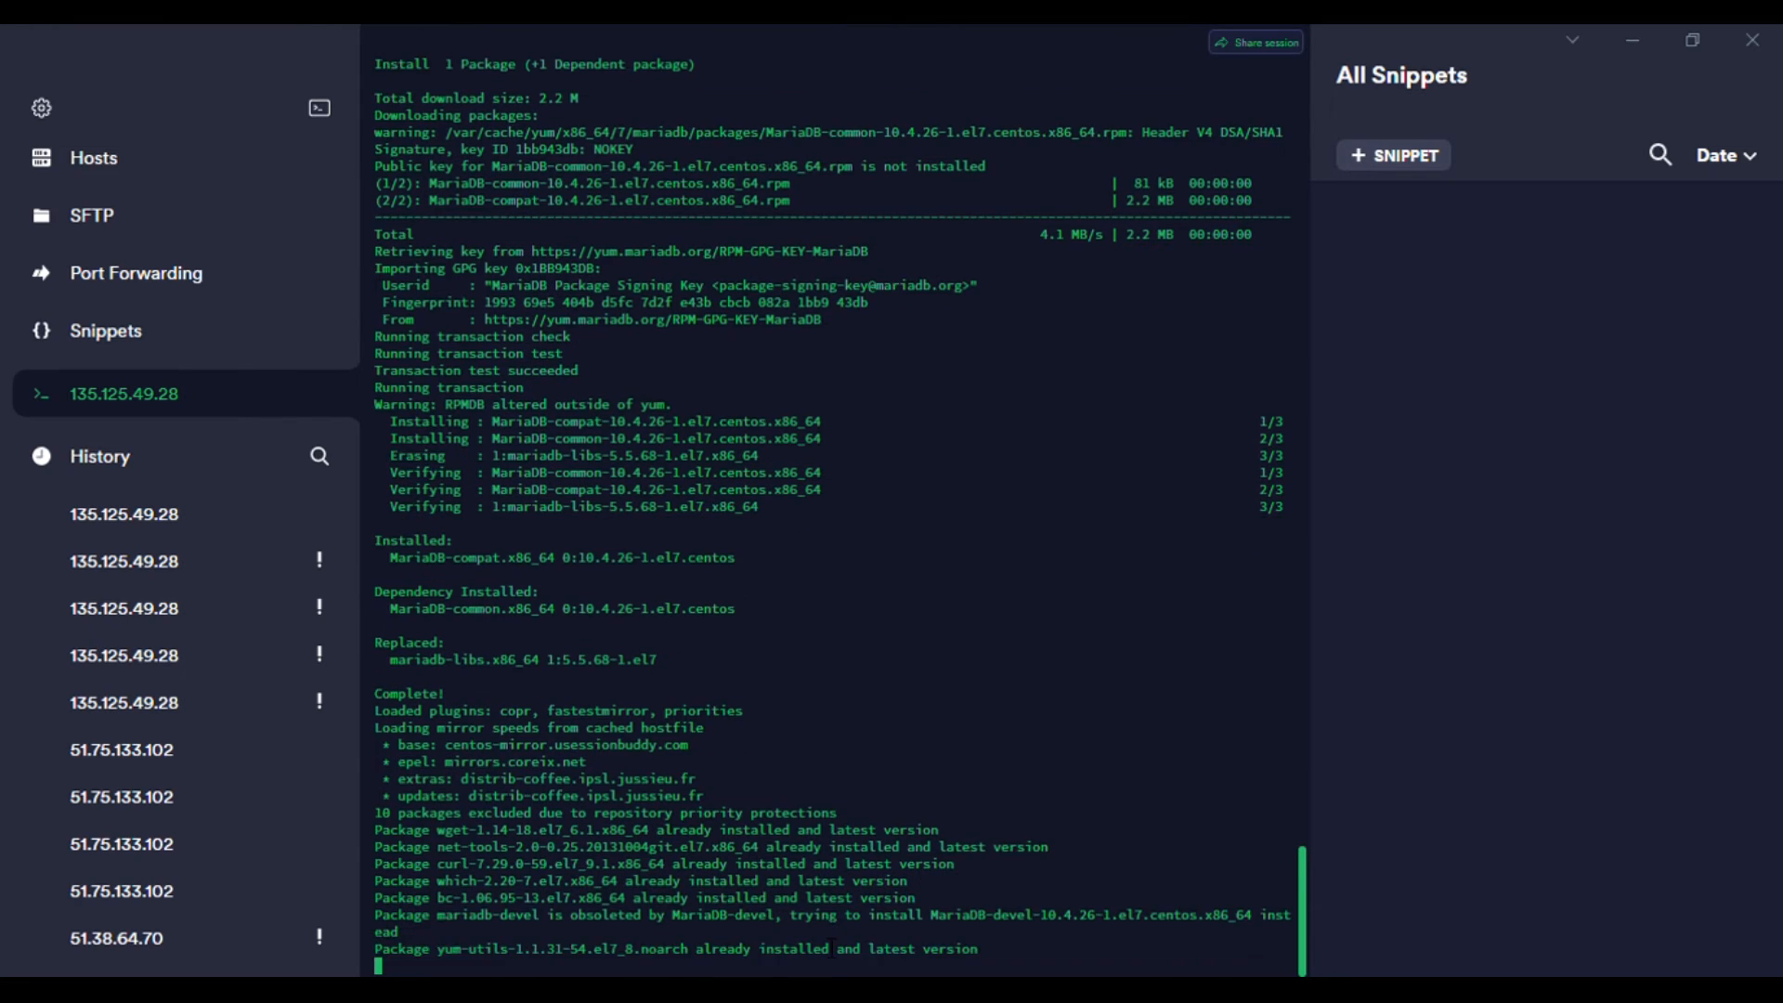
scroll(down, 3)
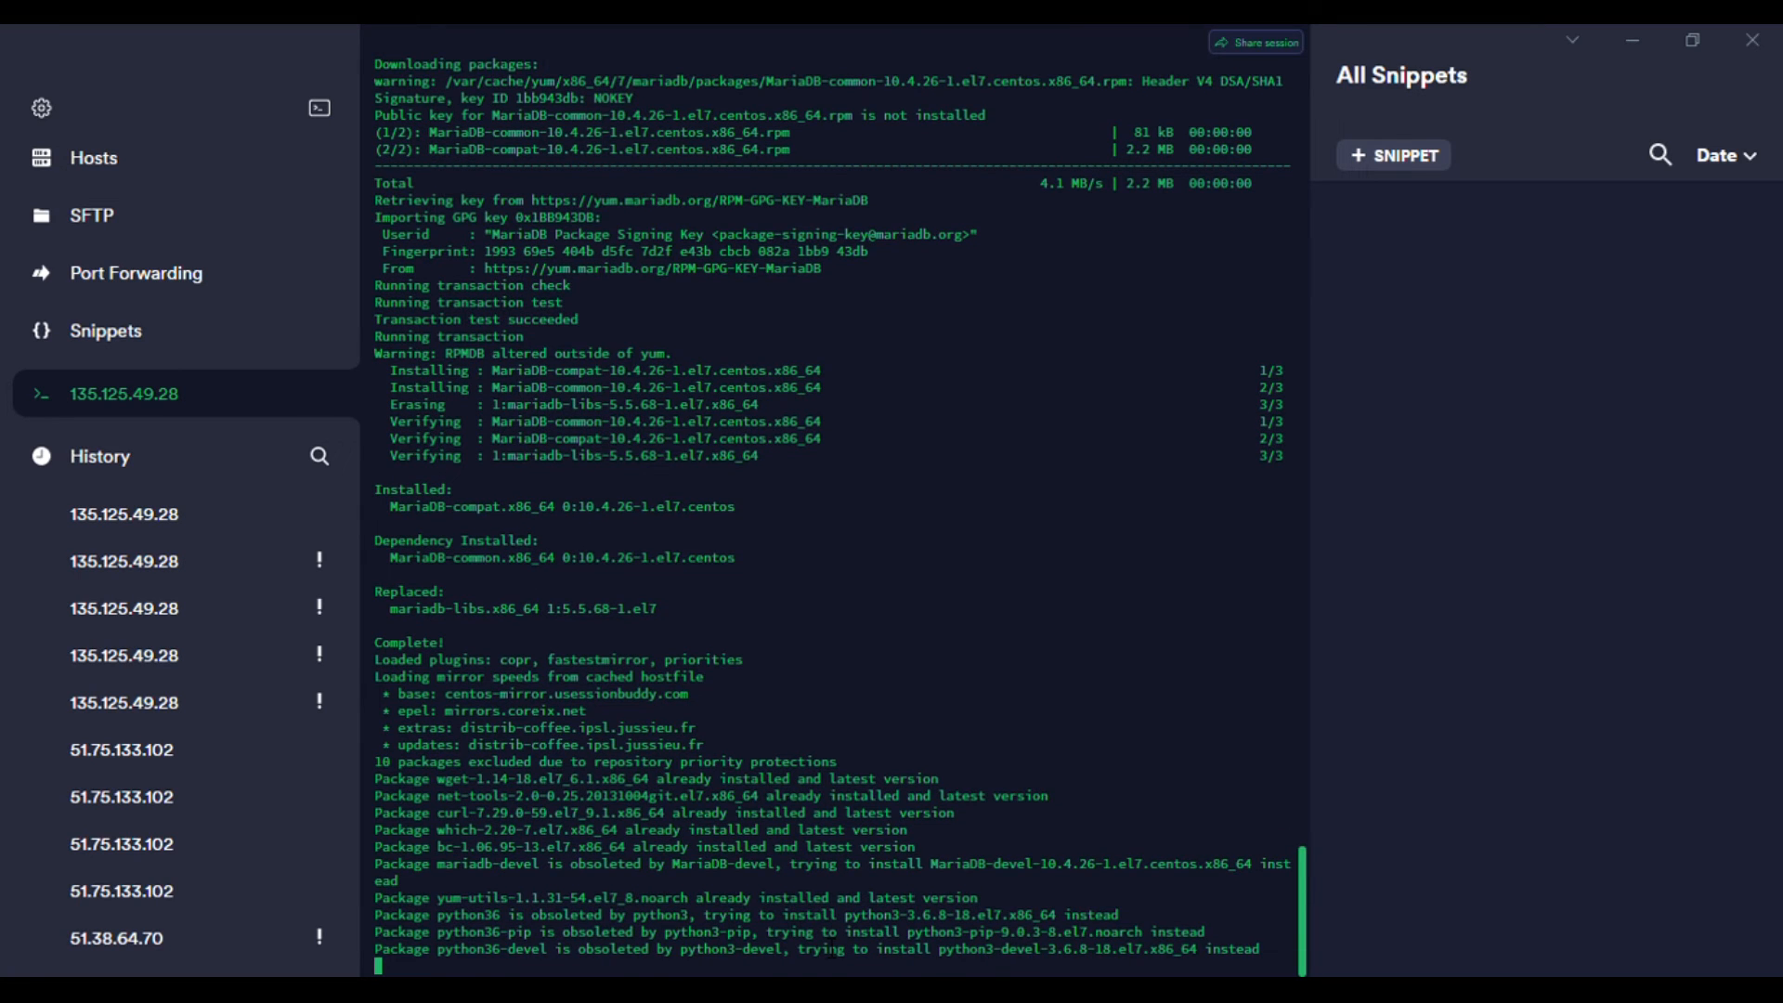
scroll(down, 3)
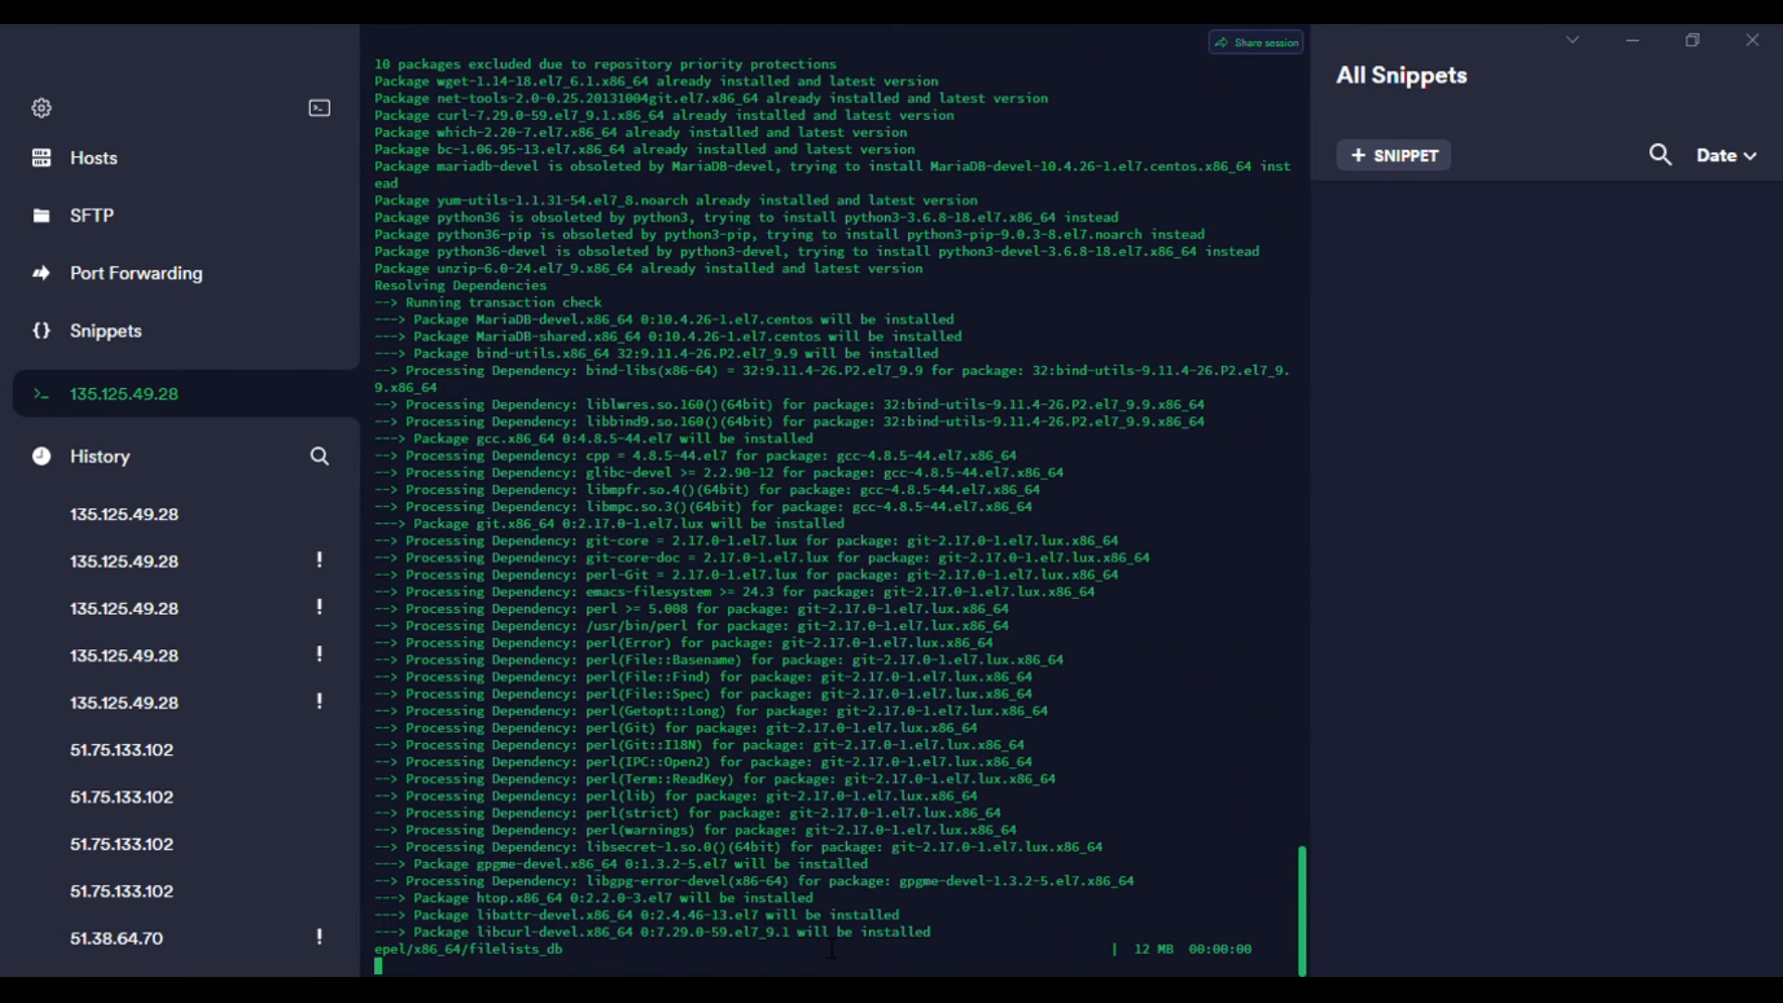
scroll(down, 3)
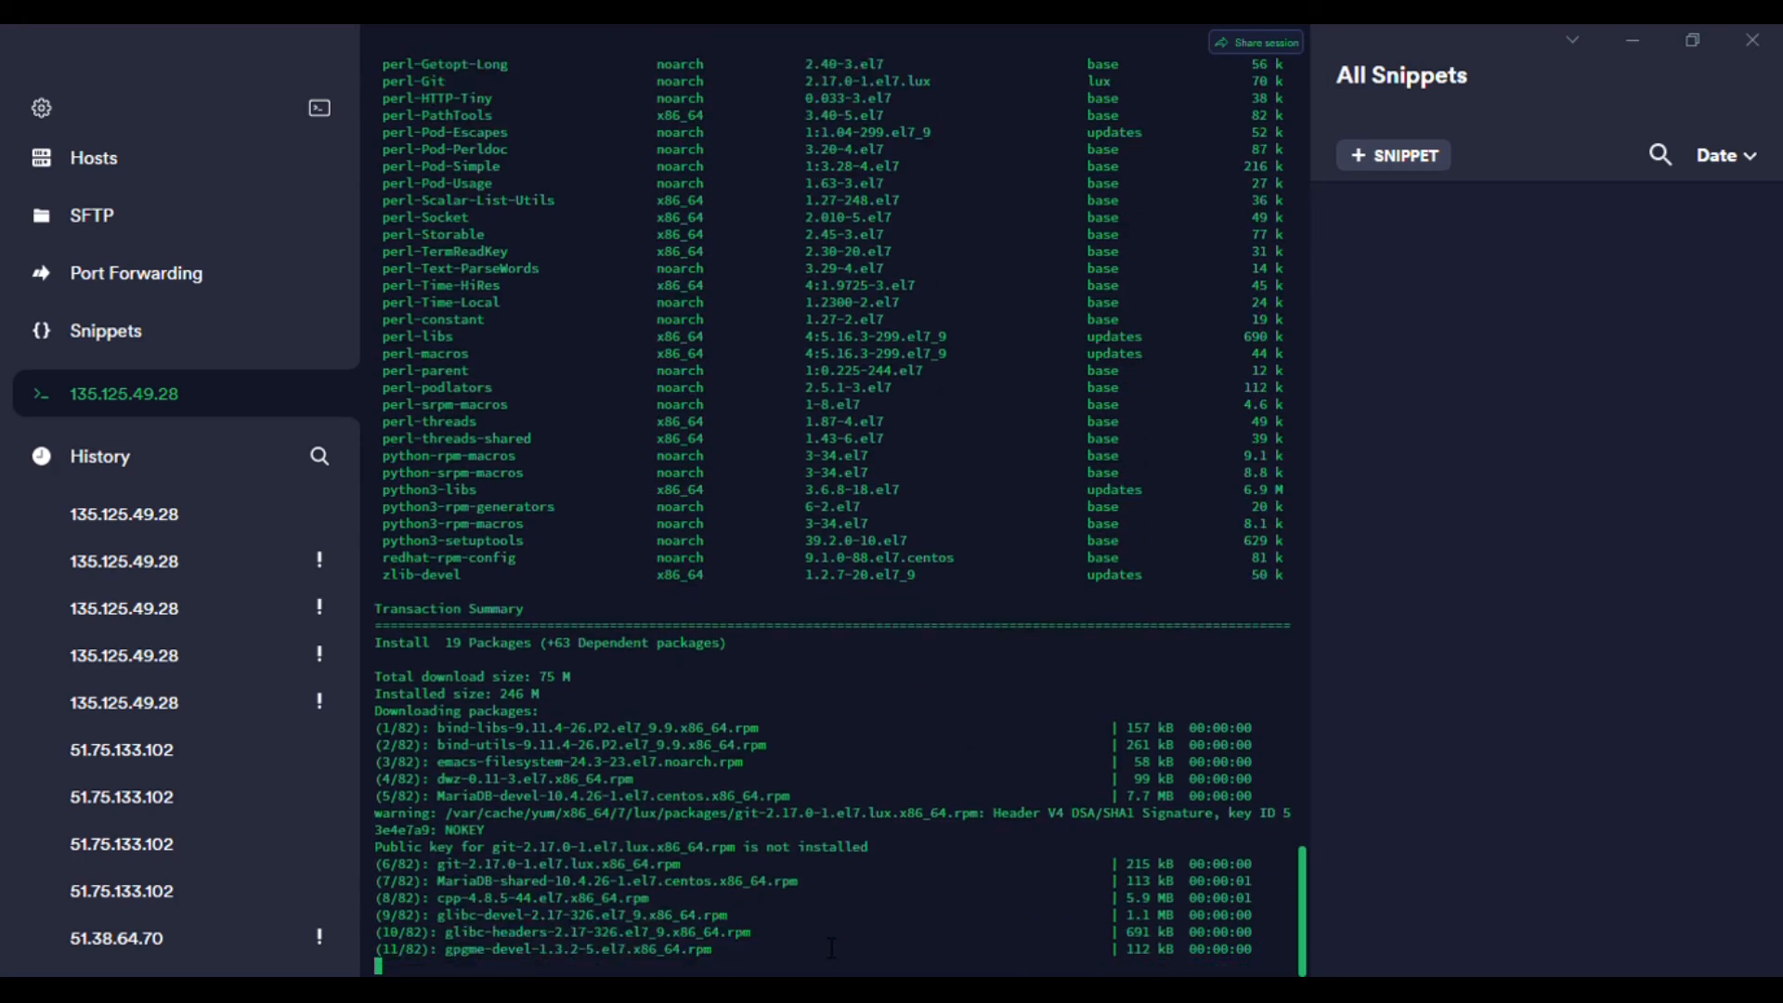
scroll(down, 3)
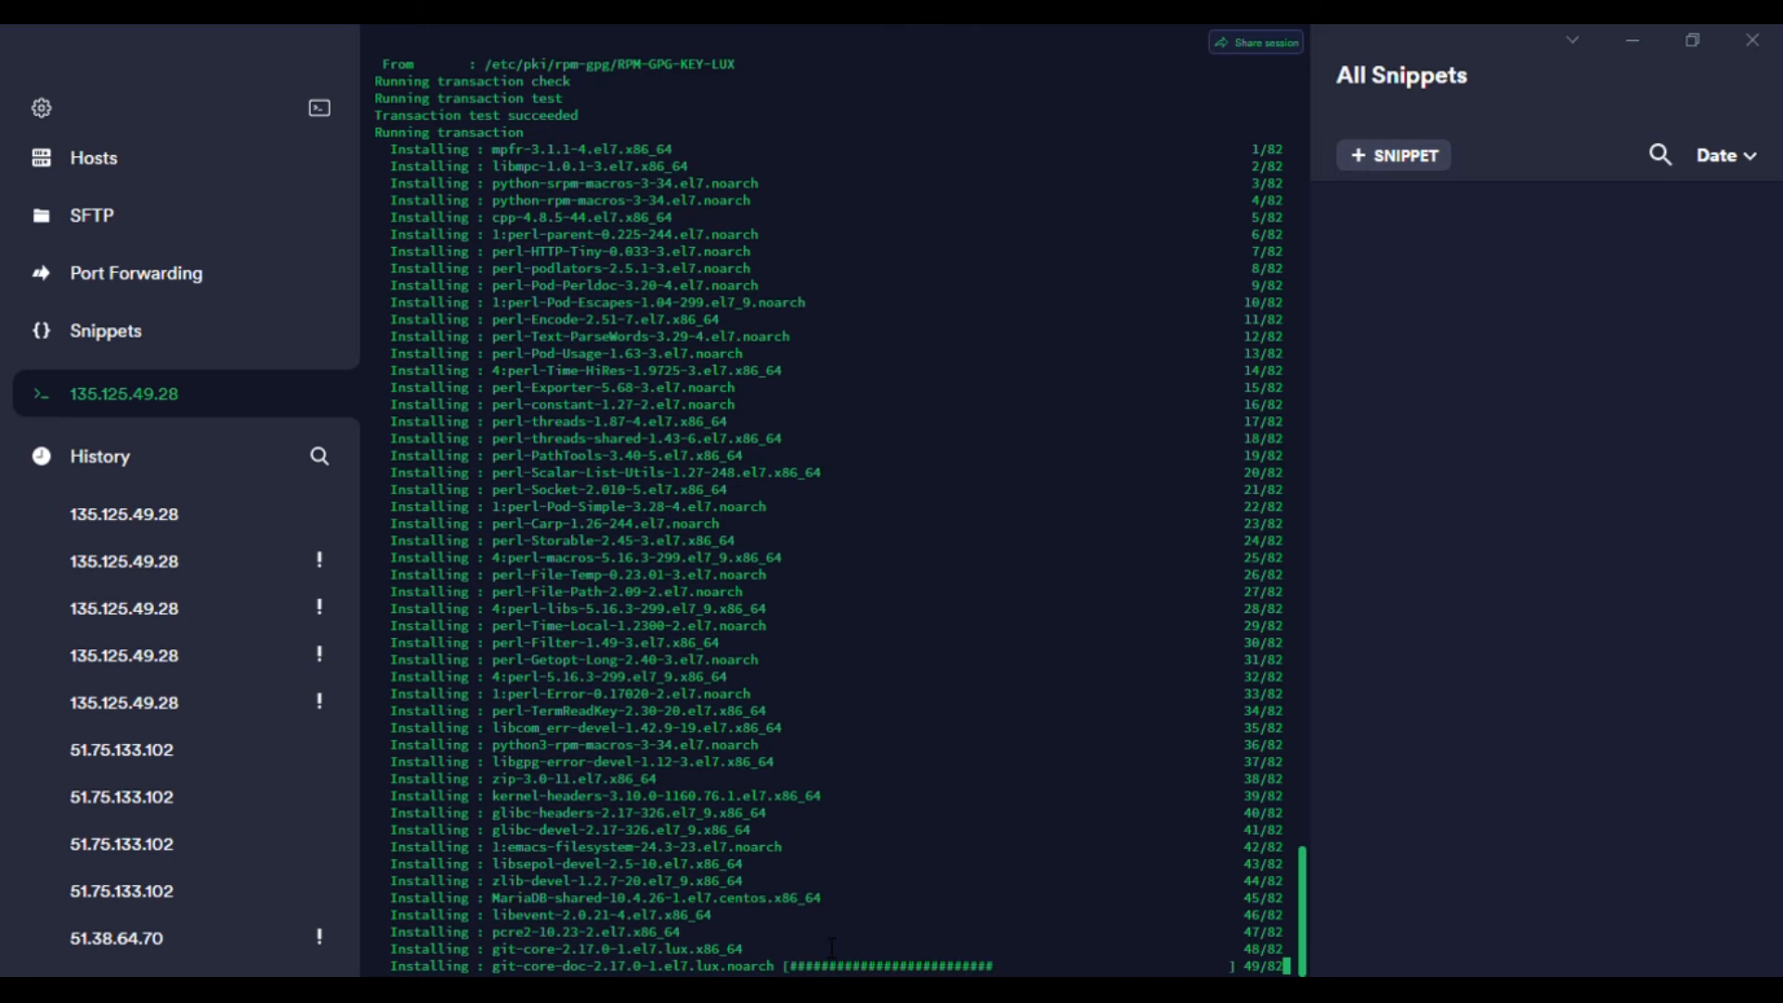
scroll(down, 3)
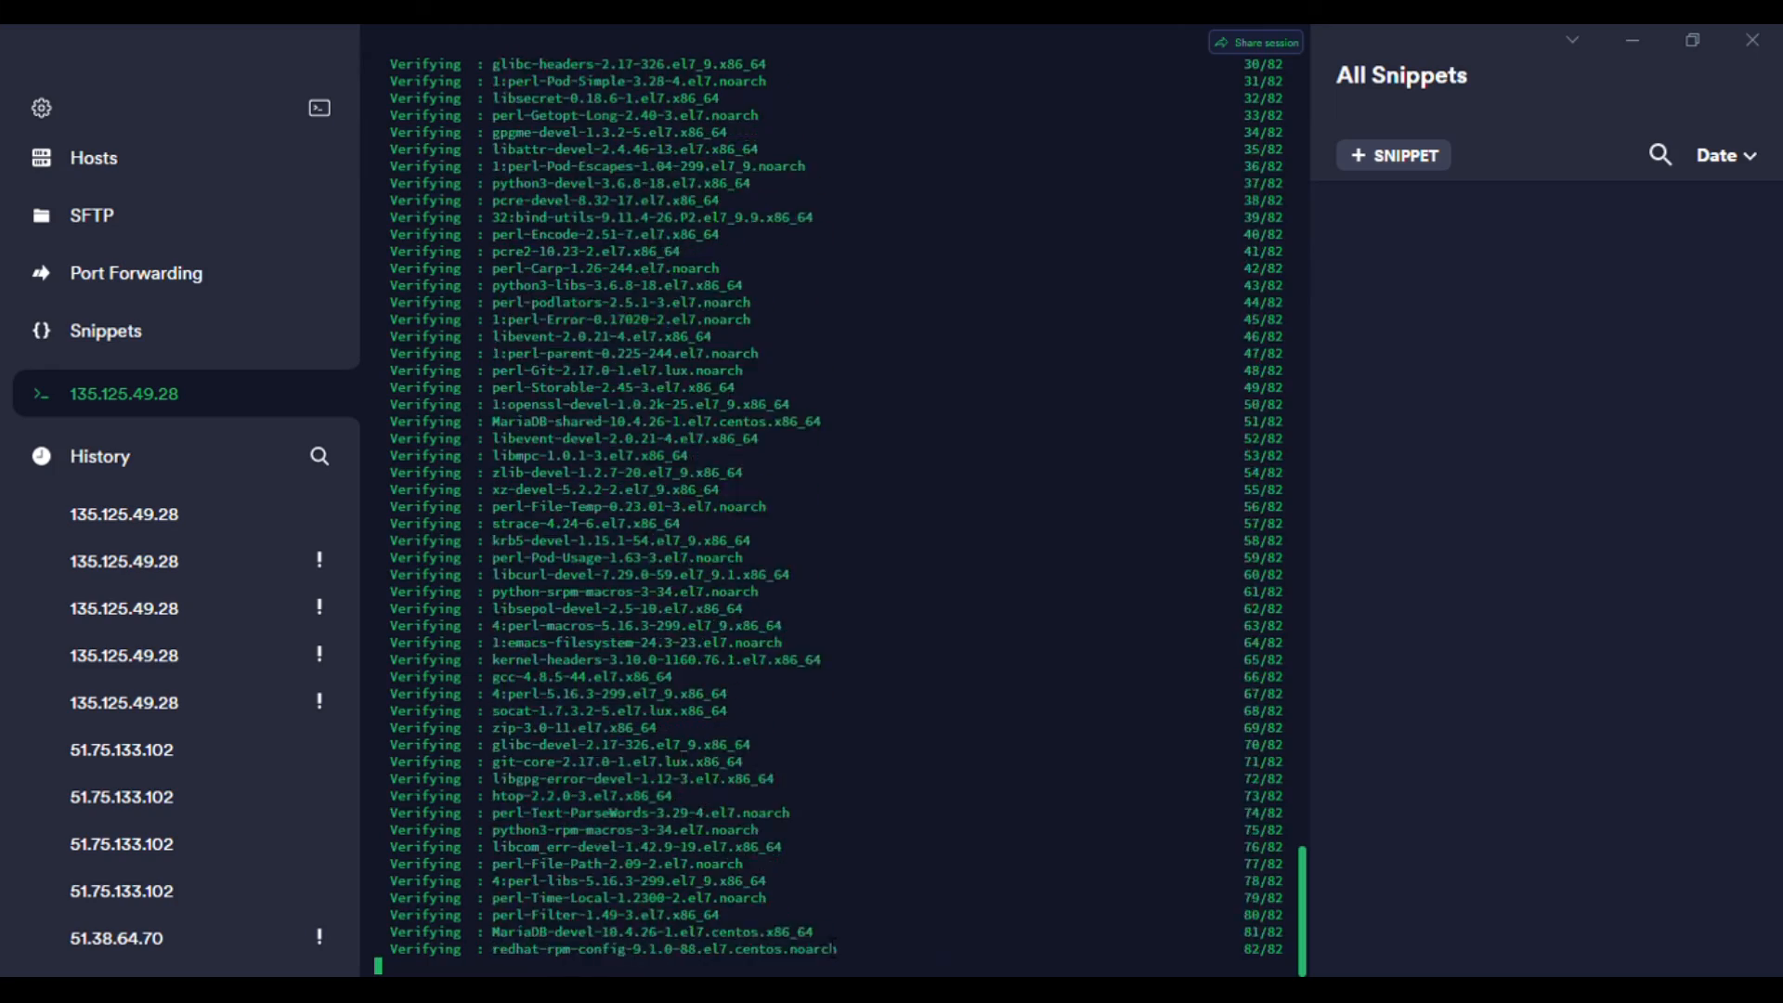
scroll(down, 3)
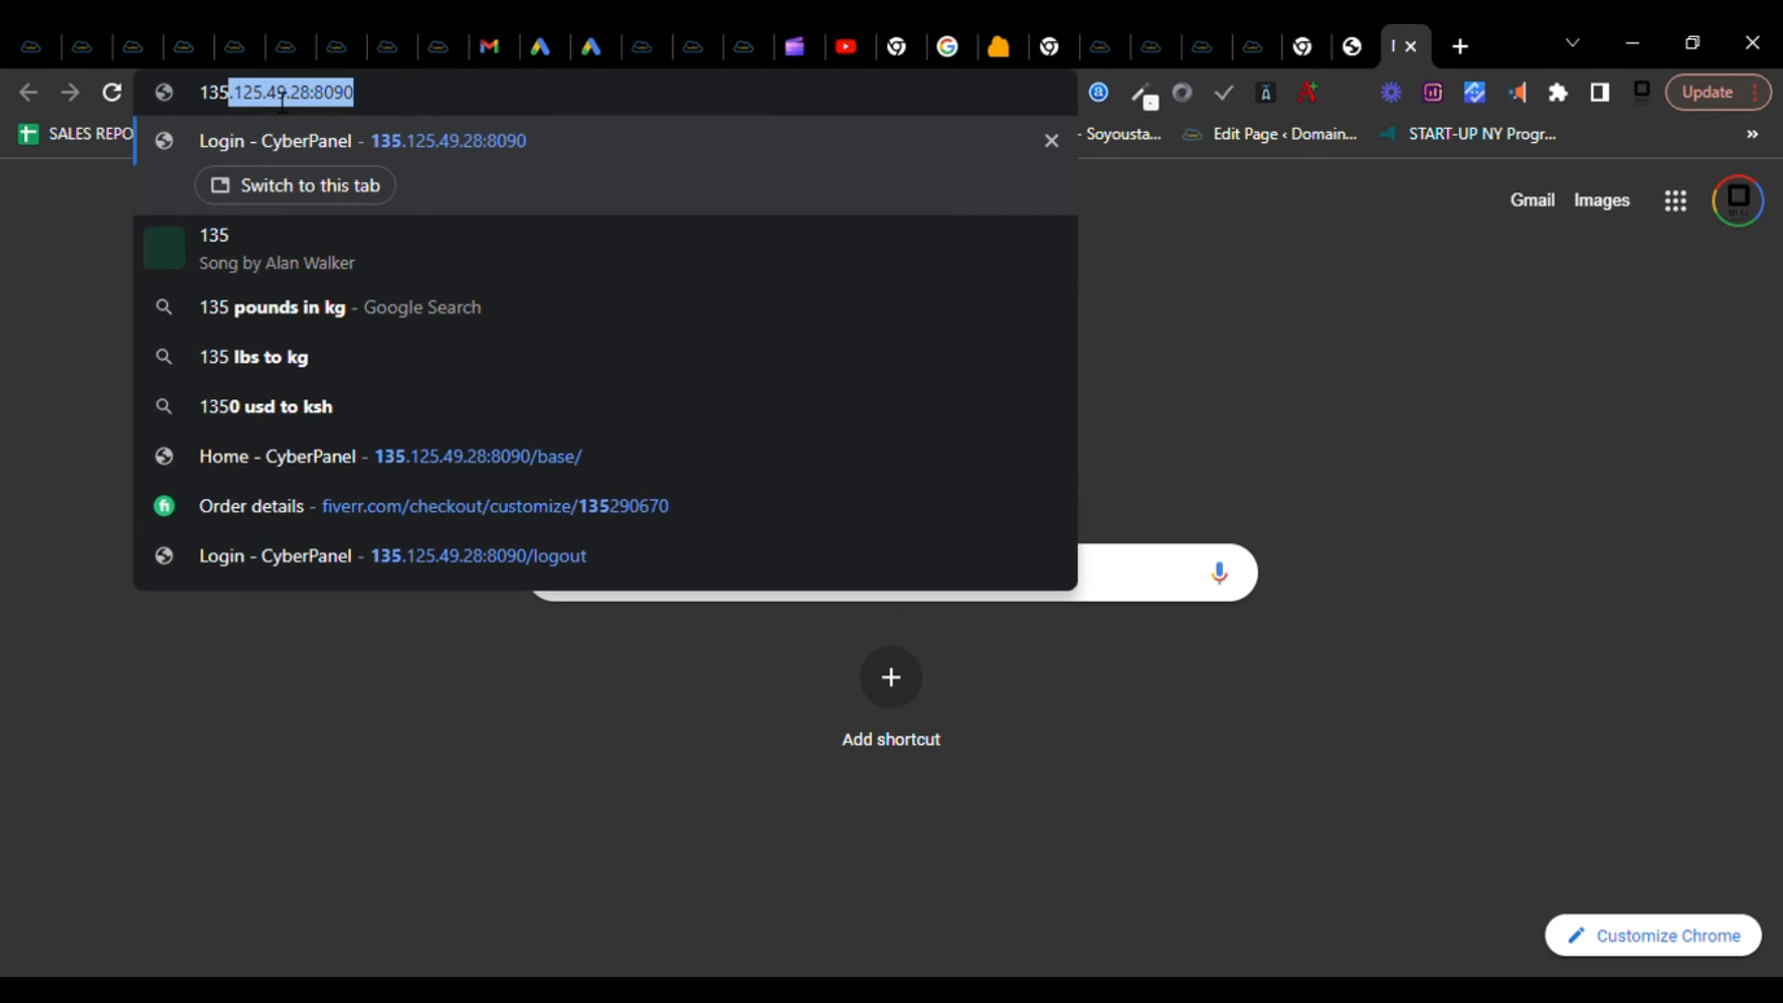
Load 135.125.49.28:8090 and sign in to CyberPanel with username admin and its password.
text(135.125.49.28:8090)
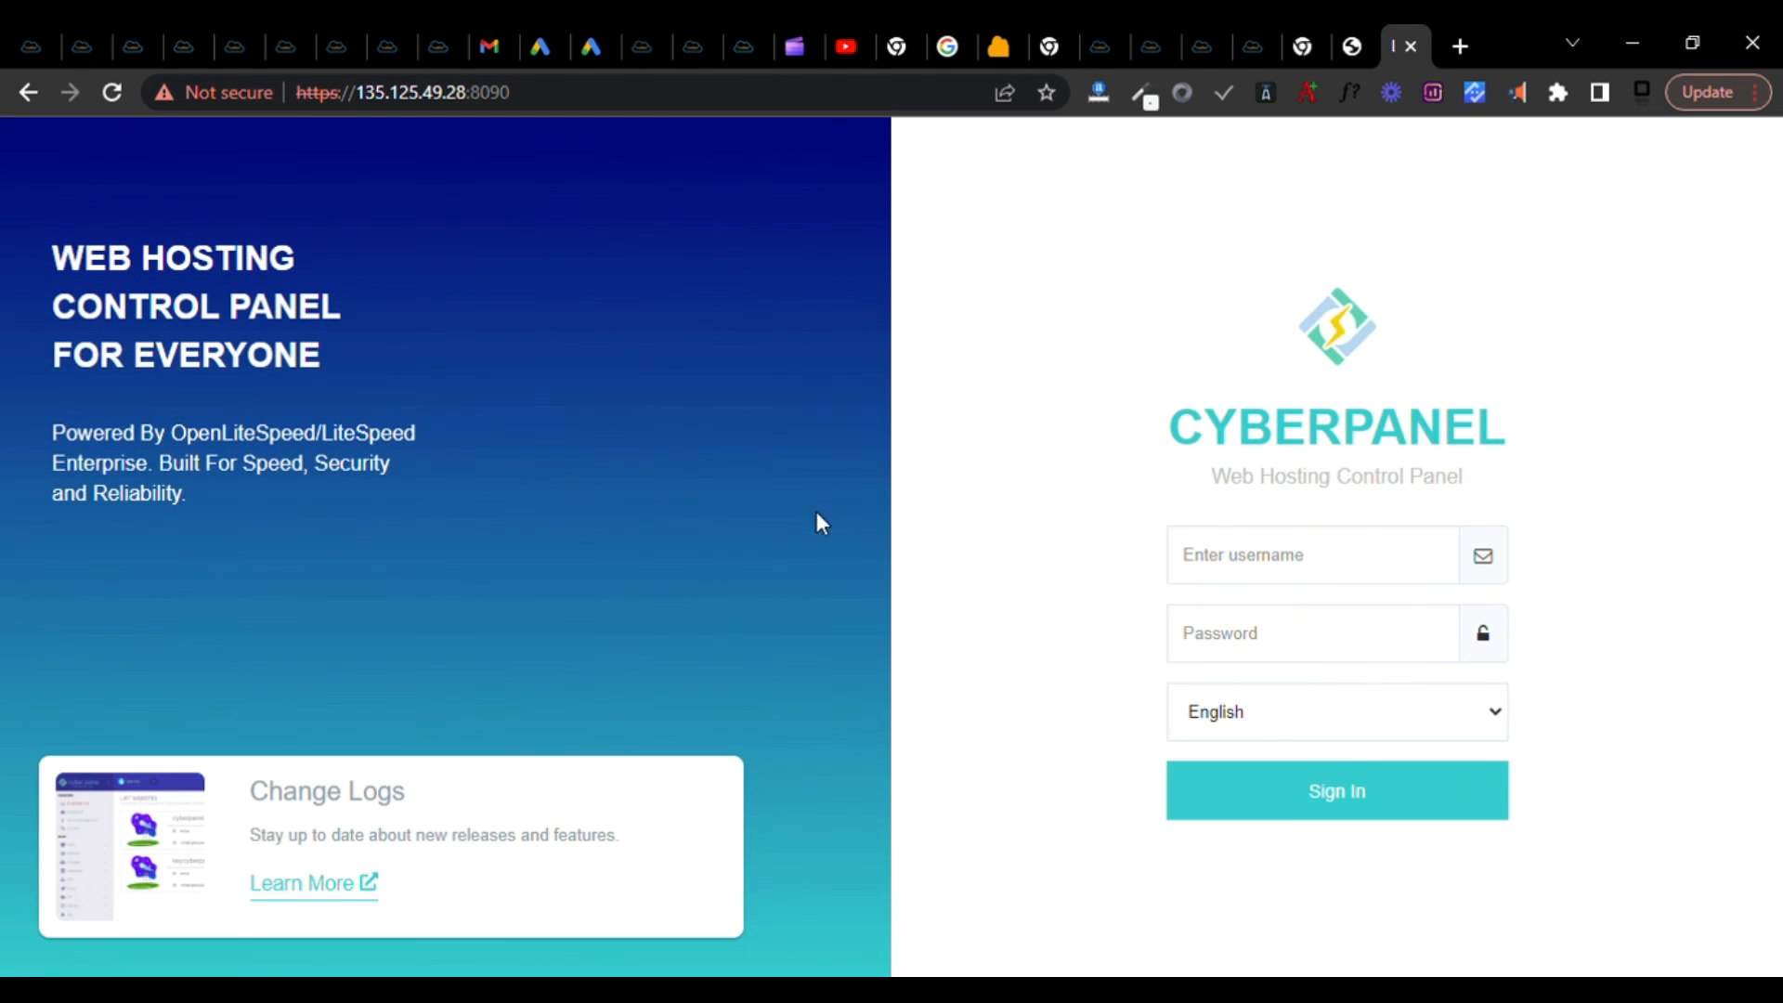
click(1312, 555)
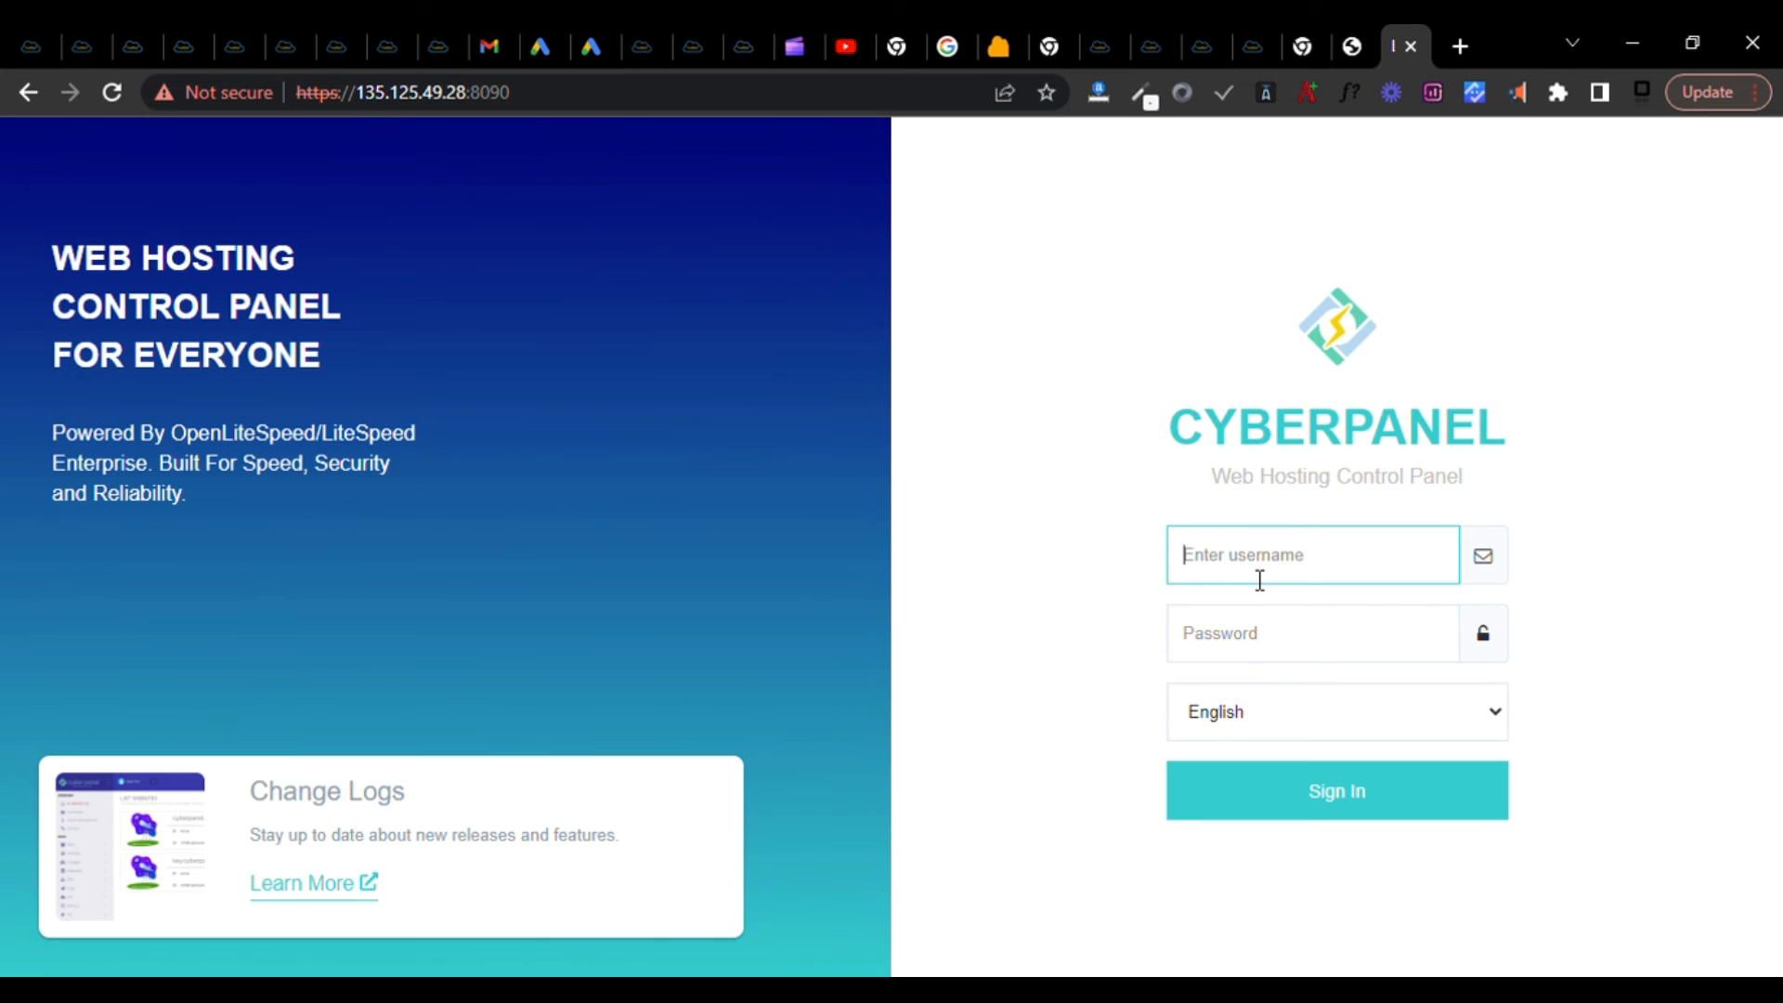
text(admin)
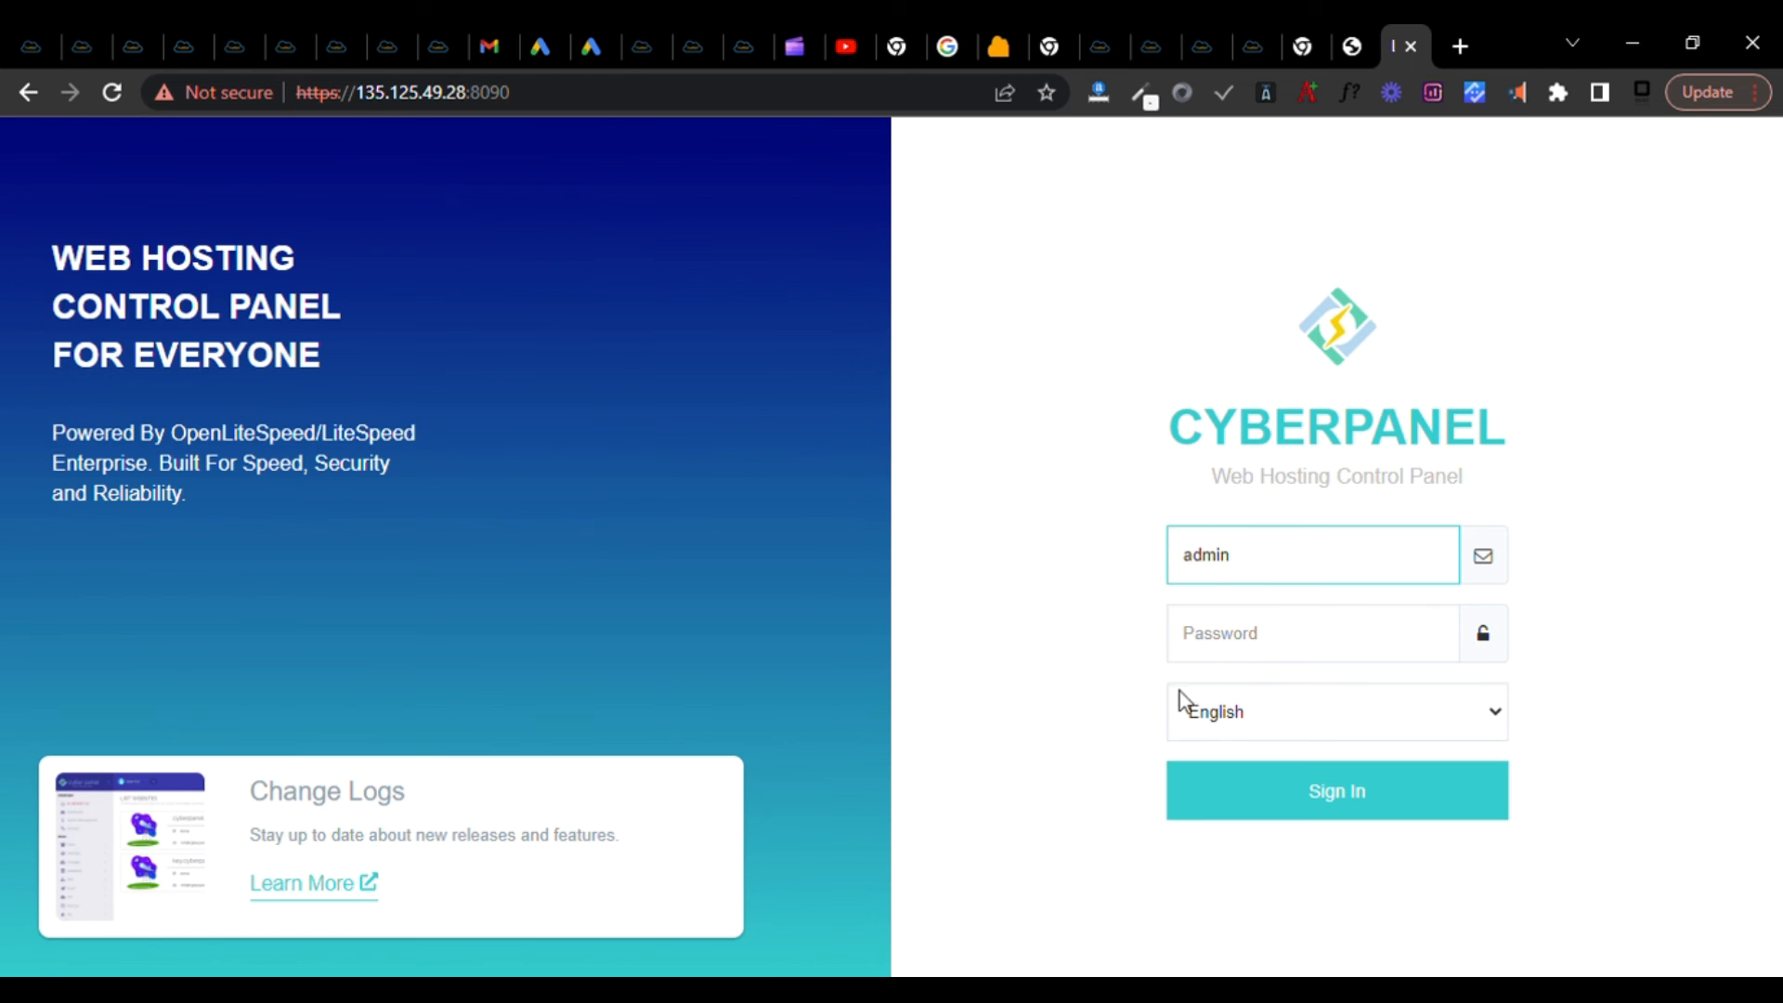
text(••)
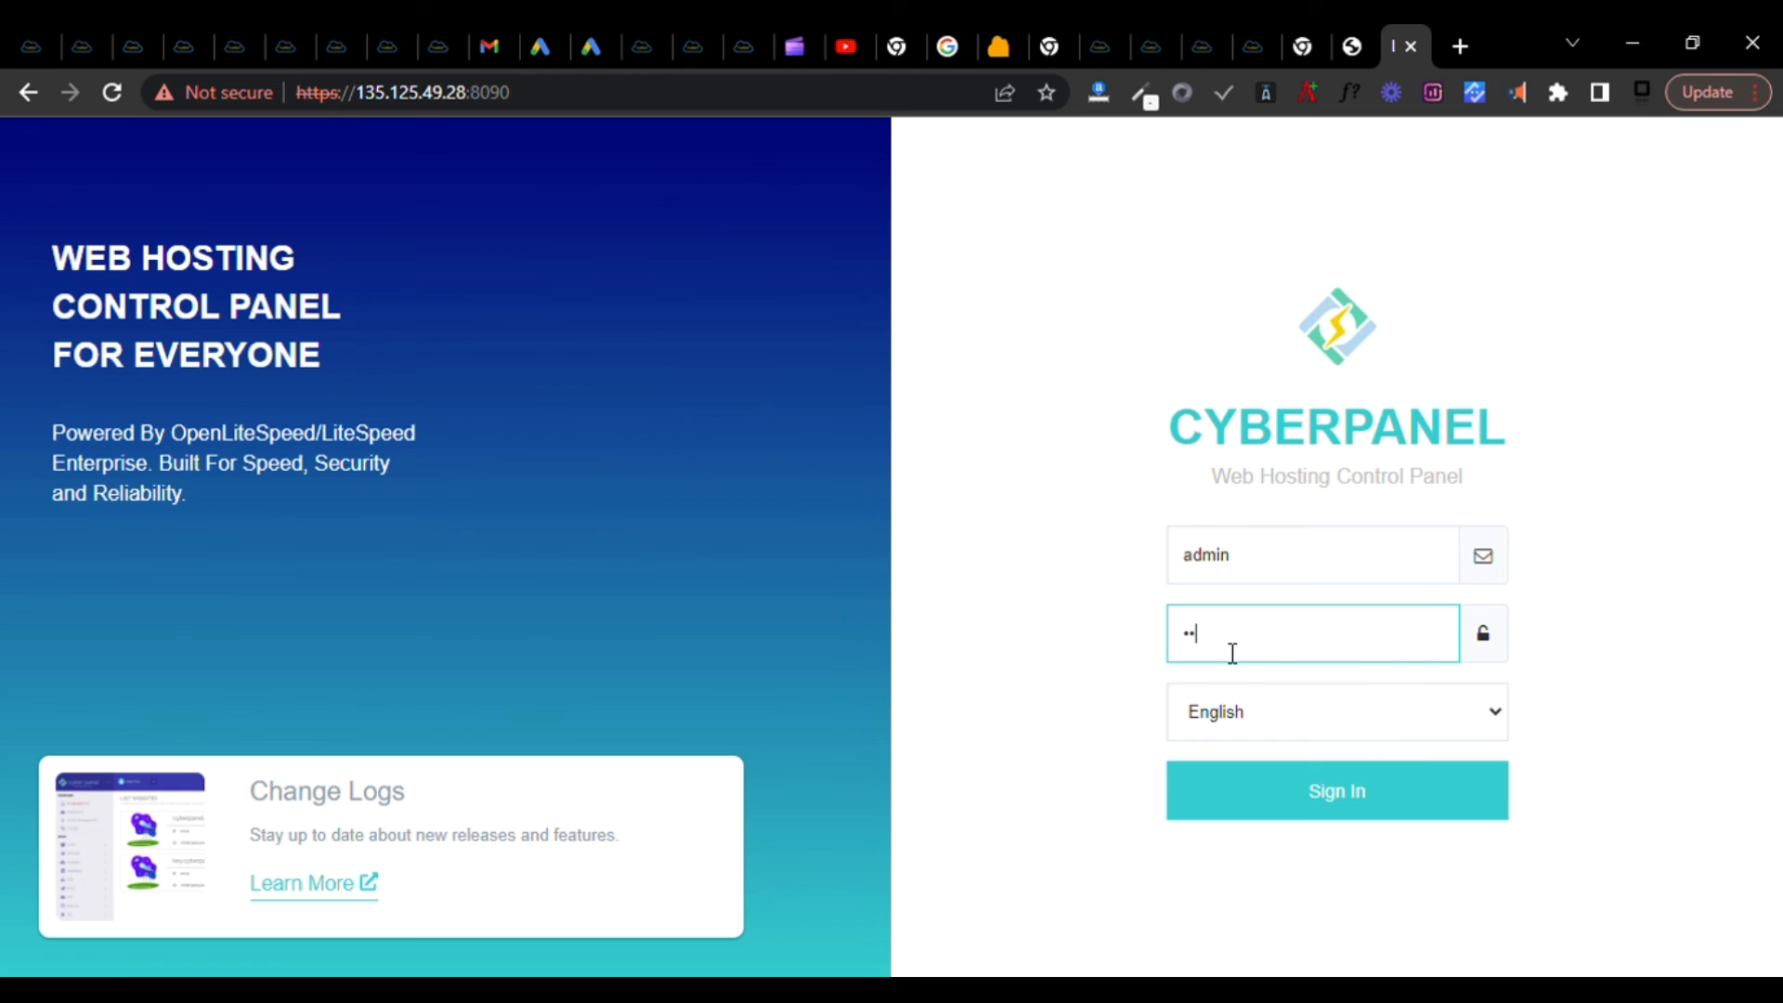
text(•••••)
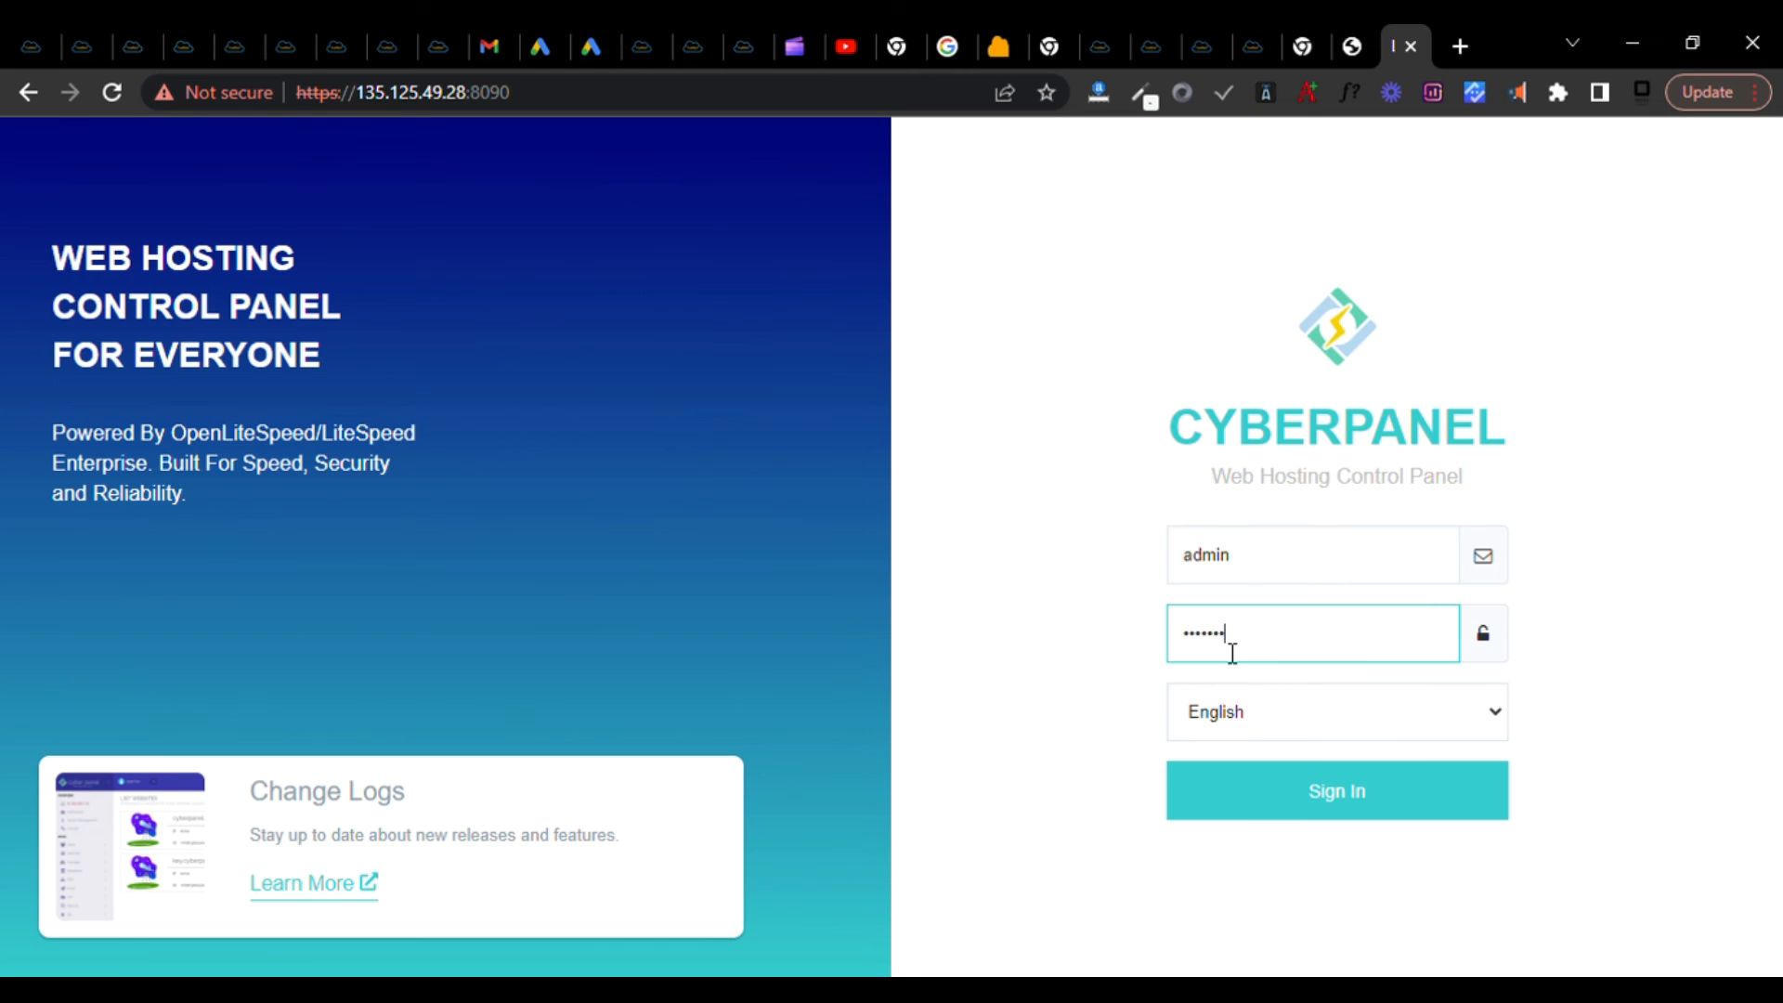
click(1336, 790)
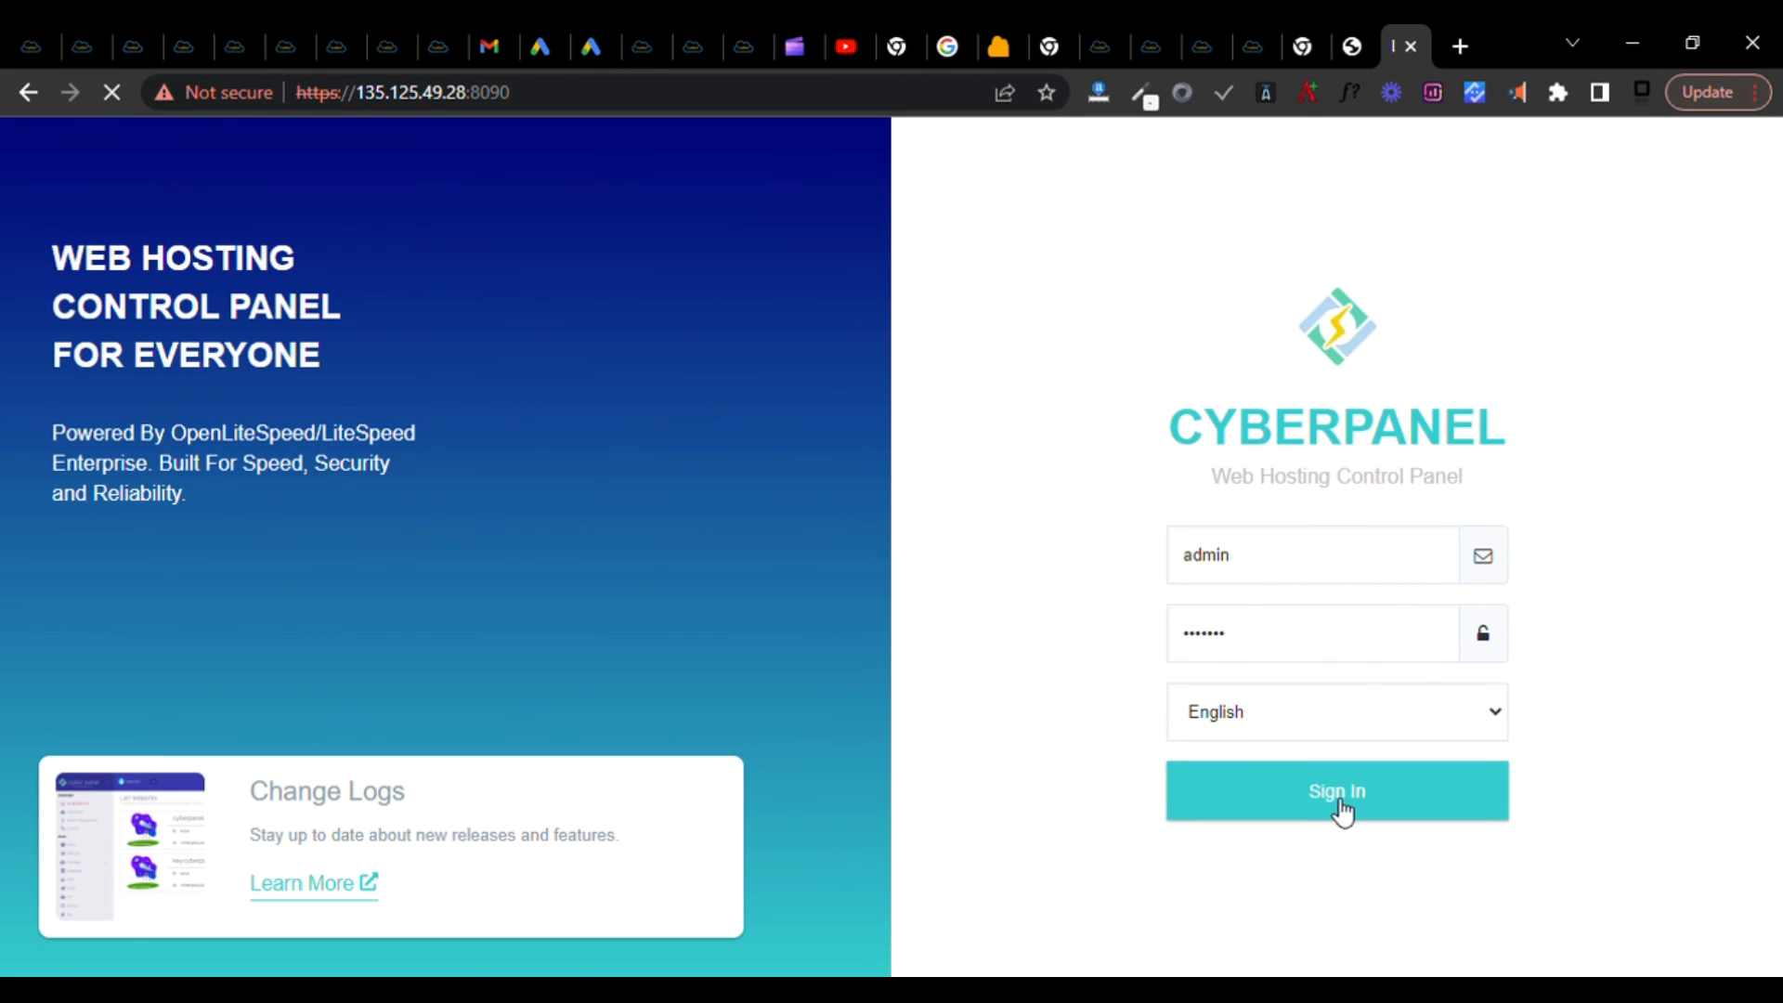
click(1336, 790)
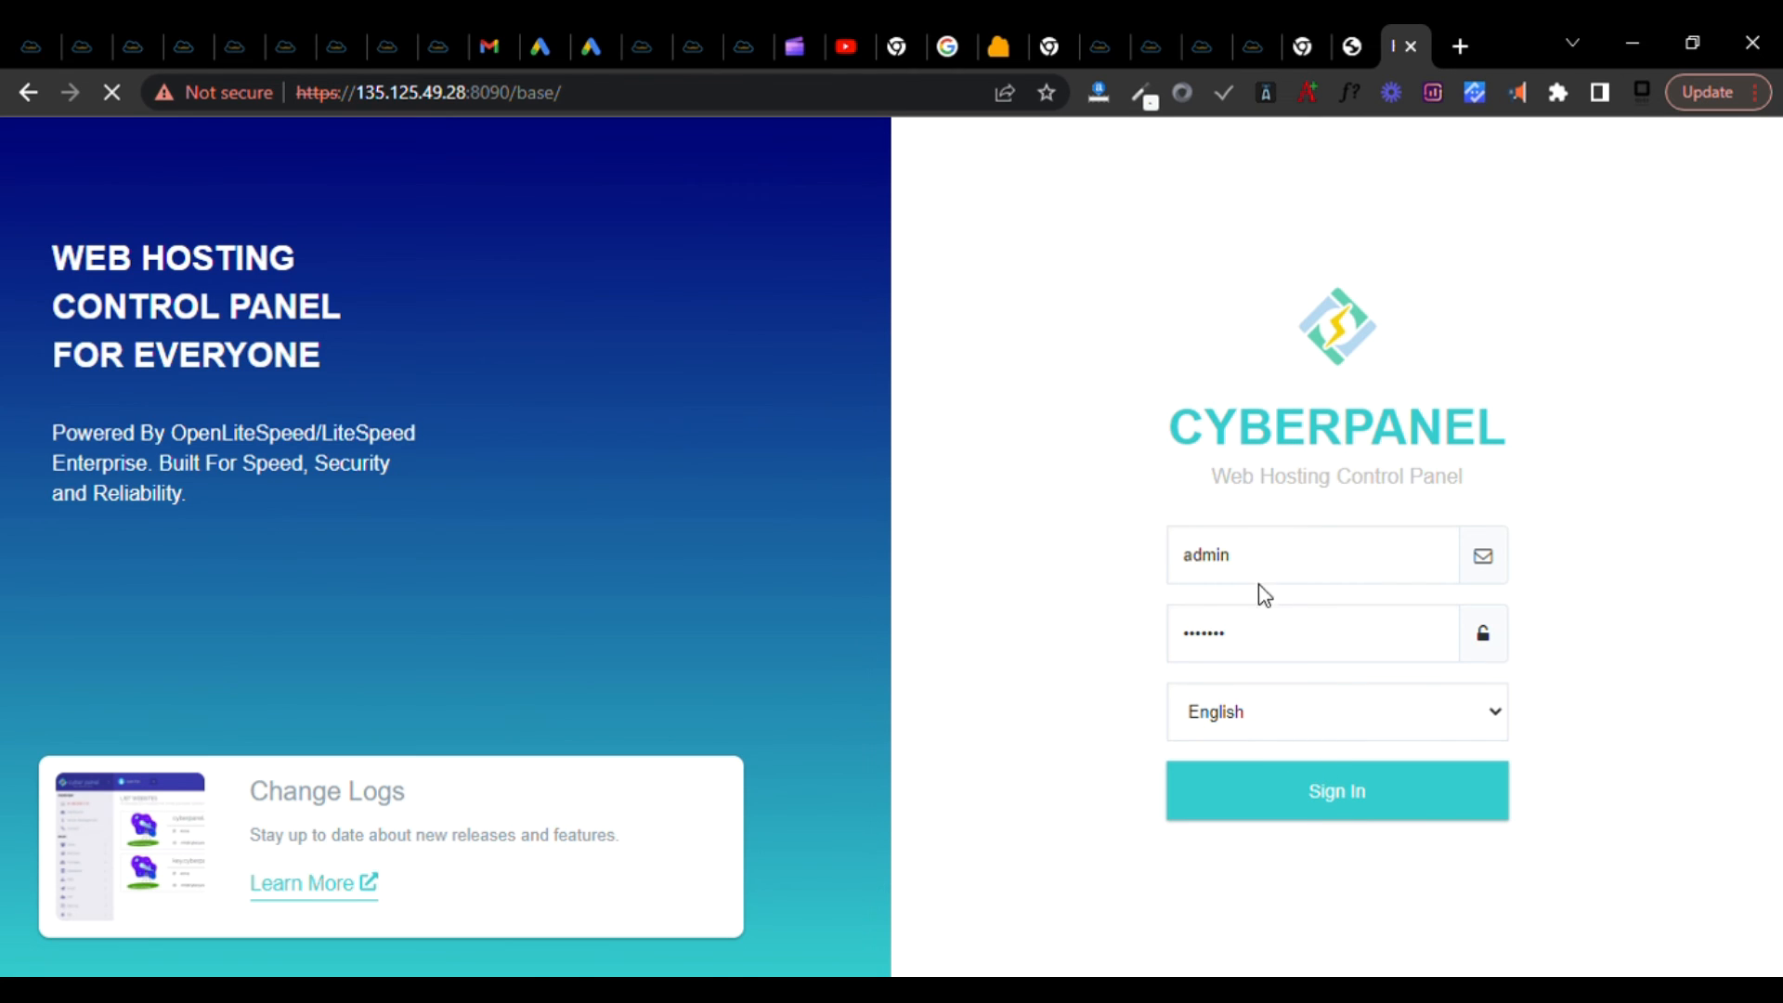
click(1336, 790)
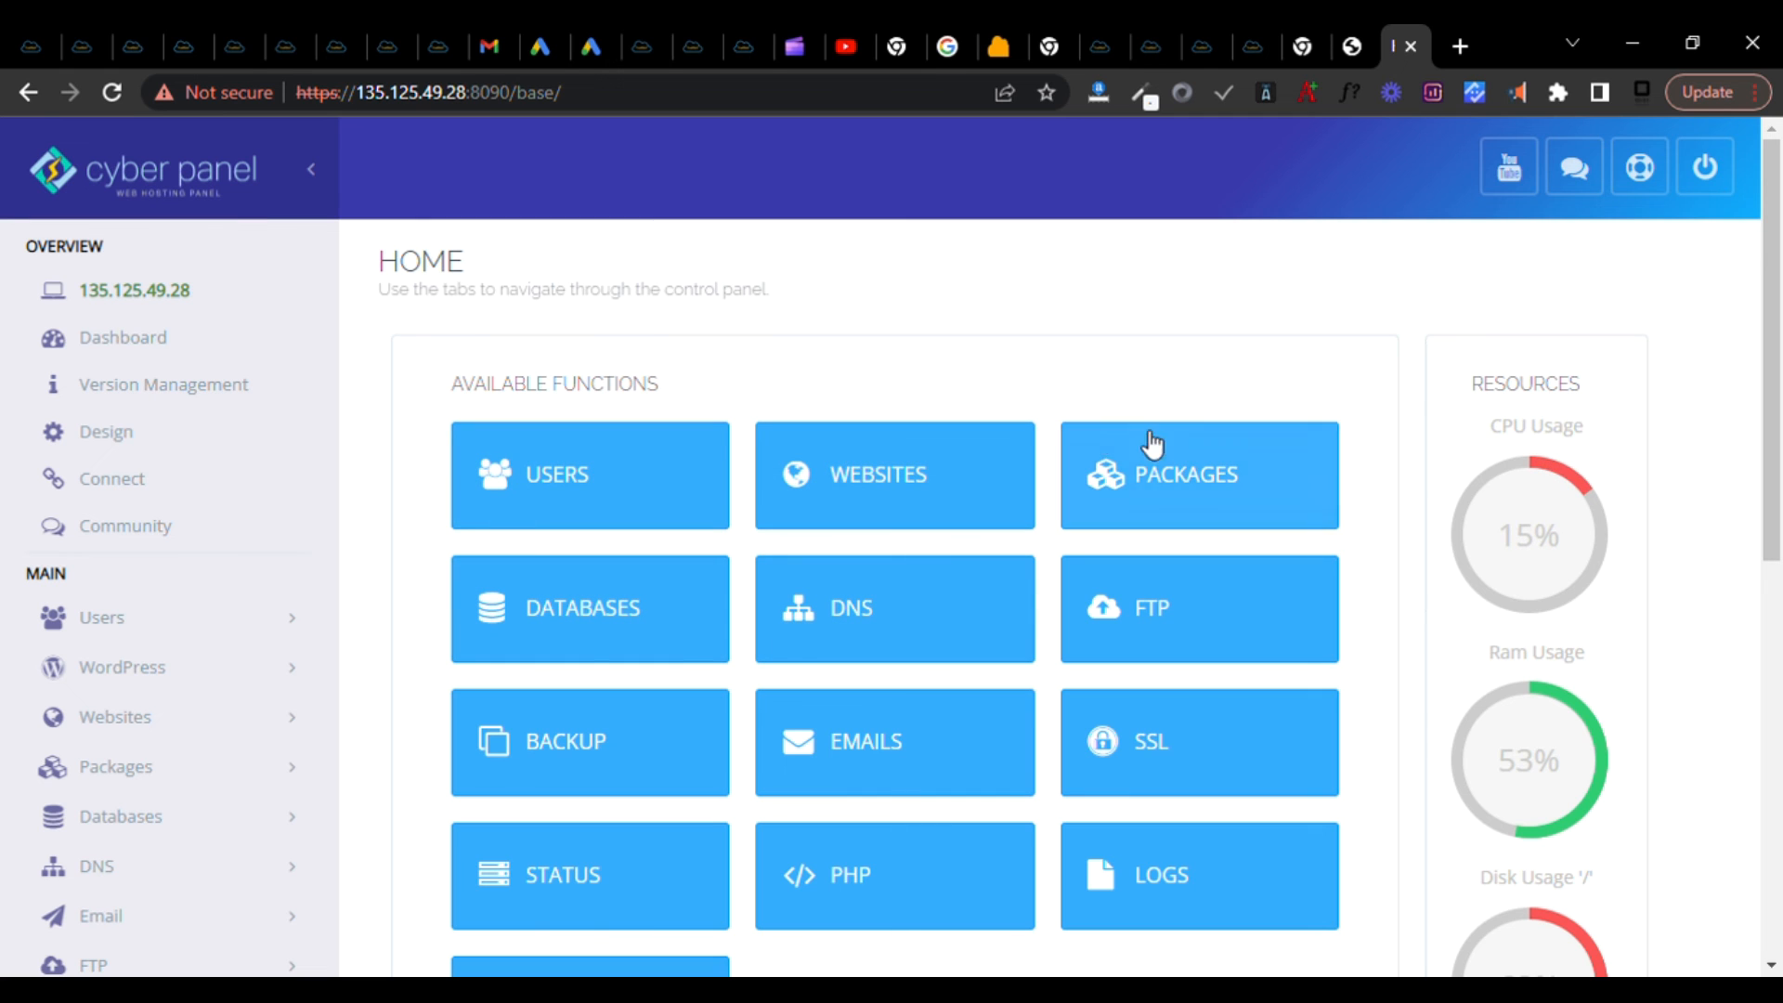
Scroll the home dashboard's Available Functions and expand the WordPress sidebar menu.
scroll(down, 3)
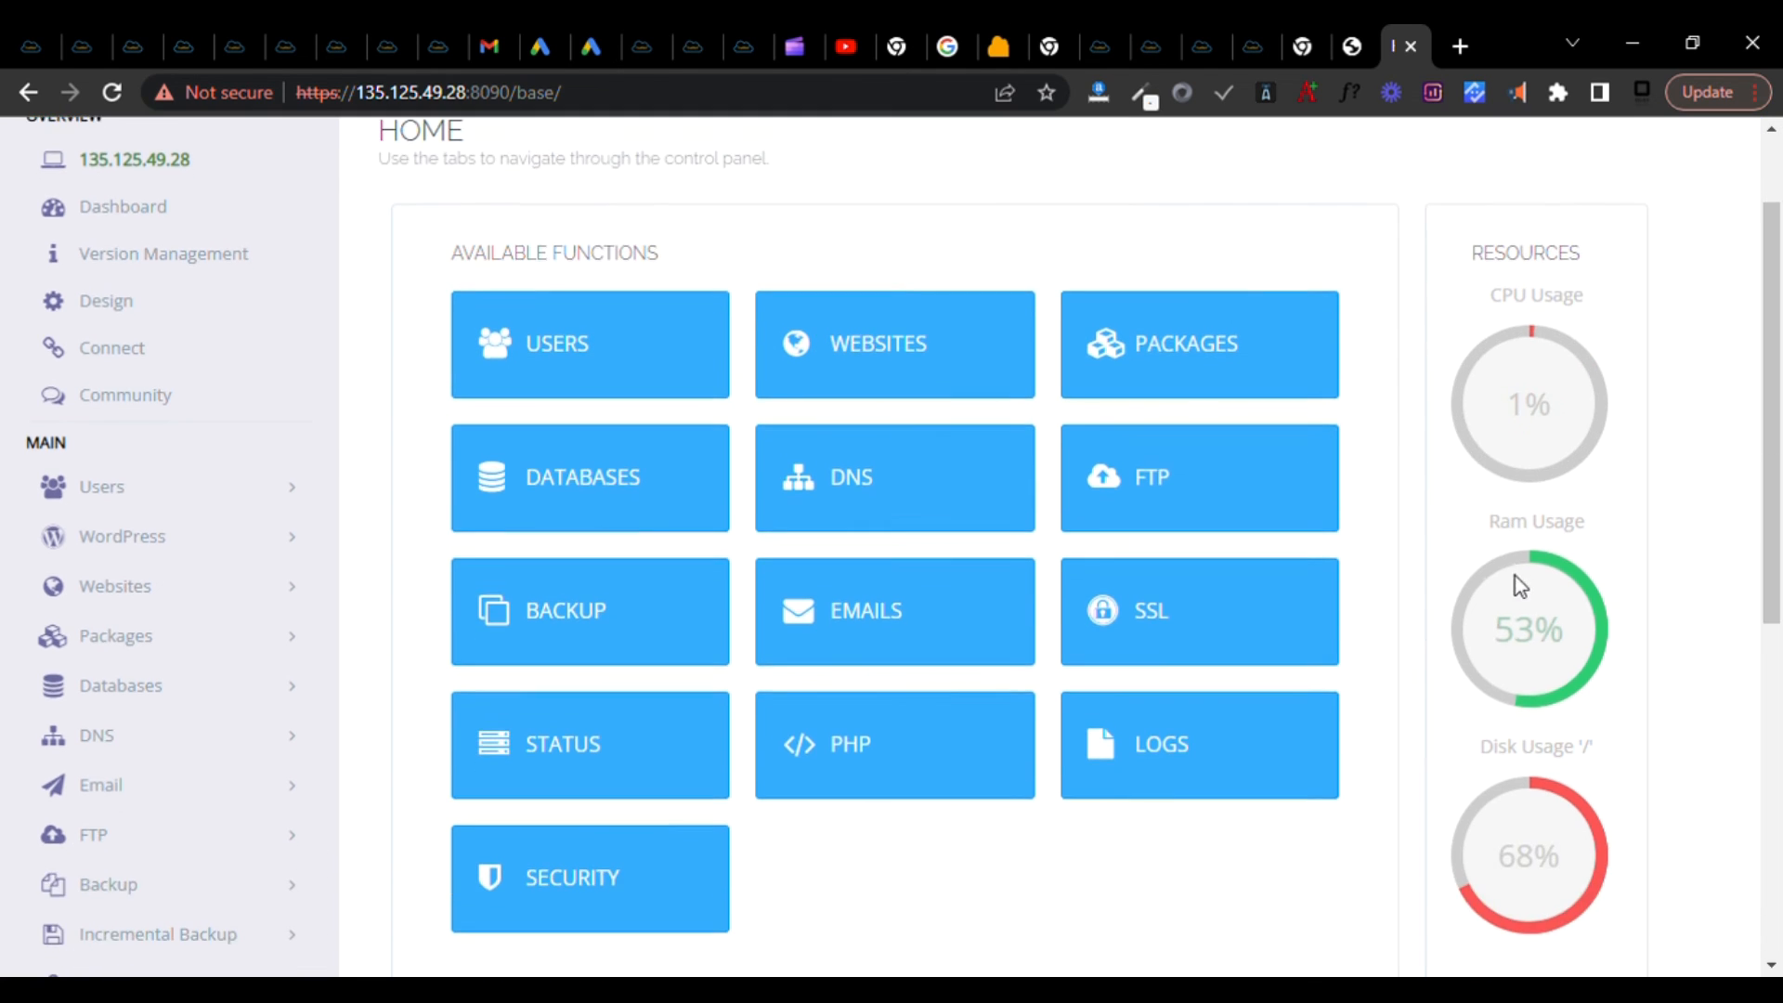
scroll(down, 3)
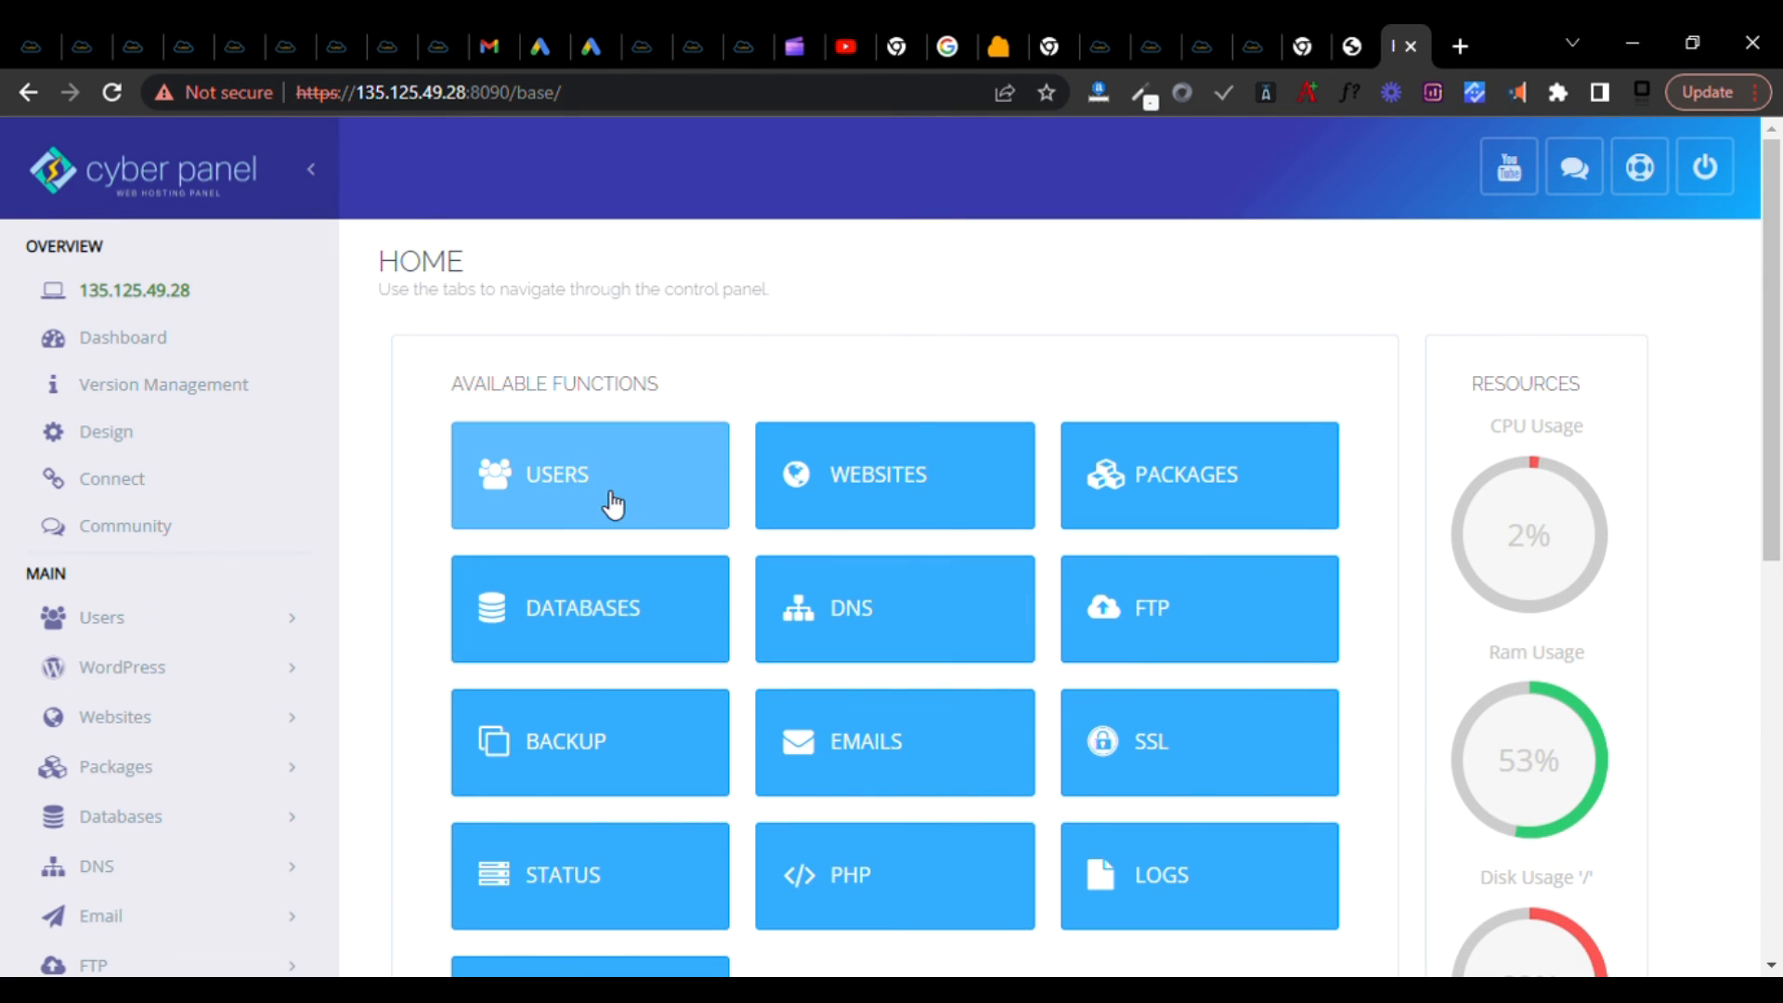
mouse_move(921, 474)
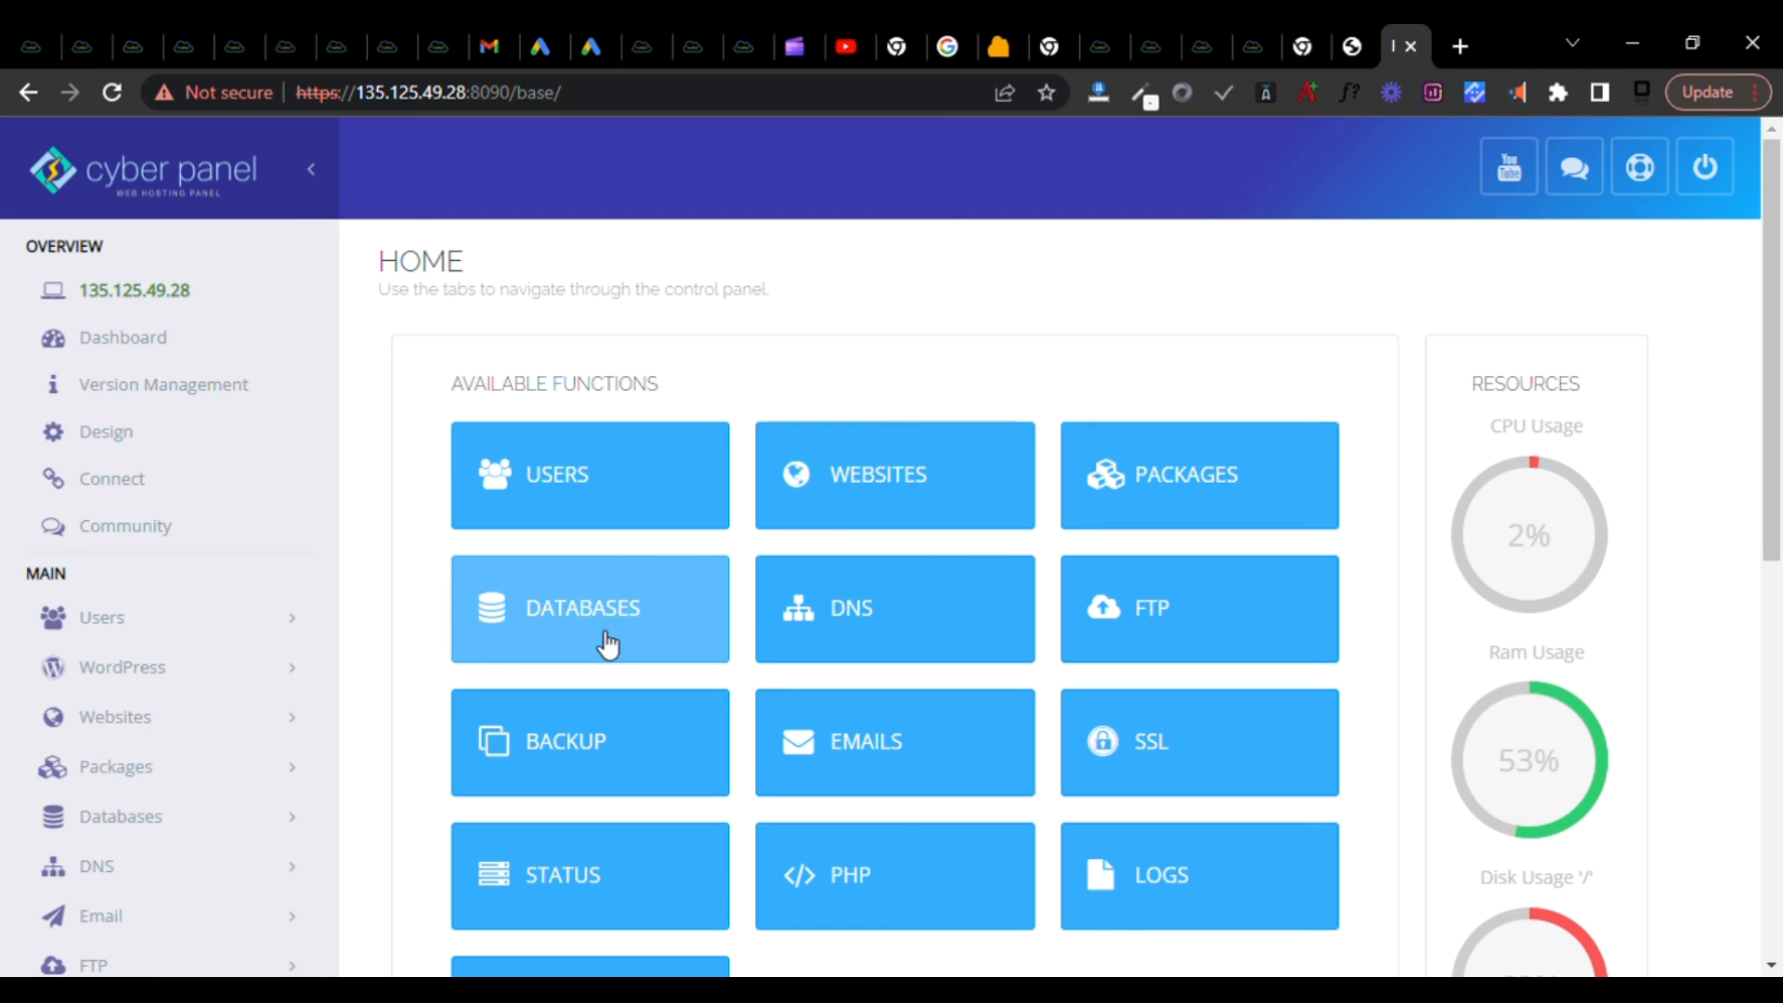
mouse_move(513, 636)
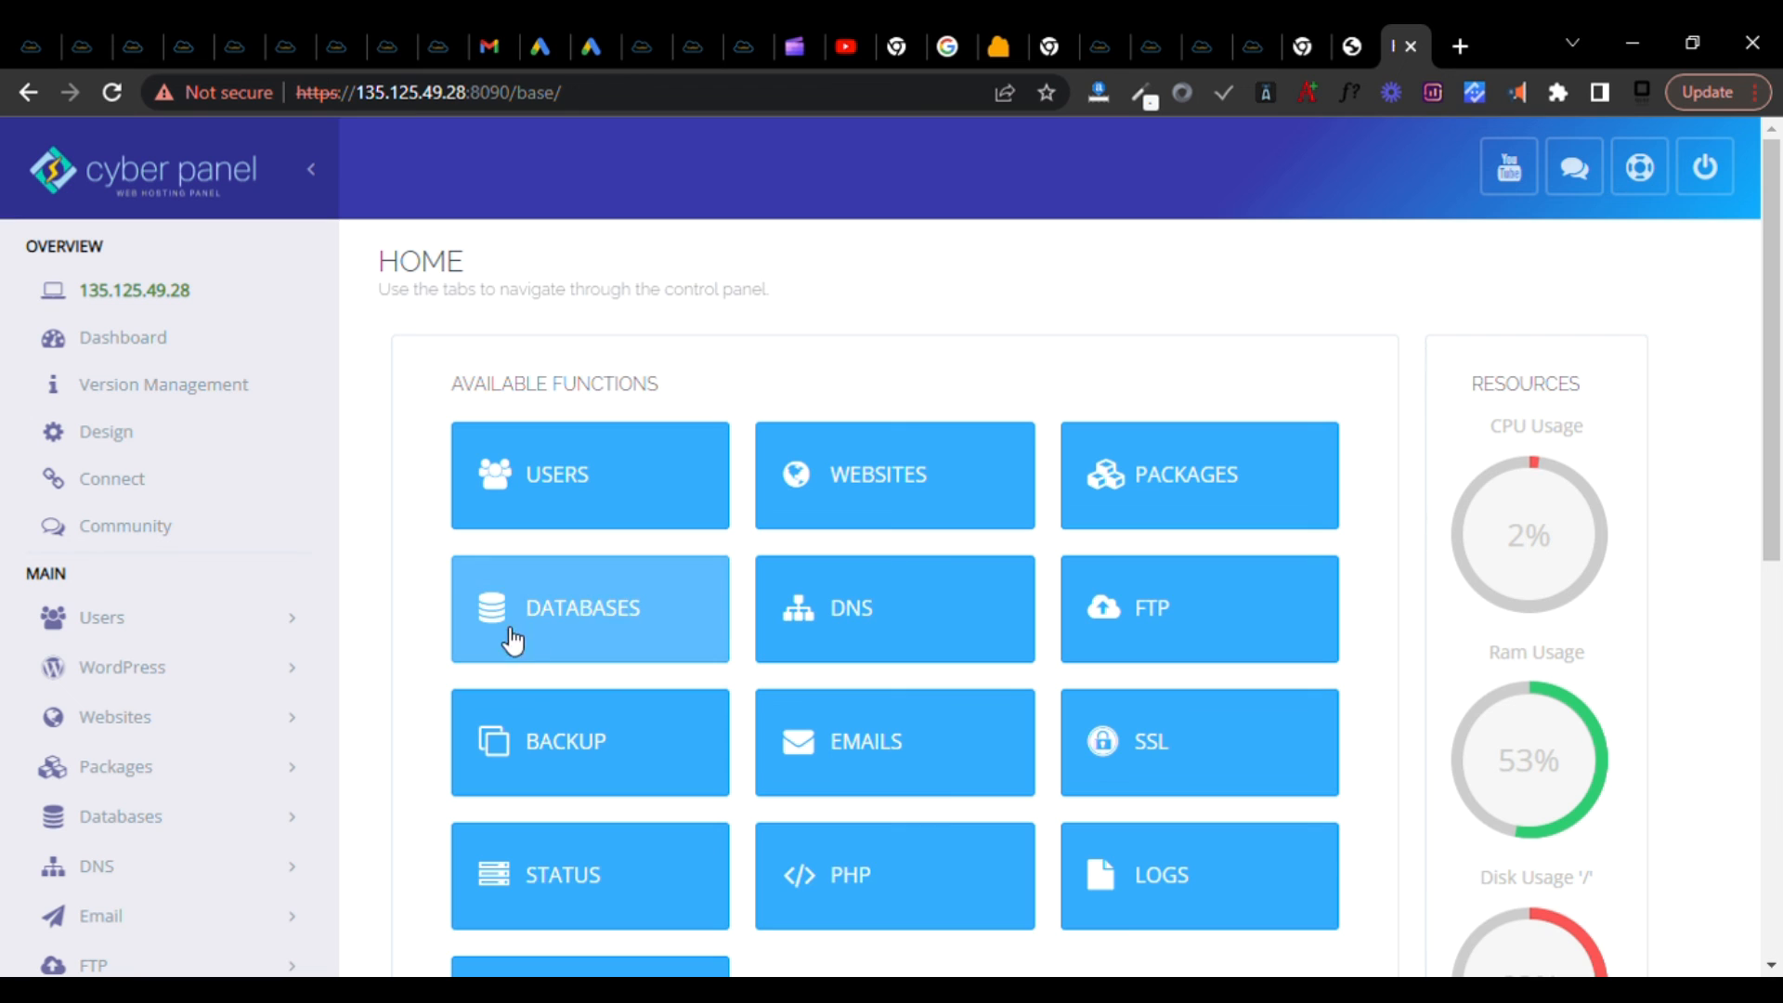
mouse_move(1050, 761)
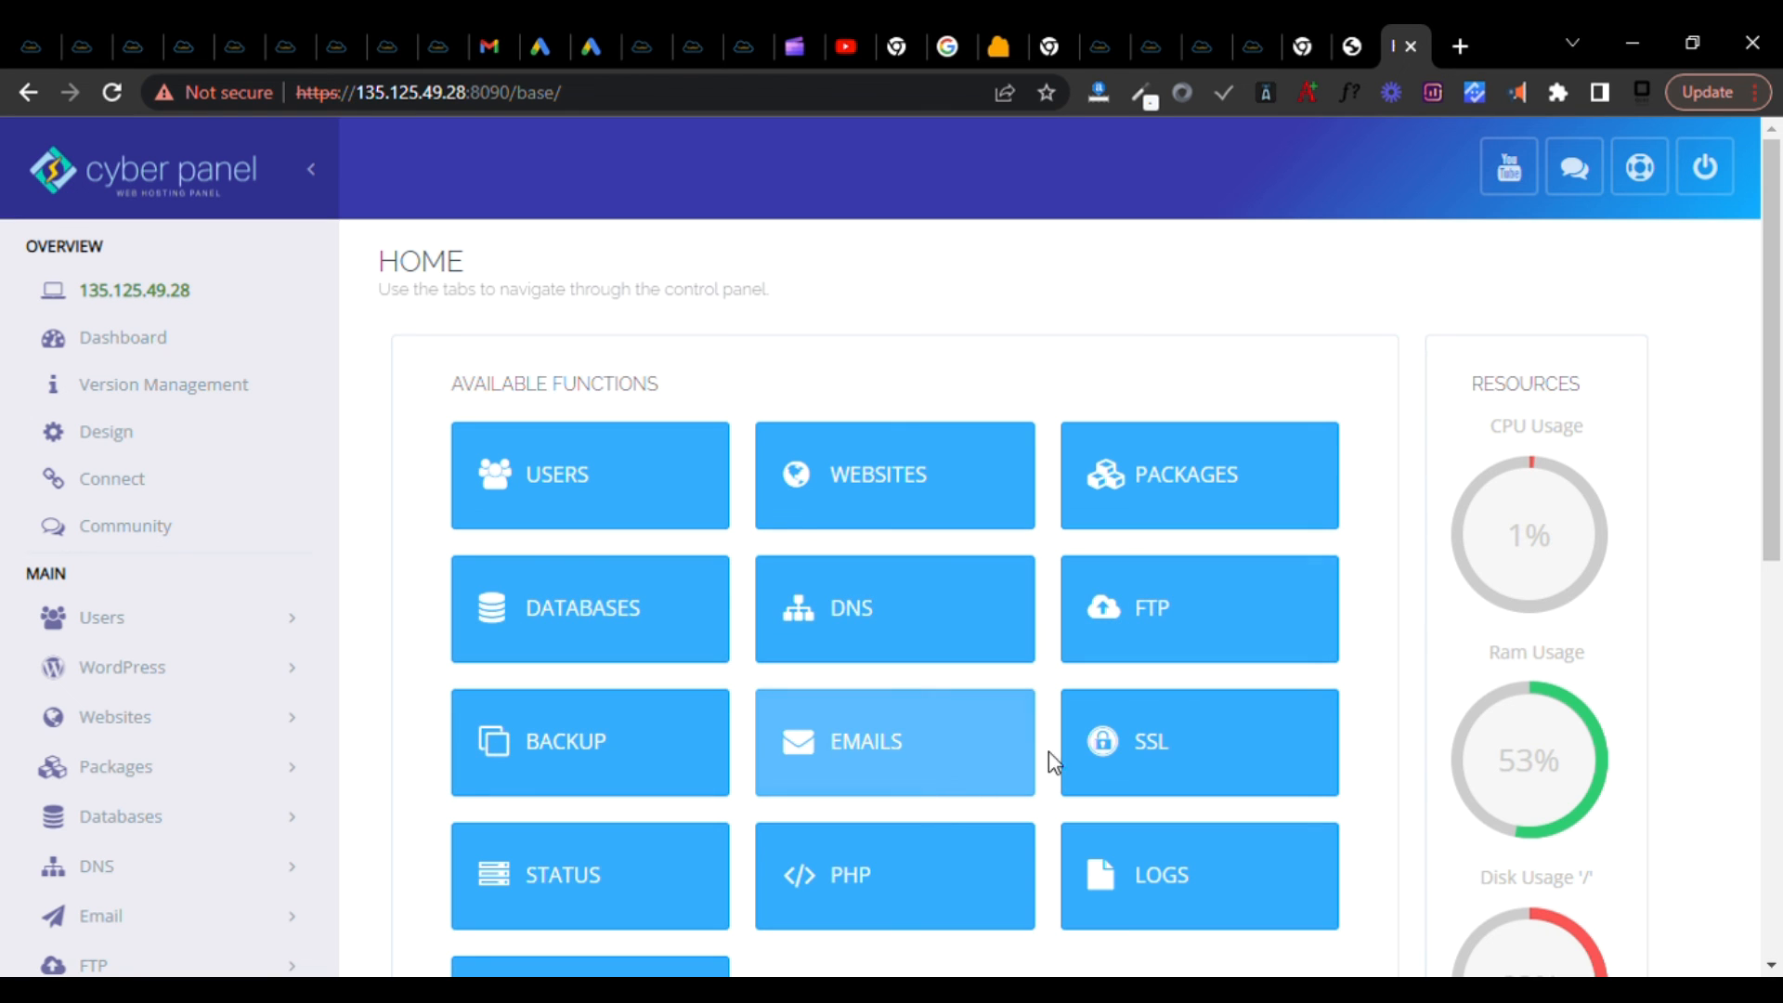
scroll(down, 3)
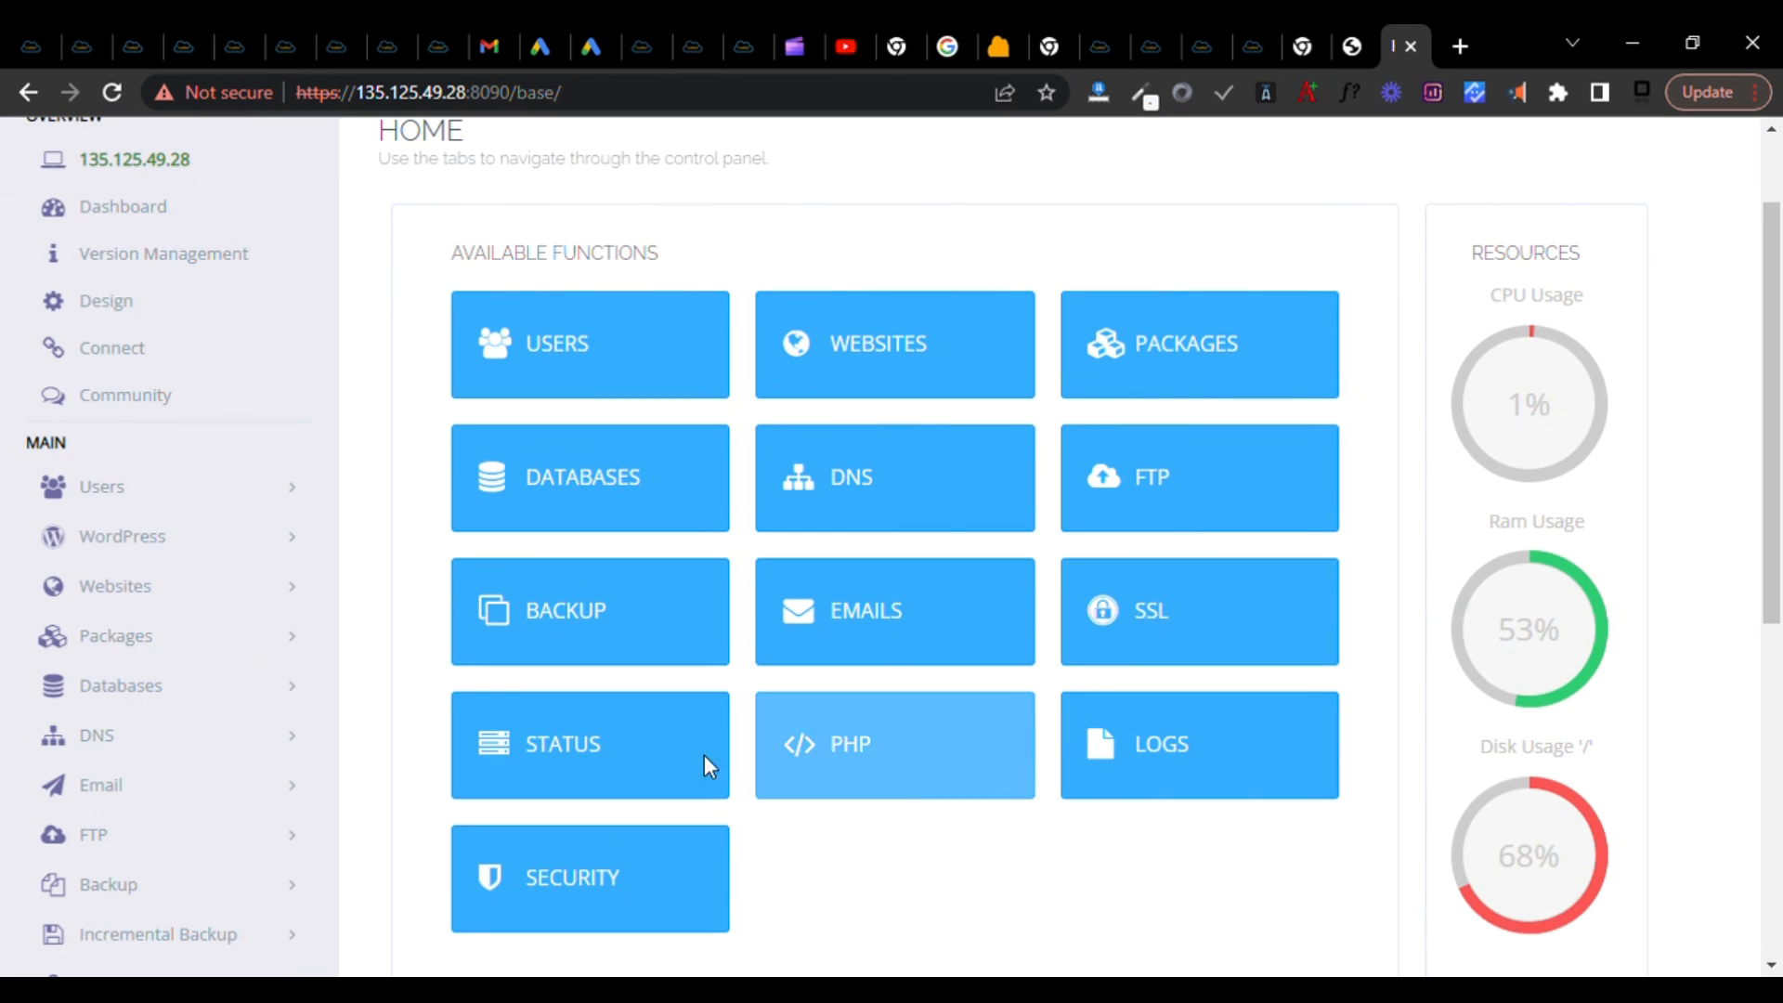
mouse_move(961, 753)
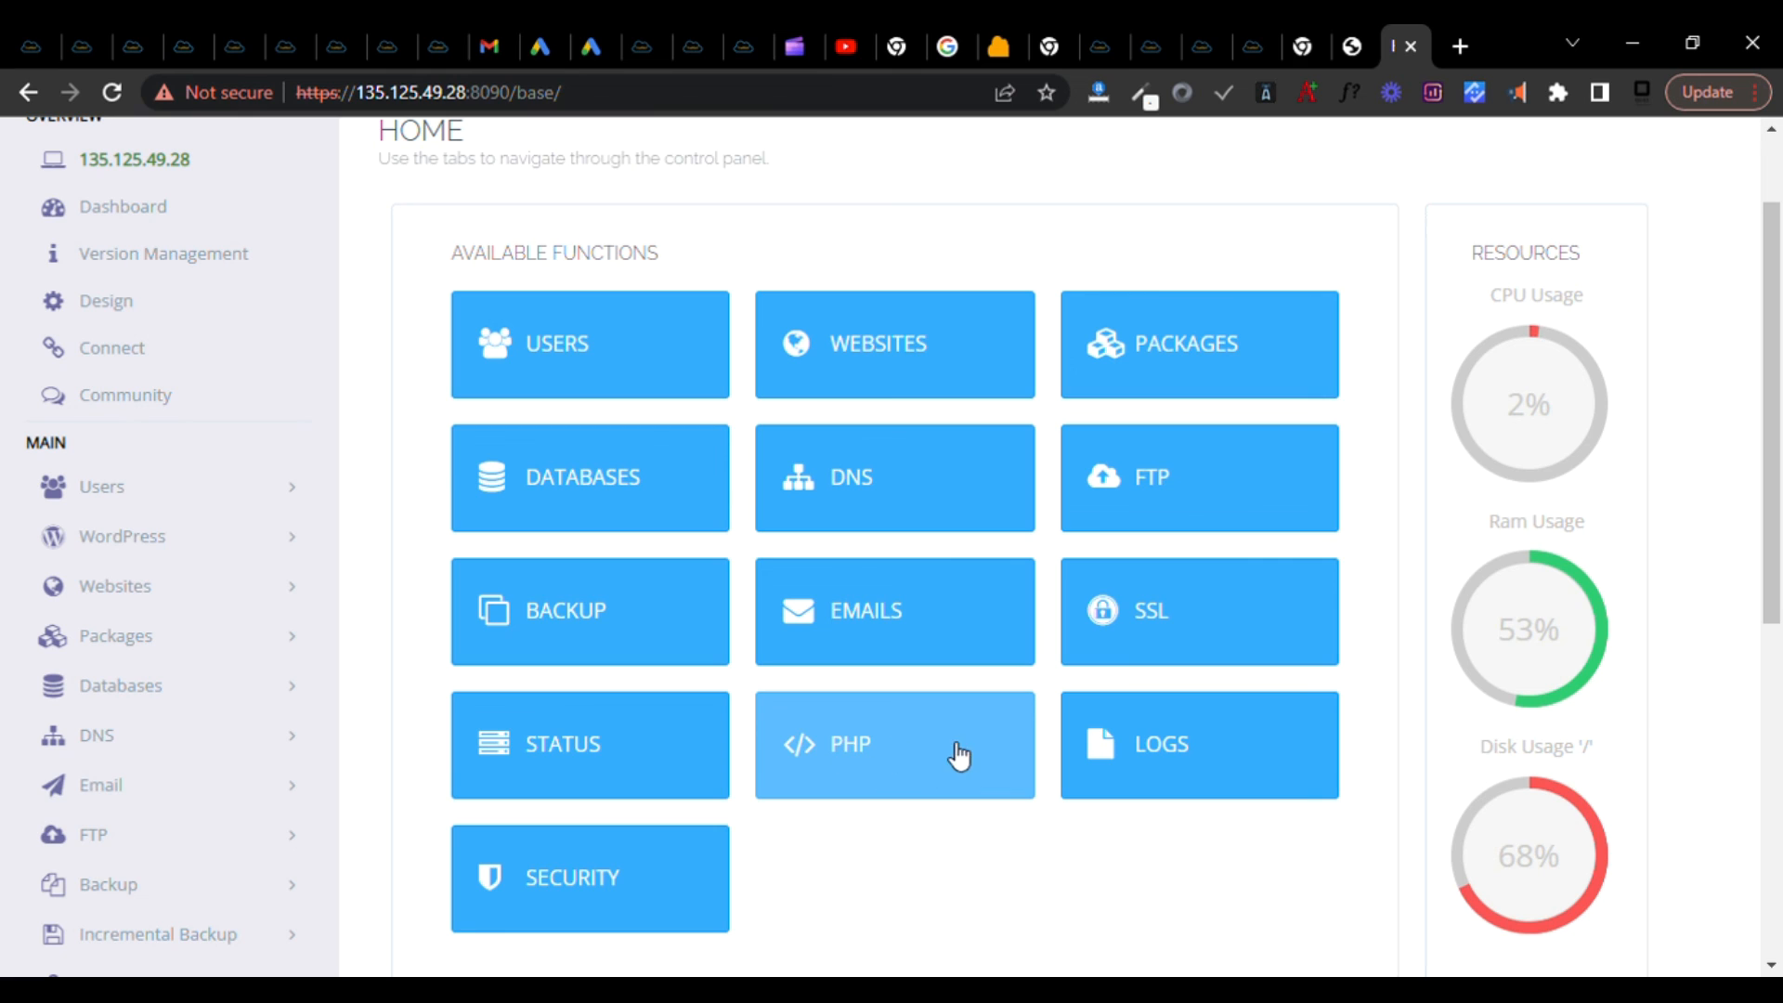
click(122, 536)
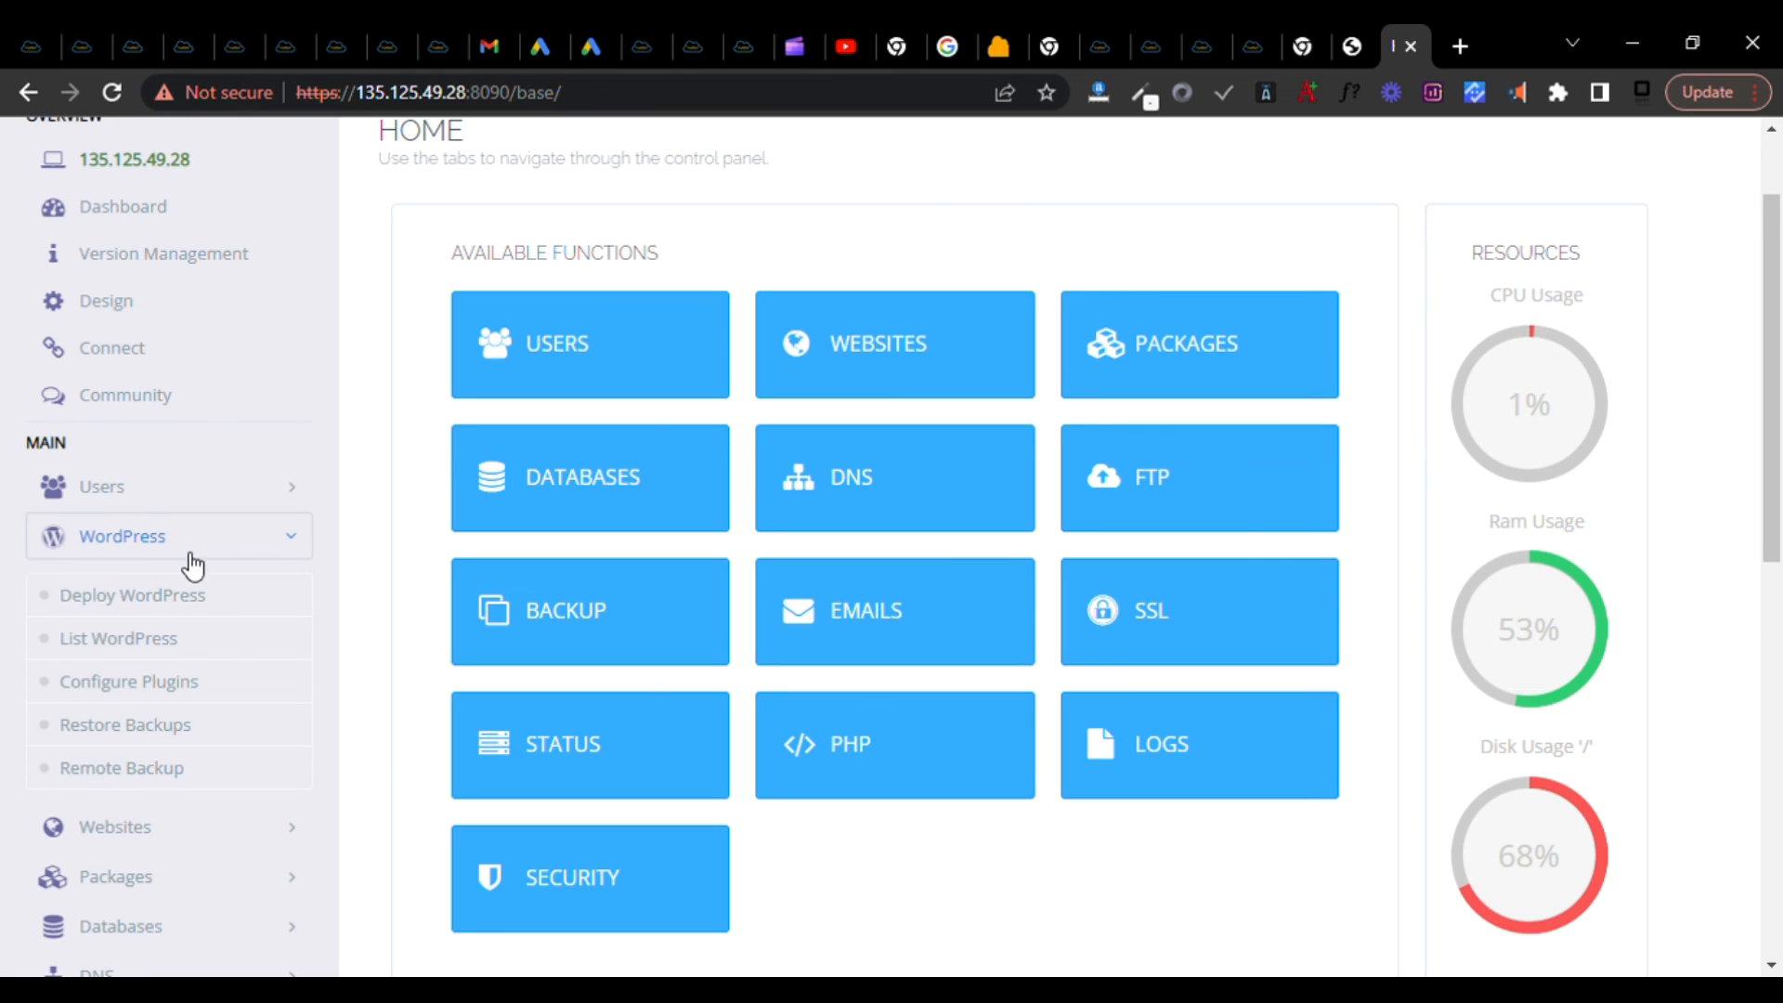
Scroll past the Email options to server sections such as Docker Manager.
scroll(down, 3)
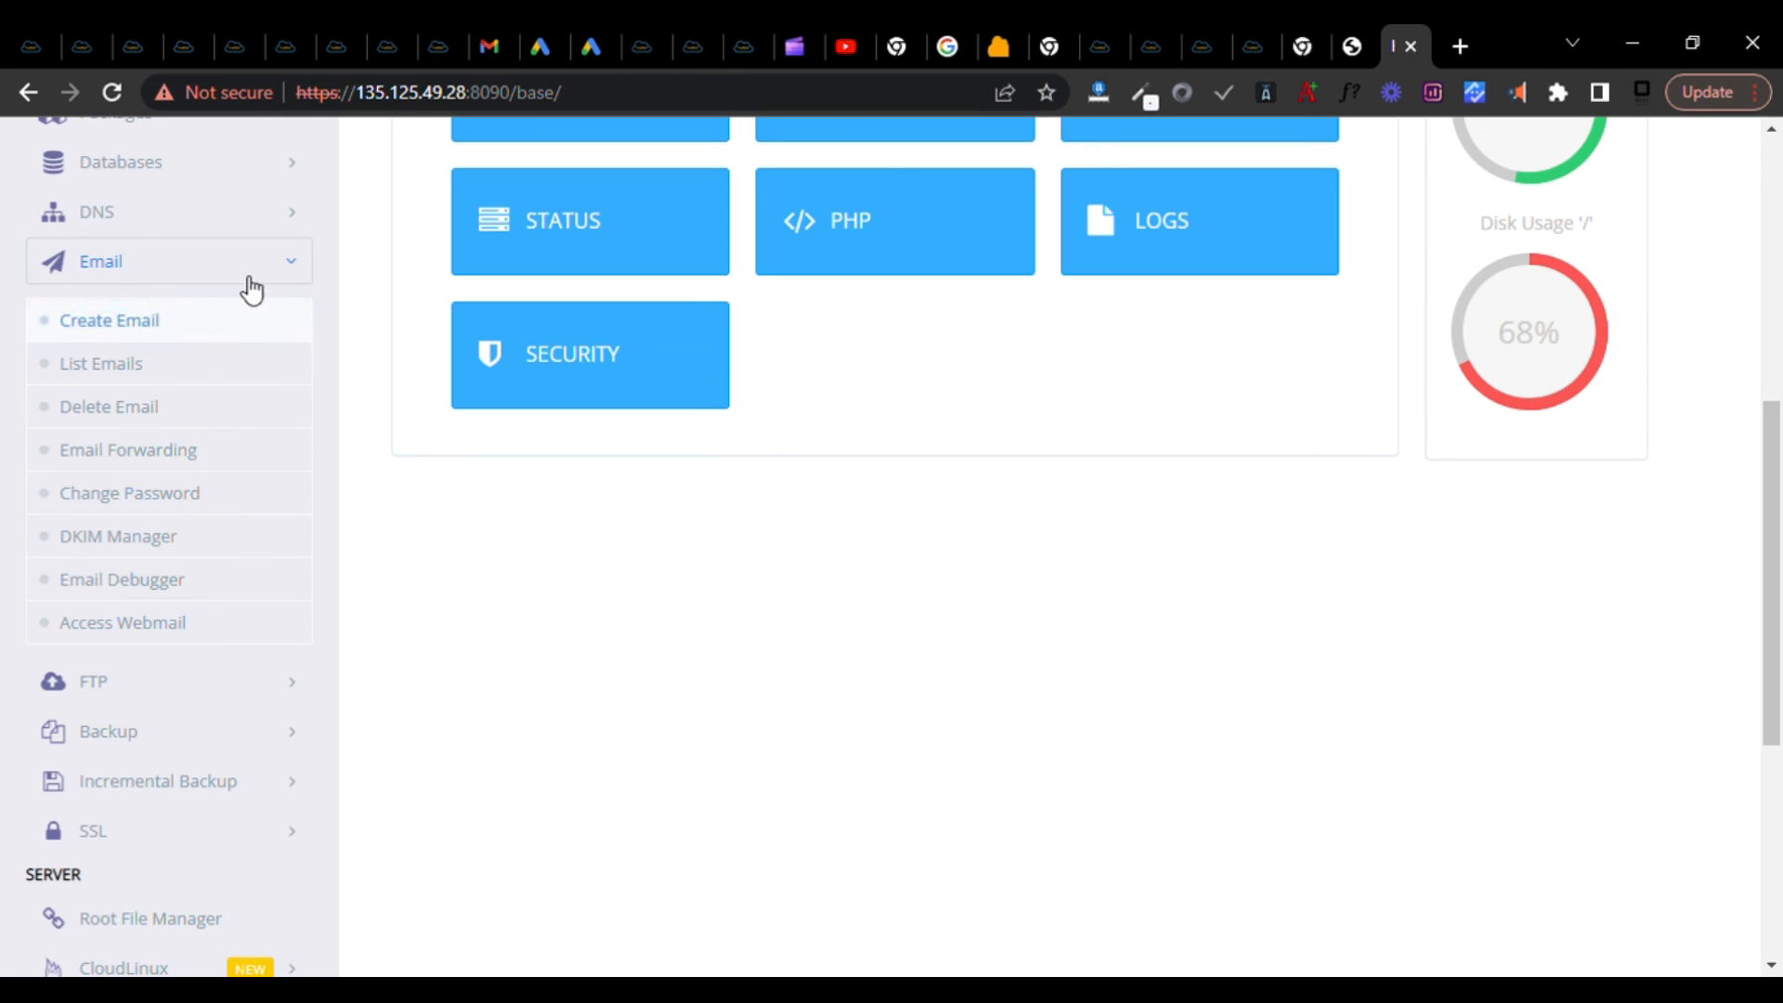
scroll(down, 3)
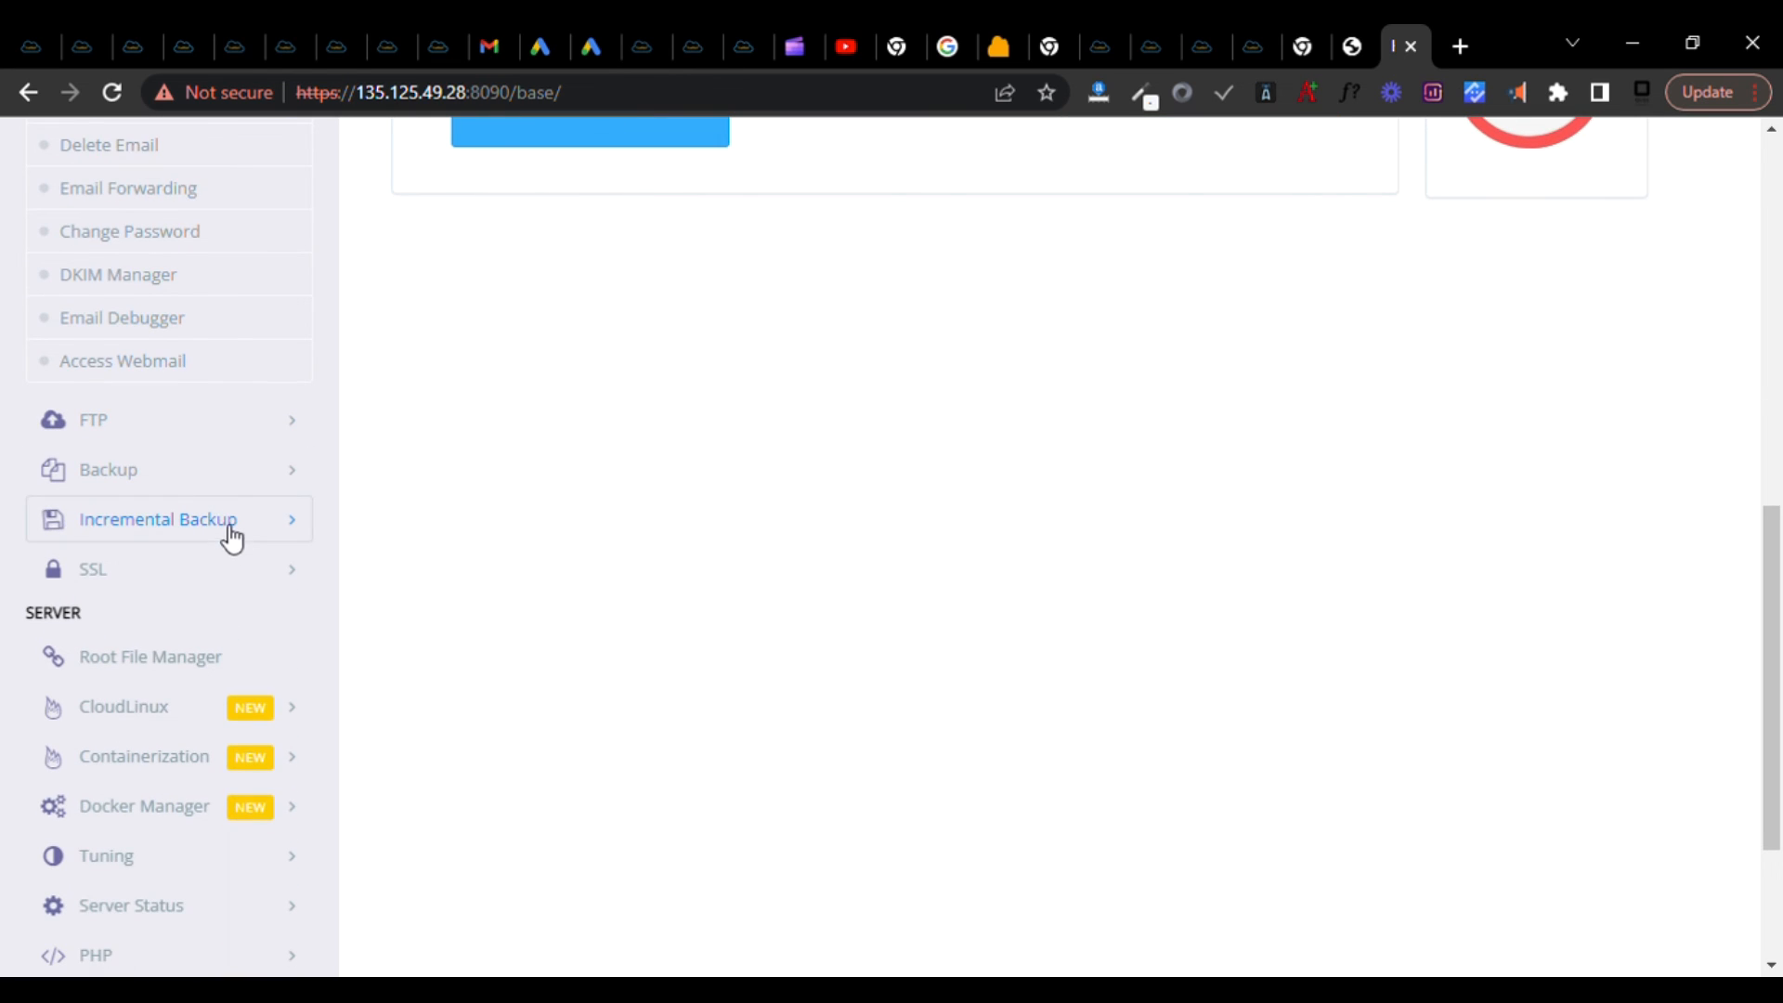
mouse_move(166, 715)
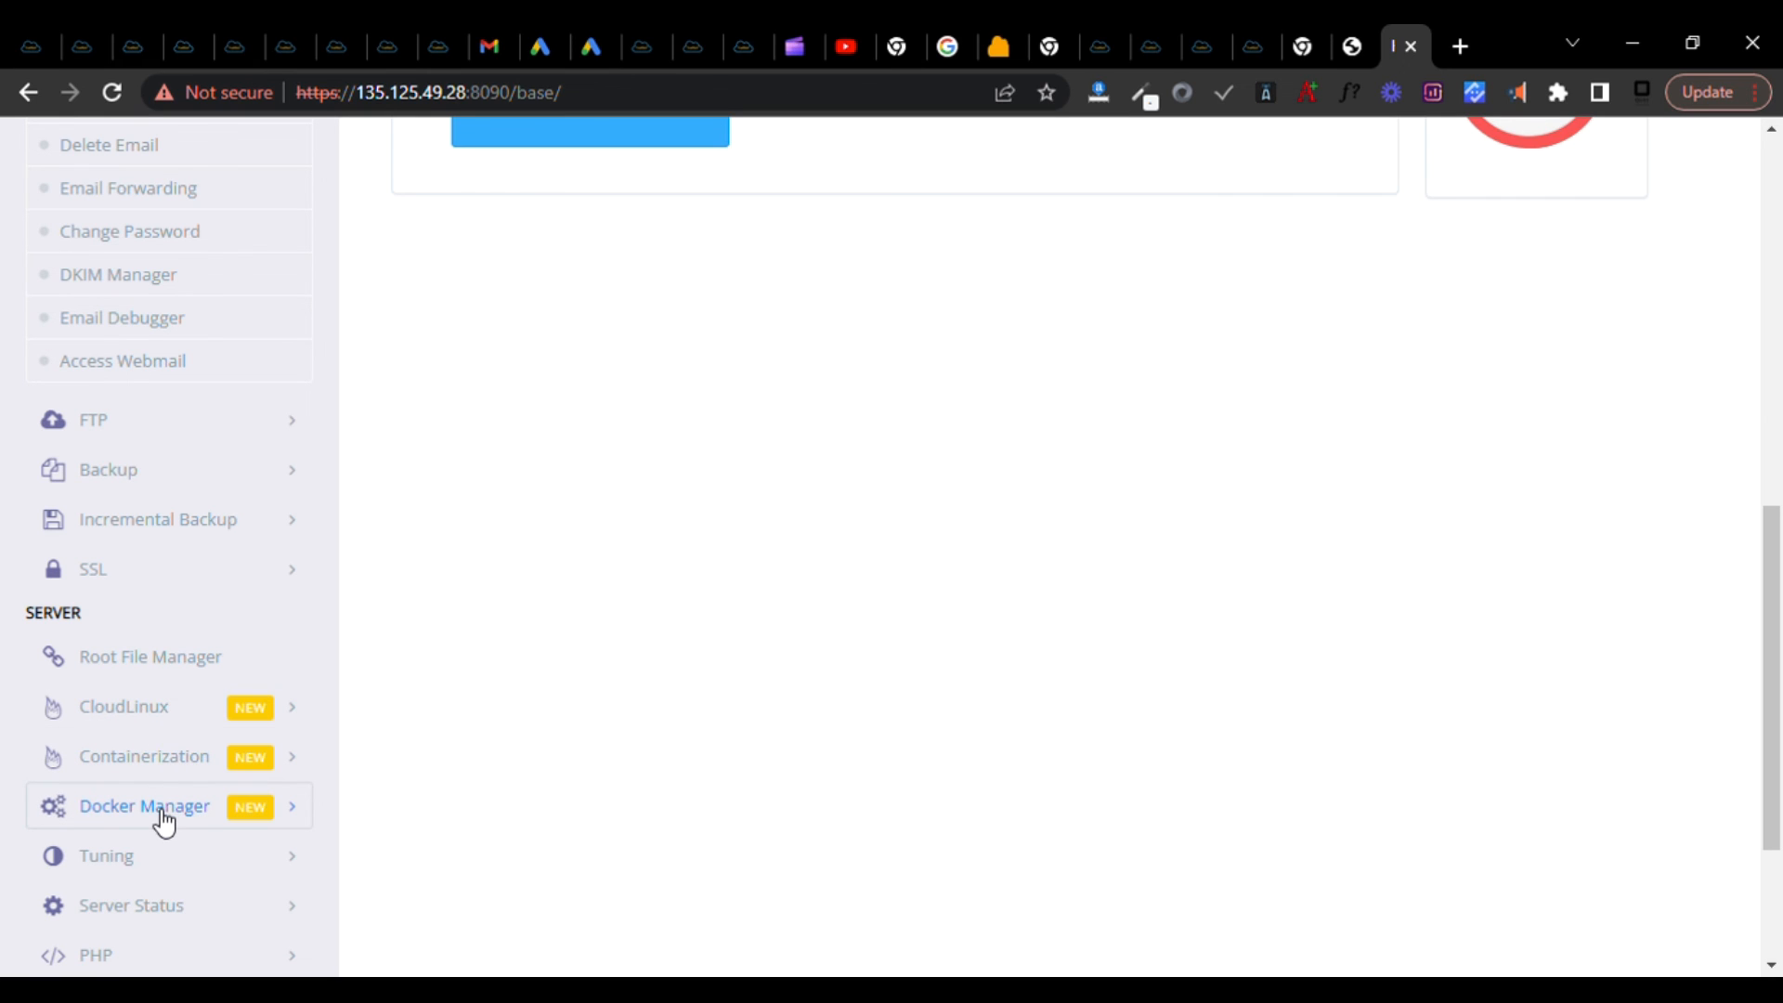
mouse_move(205, 756)
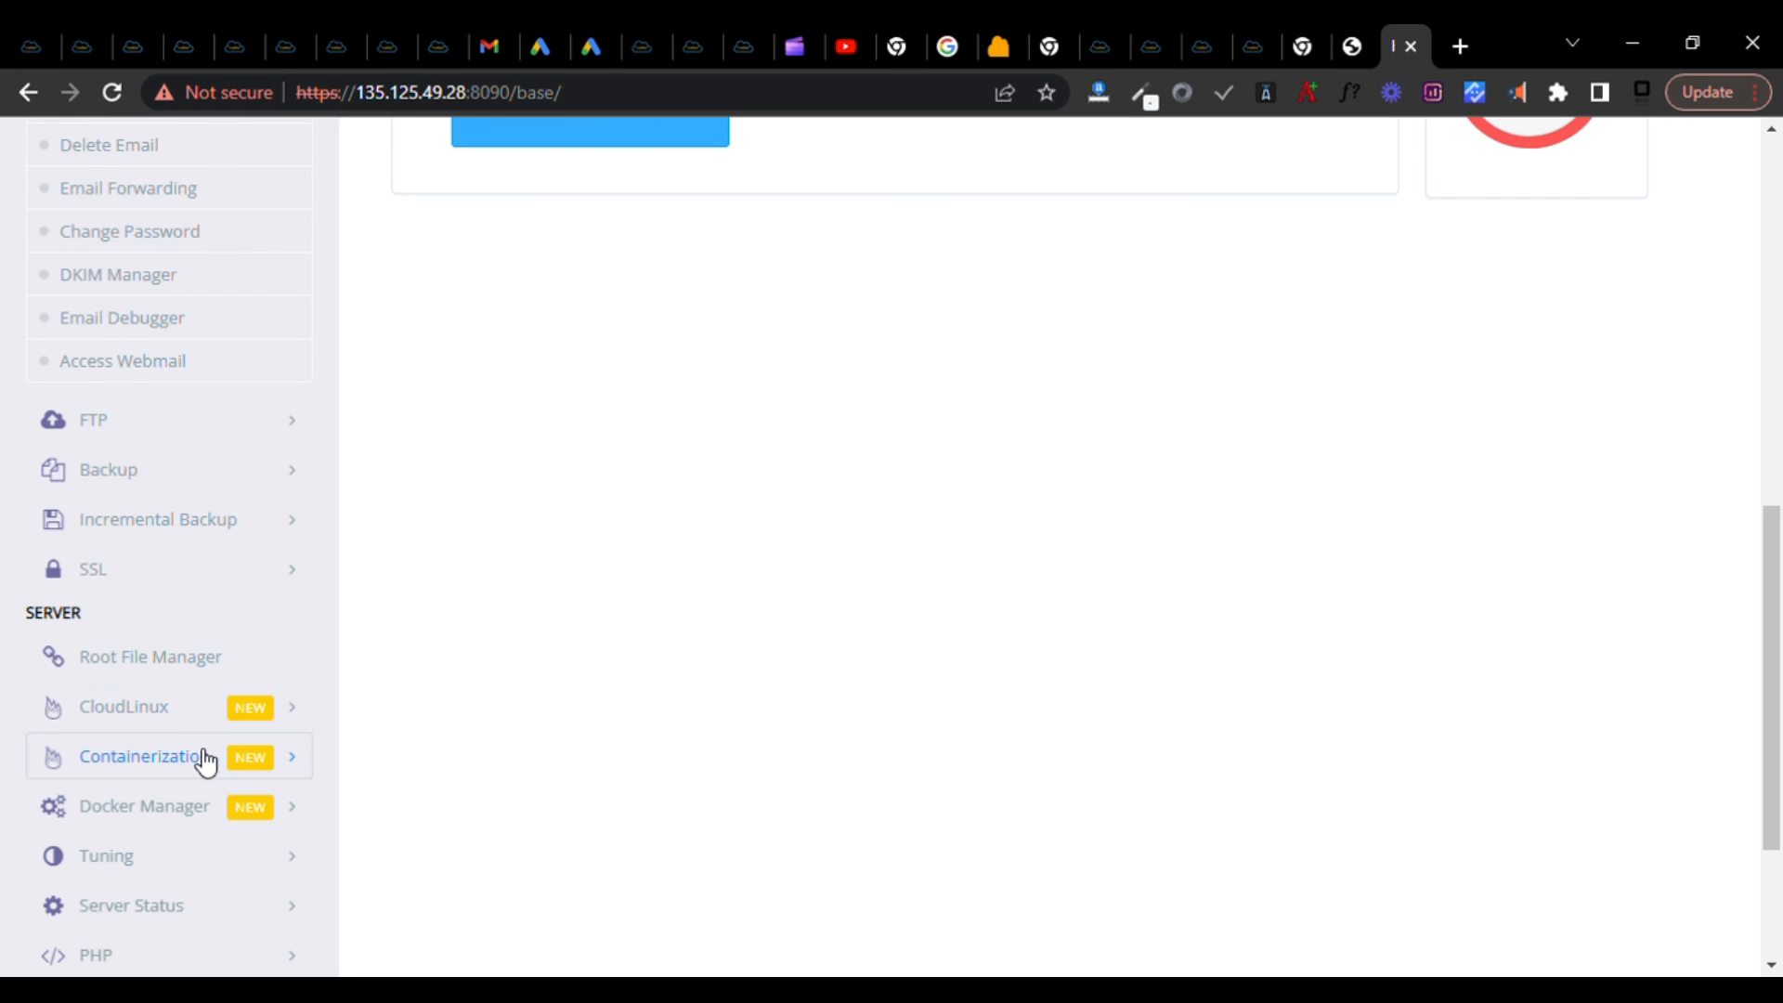
scroll(down, 3)
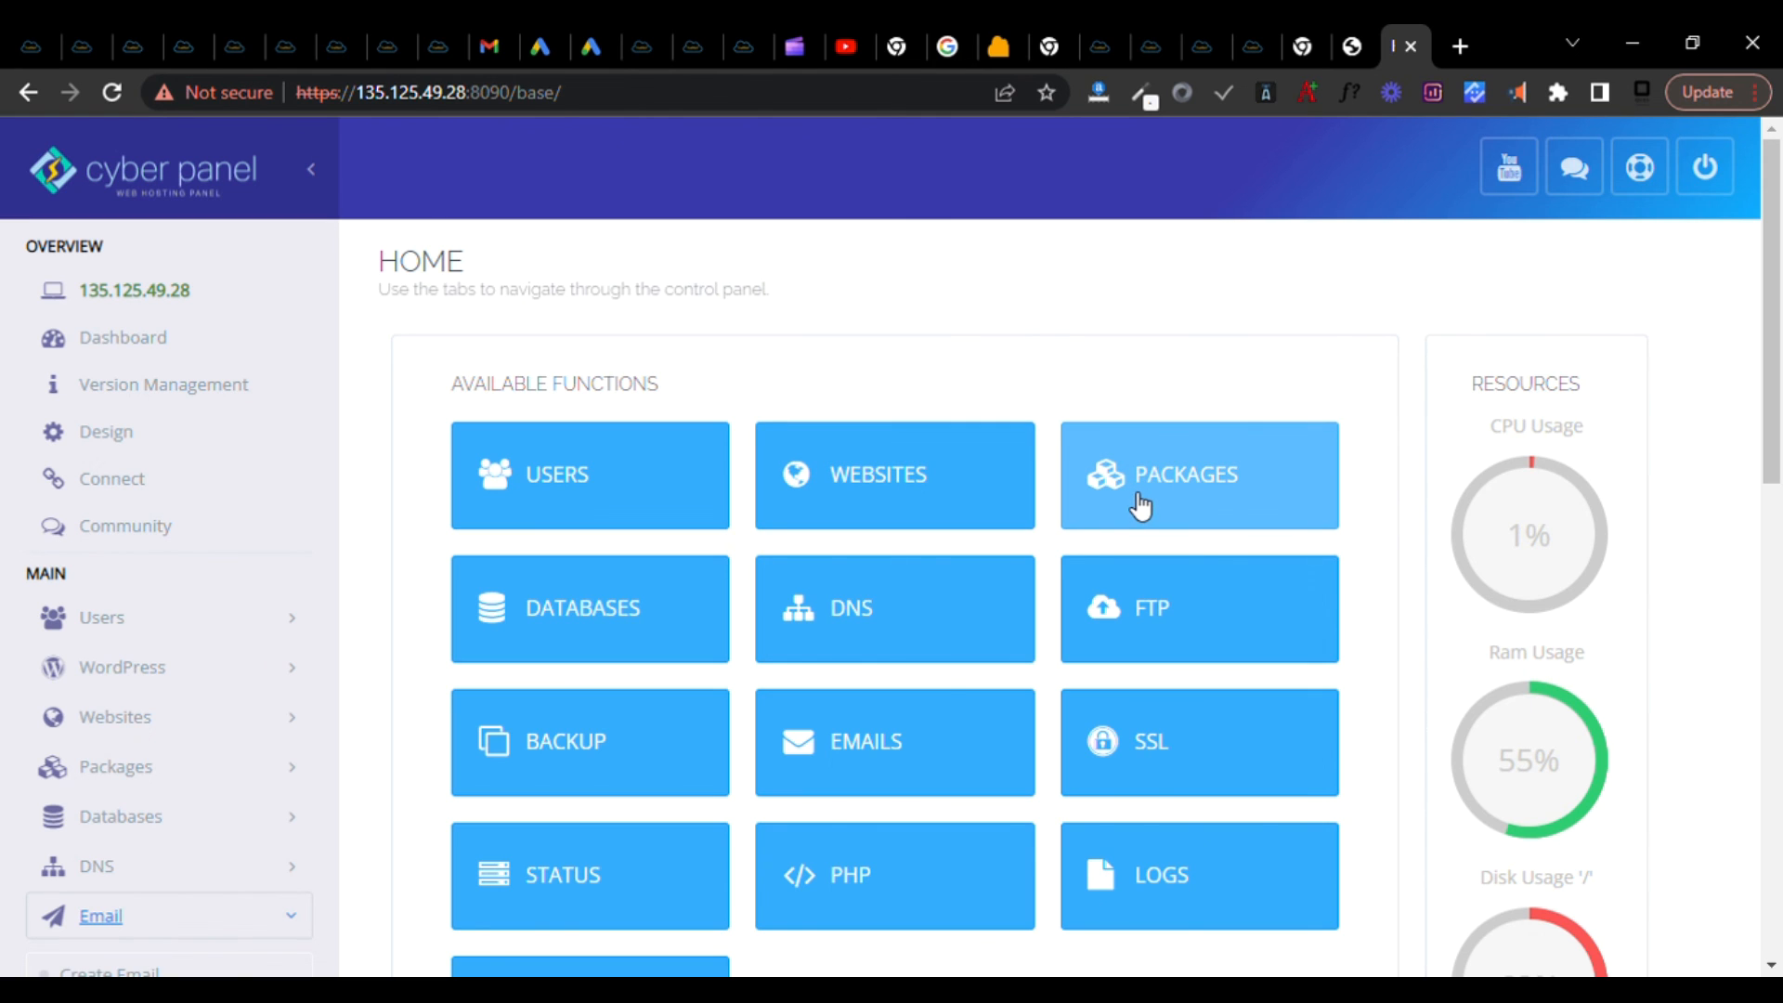
mouse_move(997, 486)
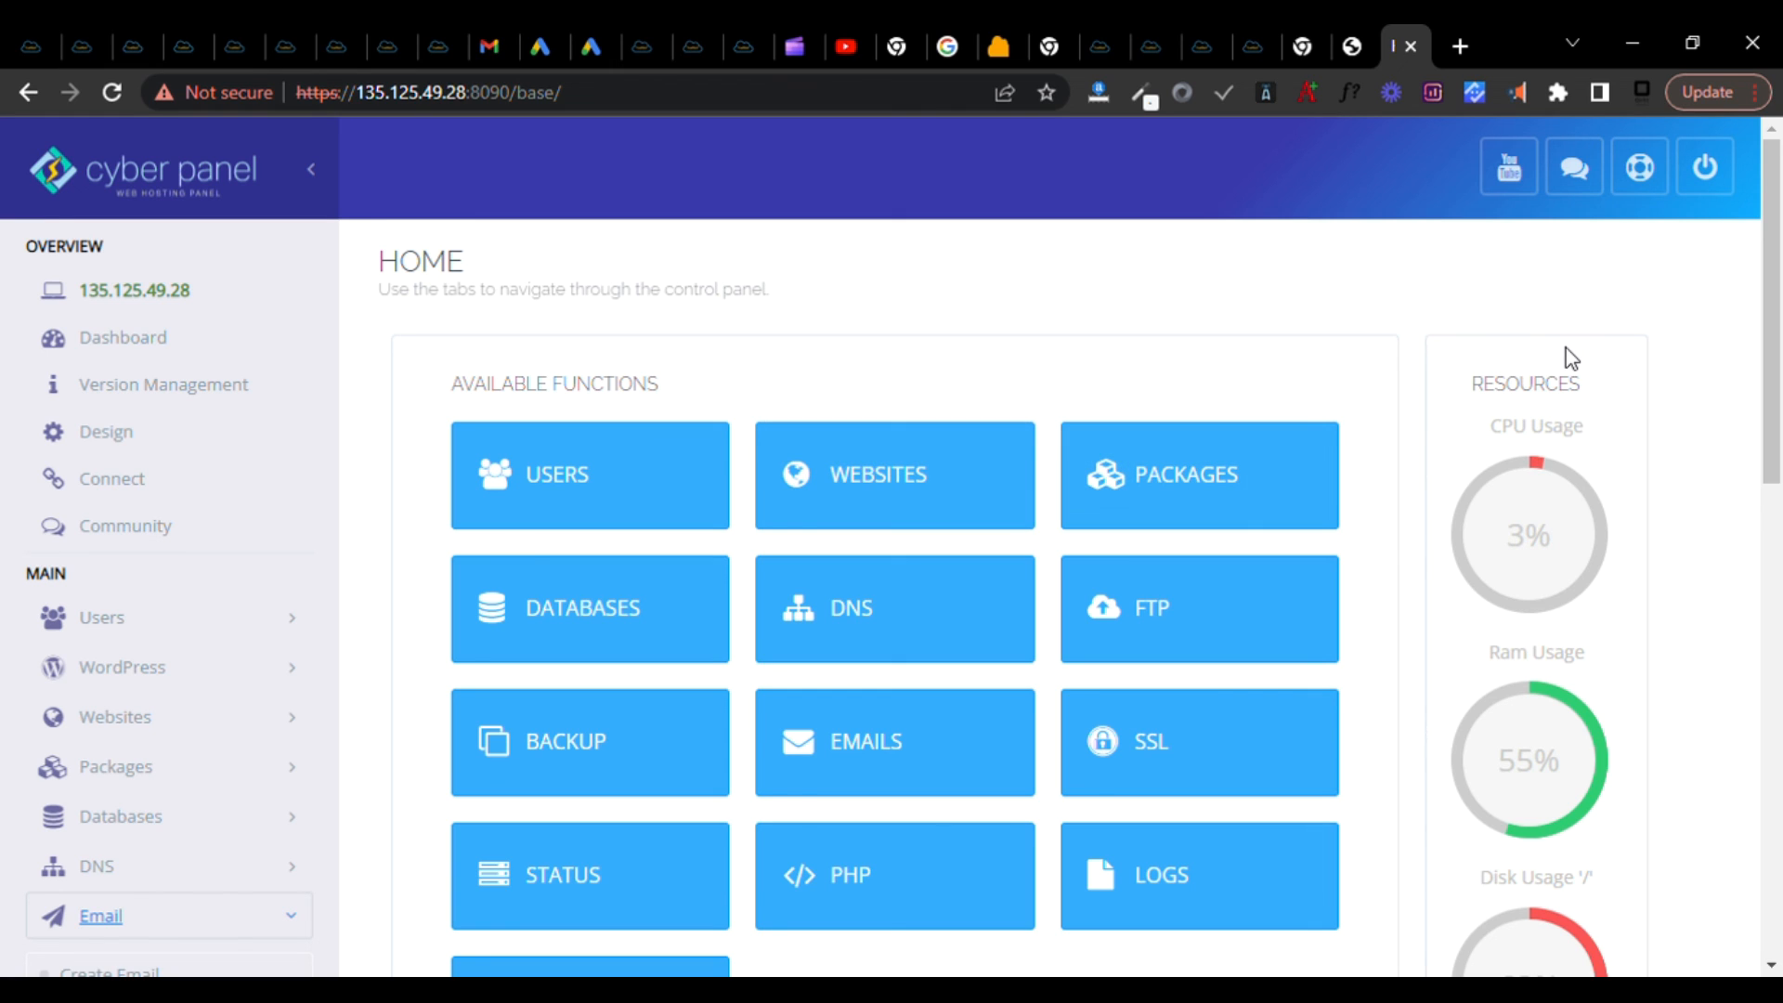
mouse_move(835, 313)
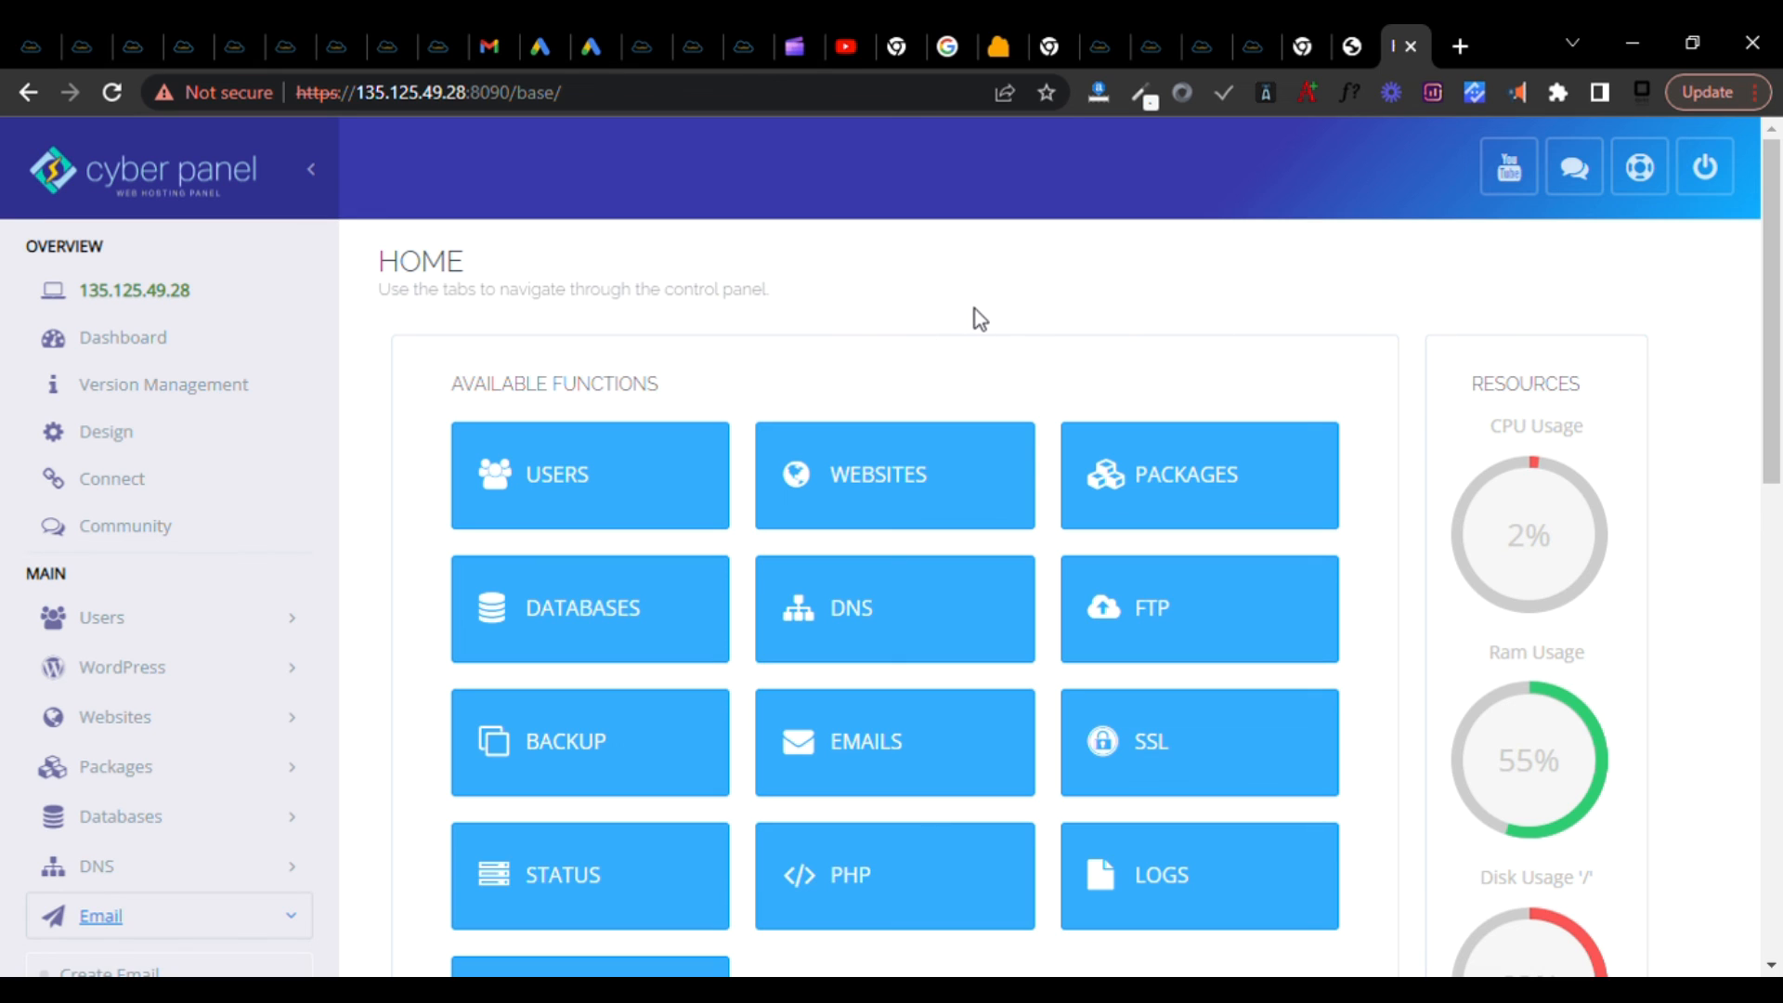
mouse_move(1524, 284)
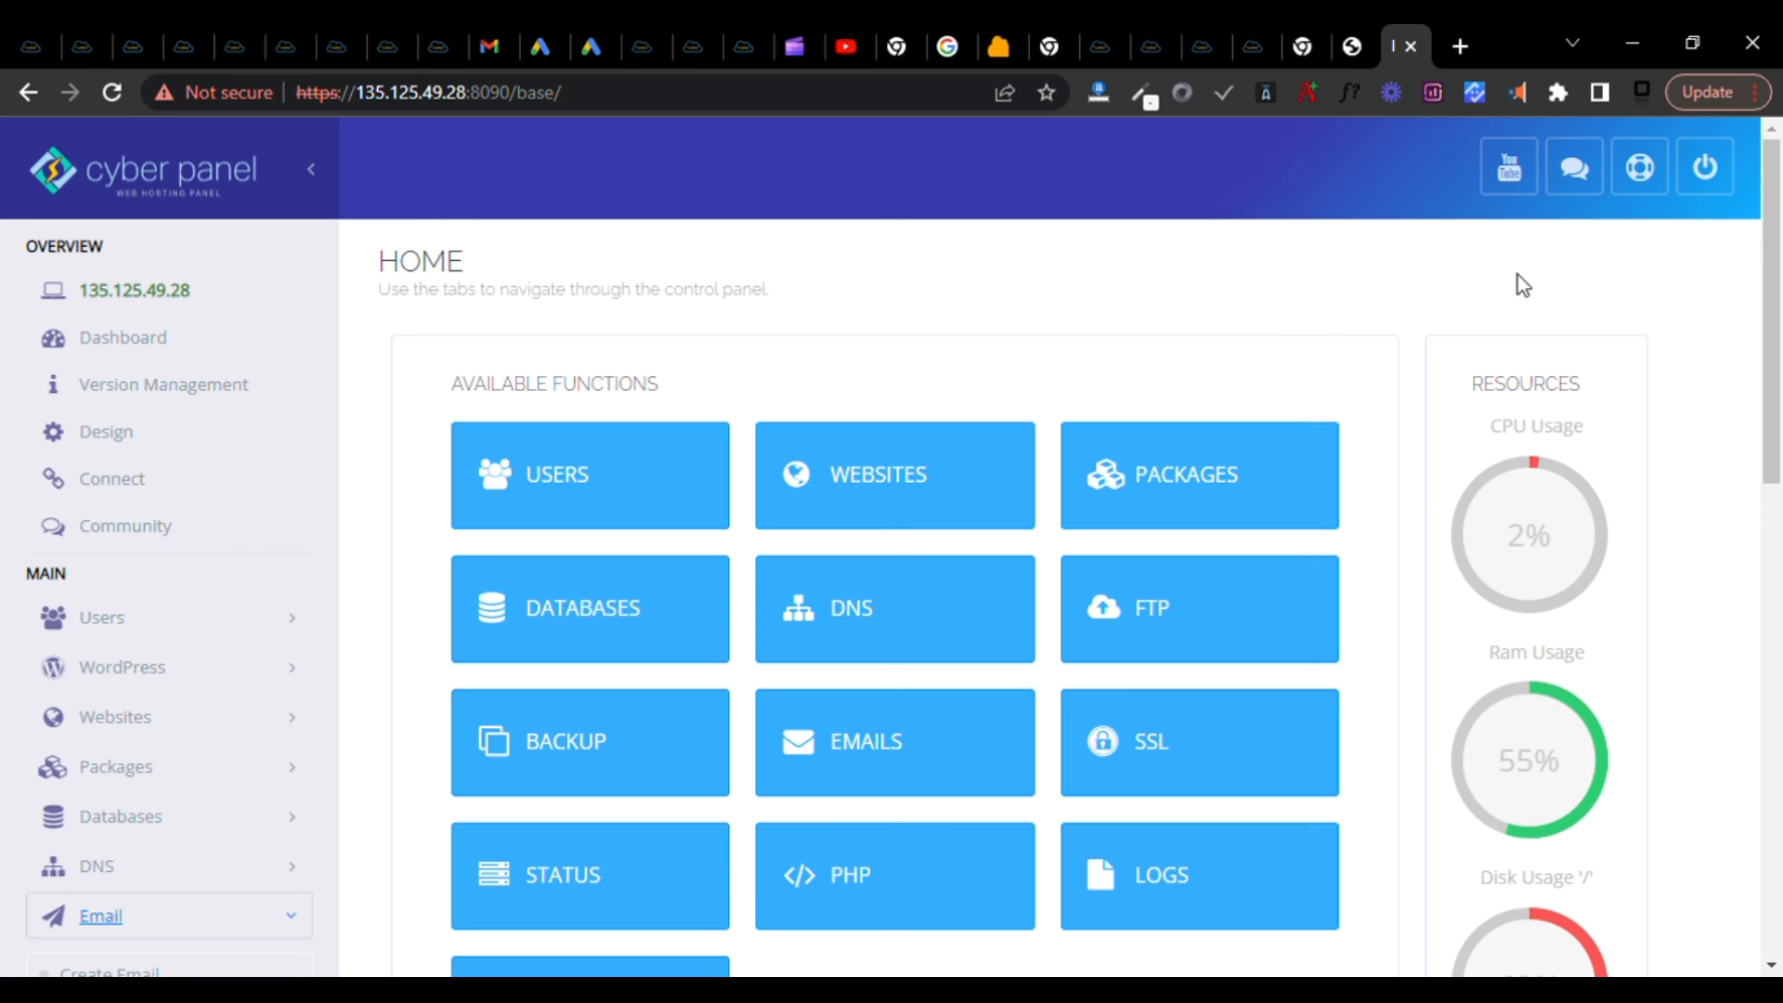
mouse_move(1661, 172)
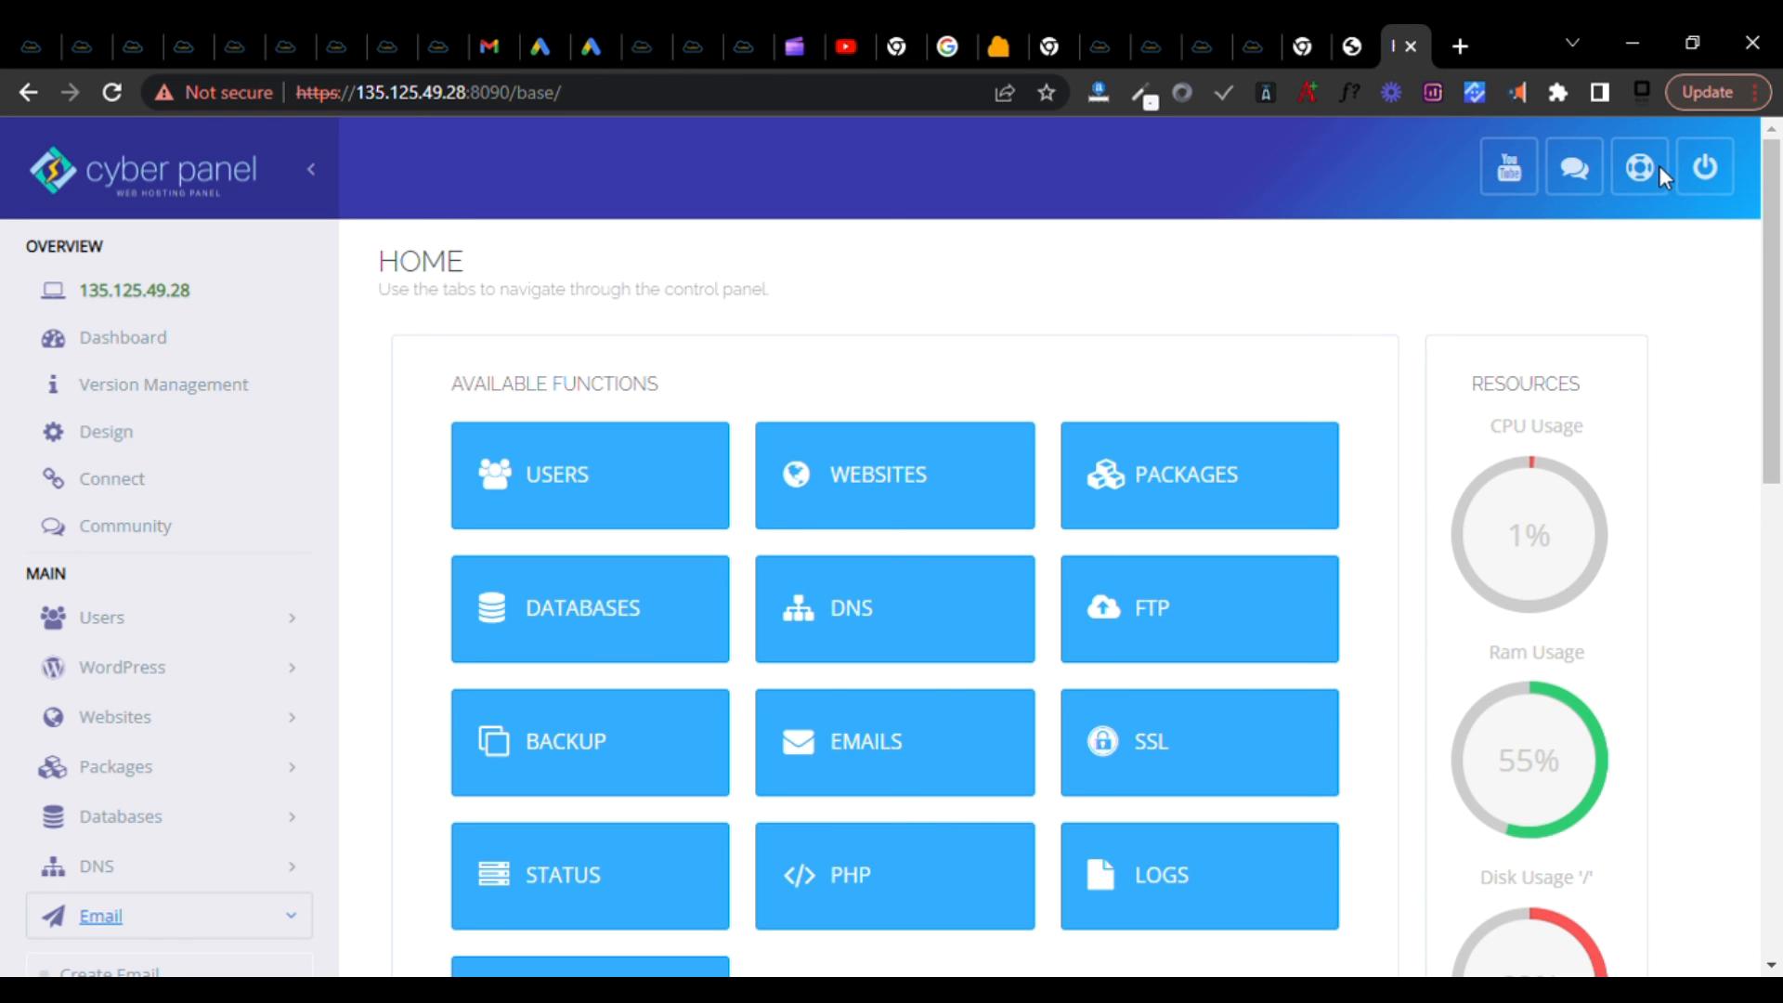